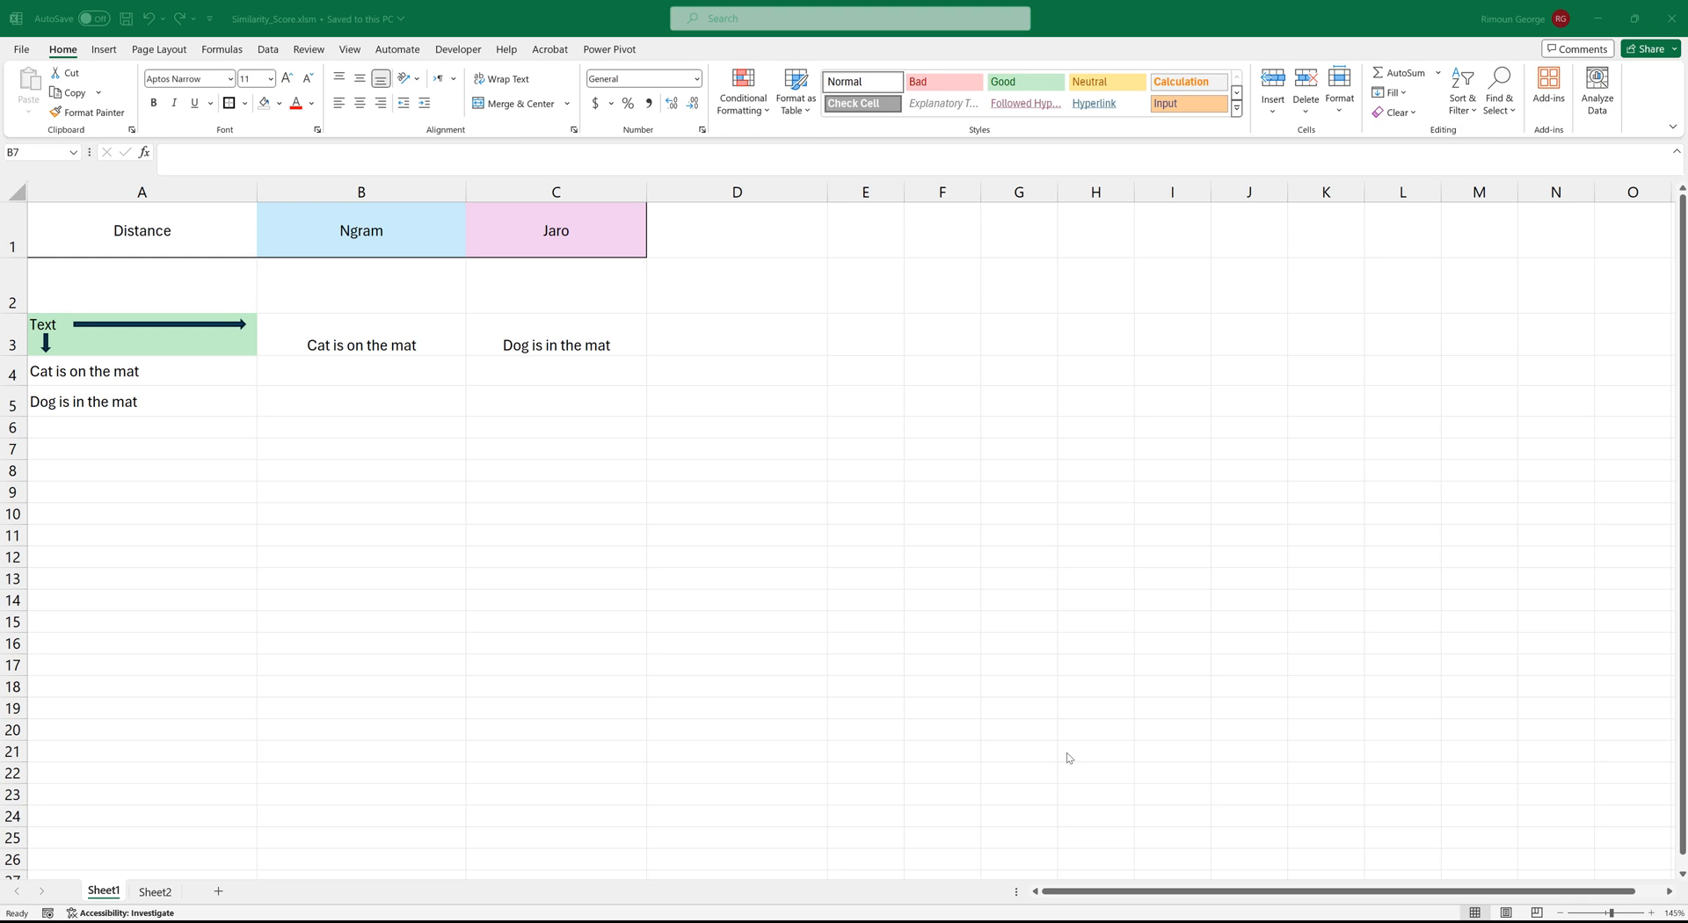
pyautogui.moveTo(164, 371)
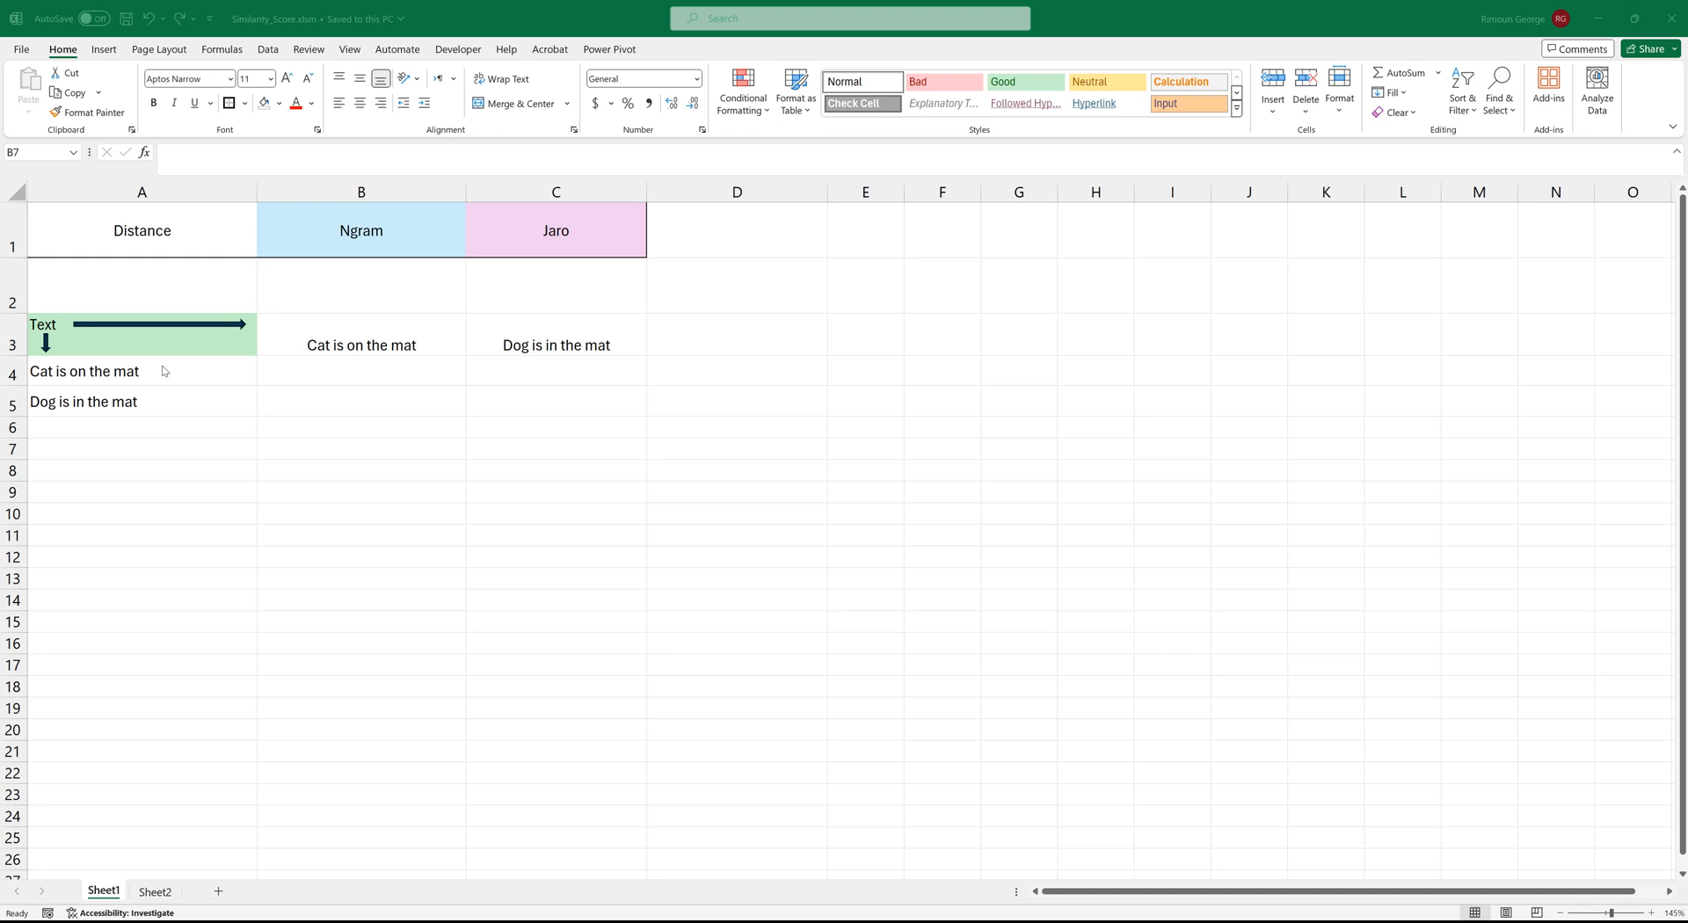
# Step: Review the method abbreviations Jaro and Cosine in Sheet2's Methods column A
pyautogui.click(361, 345)
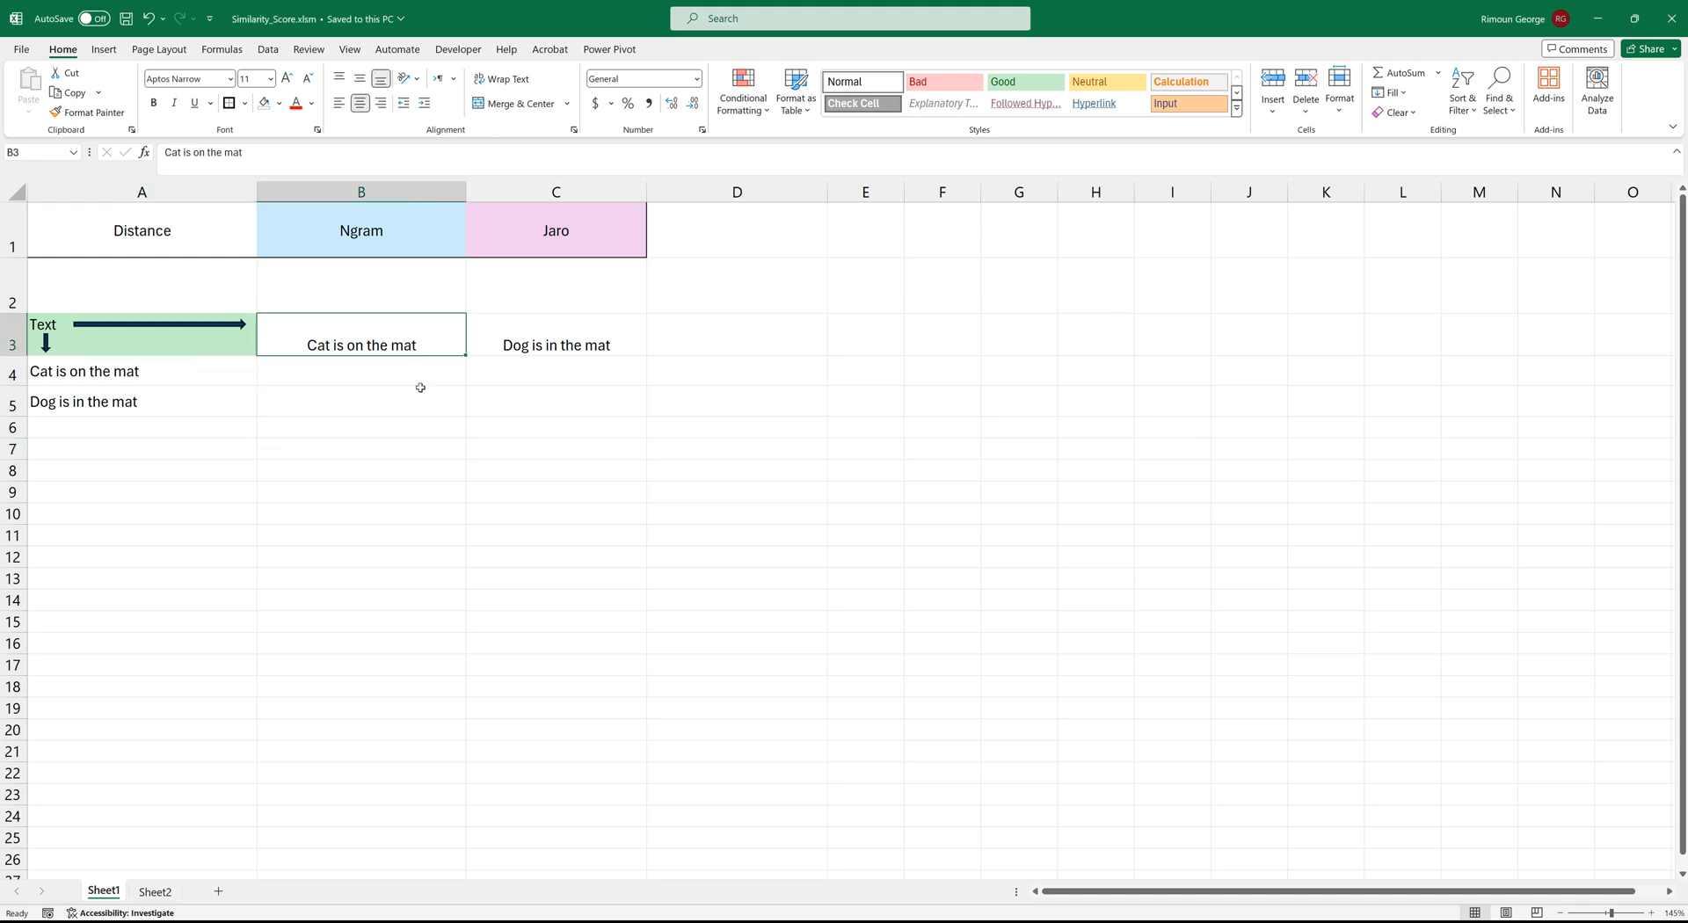
pyautogui.moveTo(420, 402)
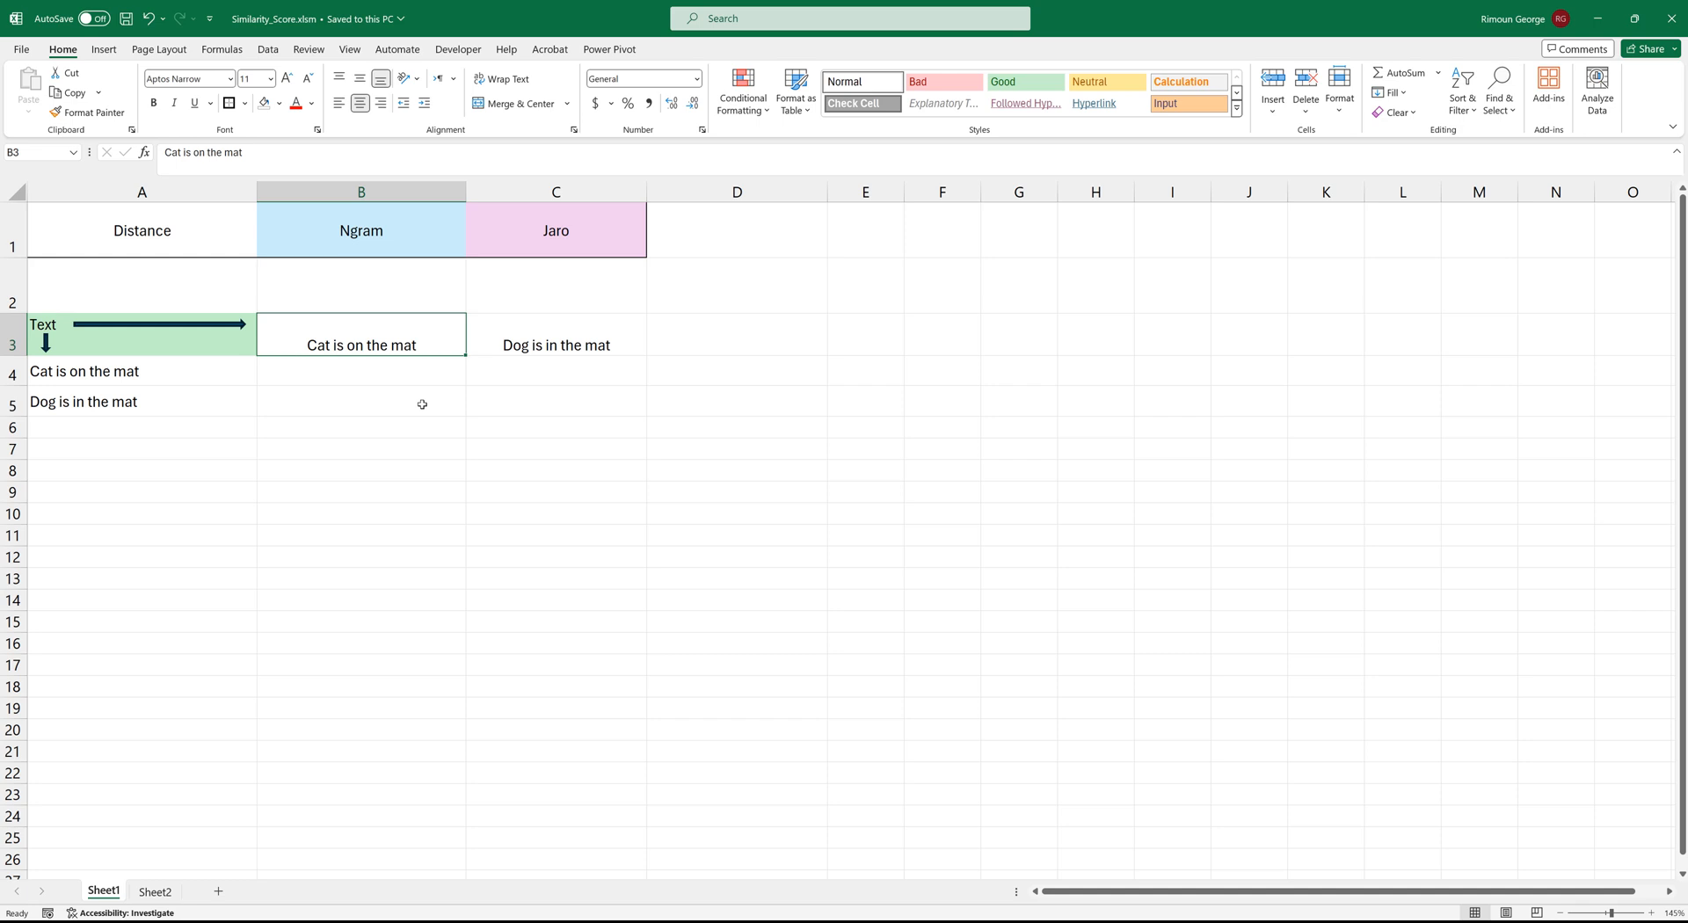
pyautogui.moveTo(401, 450)
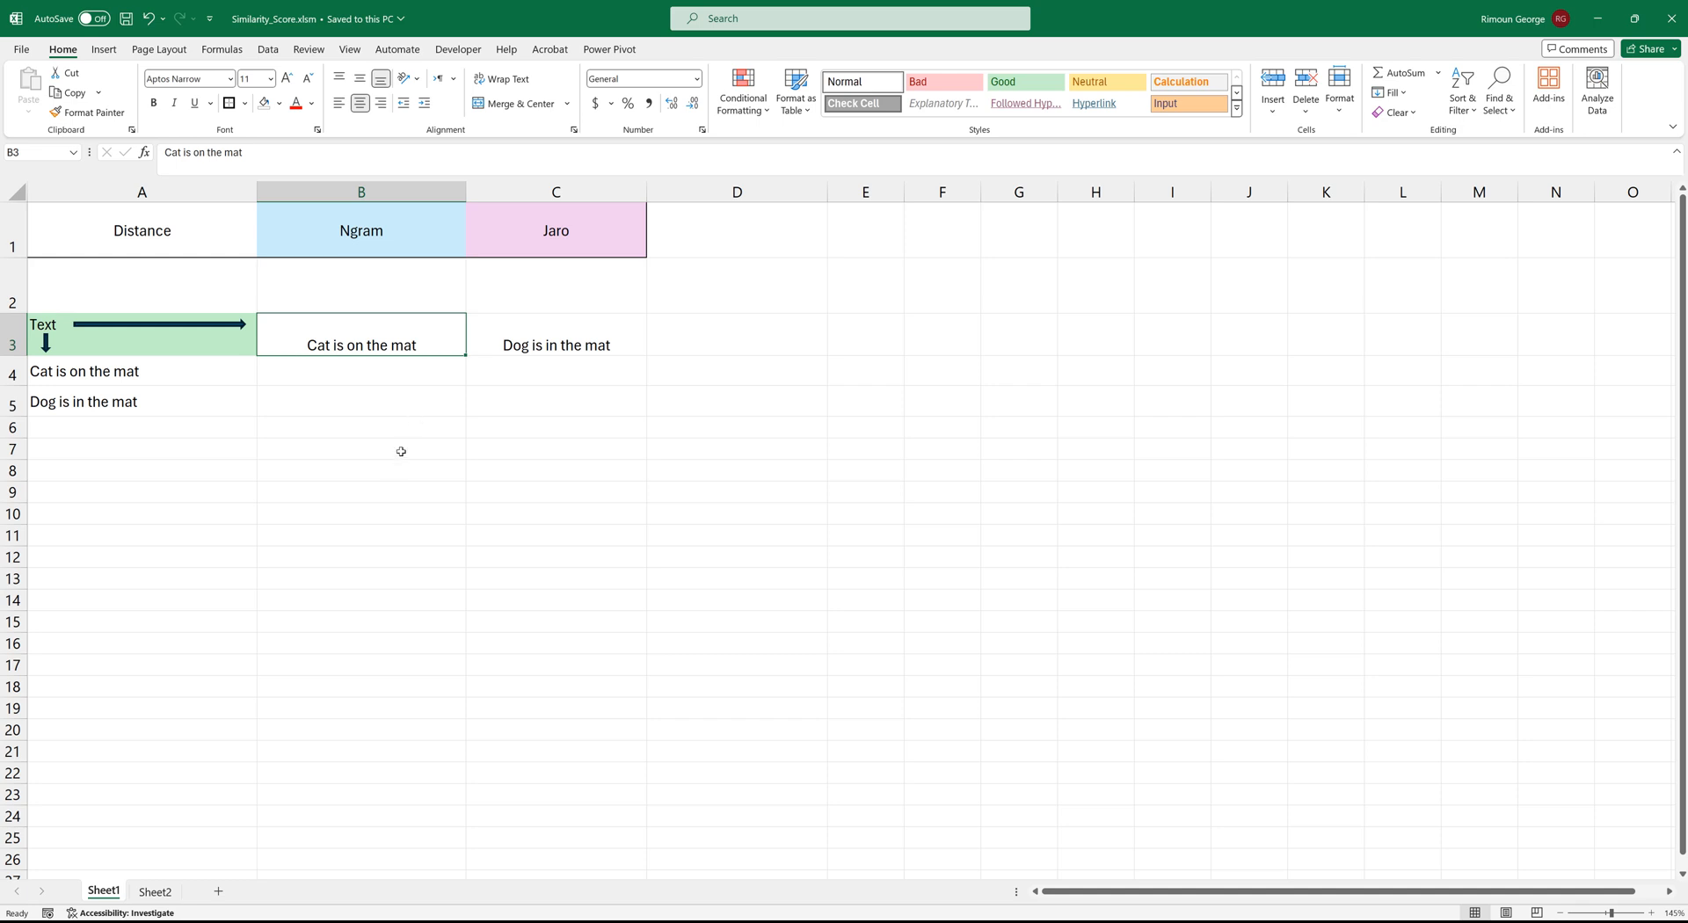
pyautogui.moveTo(313, 358)
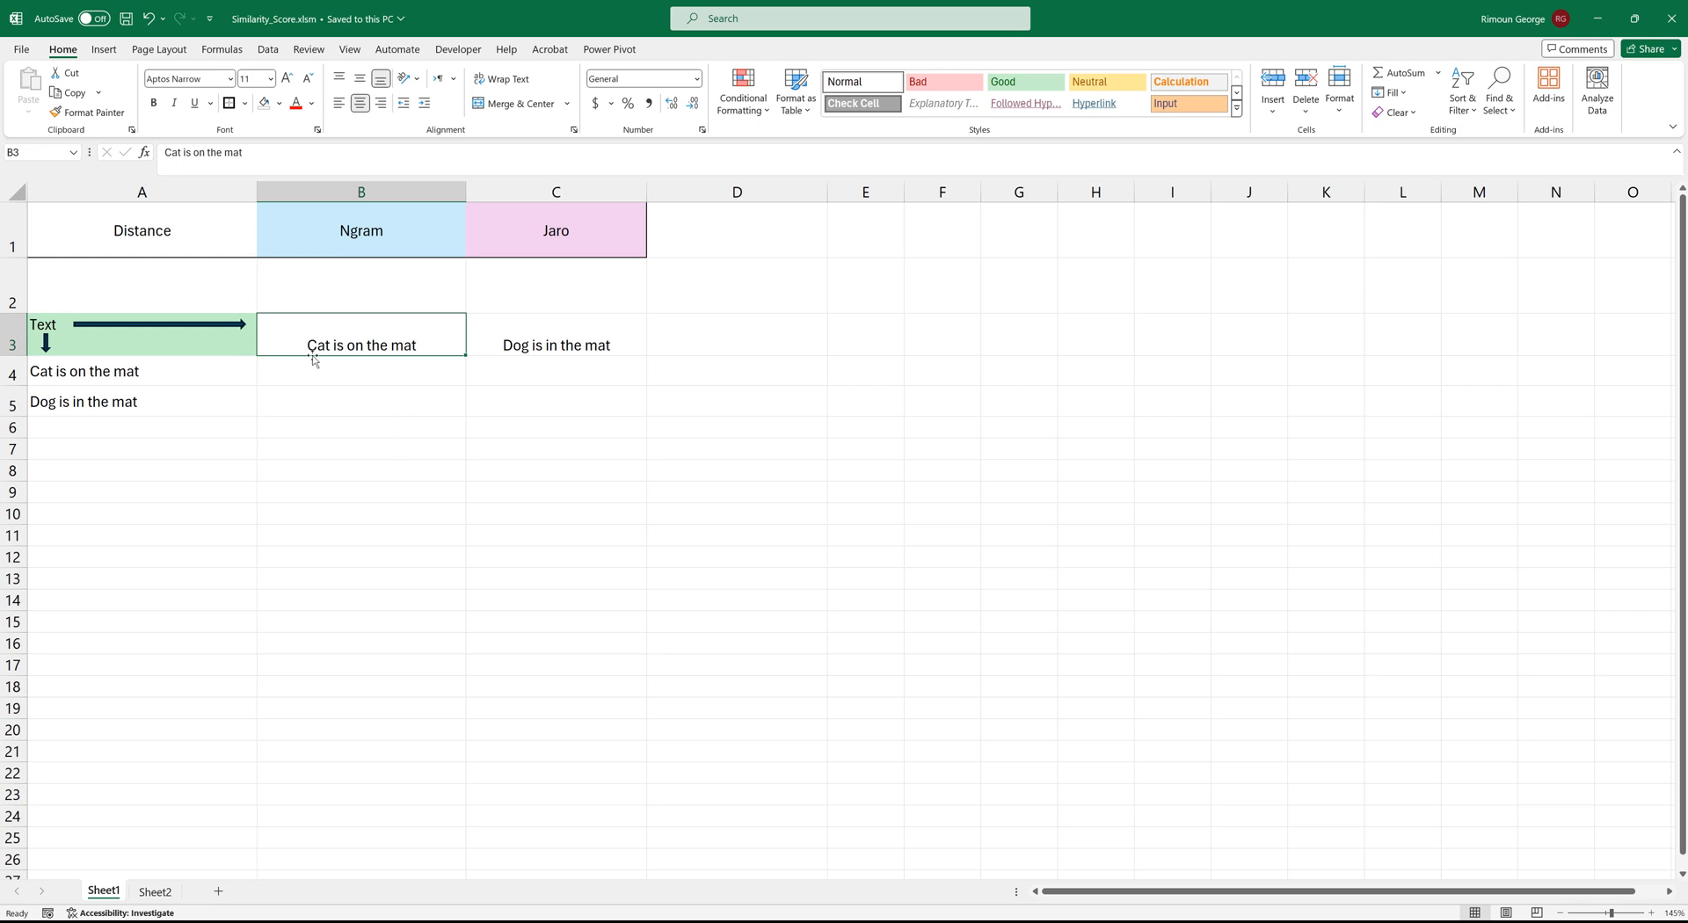
pyautogui.moveTo(345, 376)
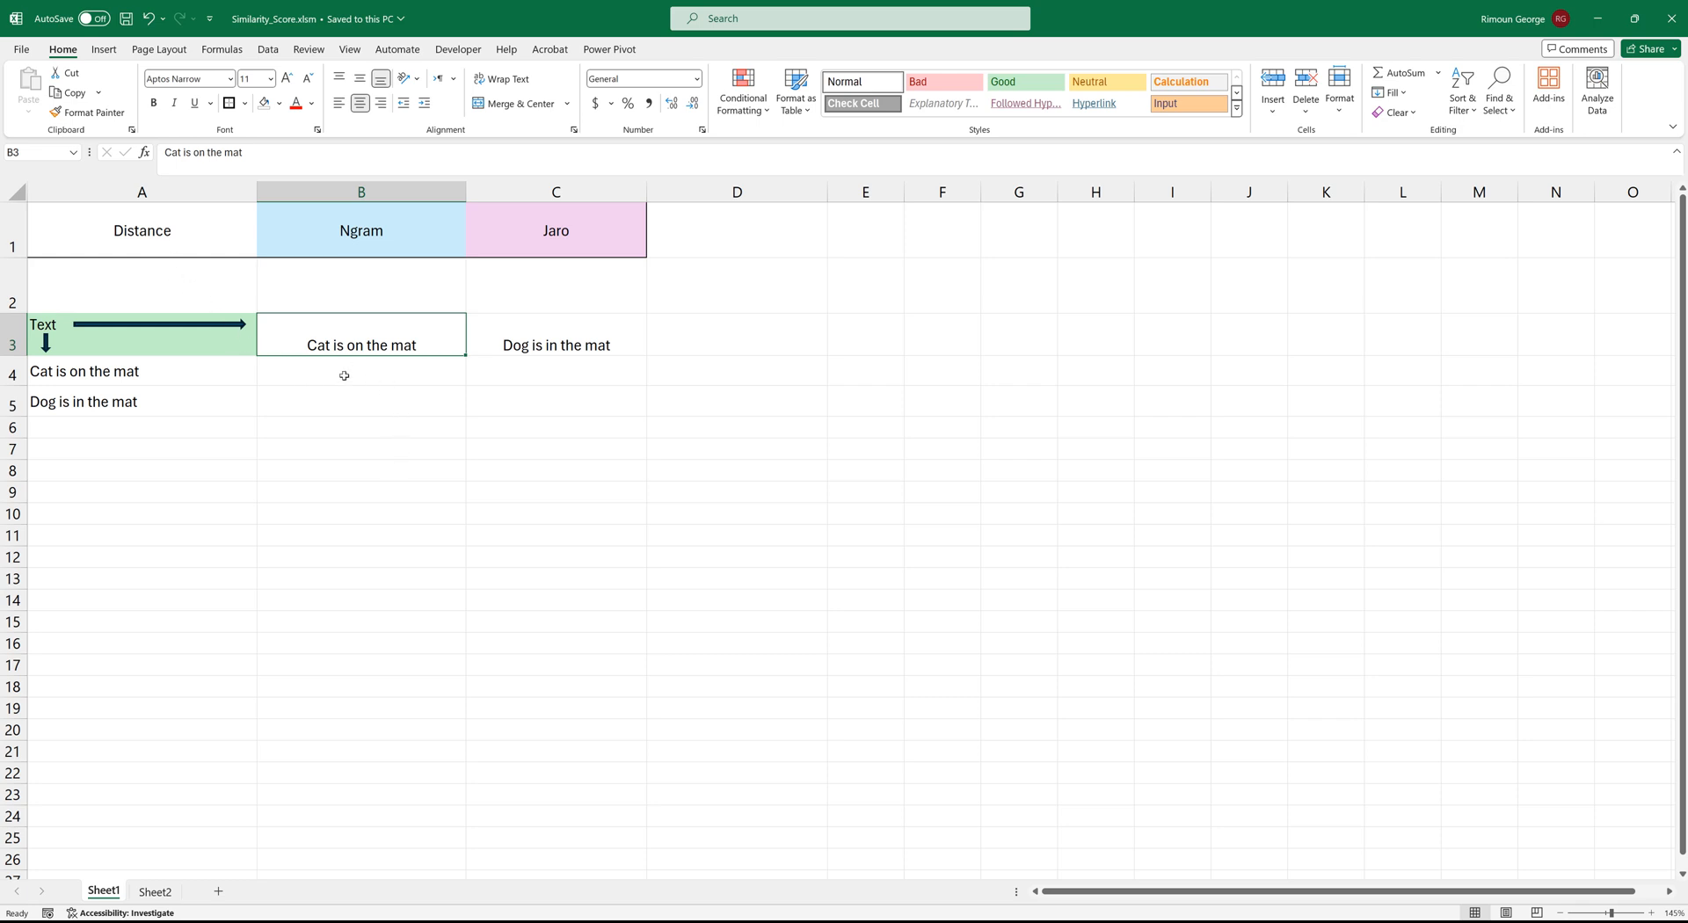
pyautogui.moveTo(299, 253)
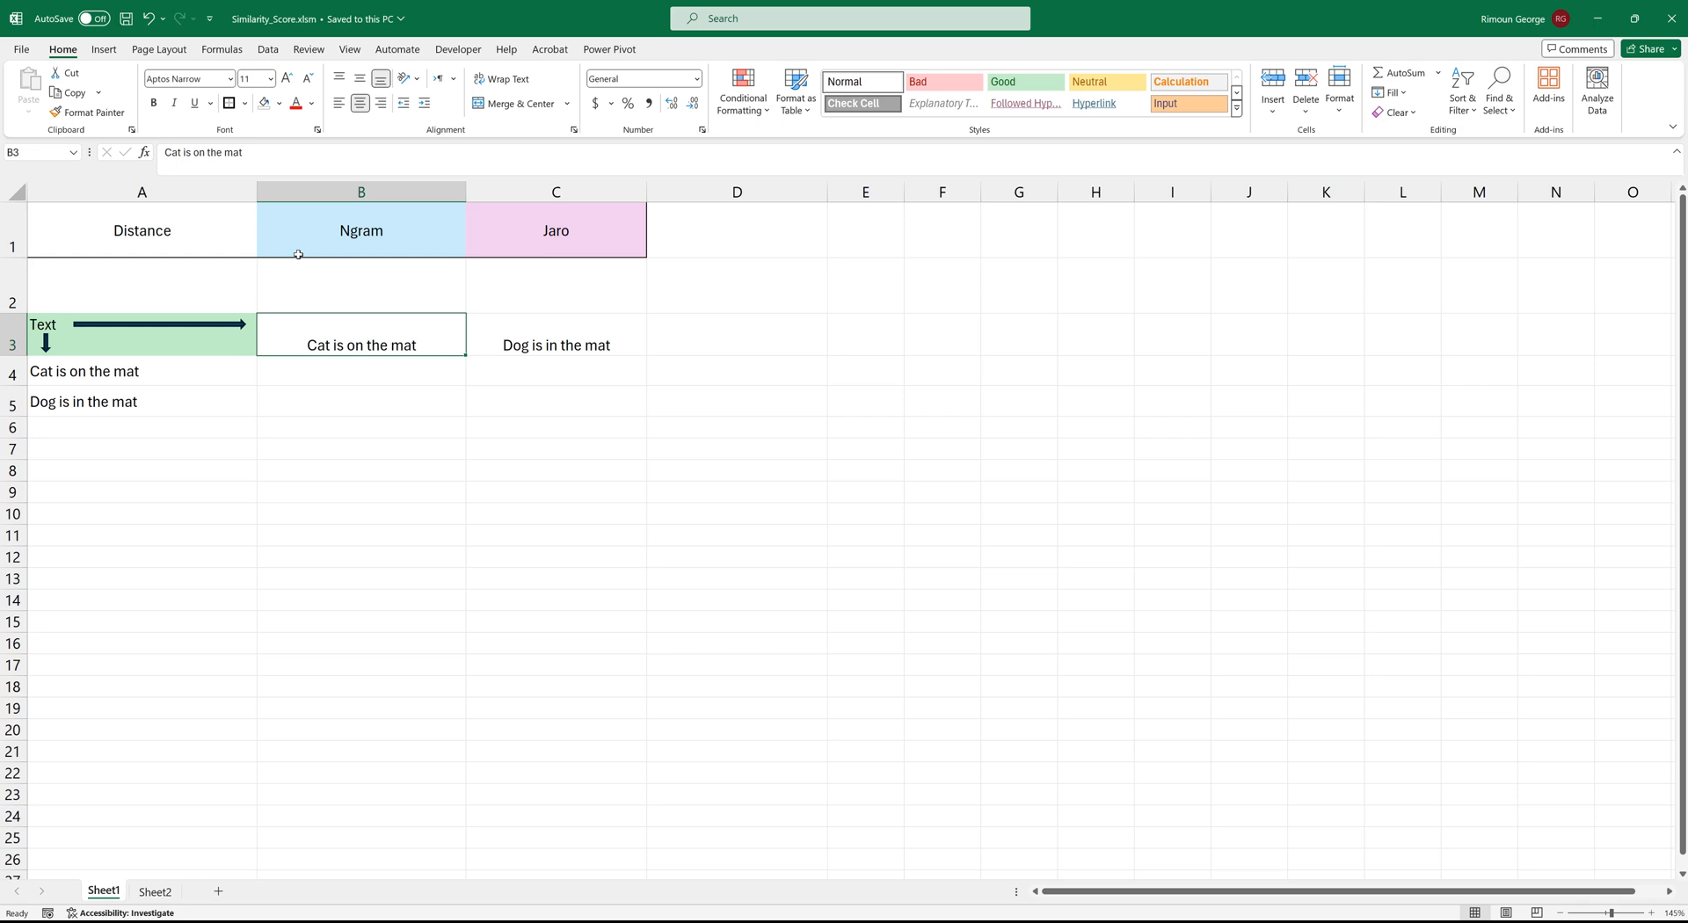
pyautogui.moveTo(132, 285)
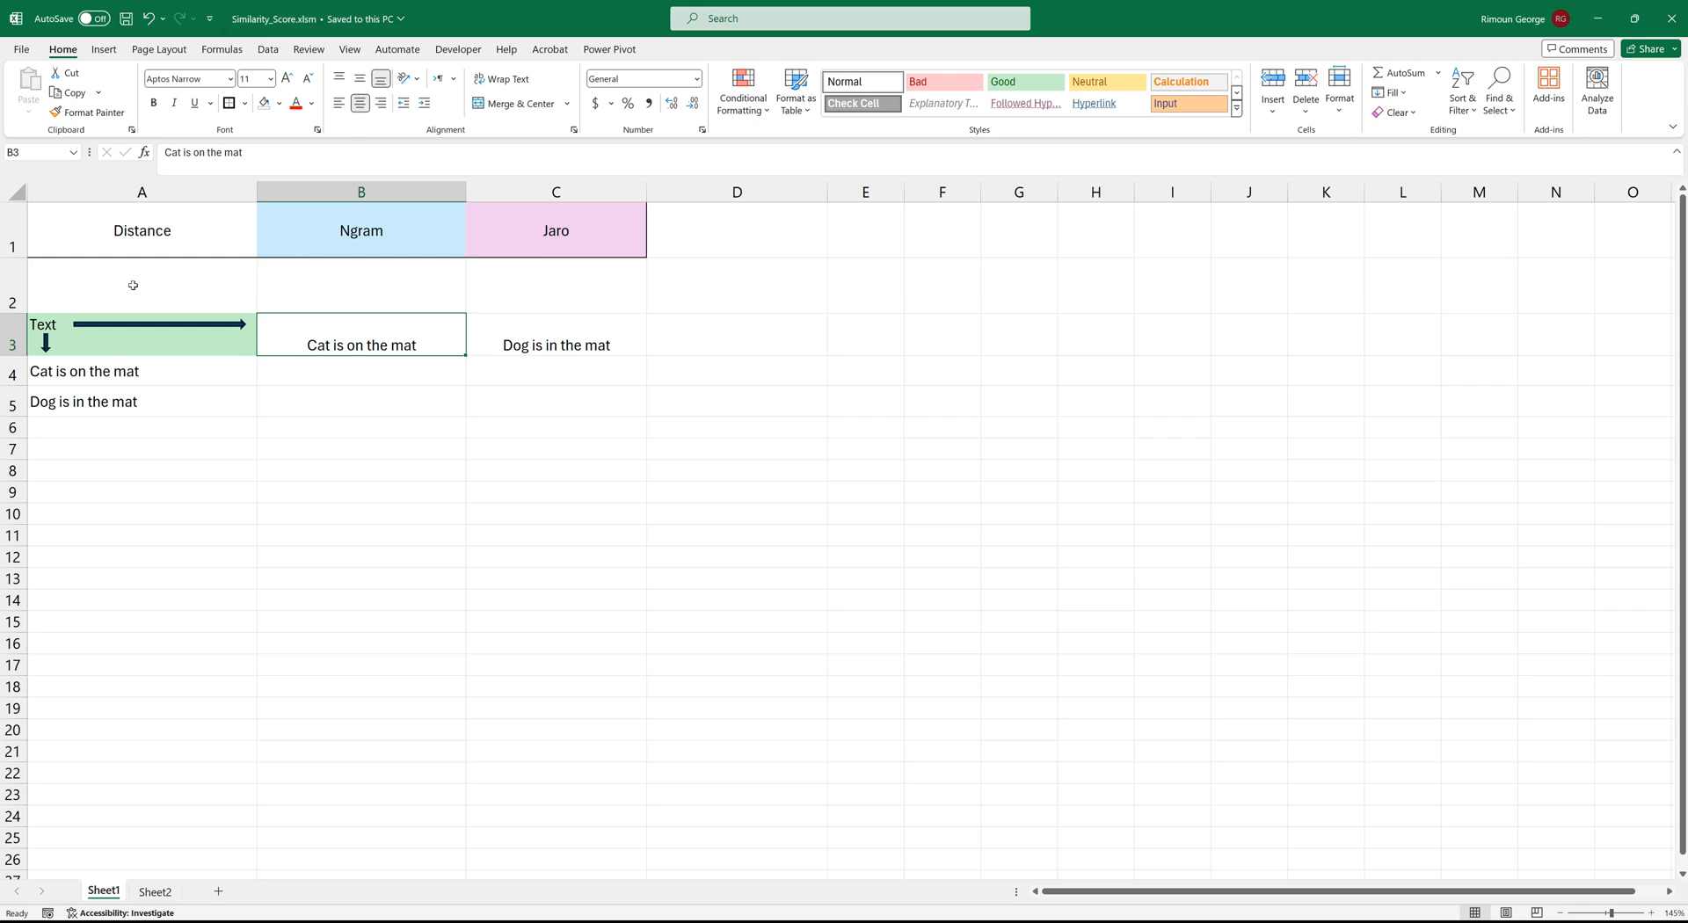
pyautogui.moveTo(366, 380)
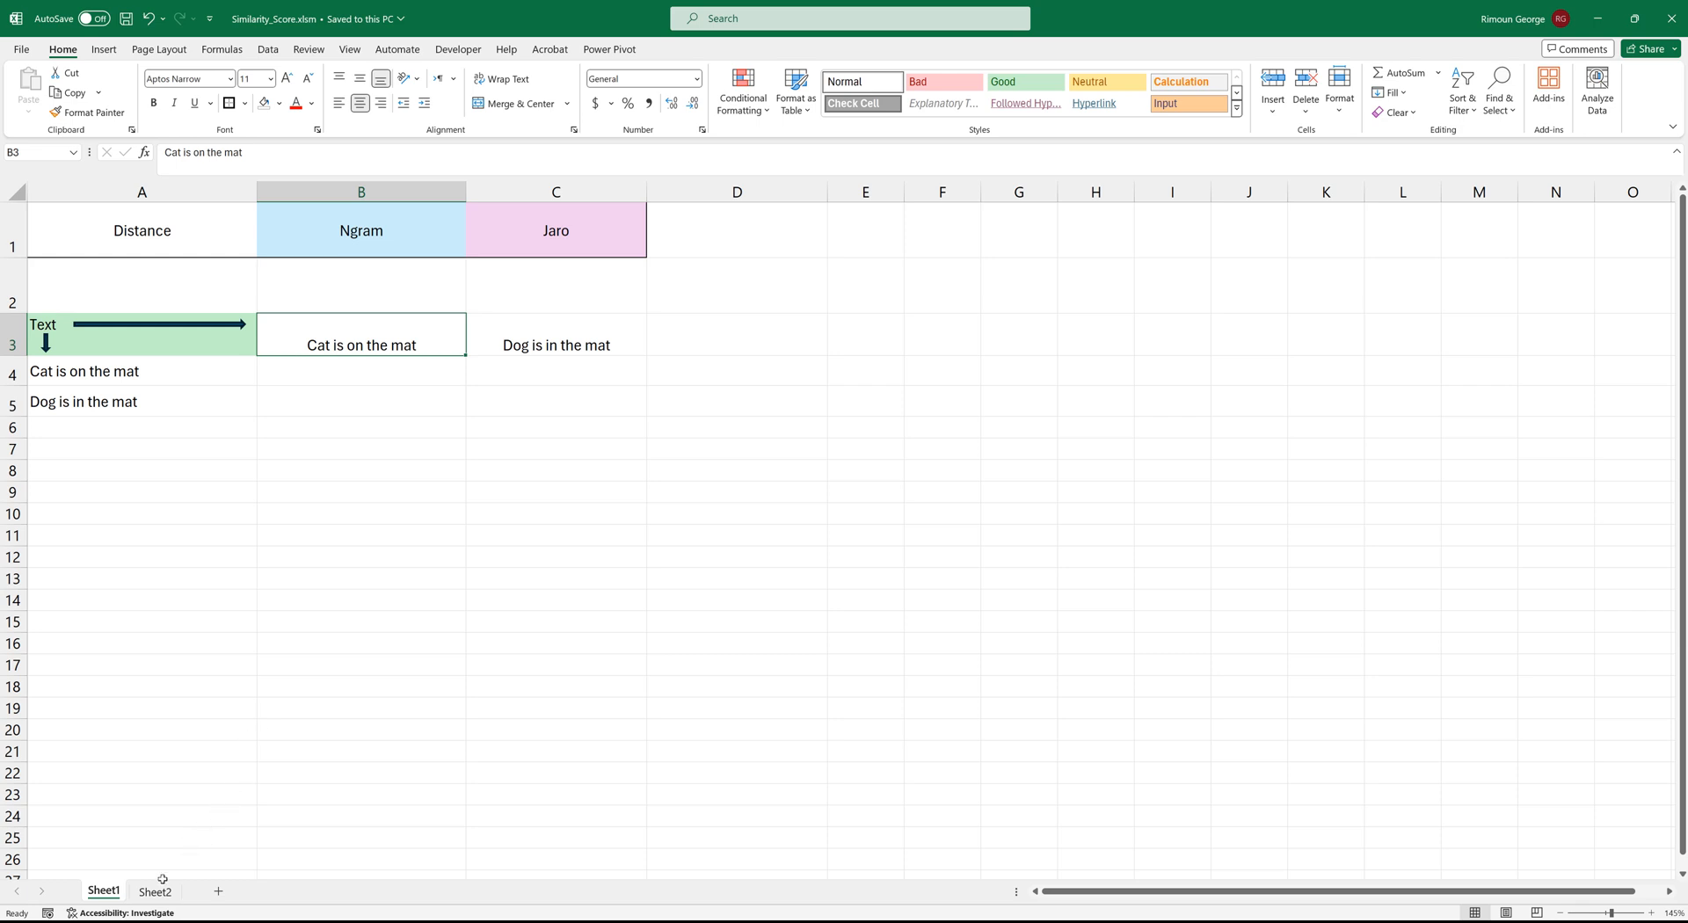
pyautogui.click(154, 891)
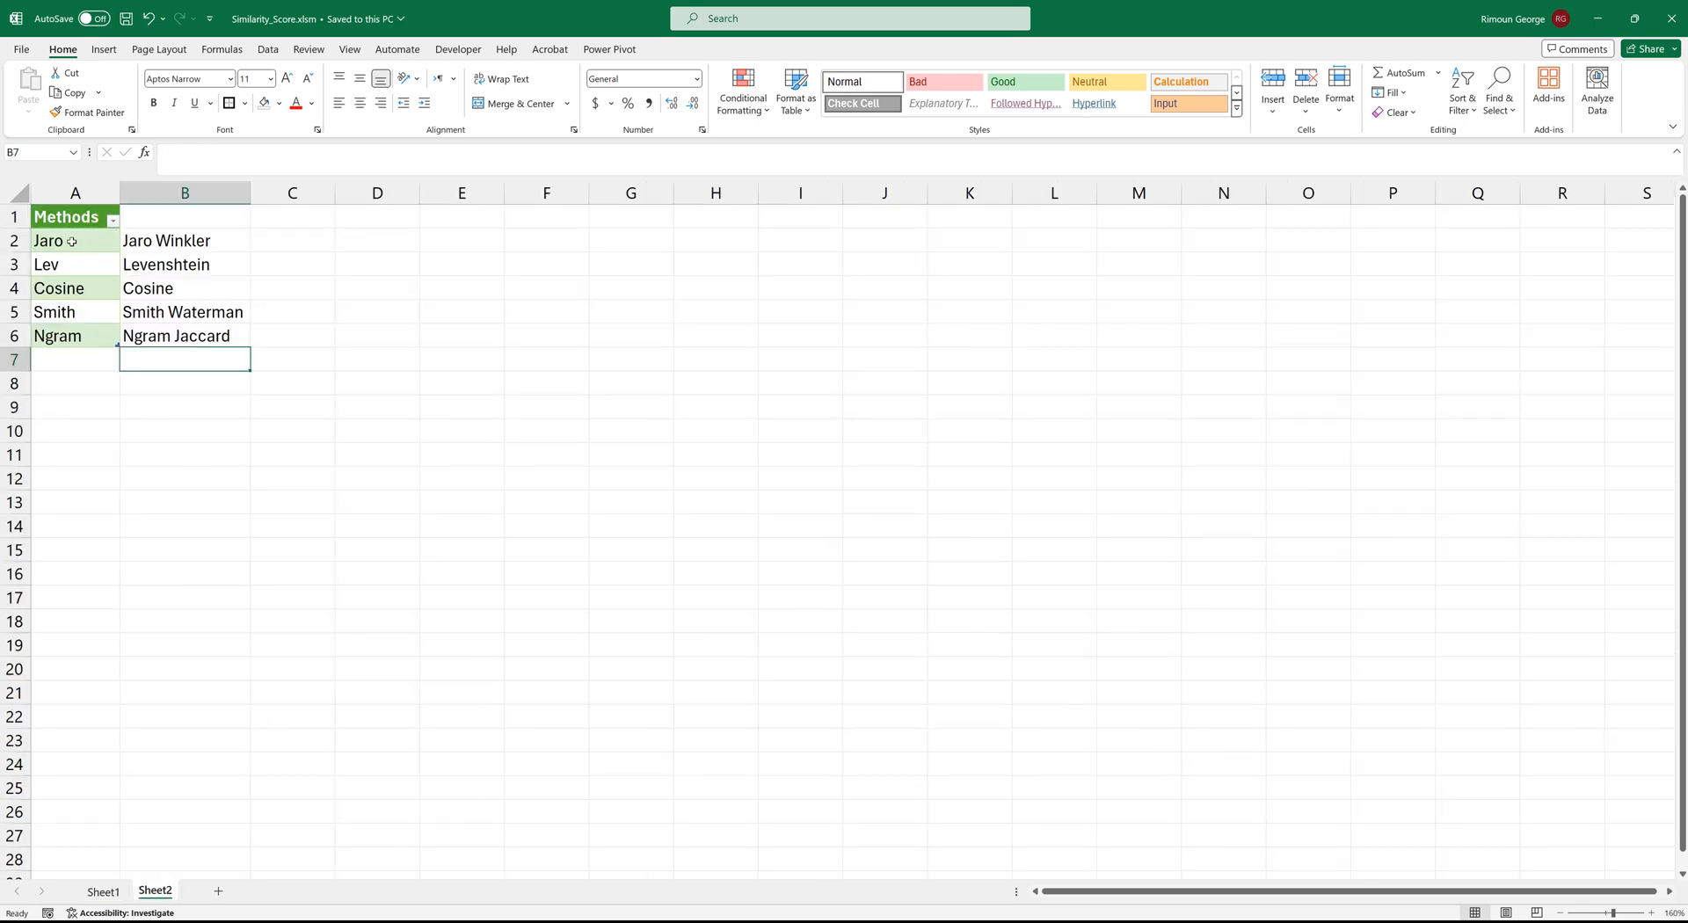
pyautogui.click(49, 240)
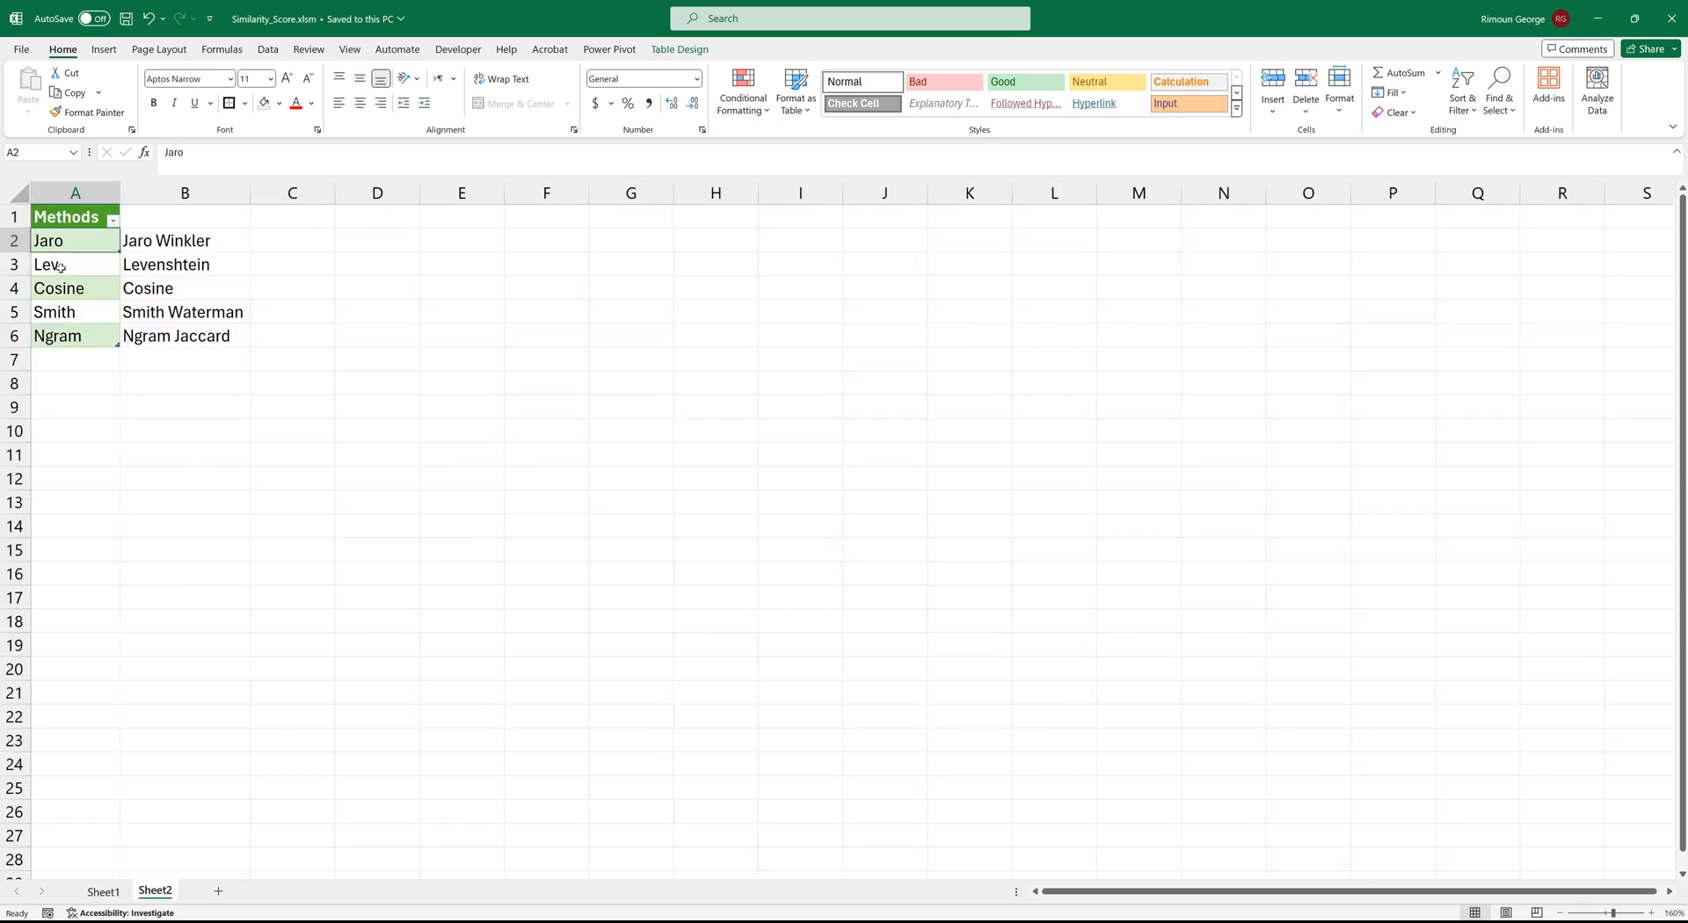
pyautogui.click(74, 289)
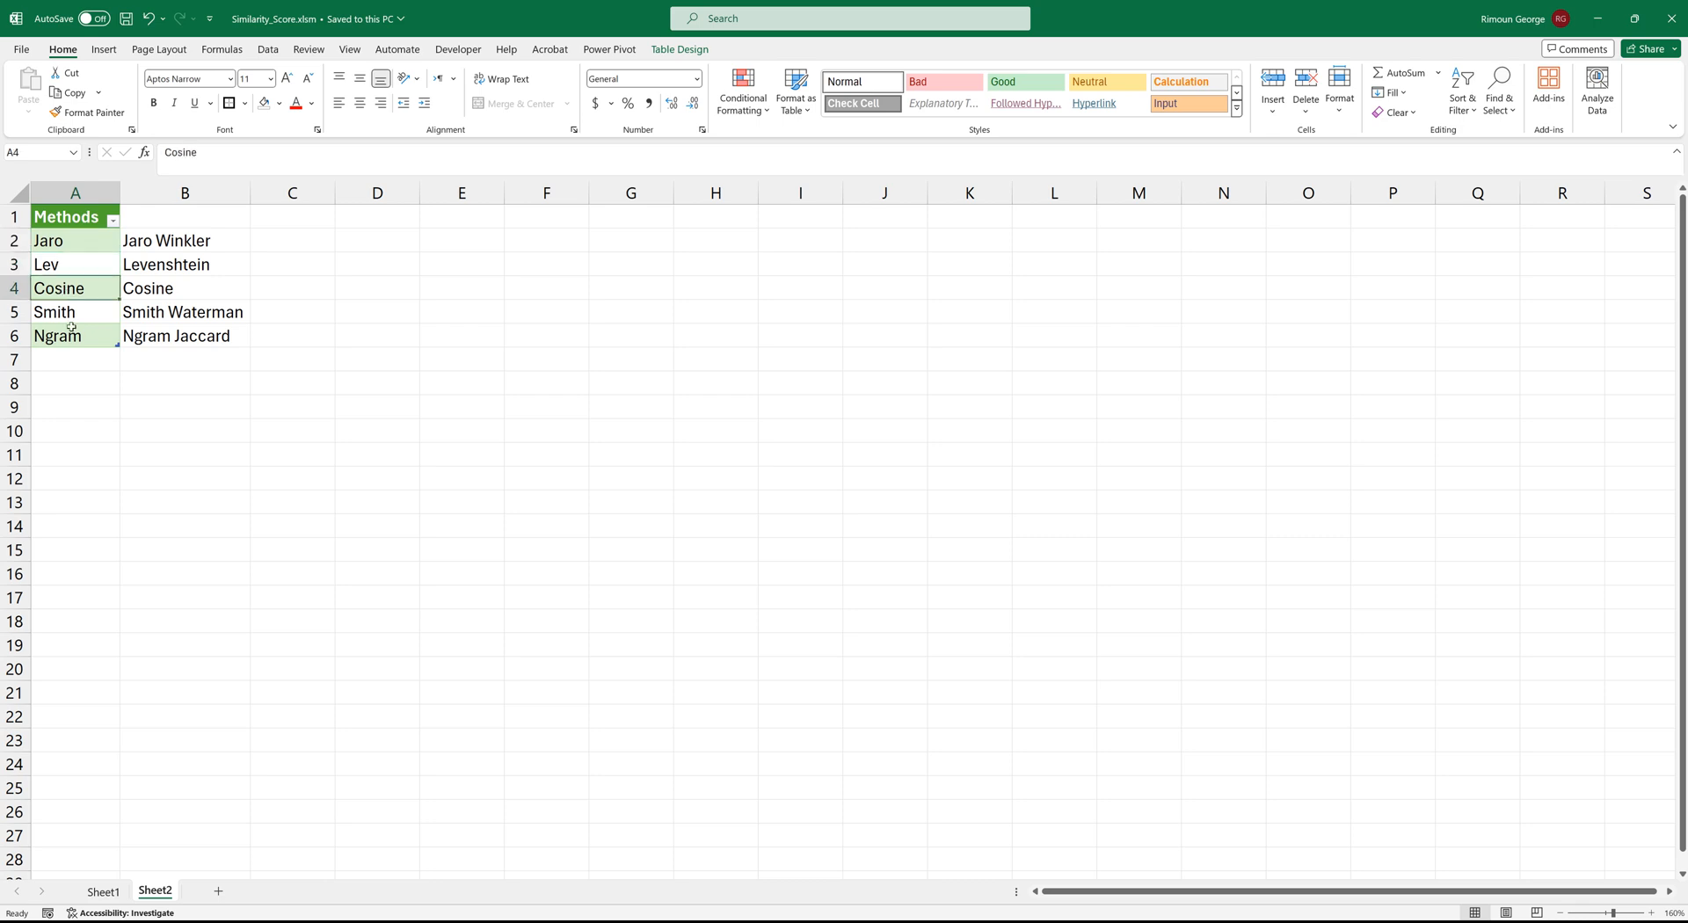
pyautogui.moveTo(95, 372)
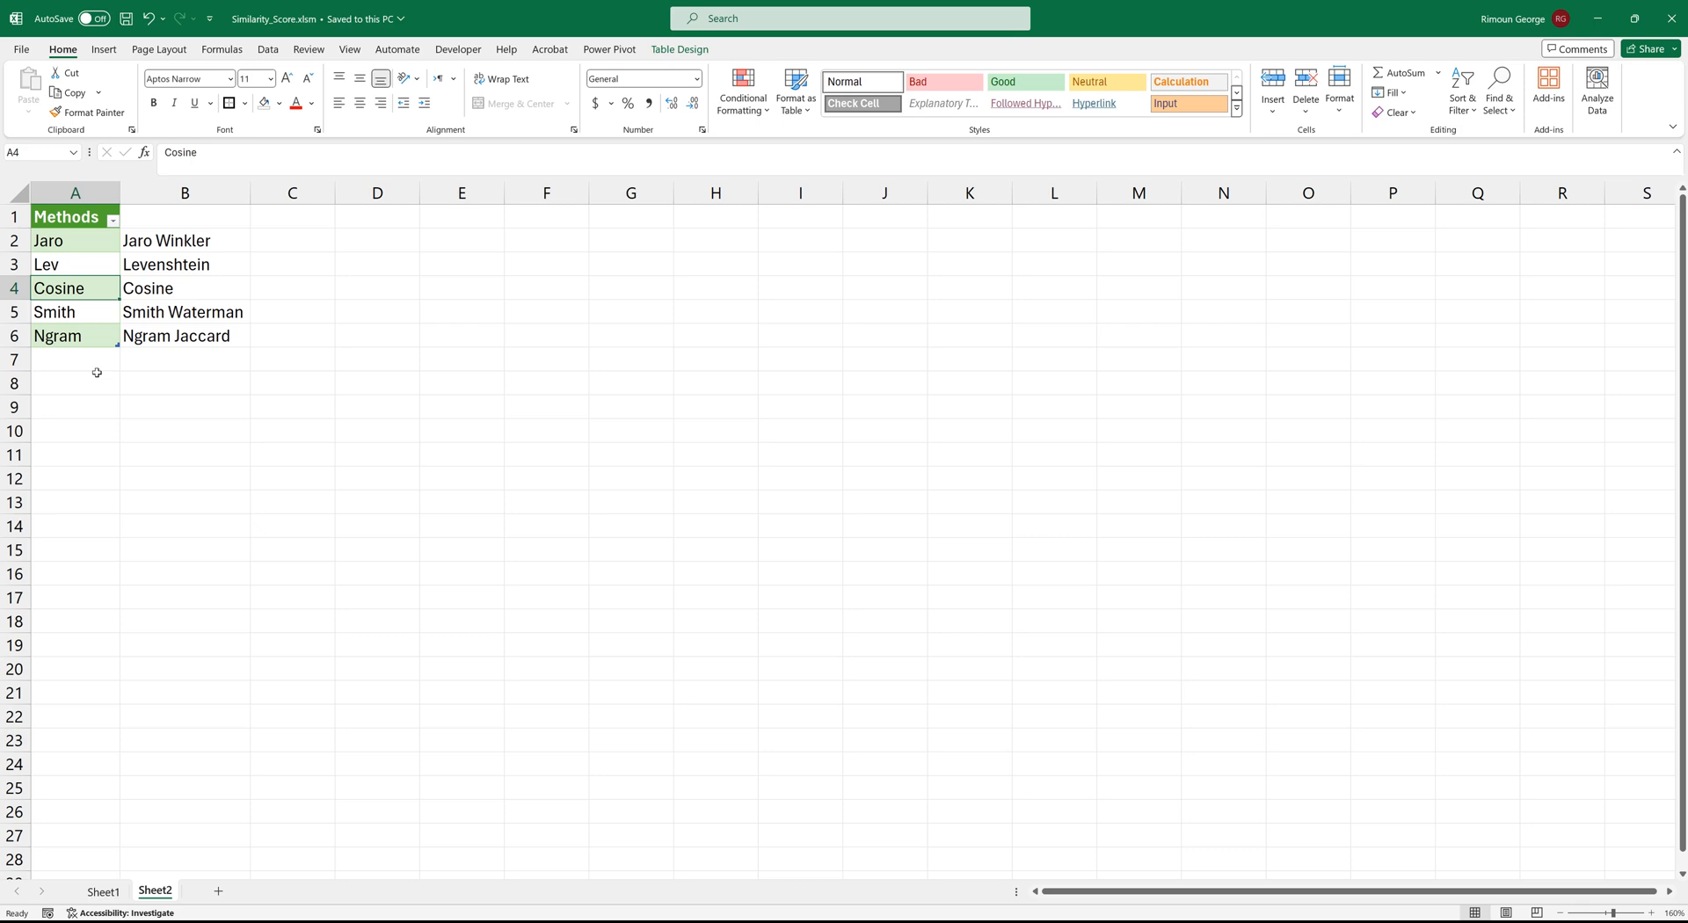
pyautogui.moveTo(102, 307)
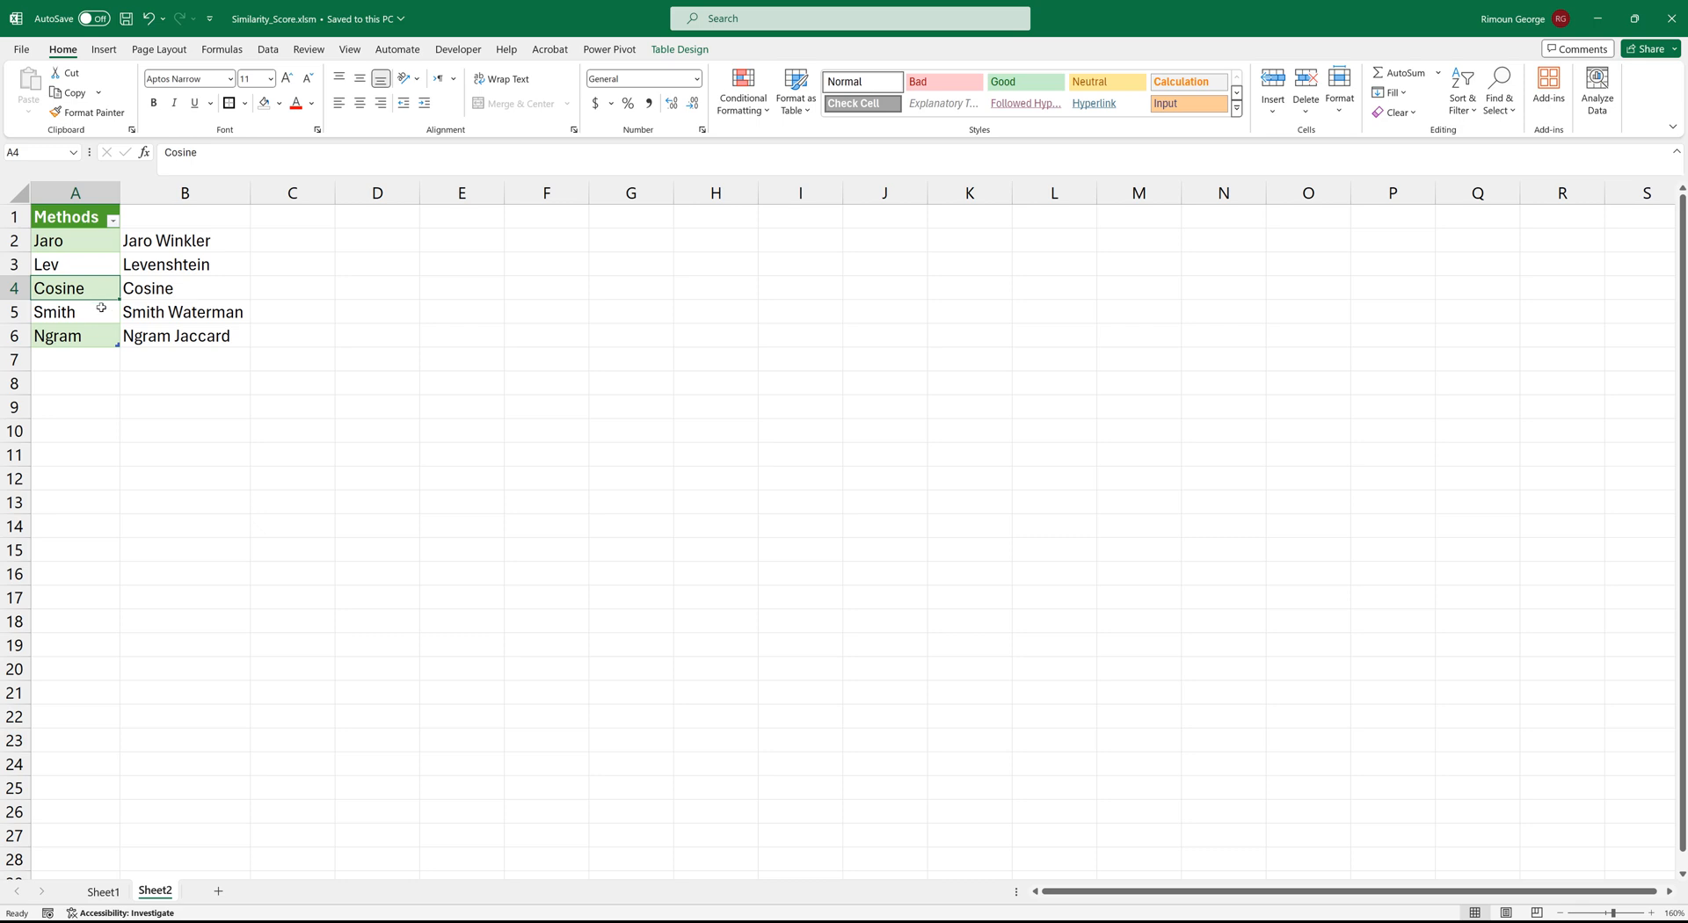
pyautogui.moveTo(67, 243)
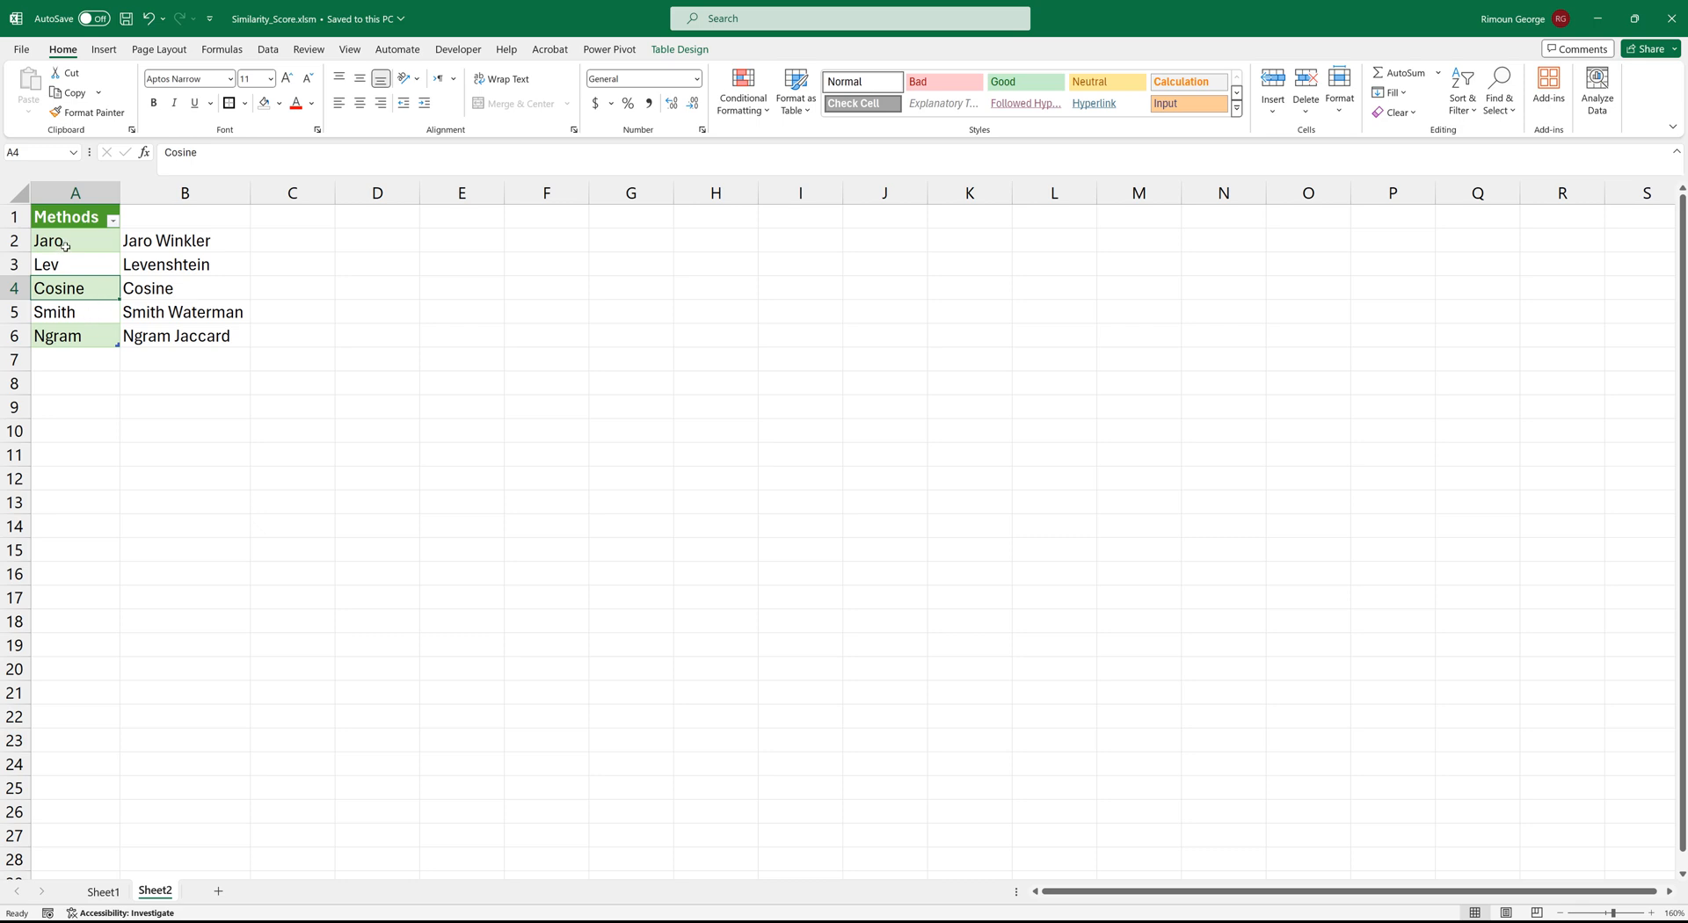
pyautogui.click(50, 239)
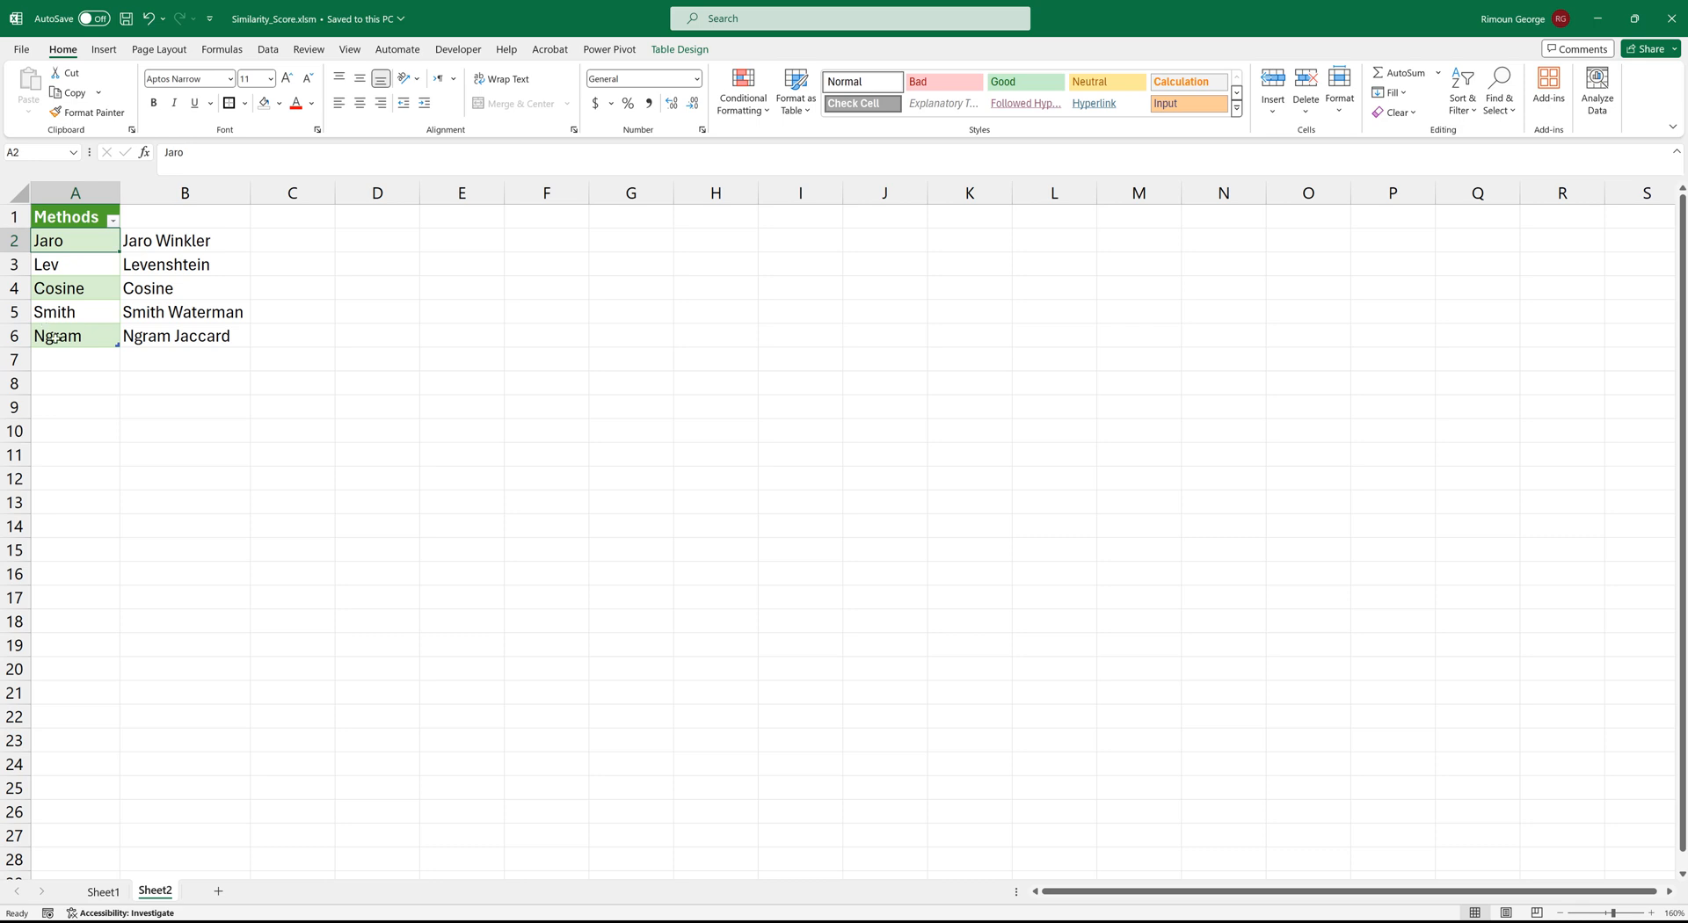
pyautogui.moveTo(84, 255)
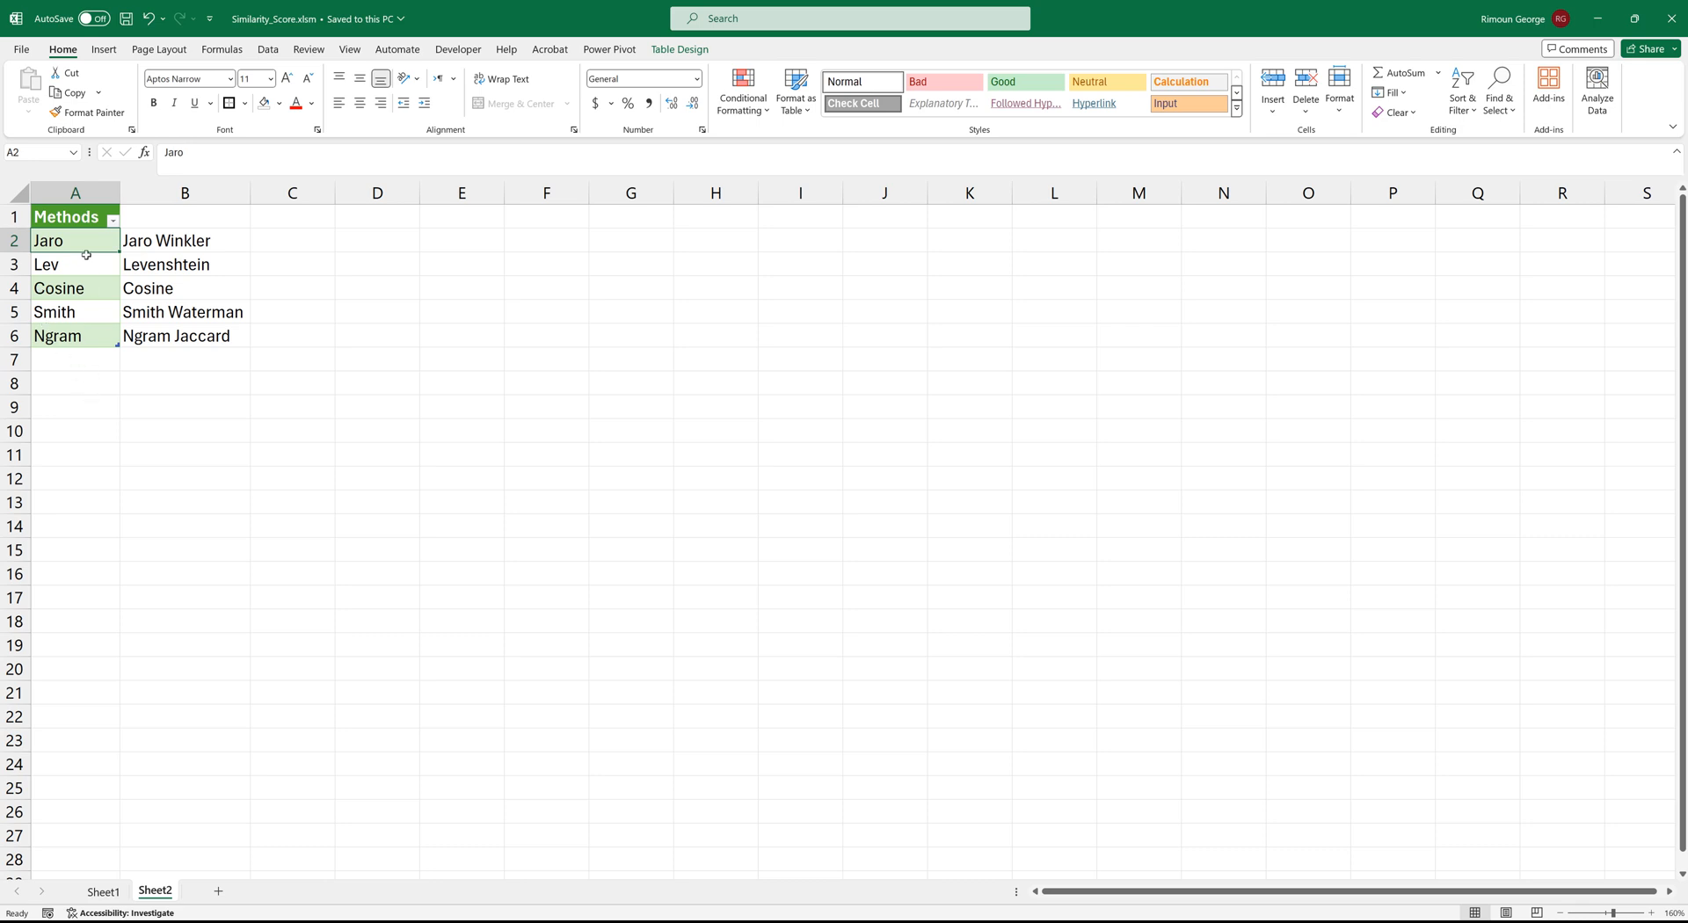
pyautogui.moveTo(83, 326)
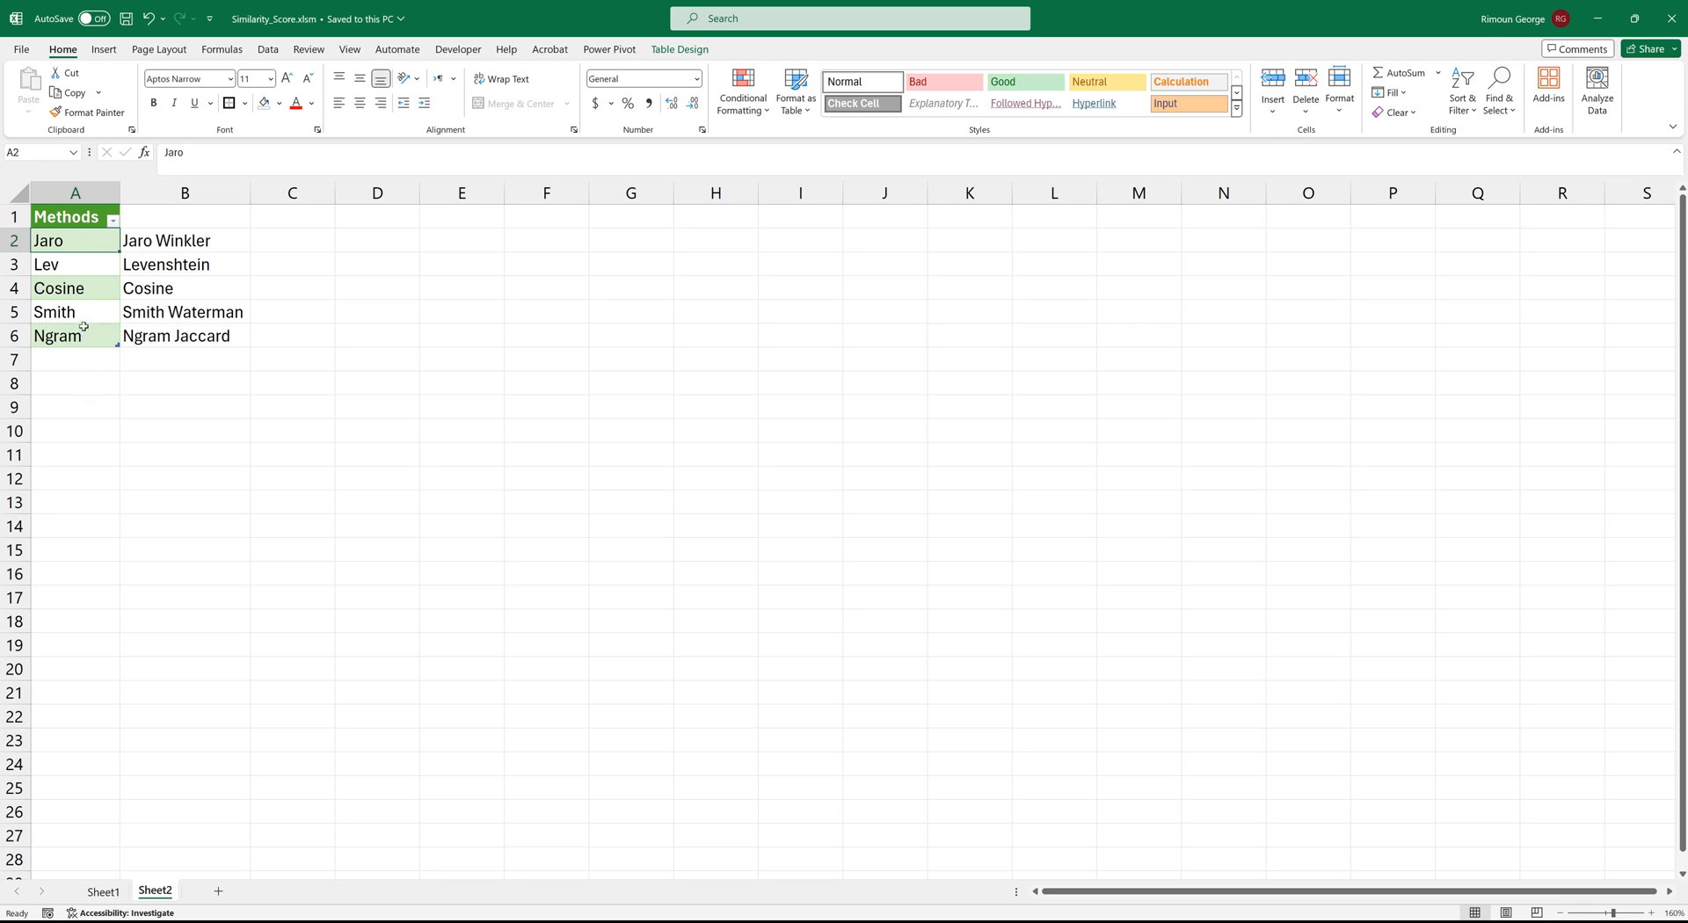
pyautogui.moveTo(91, 327)
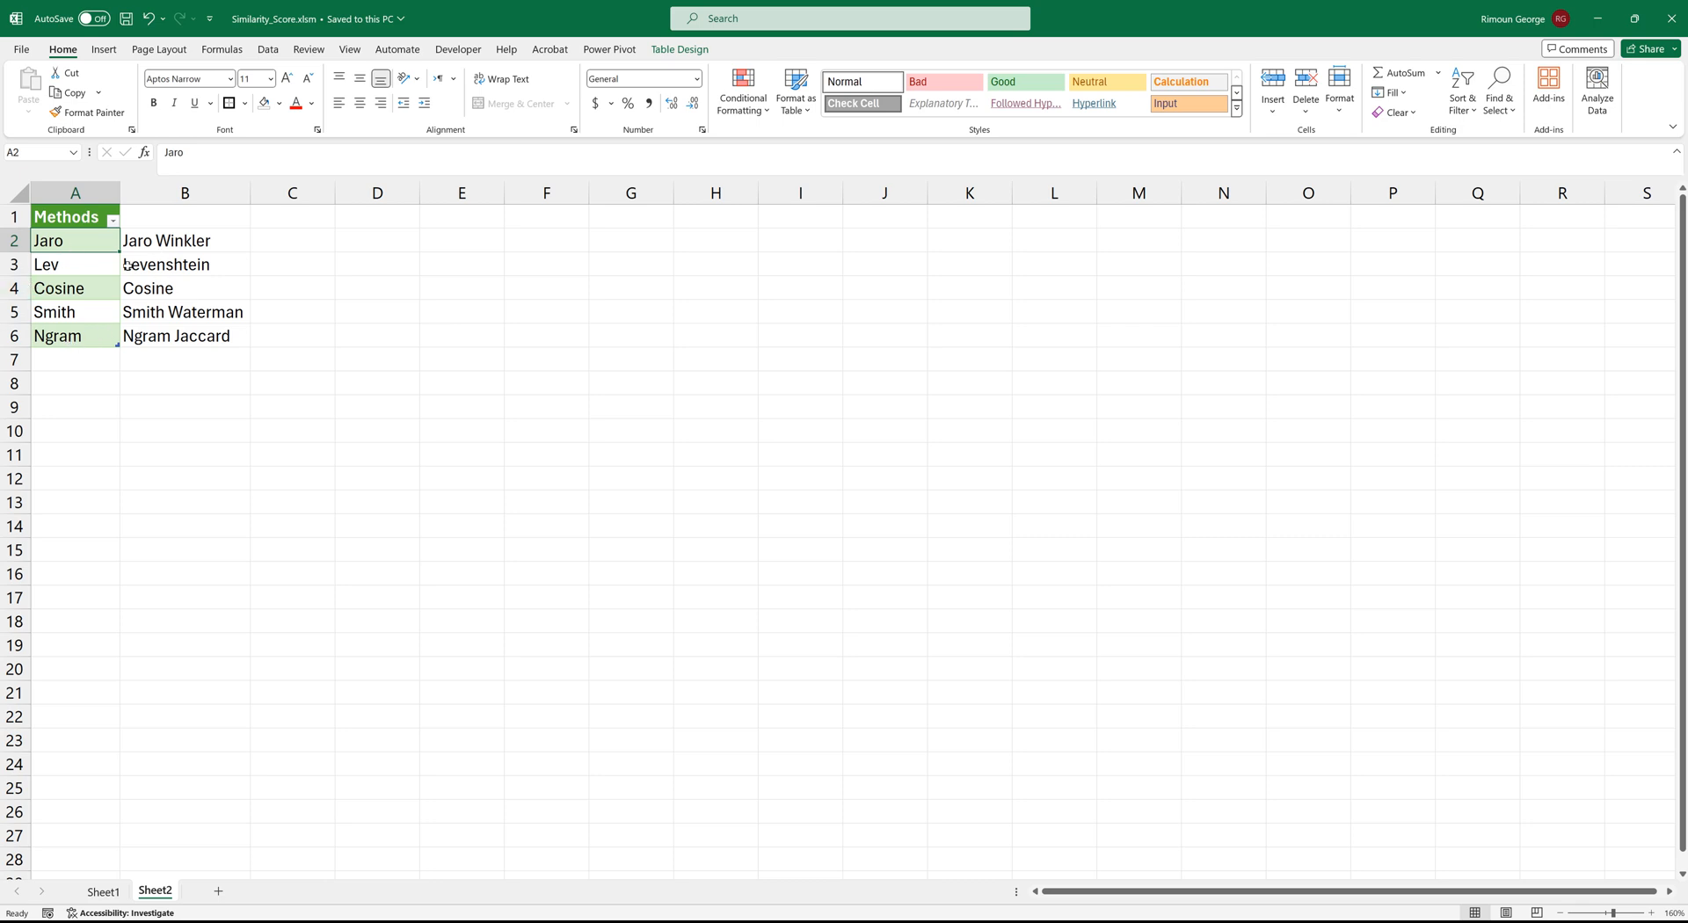
# Step: Review the full names Cosine, Jaro Winkler, Levenshtein, Smith Waterman and Ngram Jaccard in column B
pyautogui.click(74, 264)
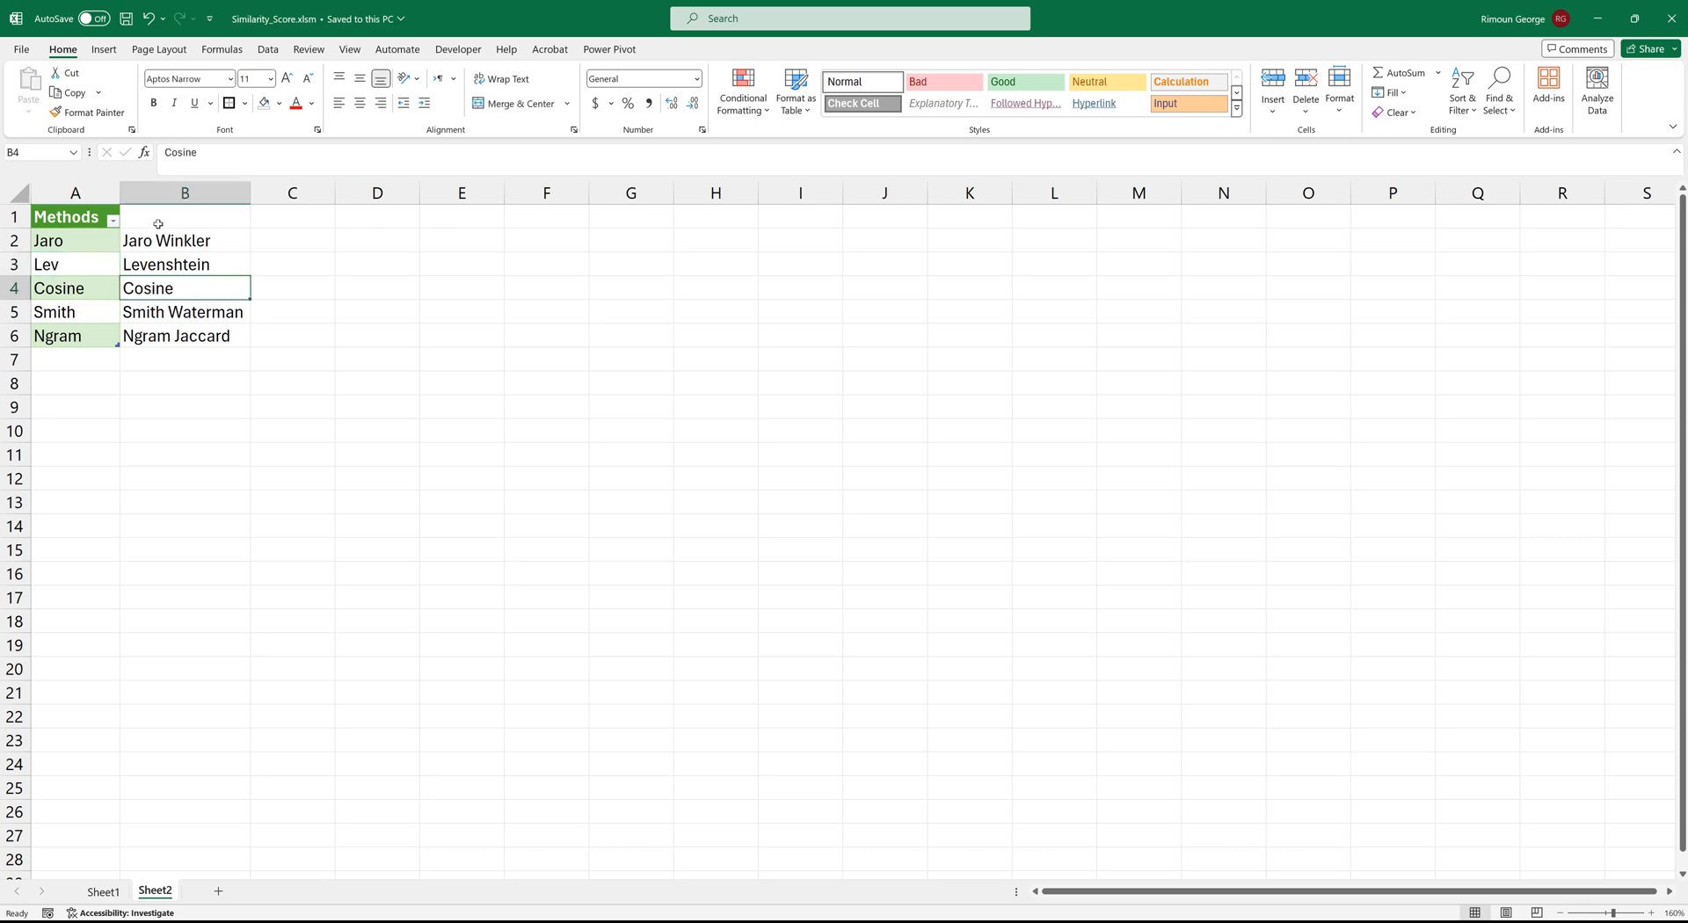
pyautogui.click(185, 239)
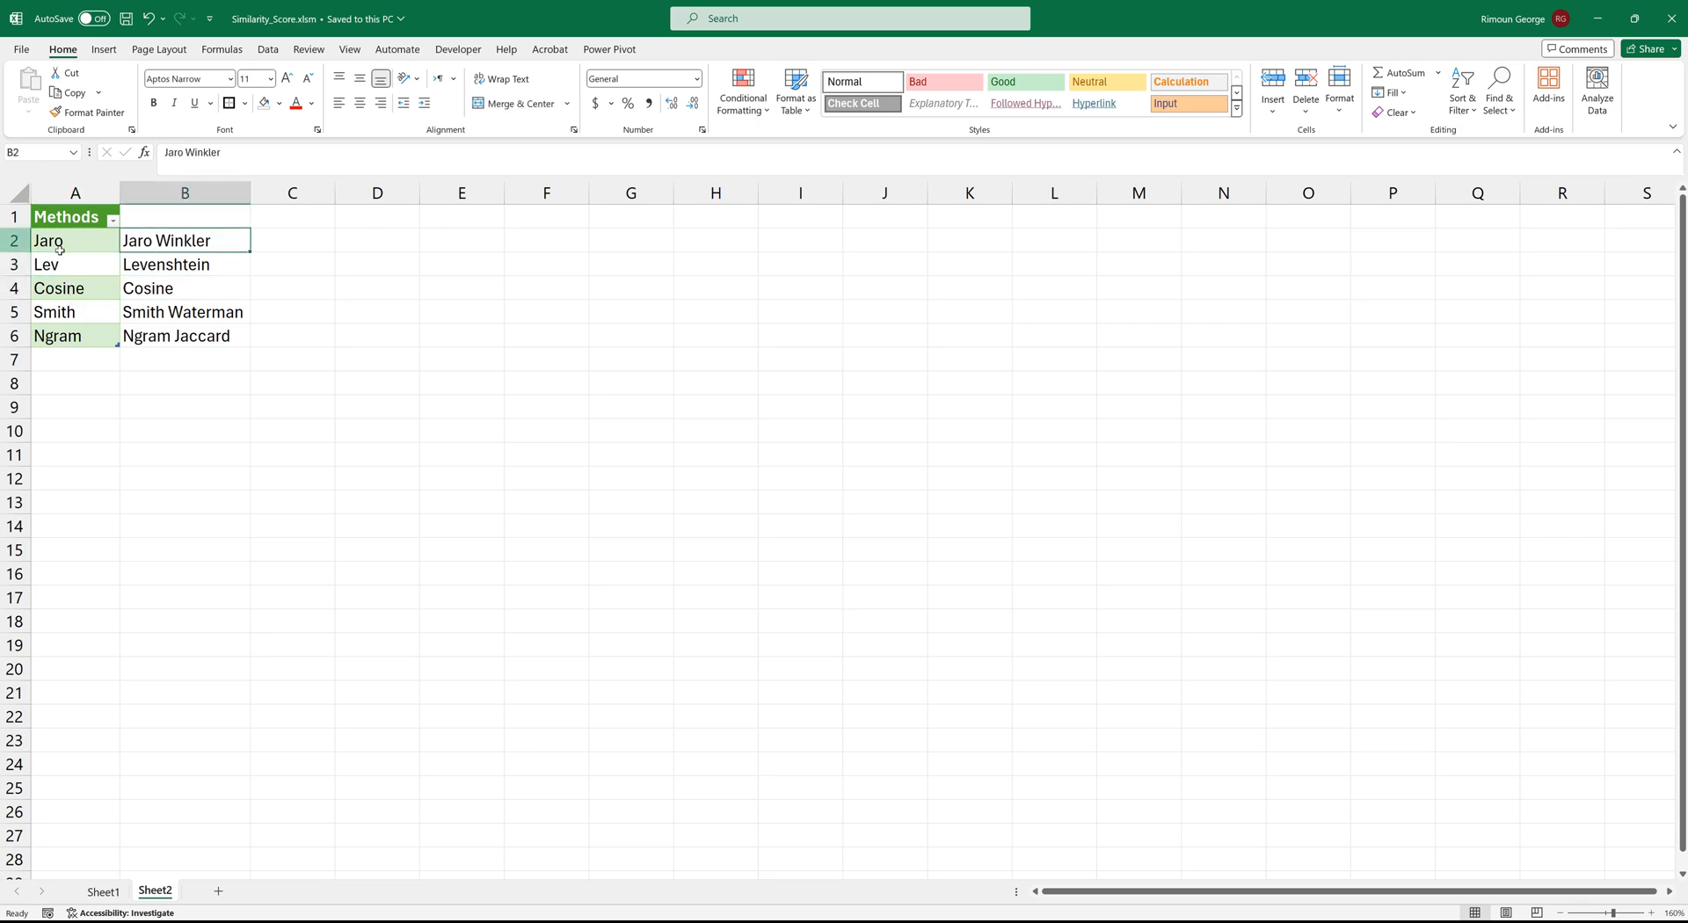
pyautogui.click(185, 263)
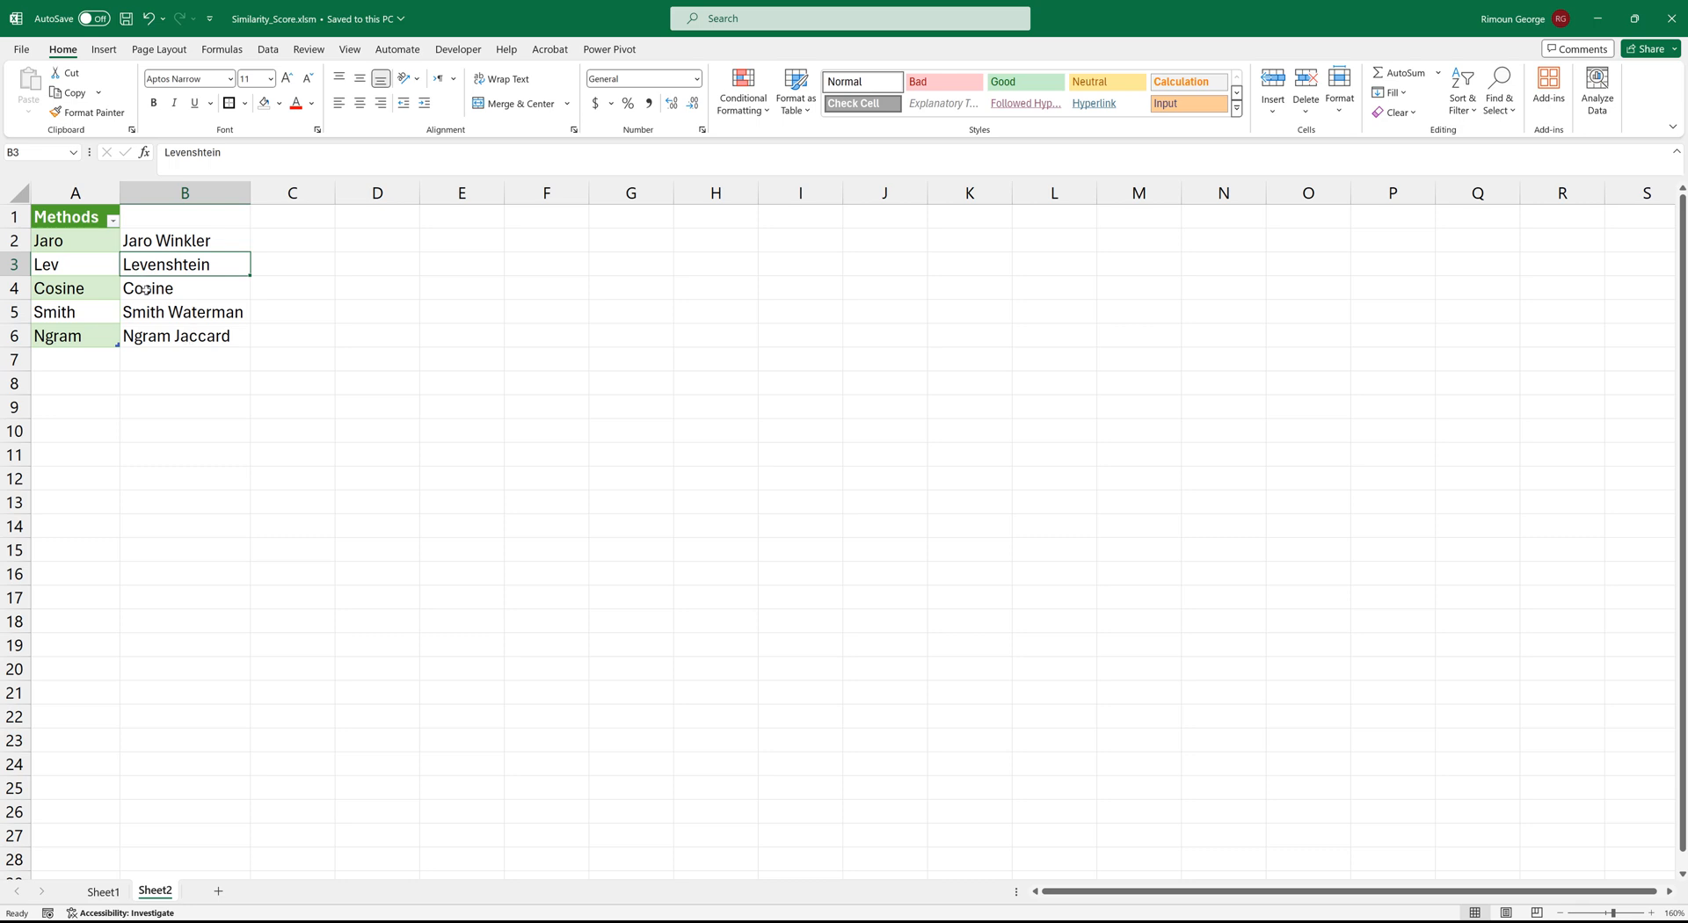
pyautogui.click(185, 311)
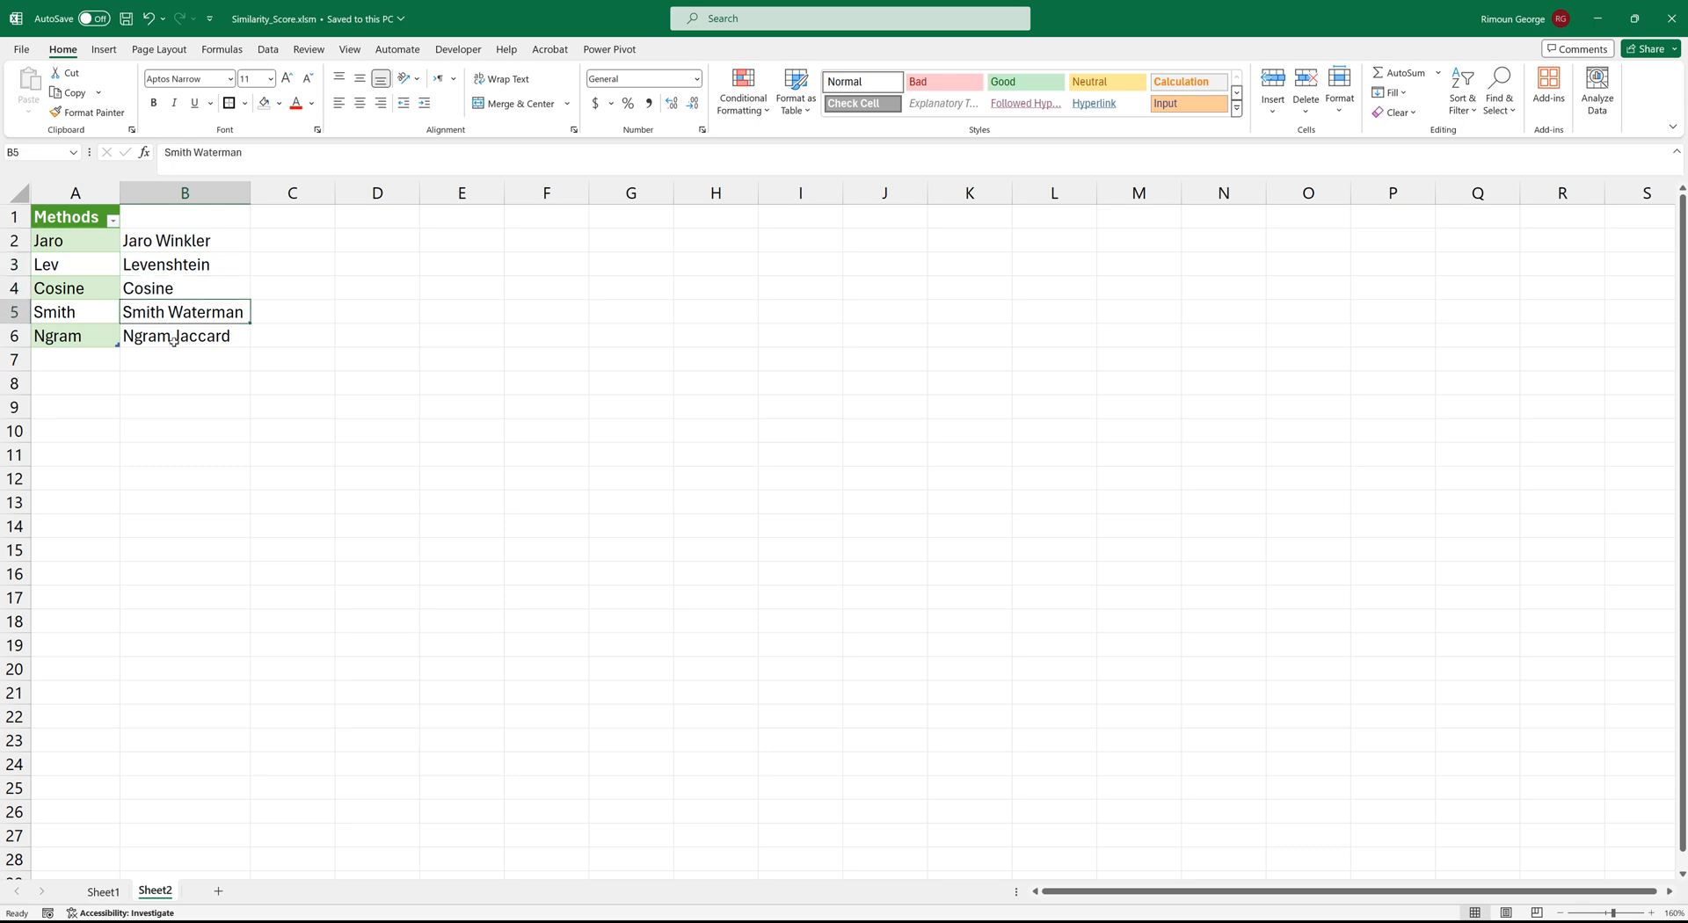
pyautogui.click(185, 335)
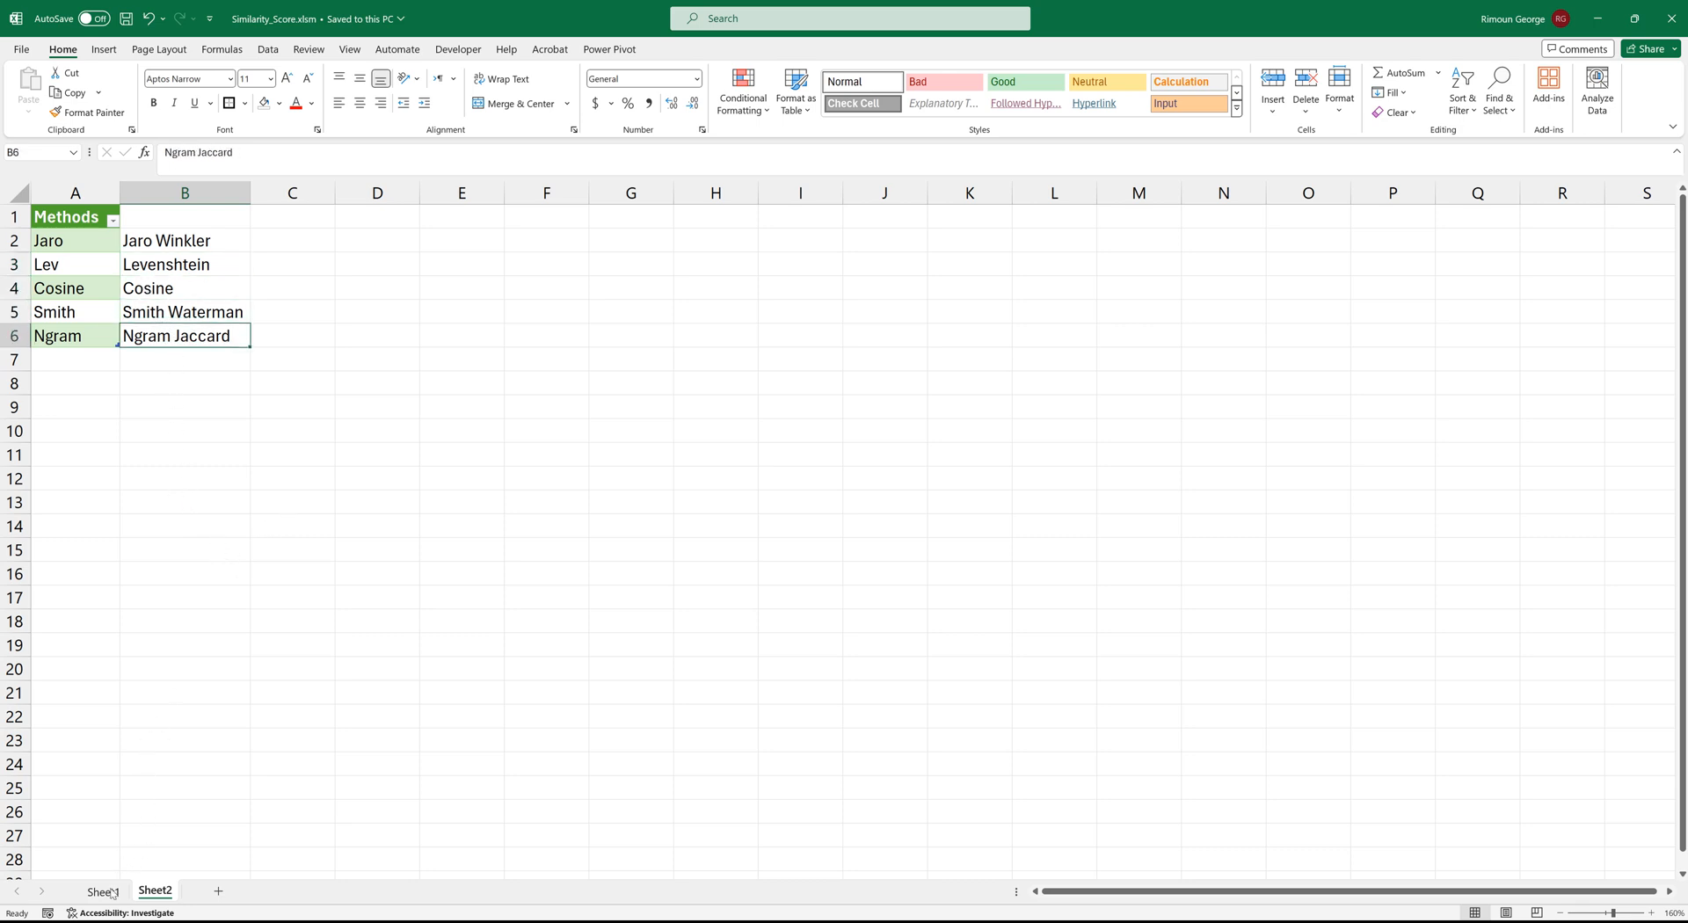
# Step: Compare Sheet1's Ngram header against Sheet2's Methods abbreviations, then return to the Sheet1 grid
pyautogui.click(104, 891)
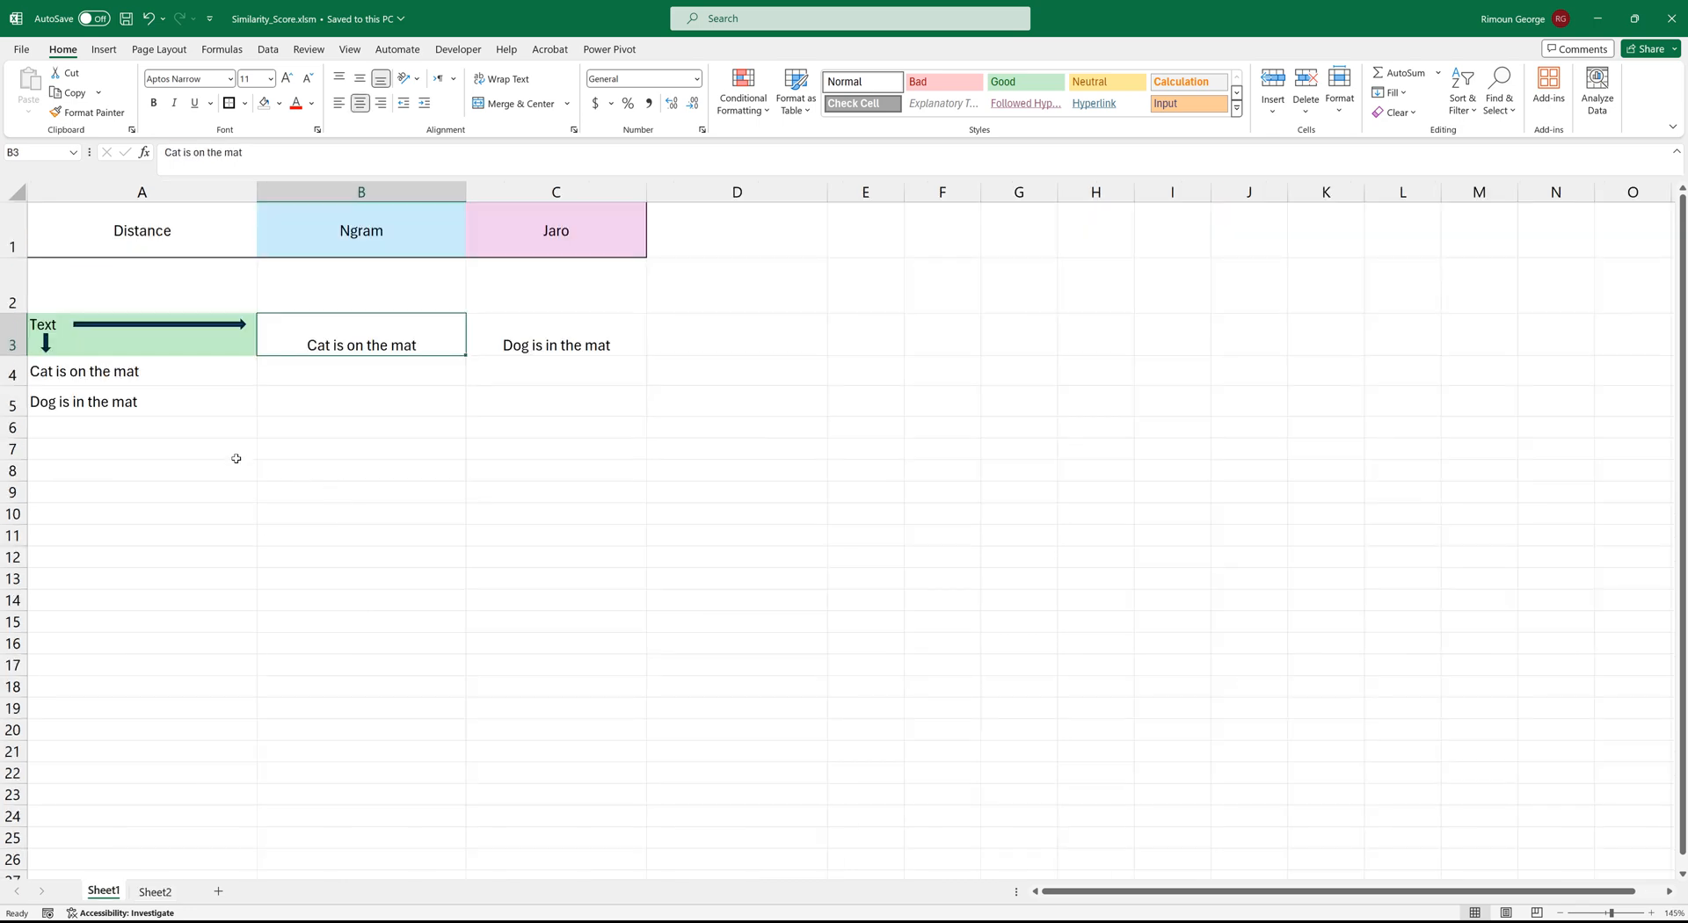
pyautogui.click(360, 229)
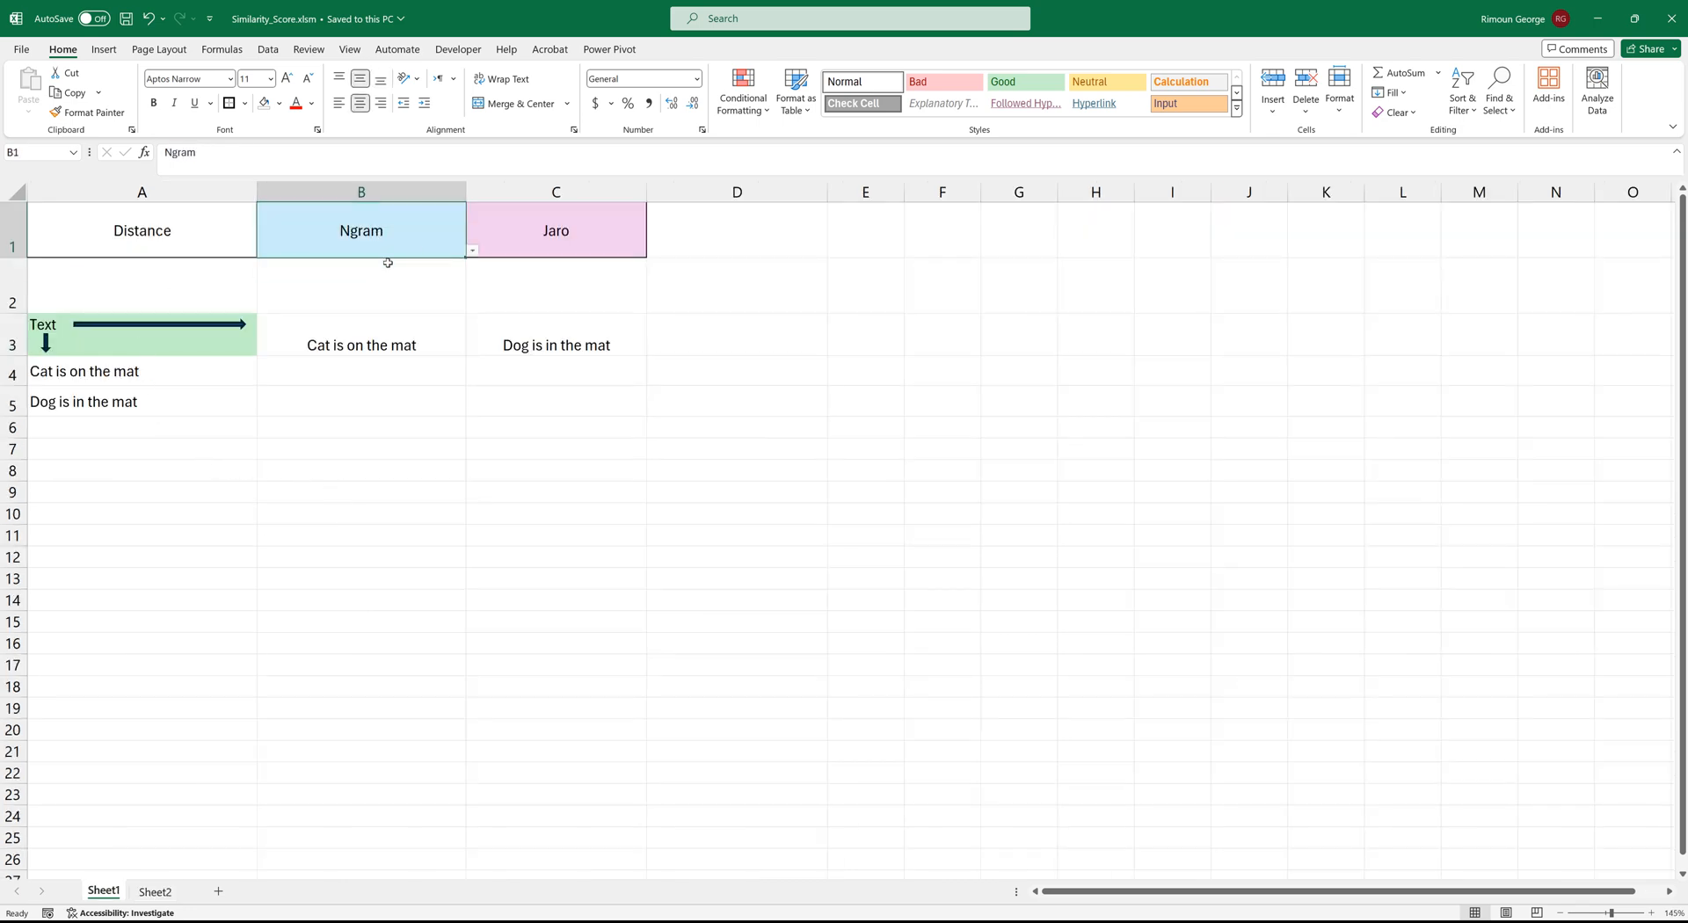
pyautogui.click(154, 892)
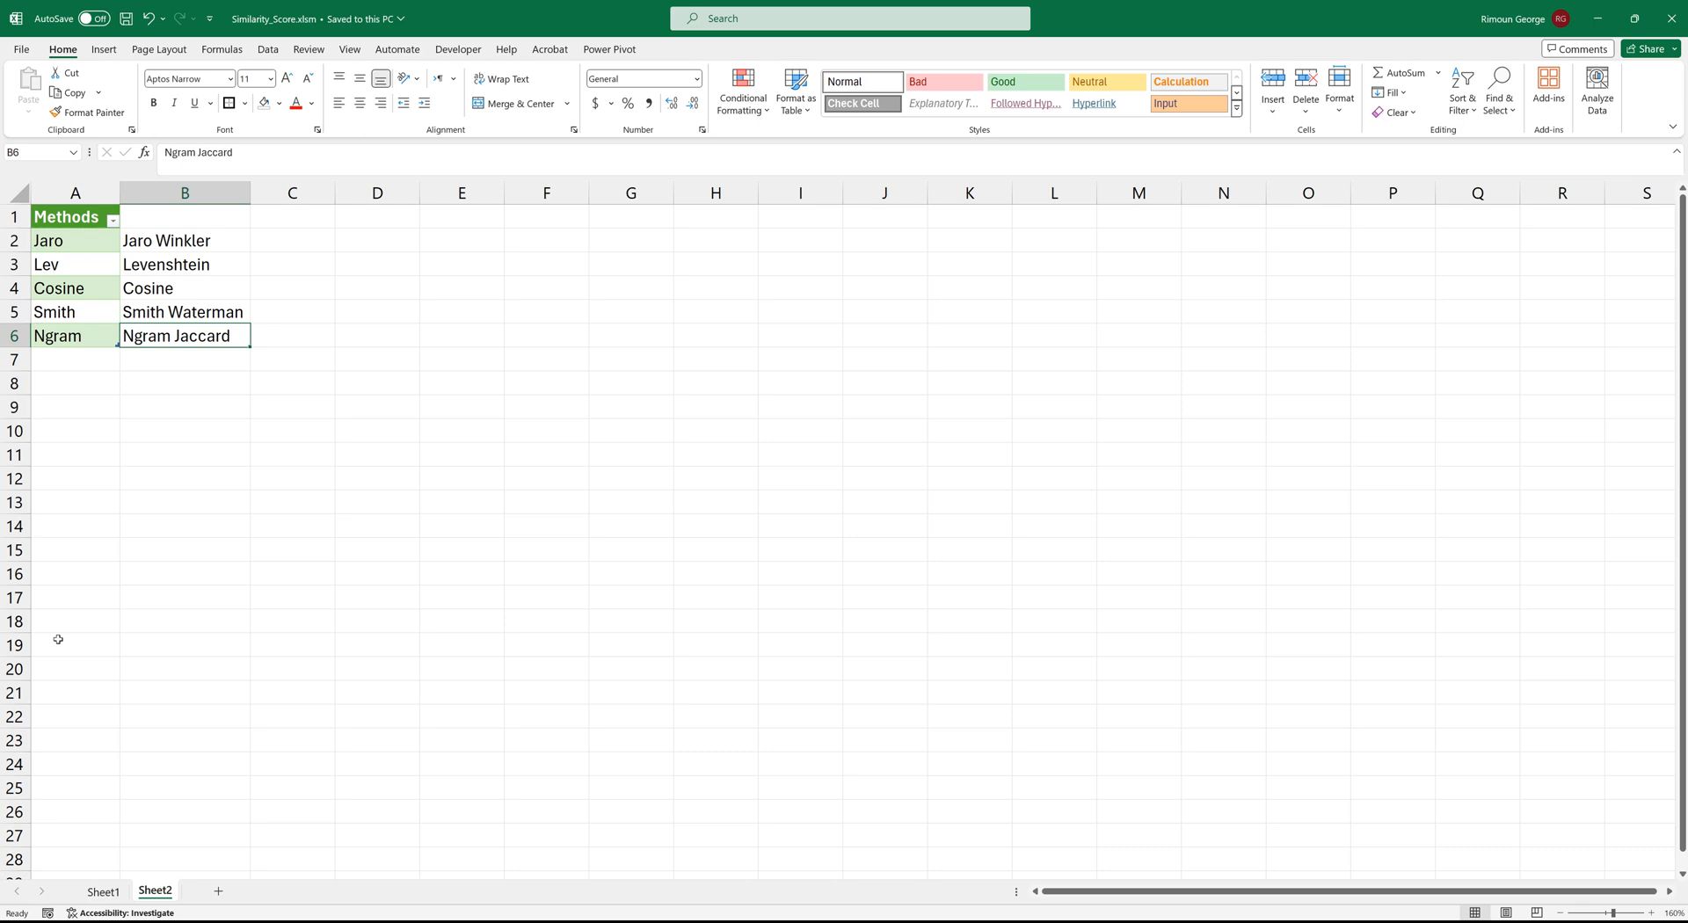
pyautogui.moveTo(73, 240); pyautogui.dragTo(74, 384)
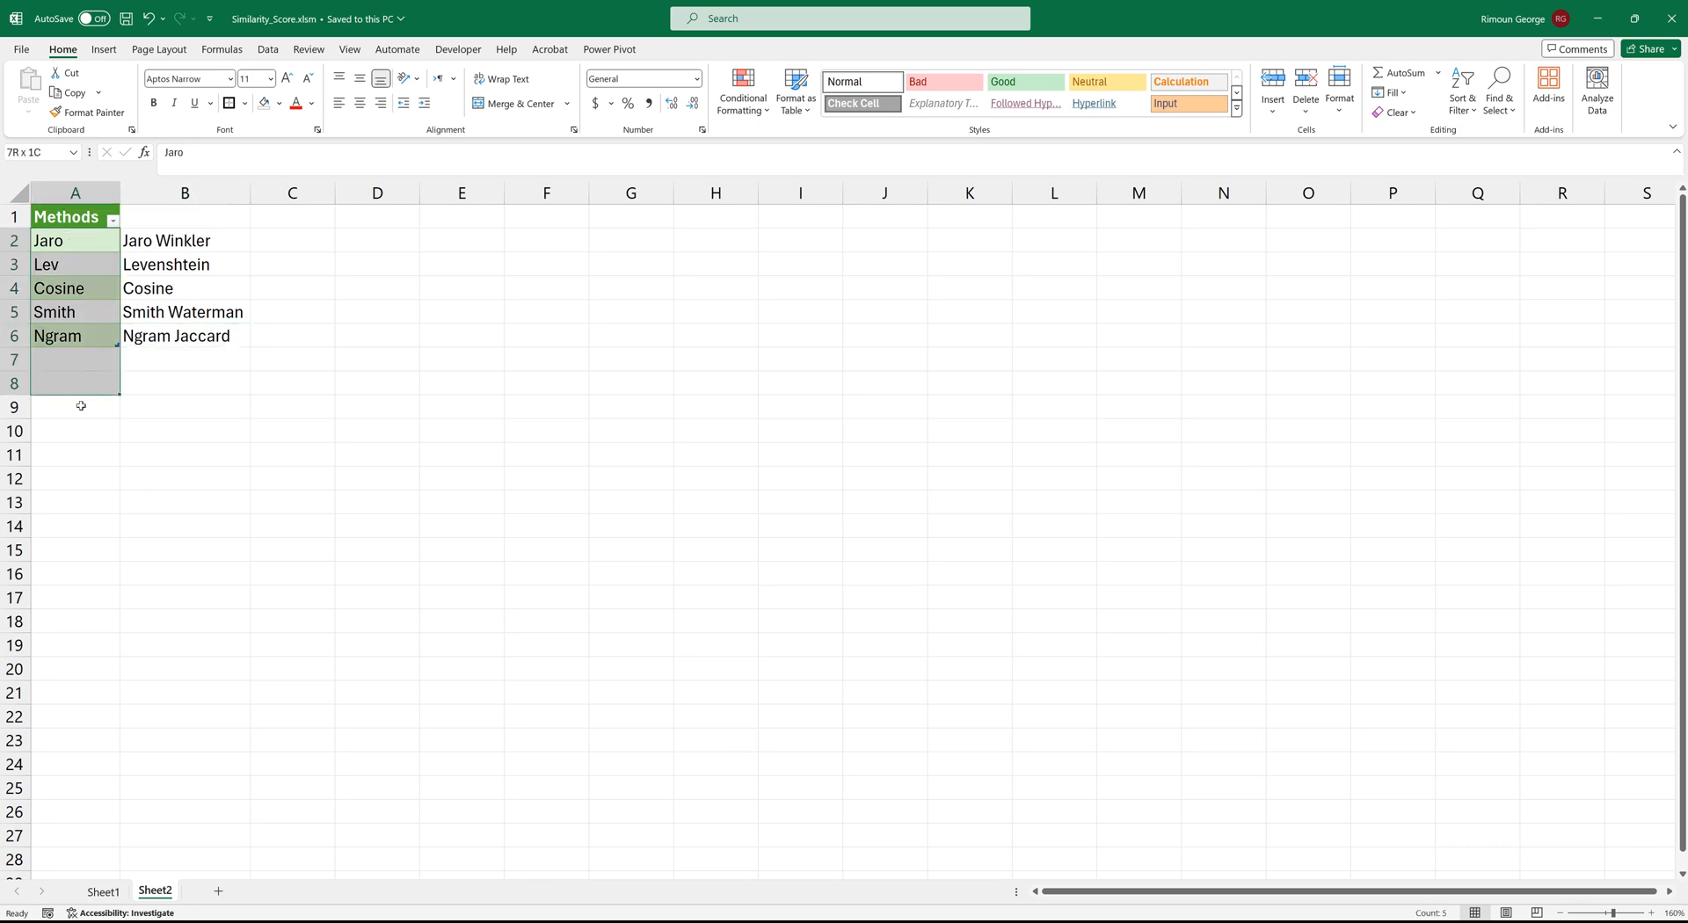
pyautogui.click(102, 891)
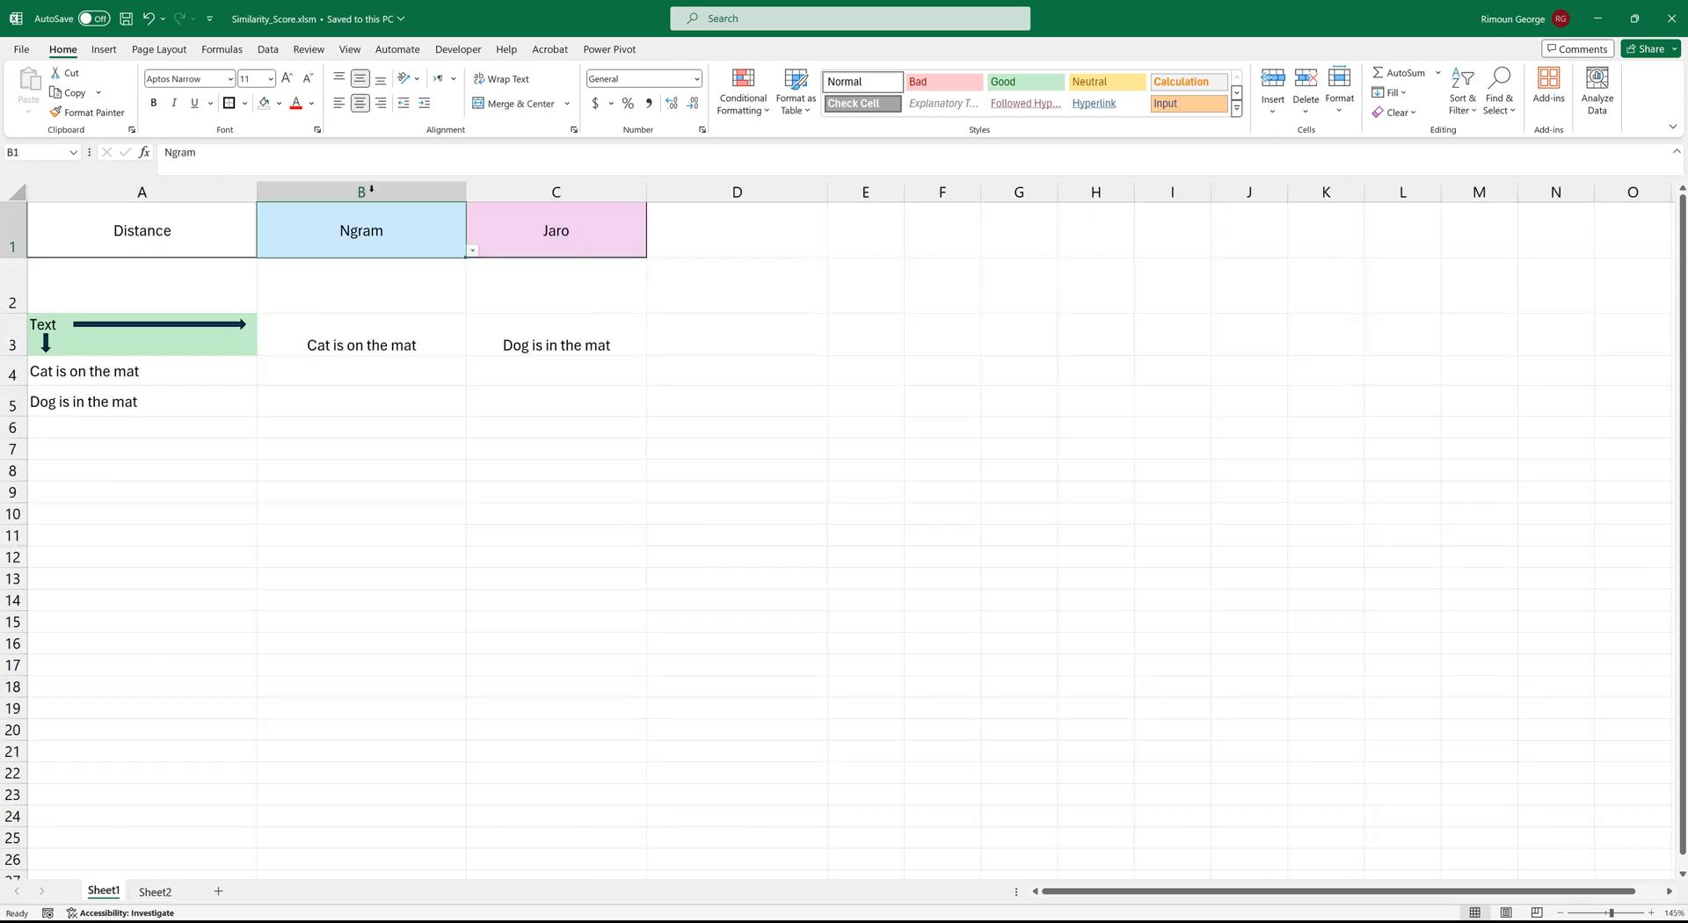
pyautogui.click(471, 249)
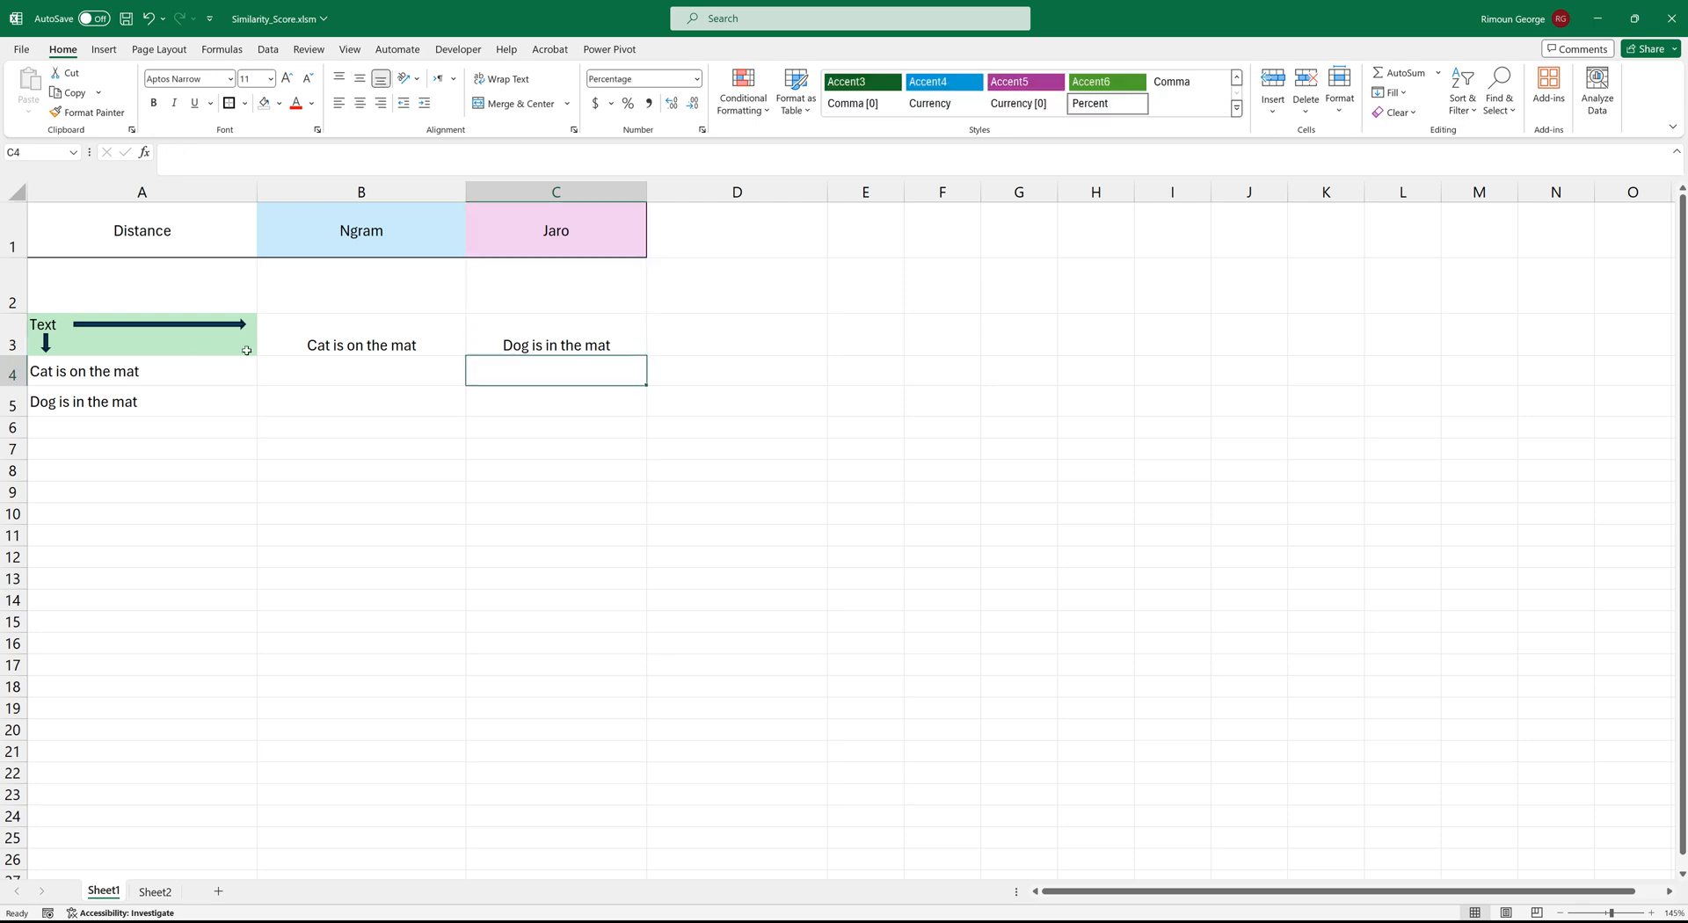
pyautogui.moveTo(327, 380)
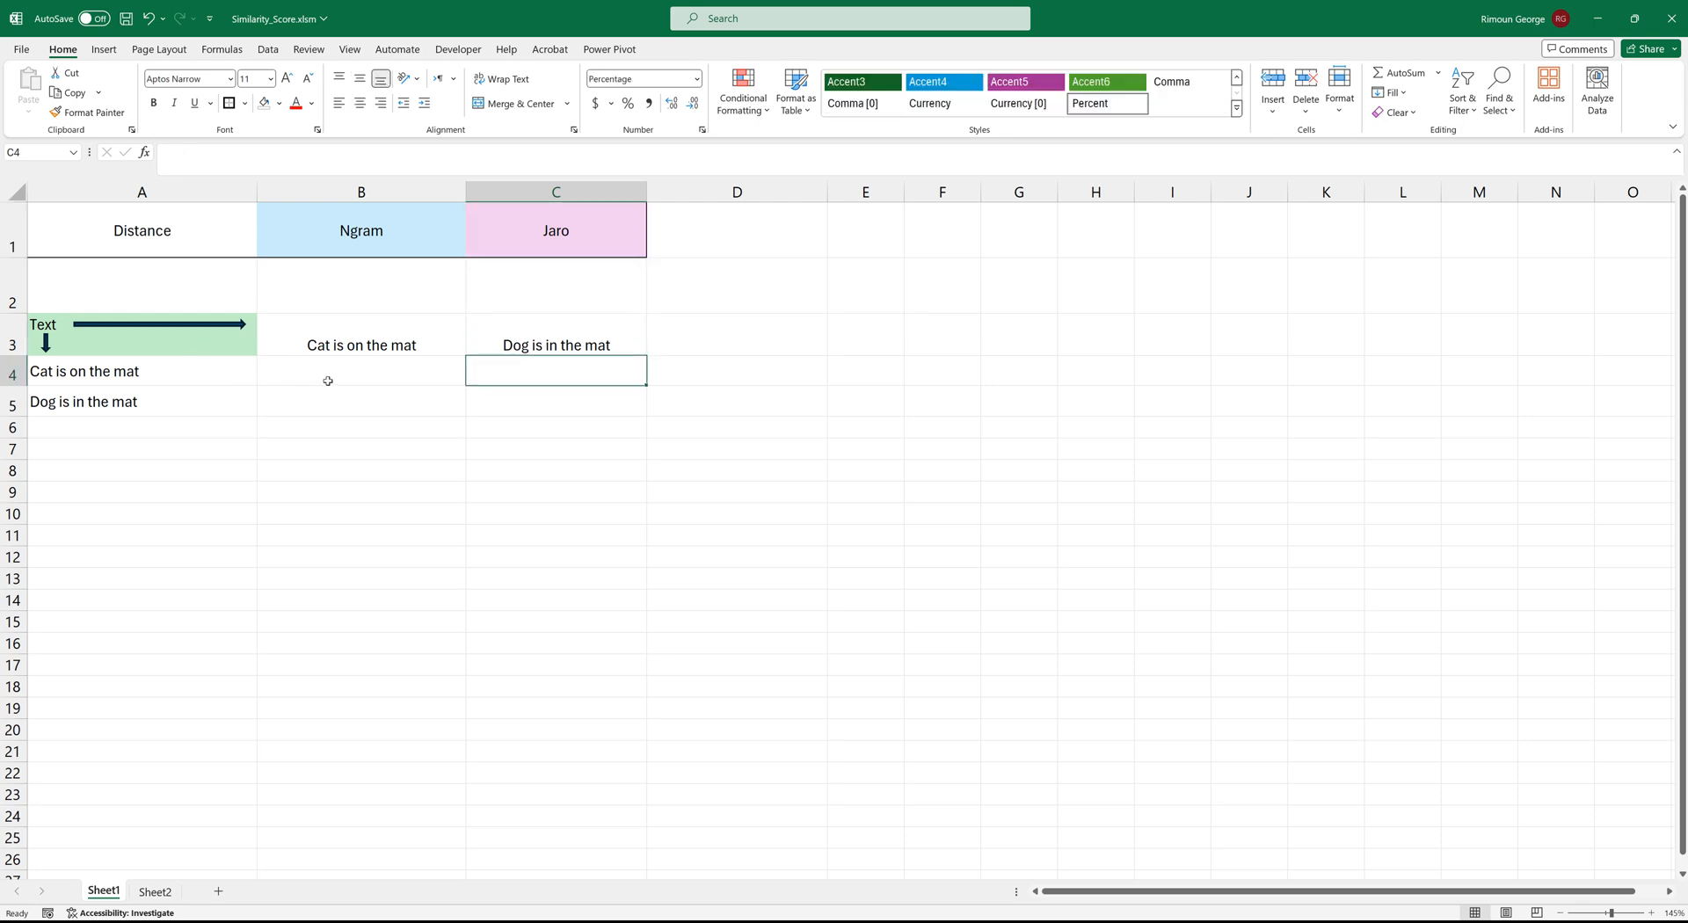
# Step: Enter a SimilarityScore formula in B4 via =simi and bring up its Function Arguments form
pyautogui.click(361, 371)
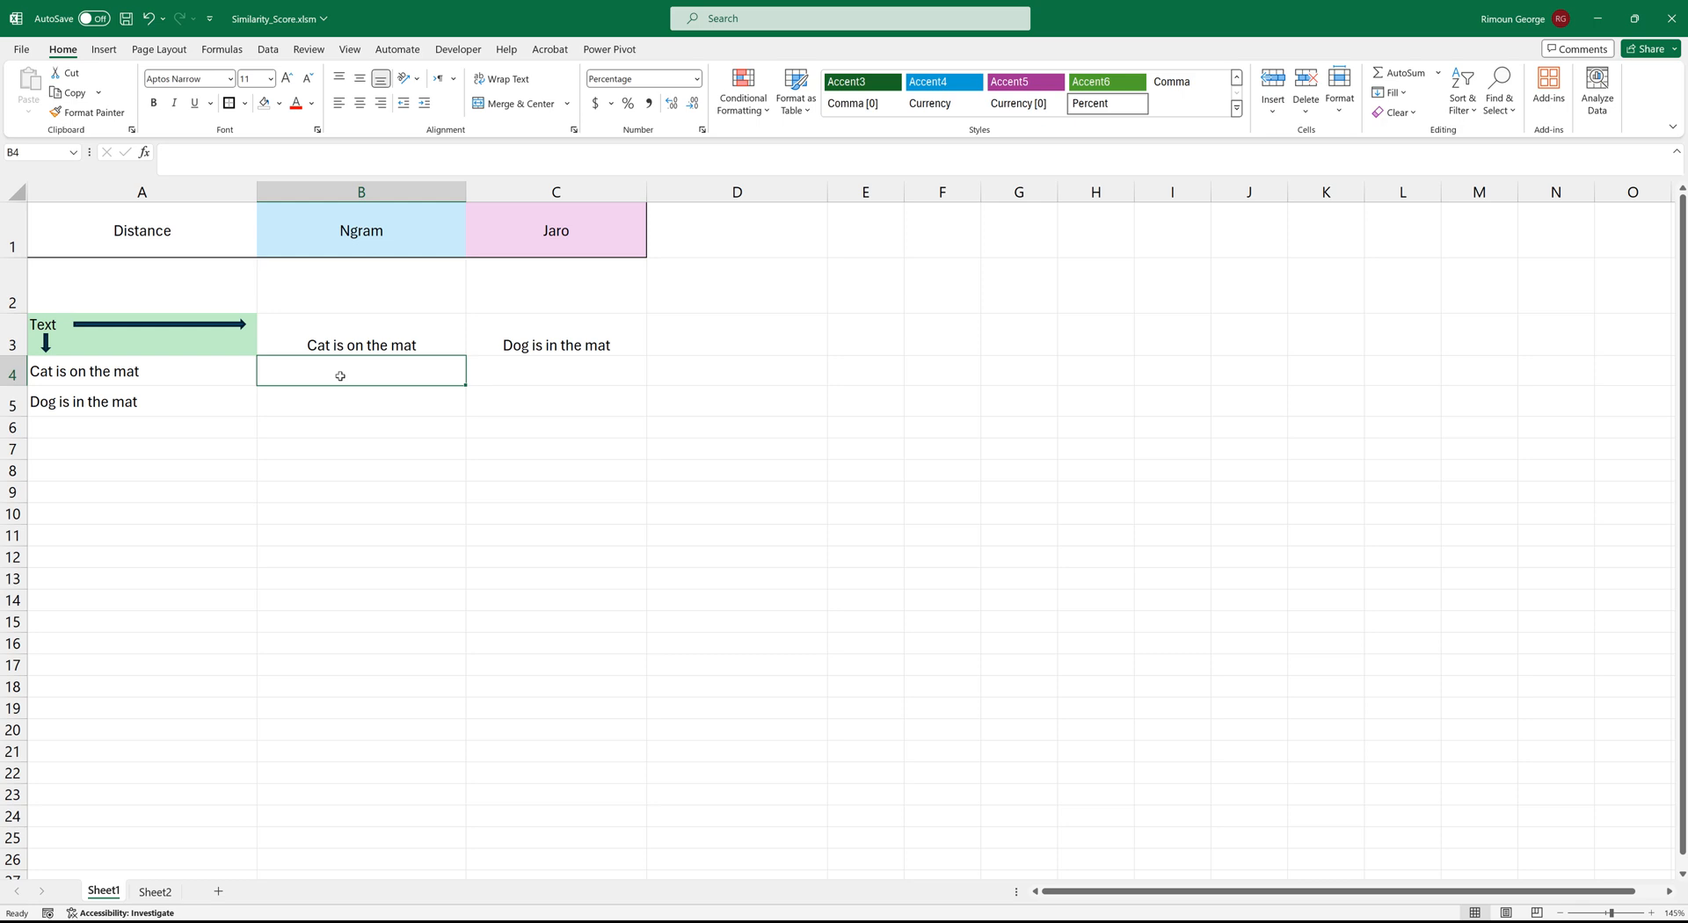
pyautogui.write('=similarityScore(')
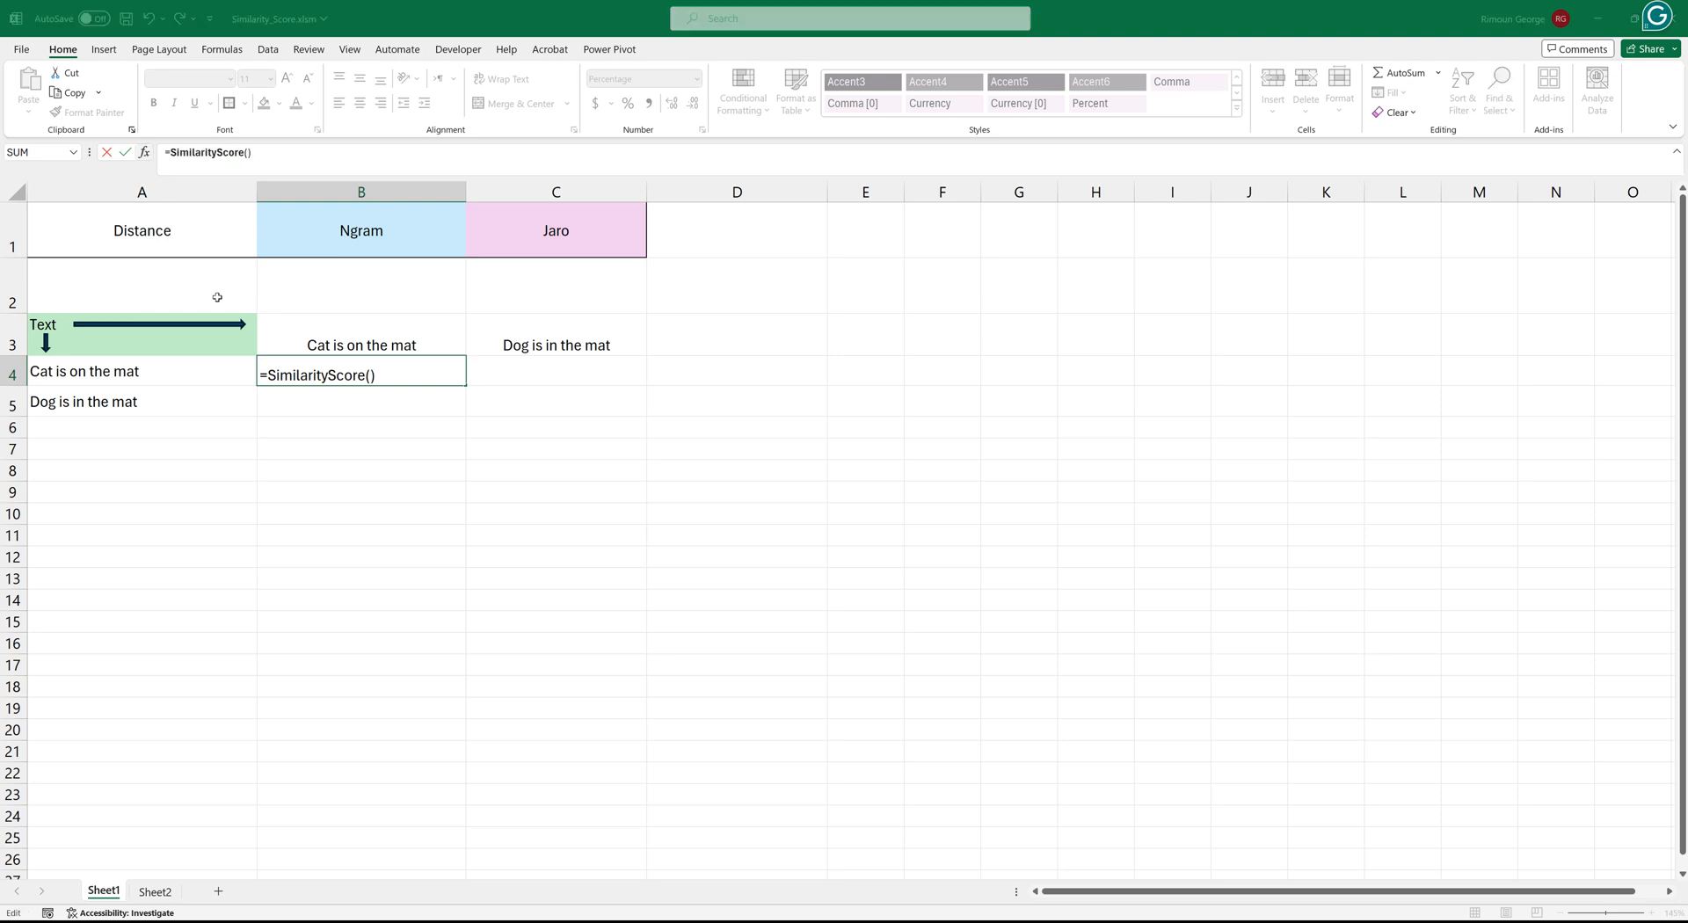
pyautogui.click(142, 151)
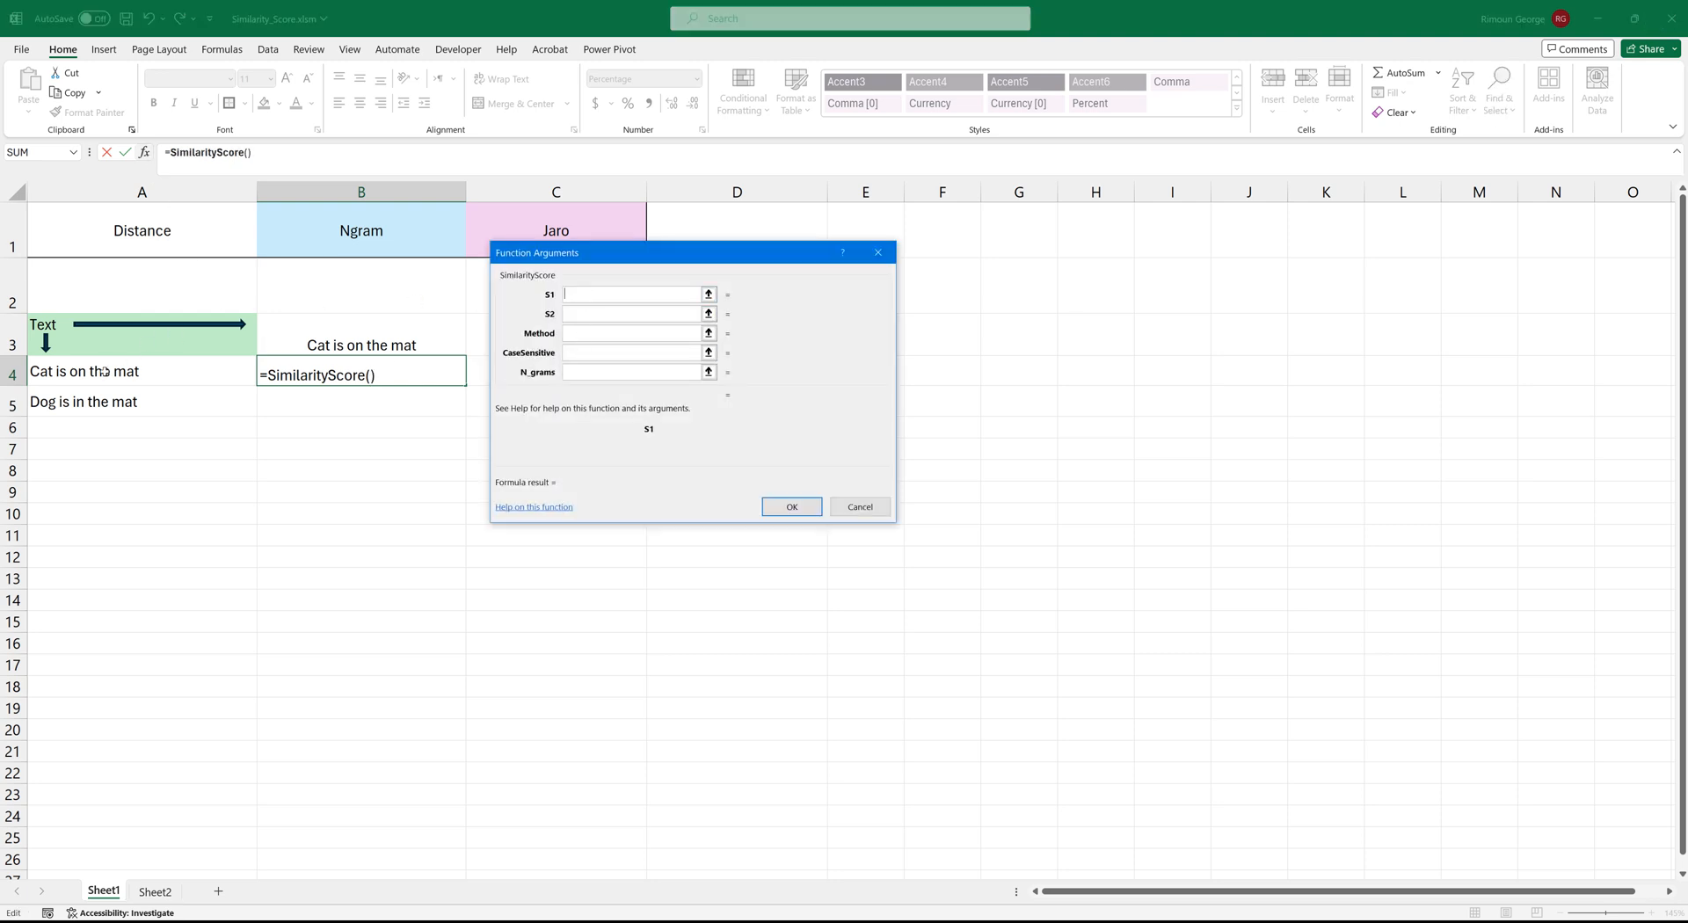
# Step: Set S1=A4, S2=B3, Method=Sheet1!B1 with CaseSensitive and N_grams blank, giving 100%
pyautogui.click(107, 371)
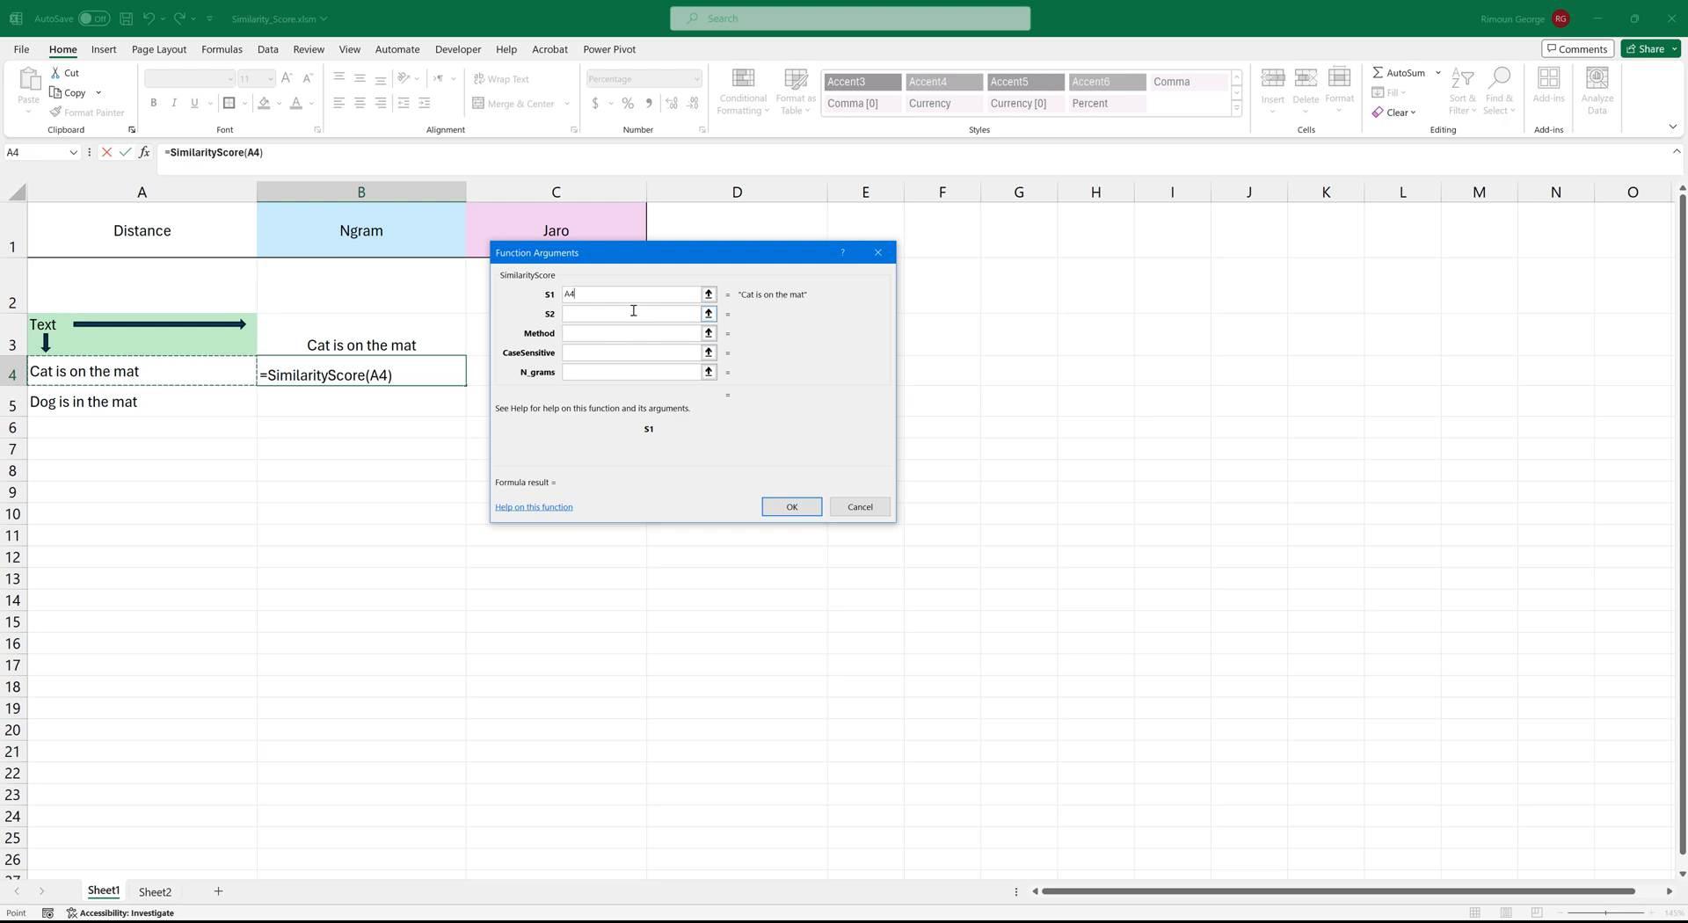
pyautogui.click(633, 313)
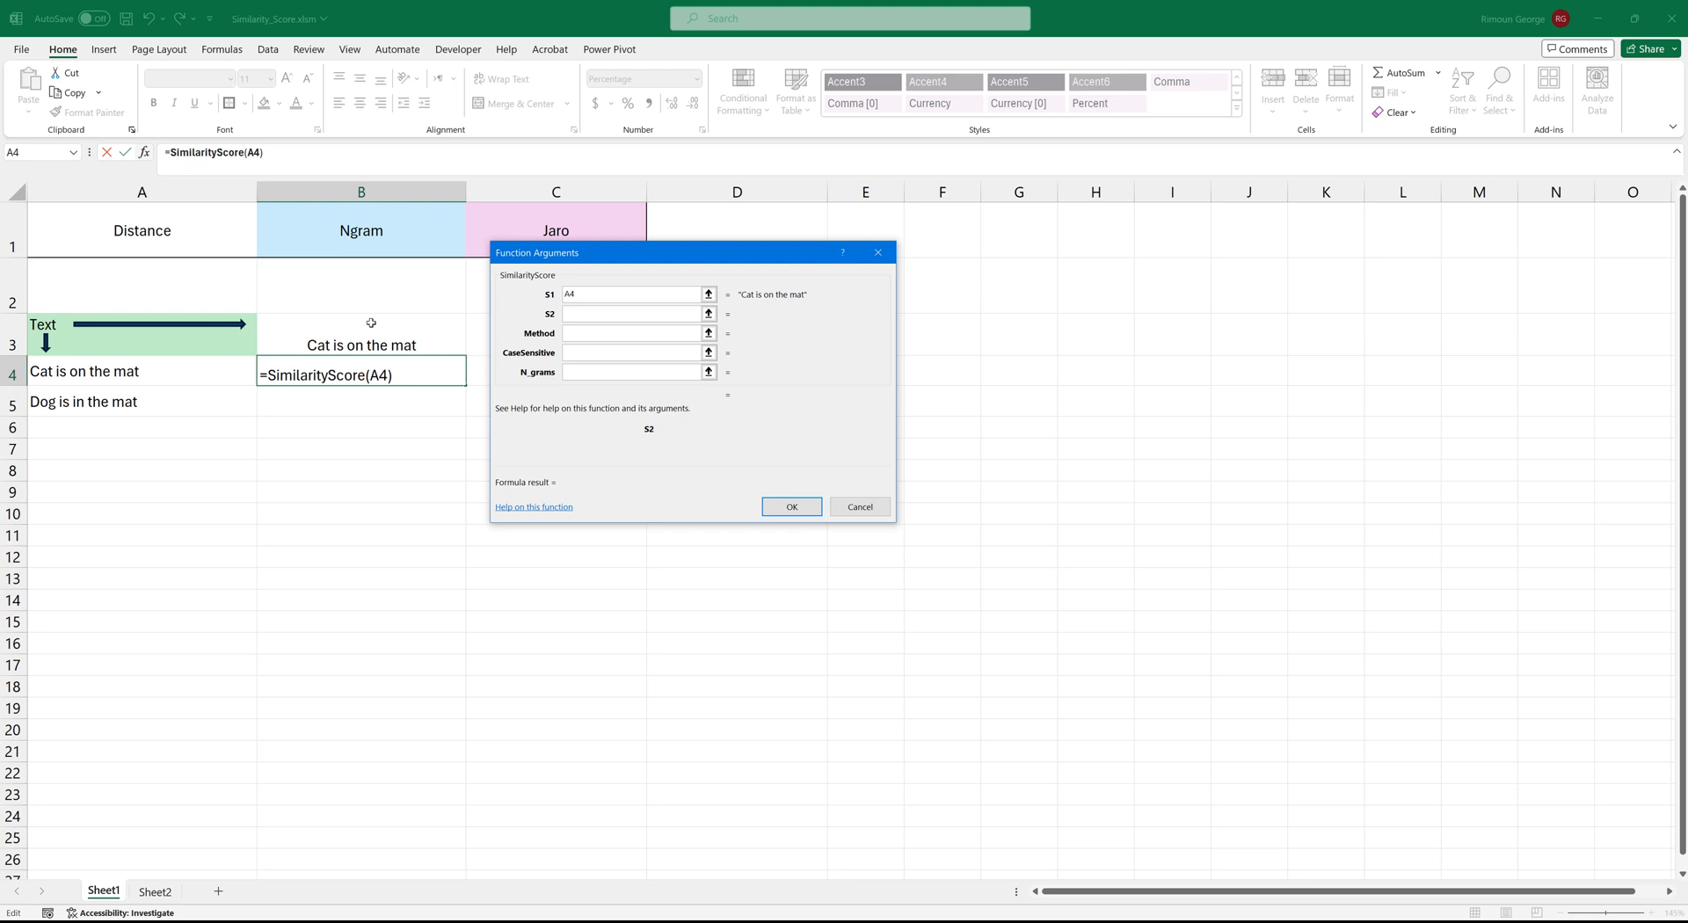
pyautogui.click(360, 344)
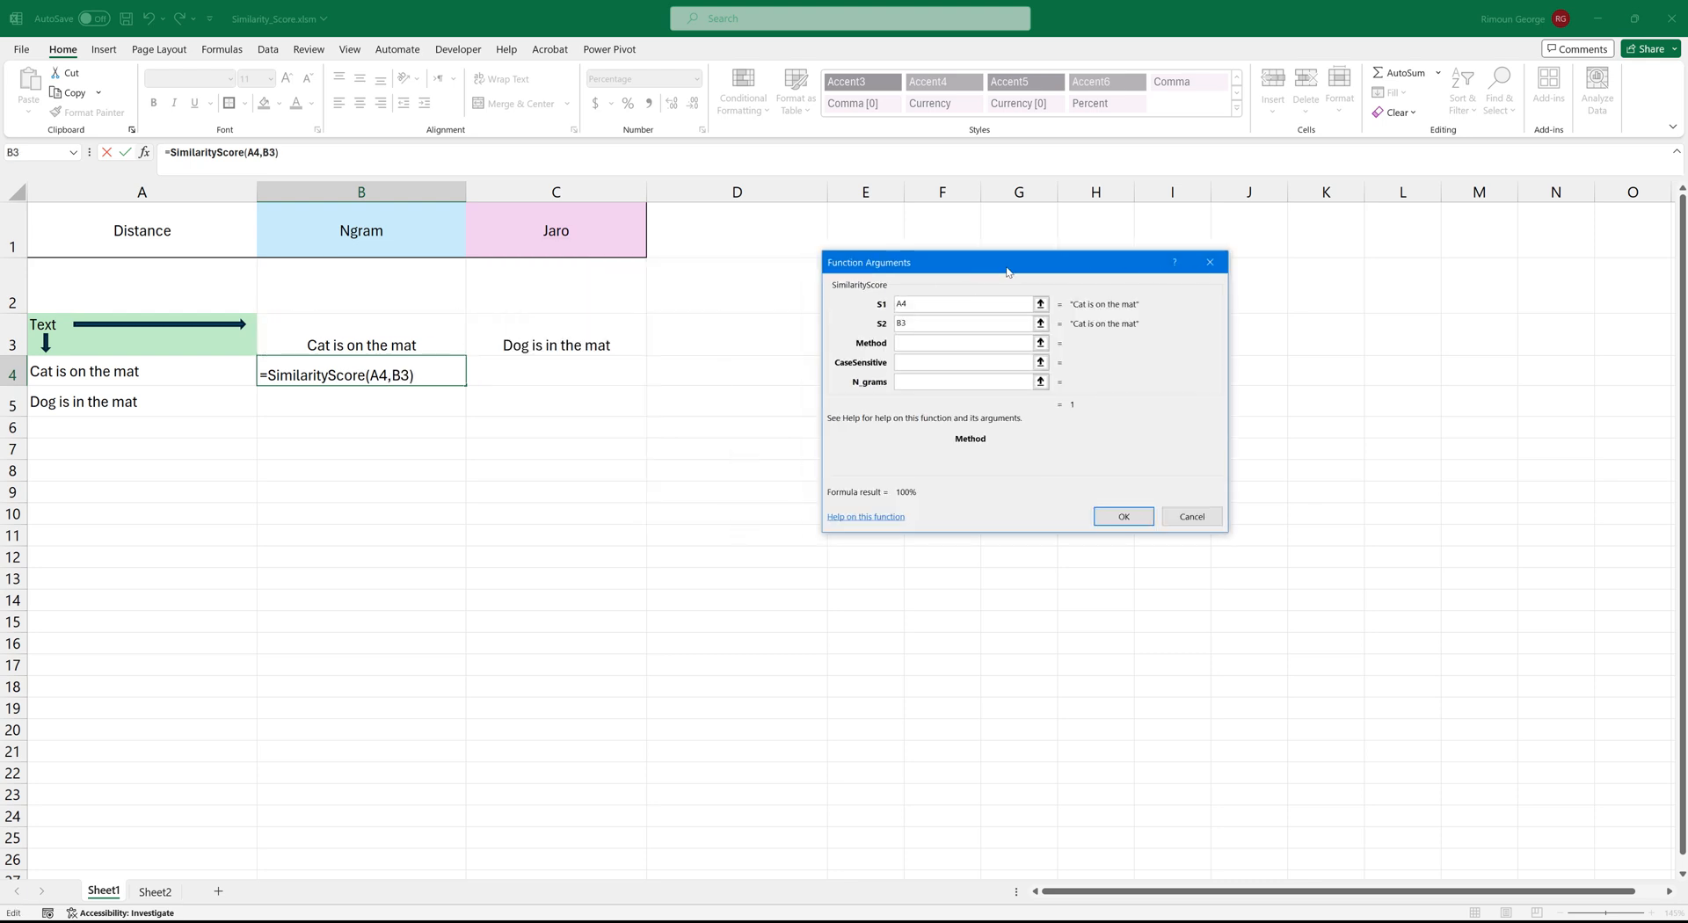
pyautogui.click(360, 229)
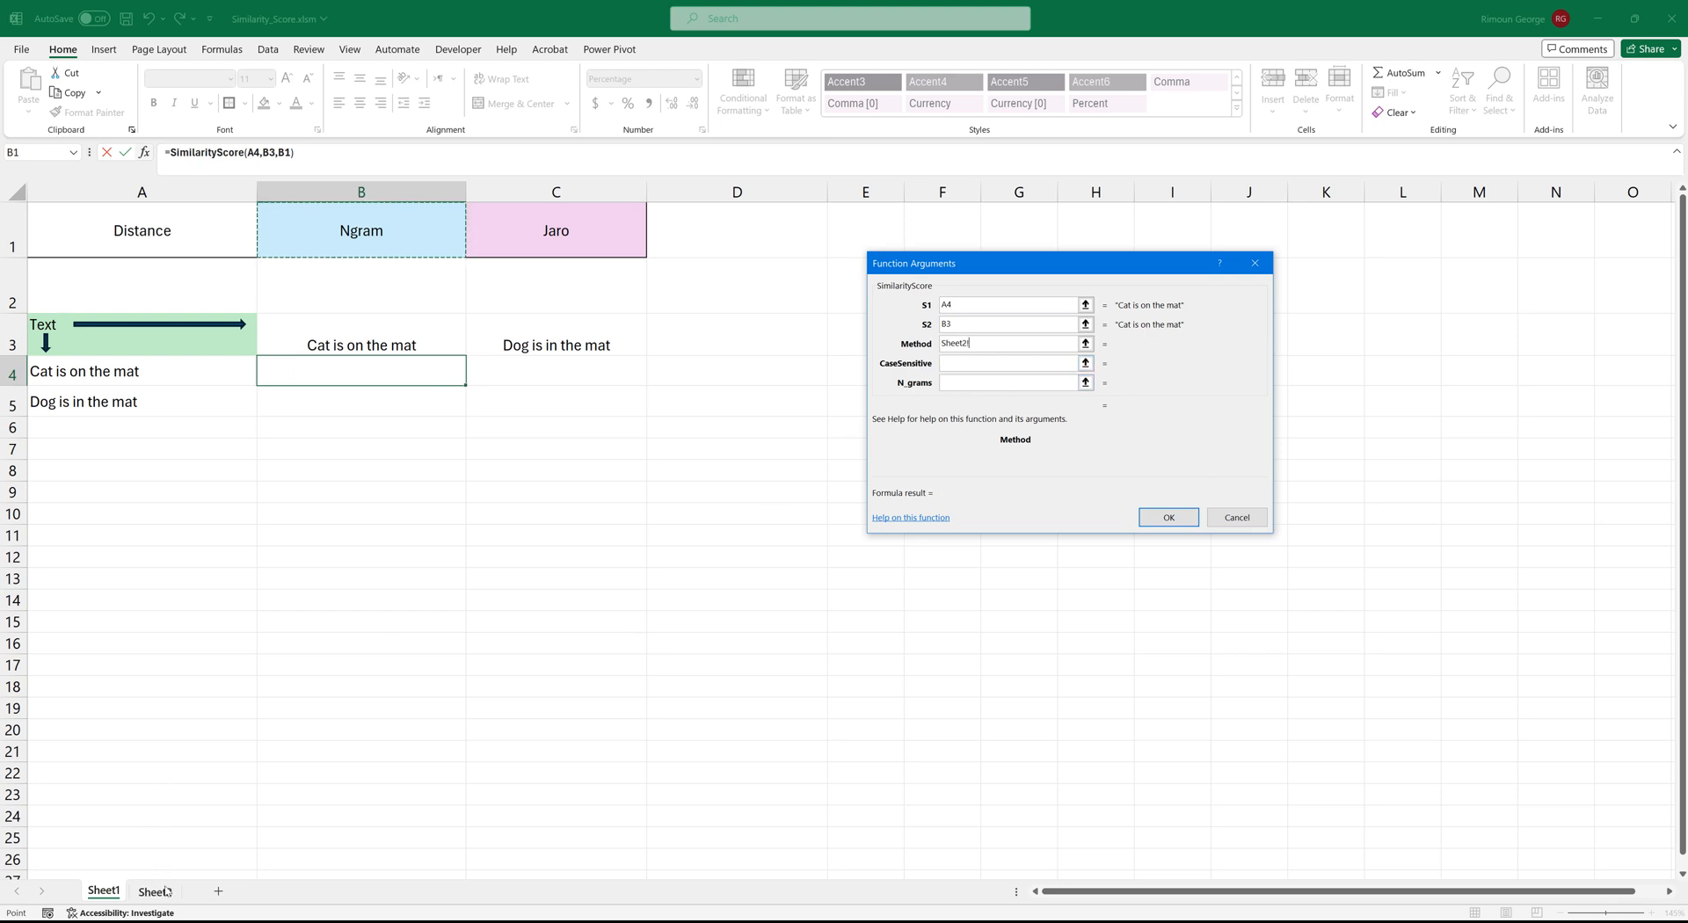
pyautogui.click(155, 891)
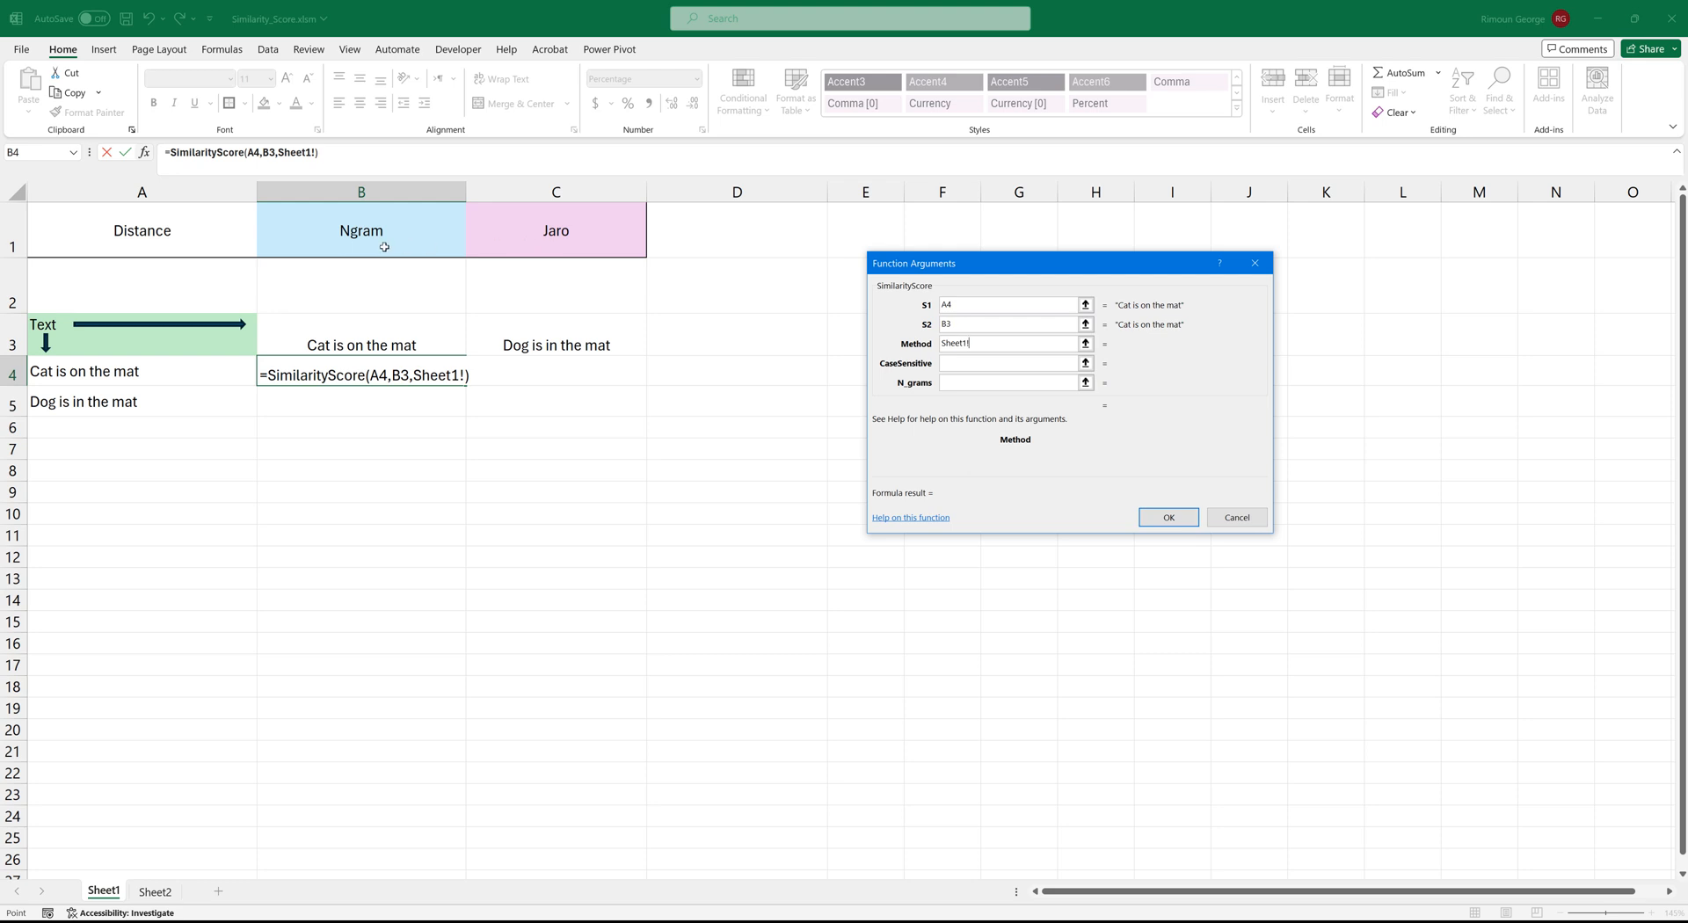
pyautogui.click(358, 231)
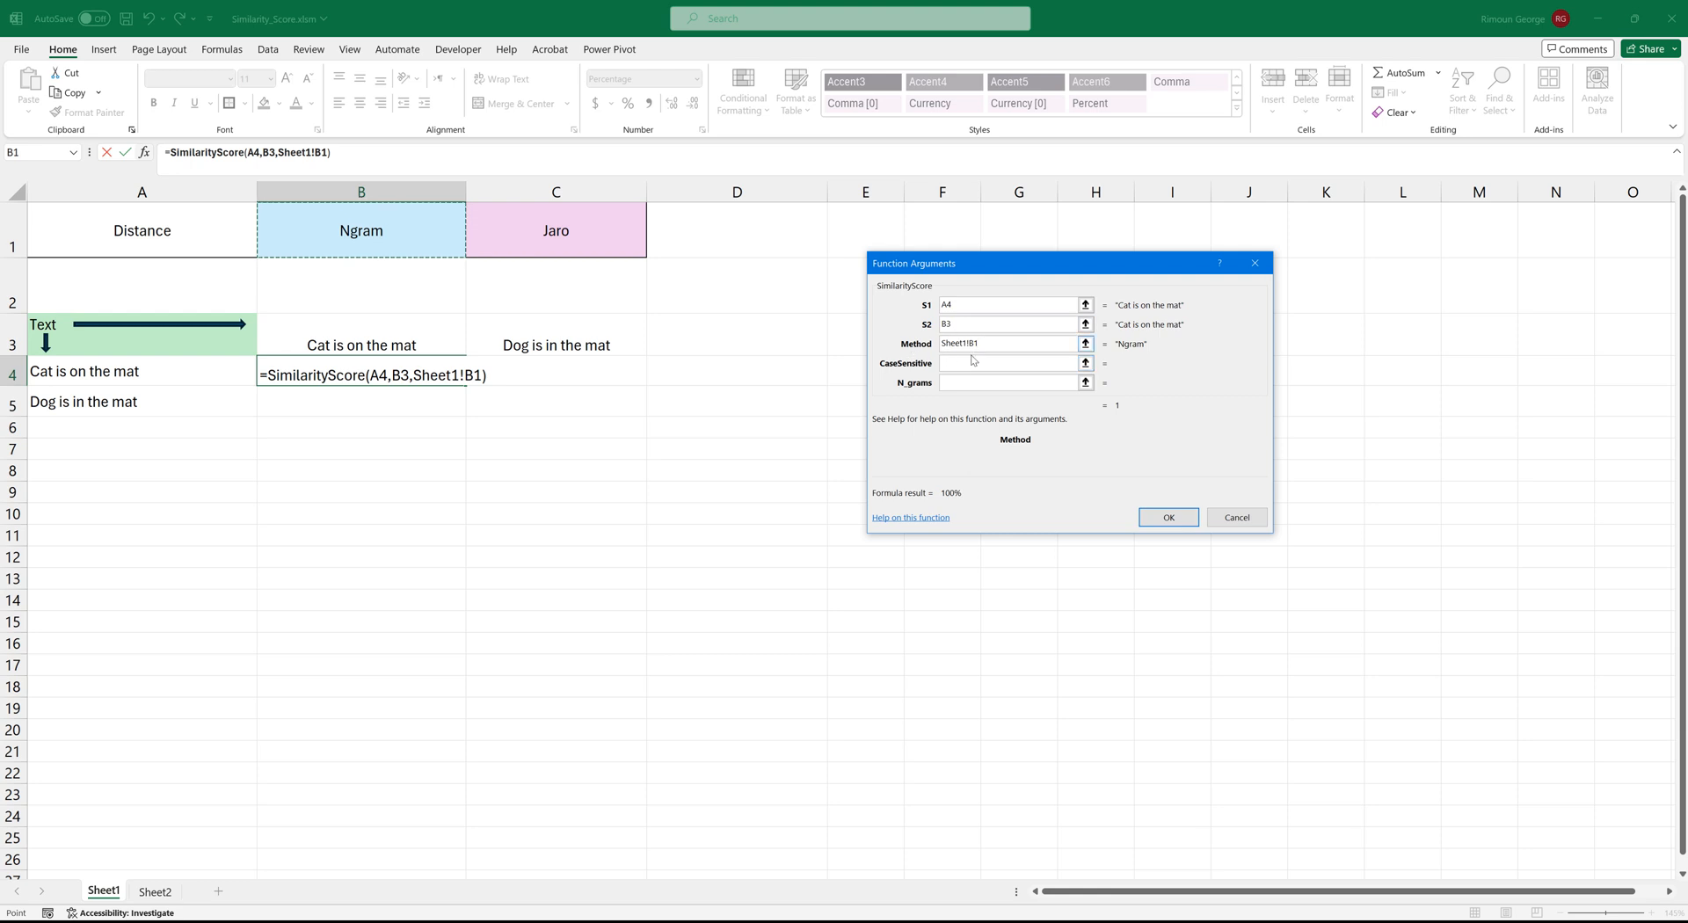
pyautogui.click(1006, 362)
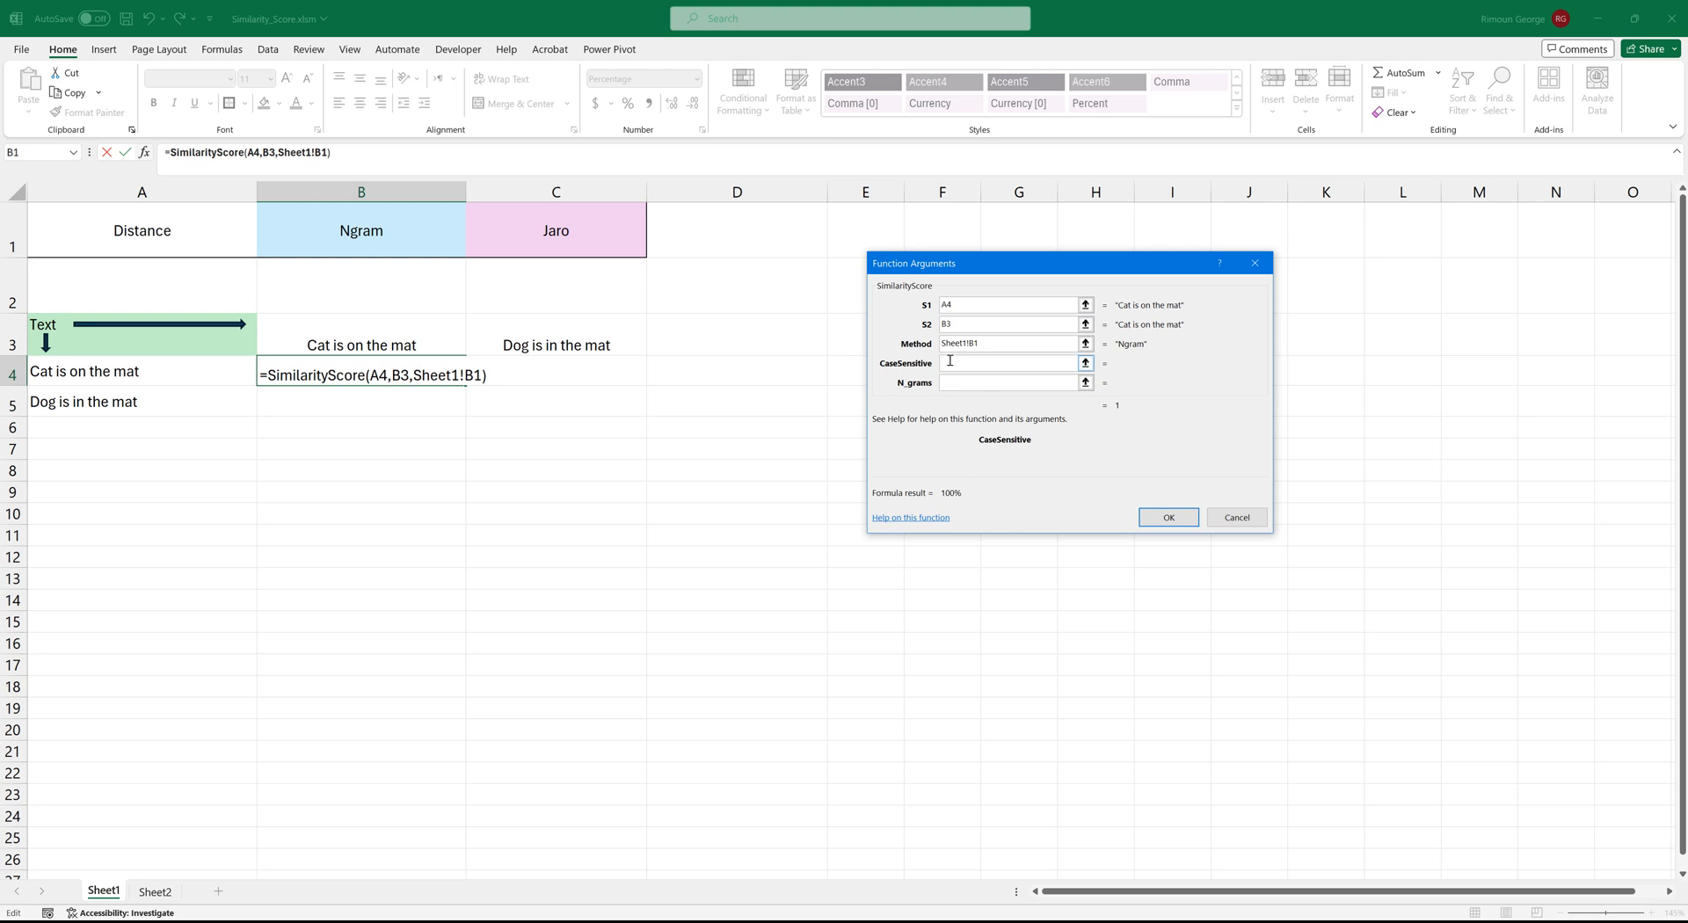
pyautogui.moveTo(946, 376)
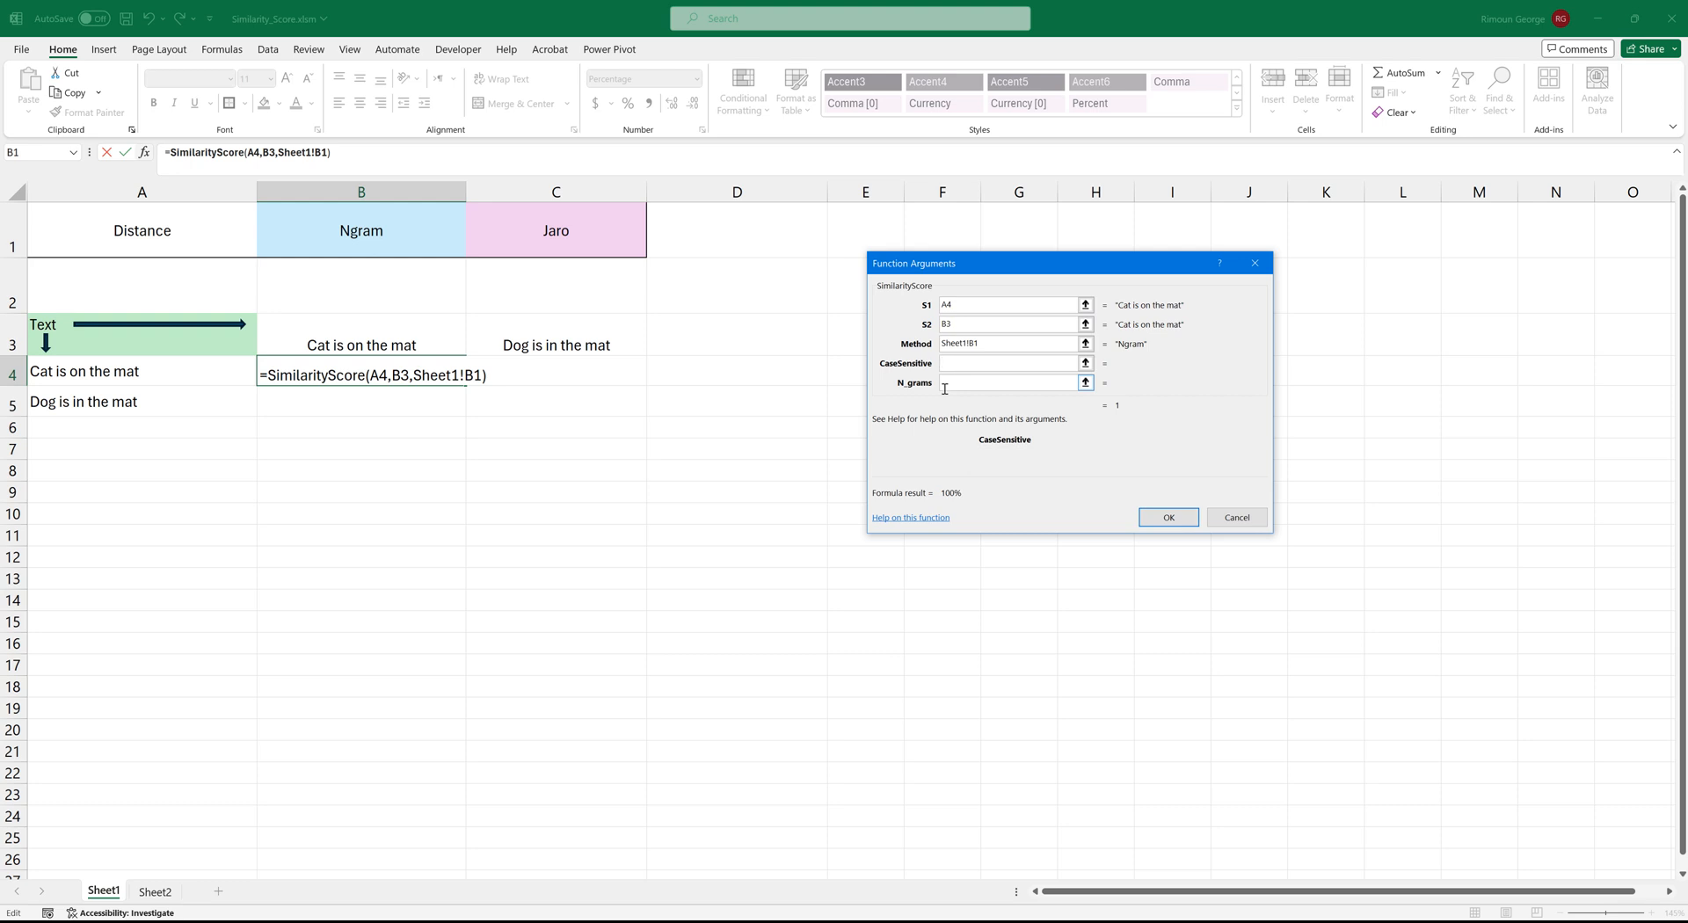
pyautogui.moveTo(944, 381)
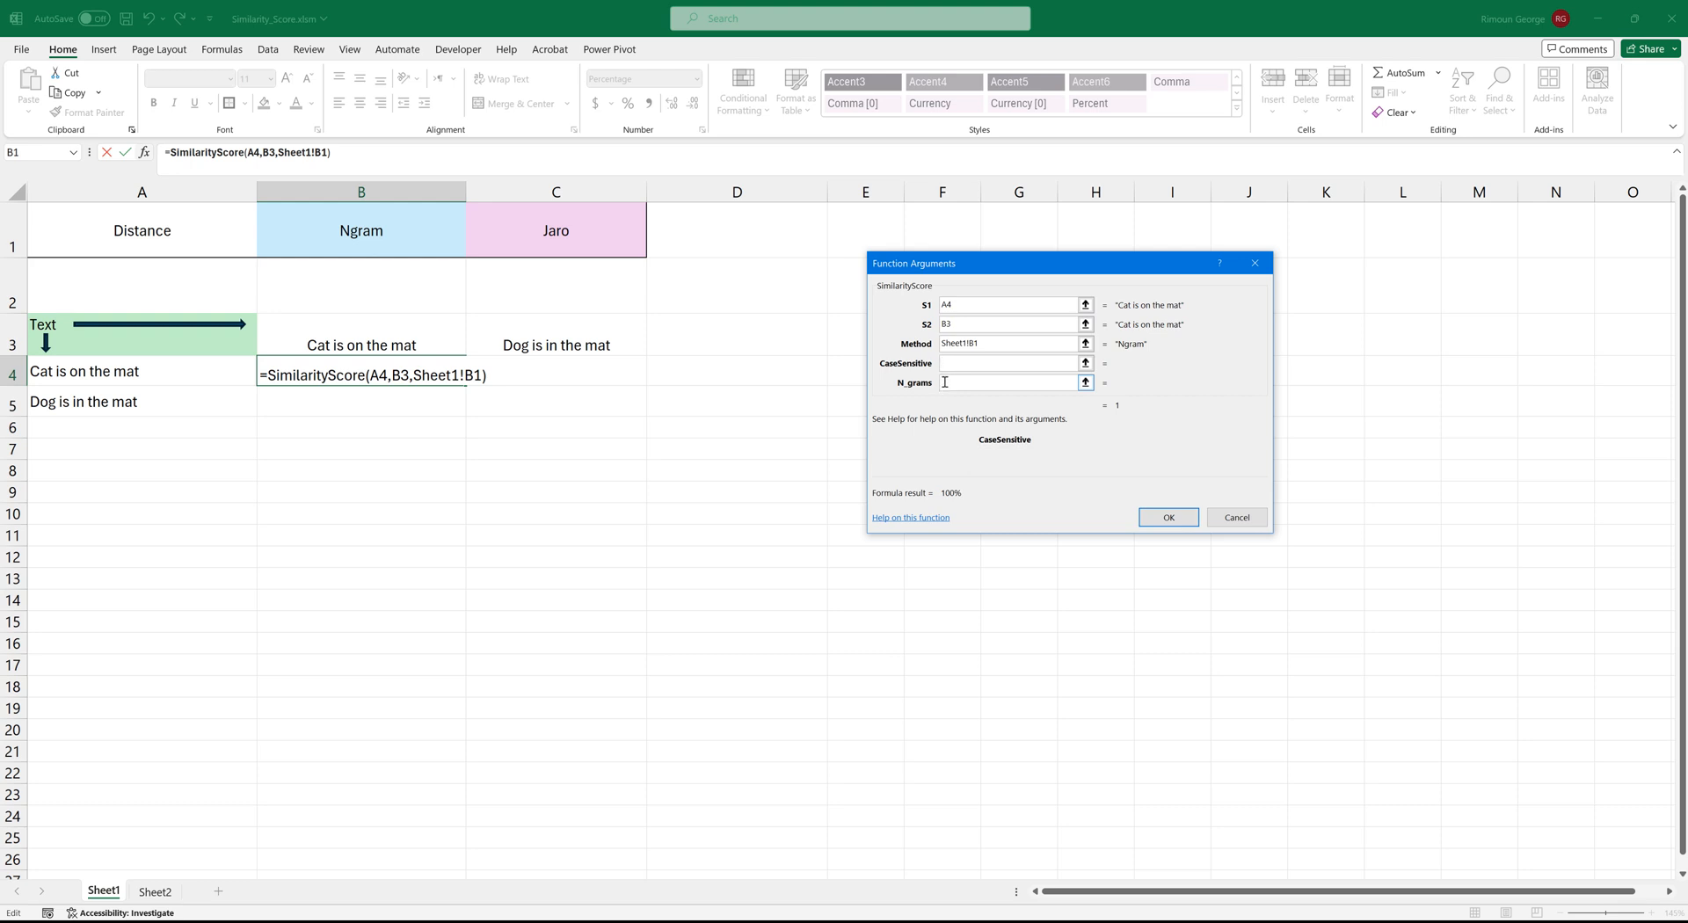
pyautogui.click(1006, 381)
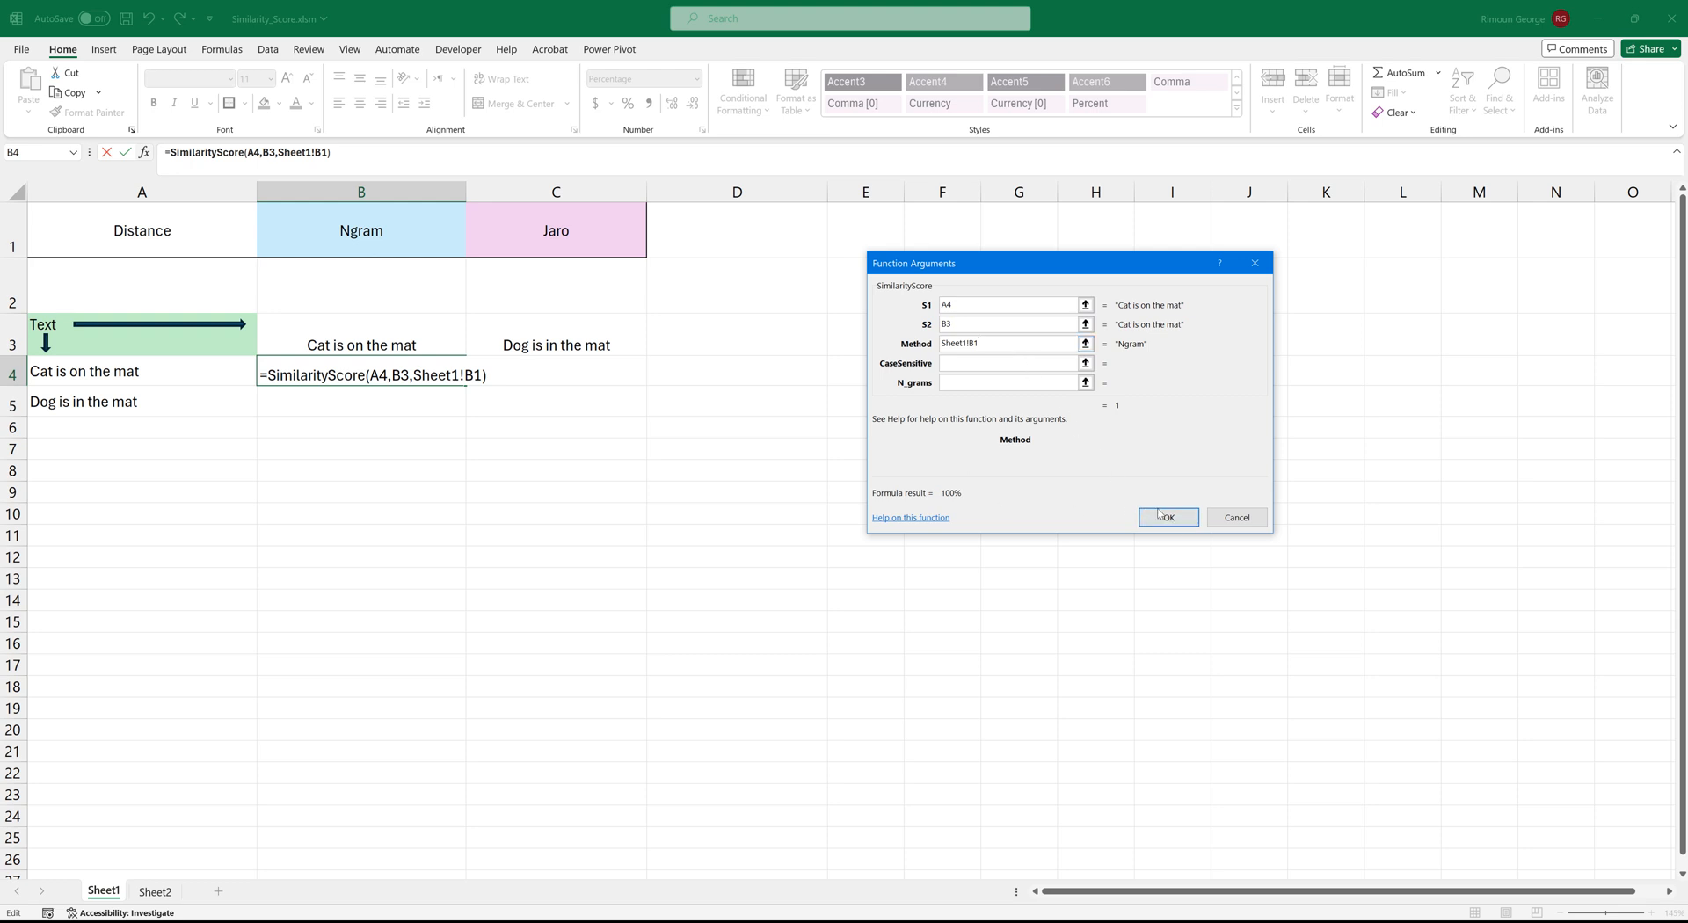
pyautogui.click(1167, 517)
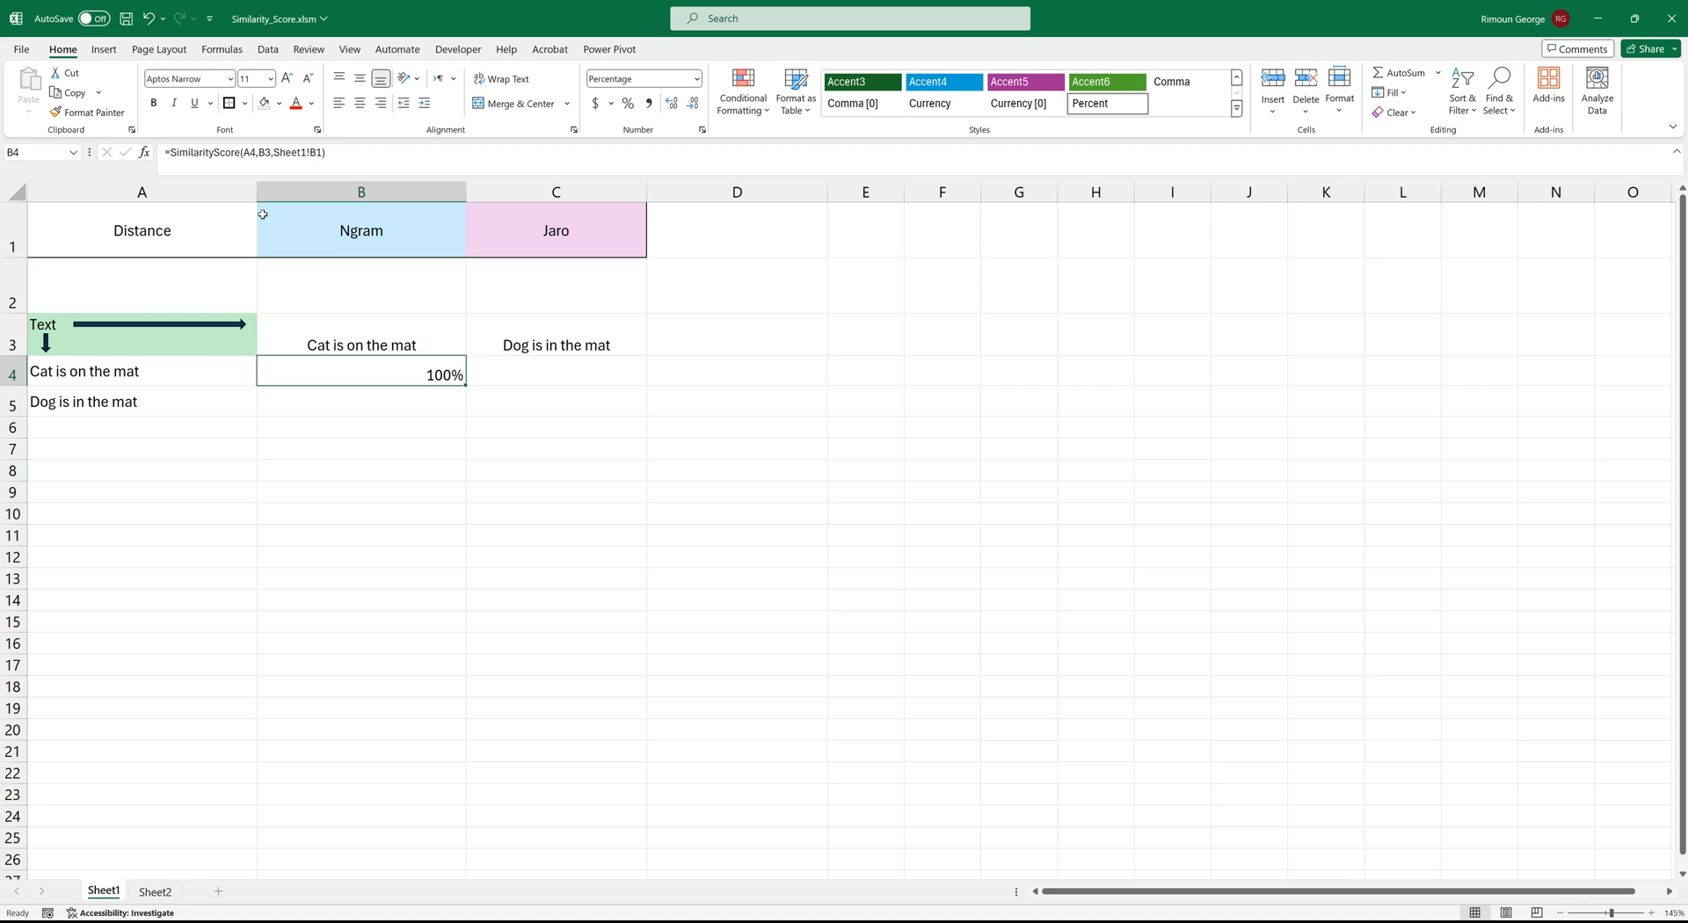
# Step: Re-edit B4's formula to point the method at B1 and anchor references as A$4, B$3, $B$1
pyautogui.click(360, 400)
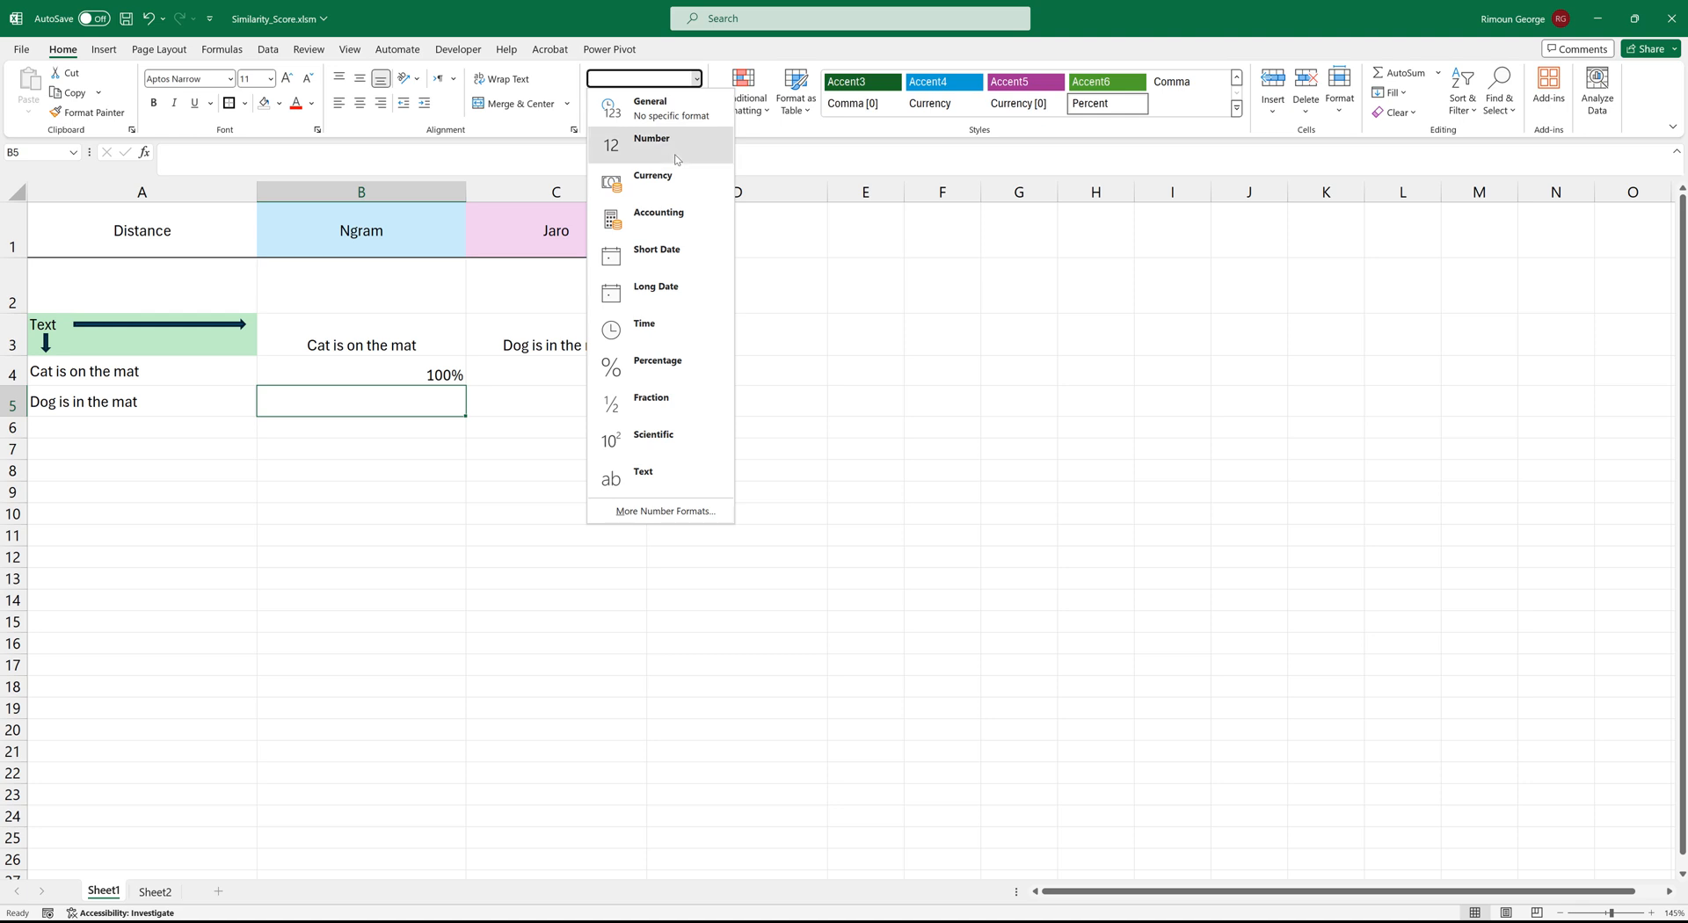
pyautogui.click(656, 361)
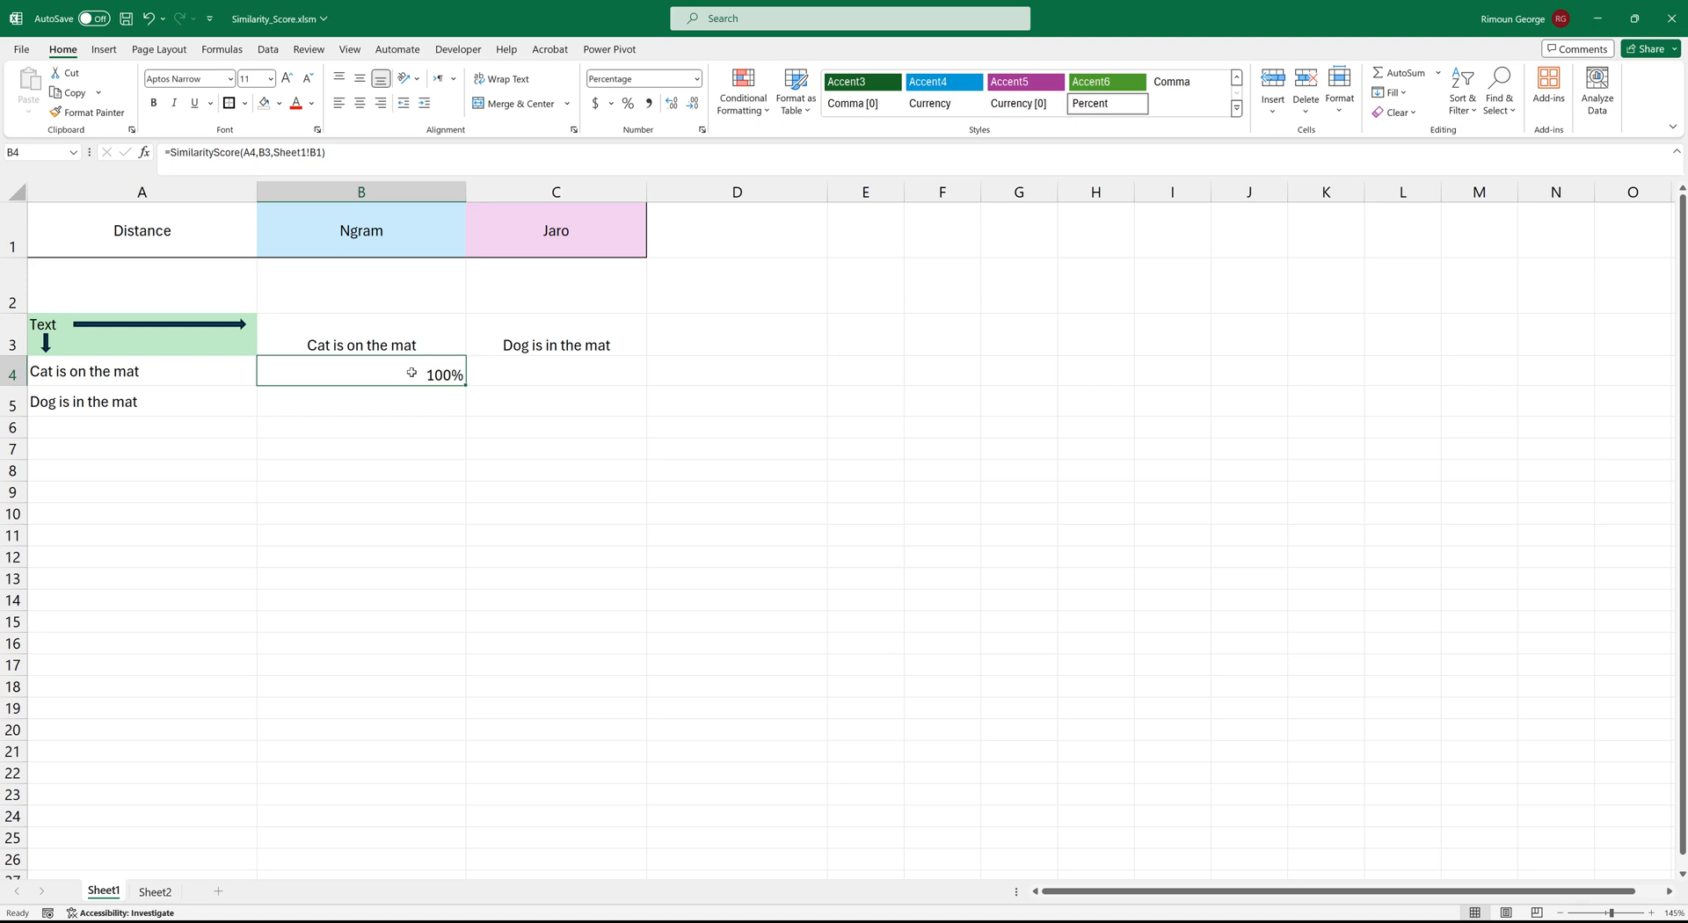
pyautogui.doubleClick(360, 372)
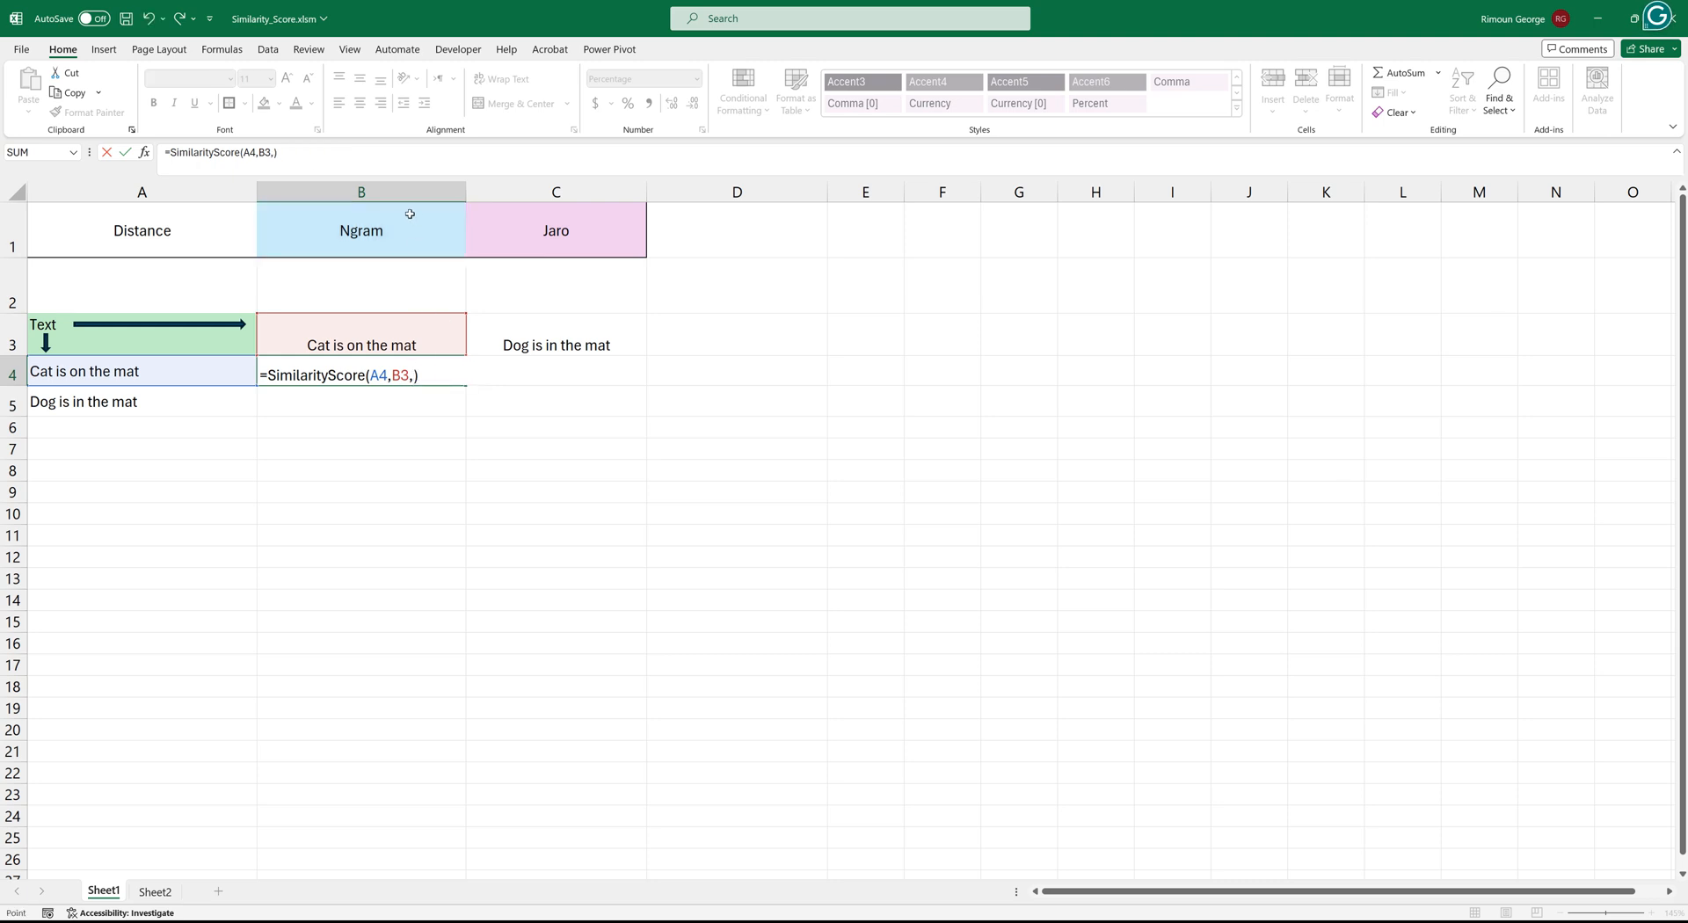
pyautogui.click(361, 228)
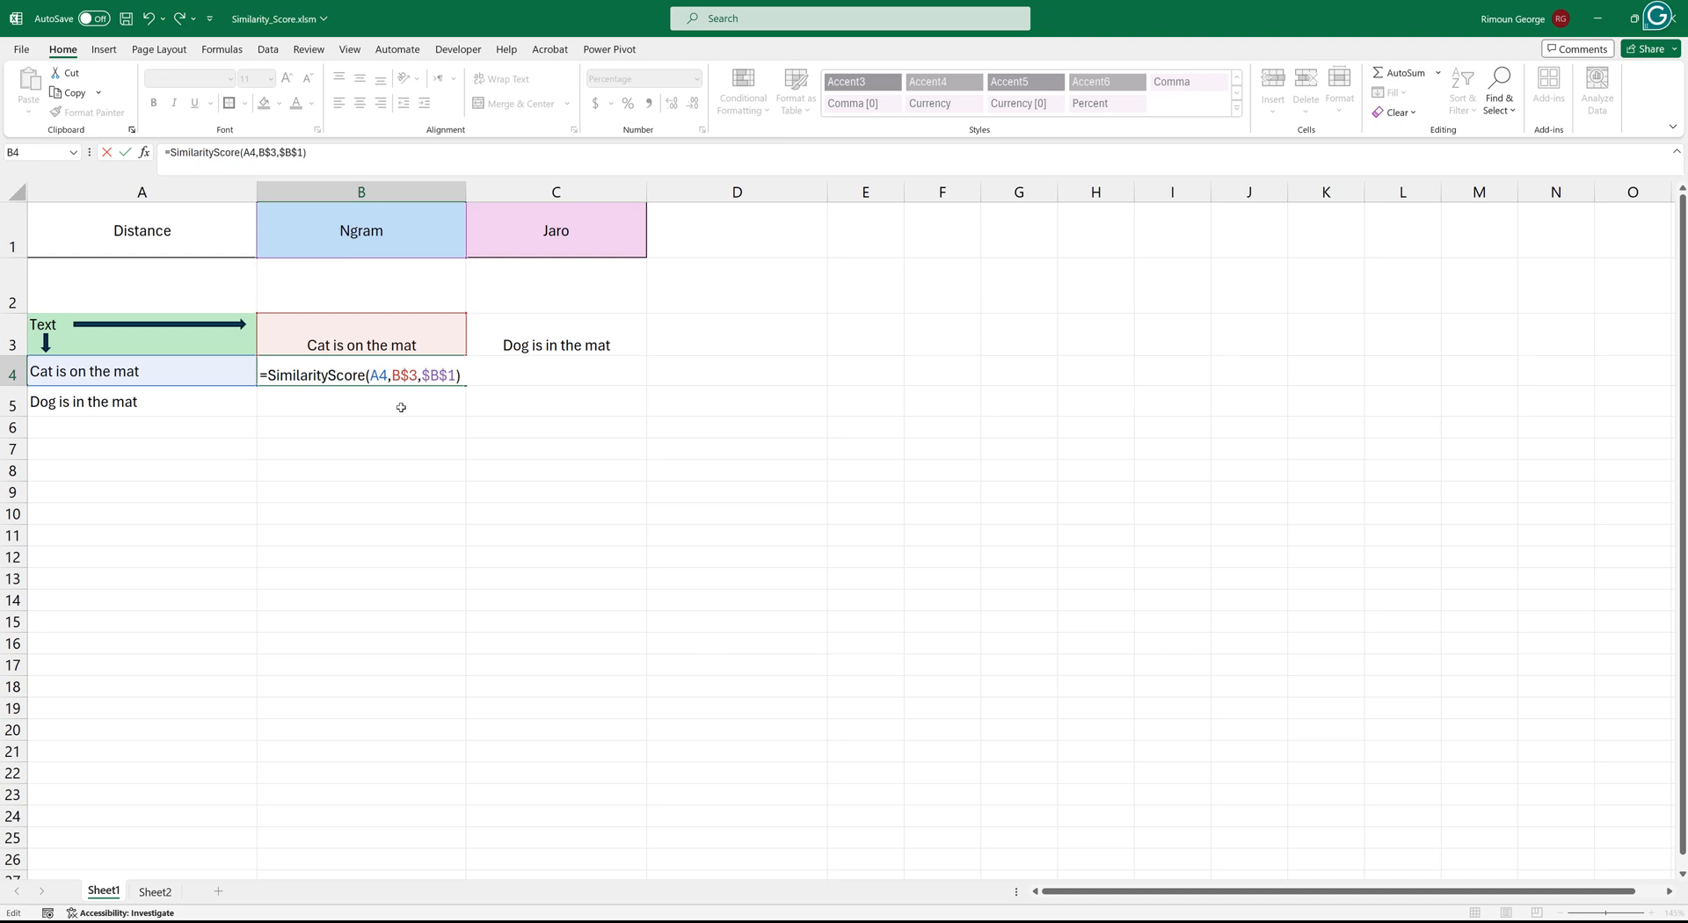
pyautogui.press('f4')
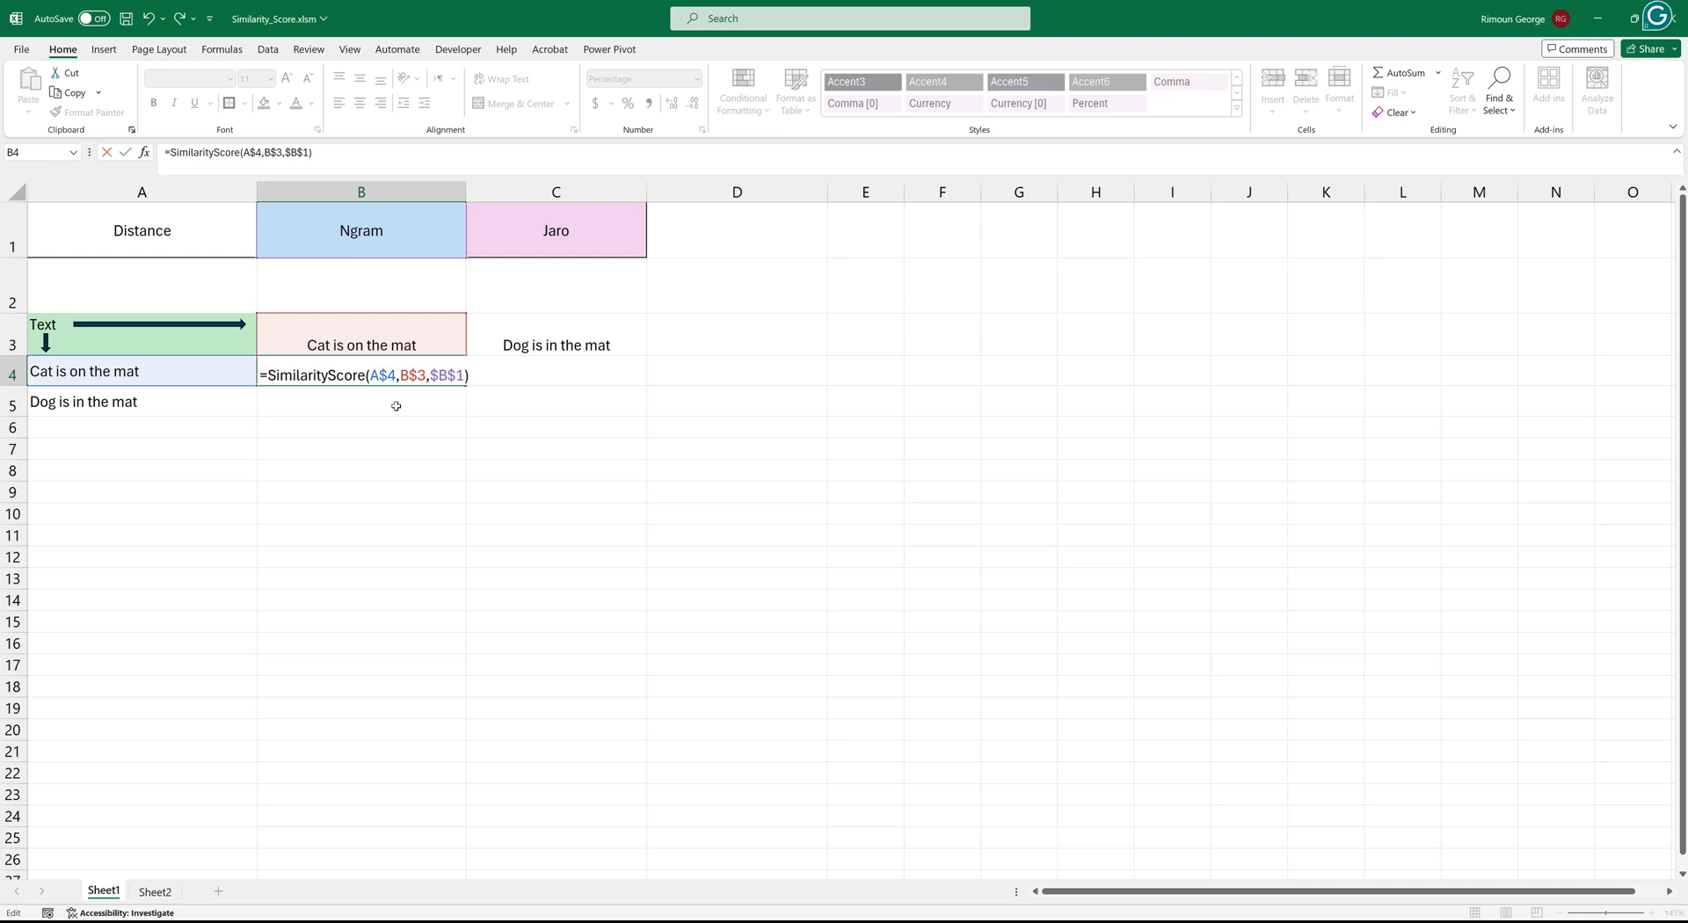
pyautogui.moveTo(390, 397)
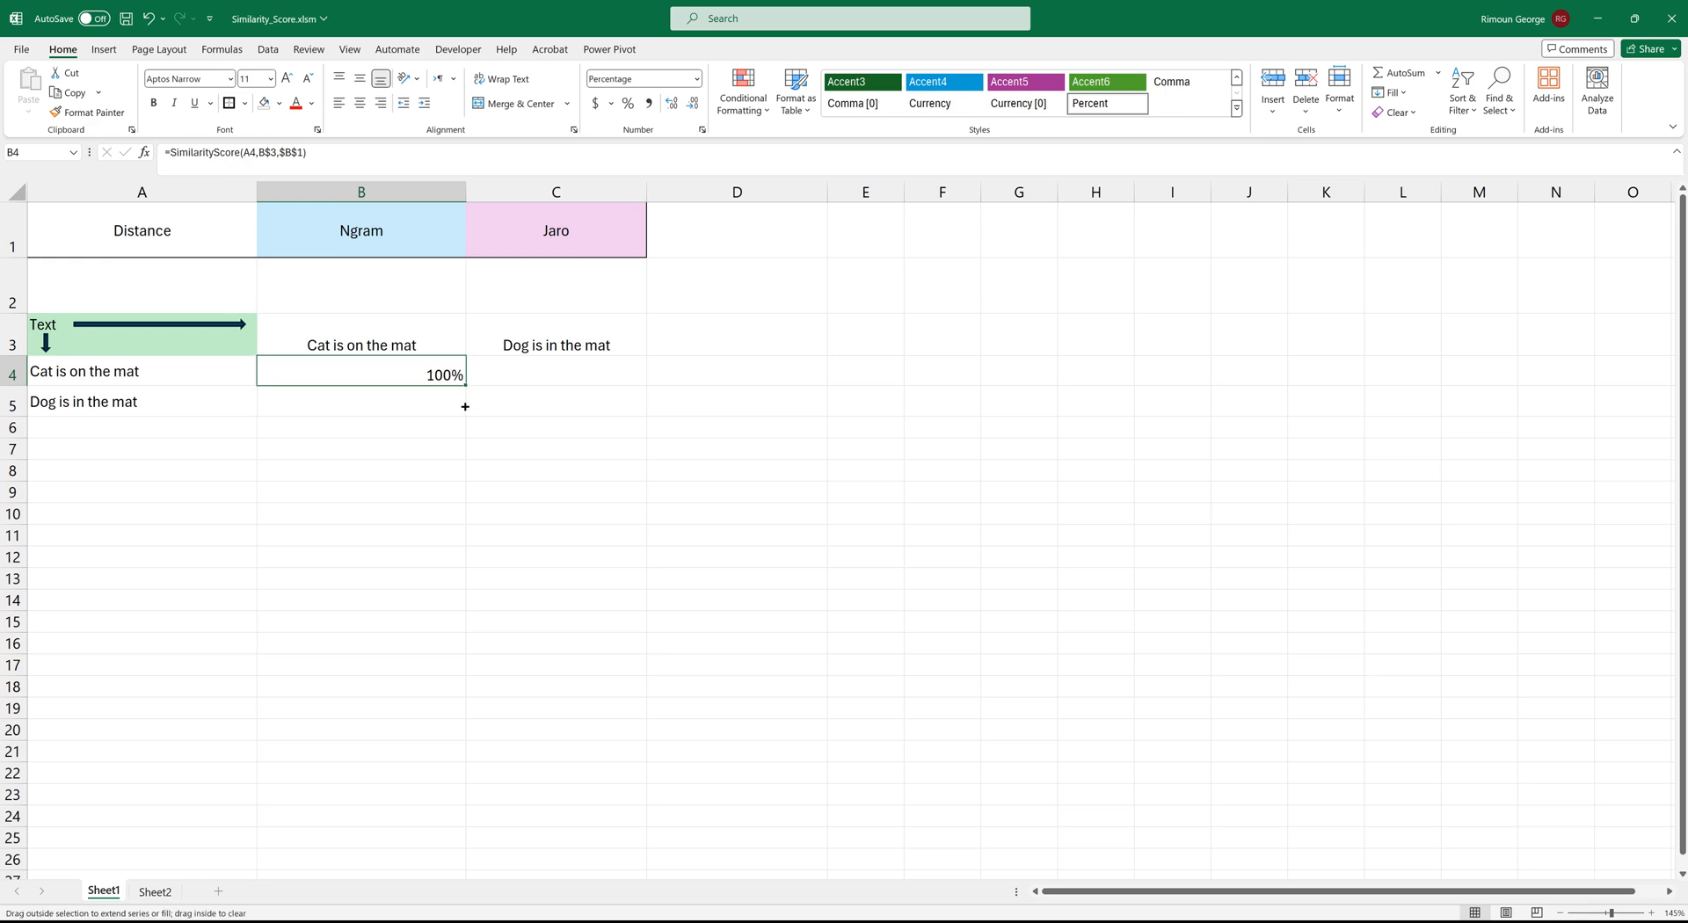
# Step: Copy the score formula down to B5 and leave the copied formula unchanged
pyautogui.moveTo(464, 385); pyautogui.dragTo(443, 406)
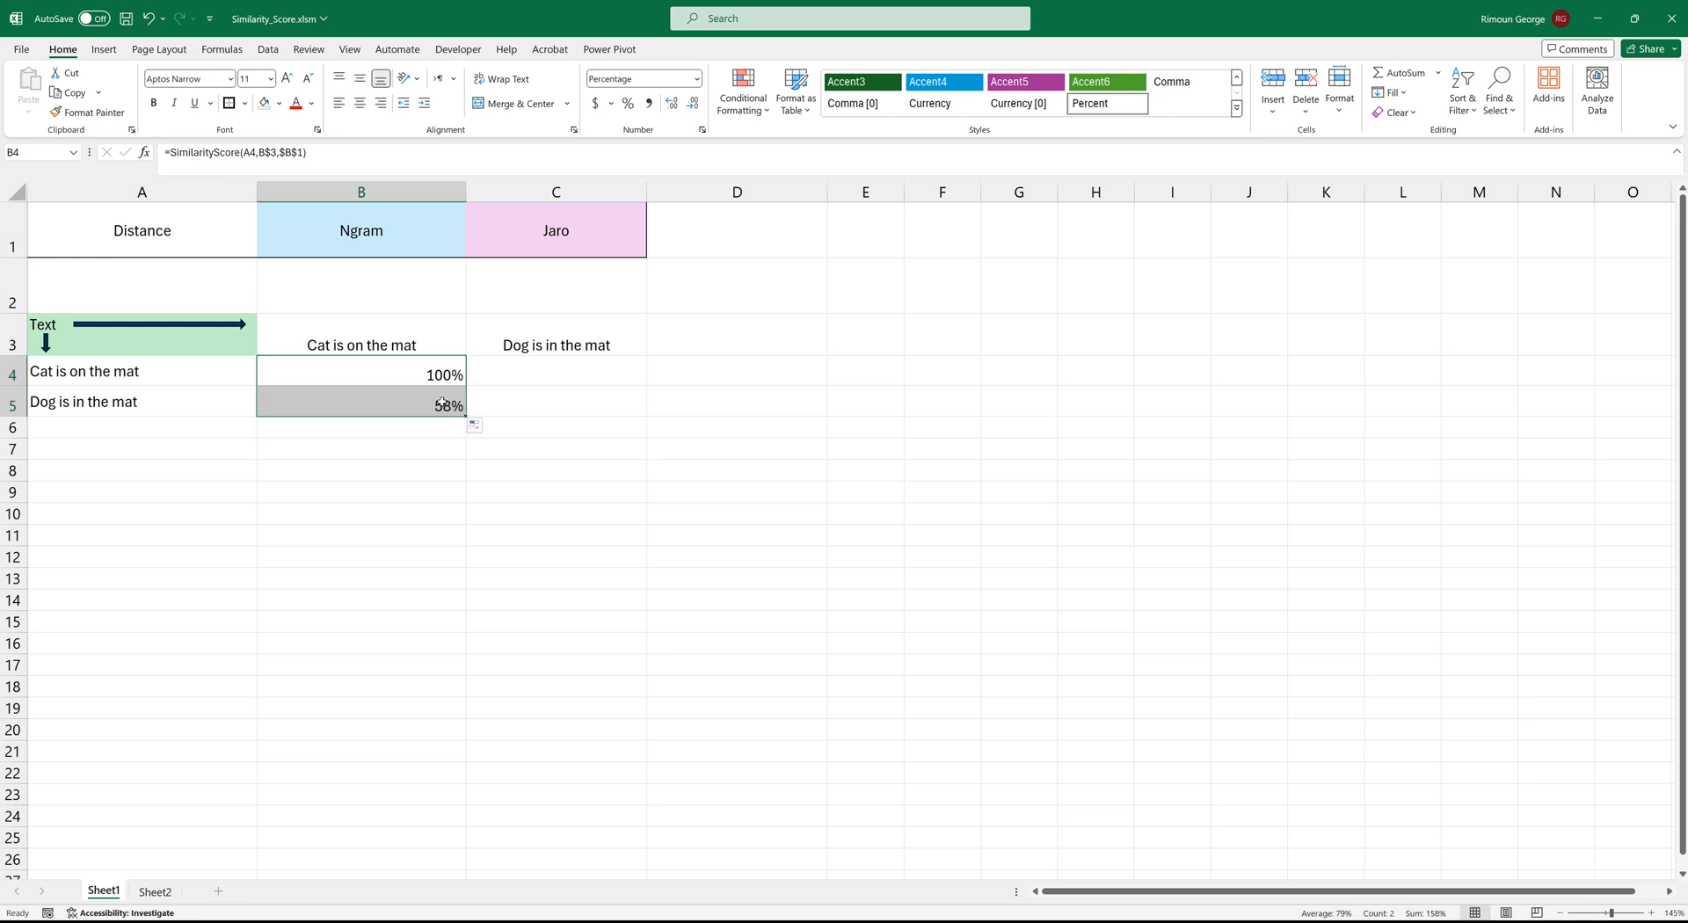
pyautogui.doubleClick(360, 404)
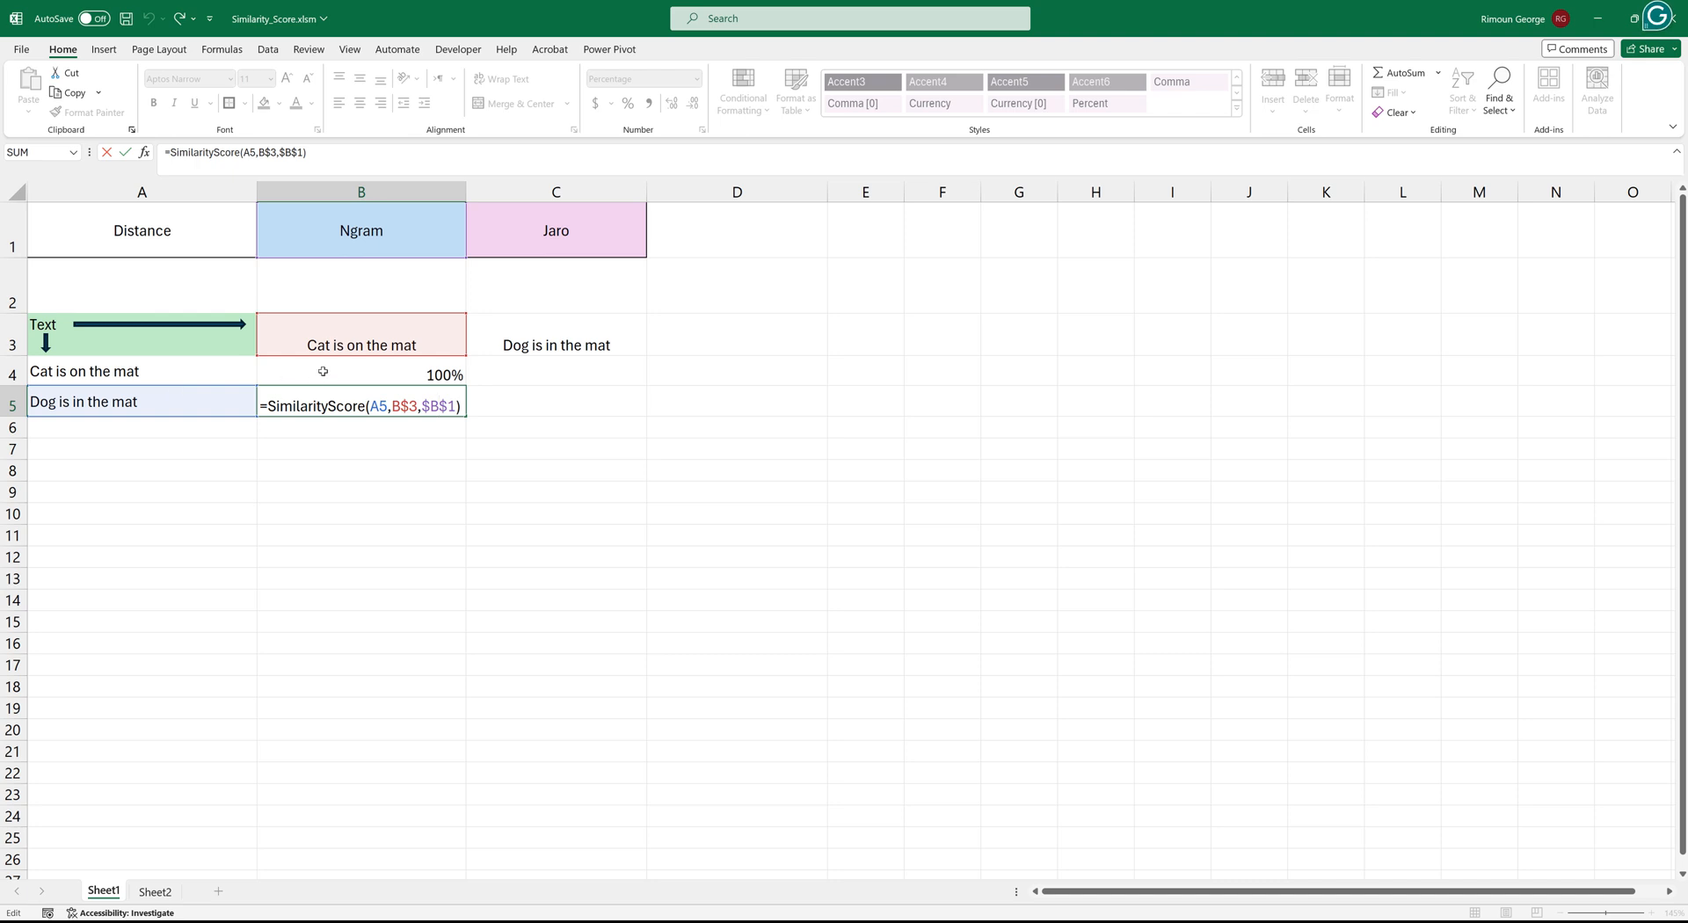
pyautogui.moveTo(369, 420)
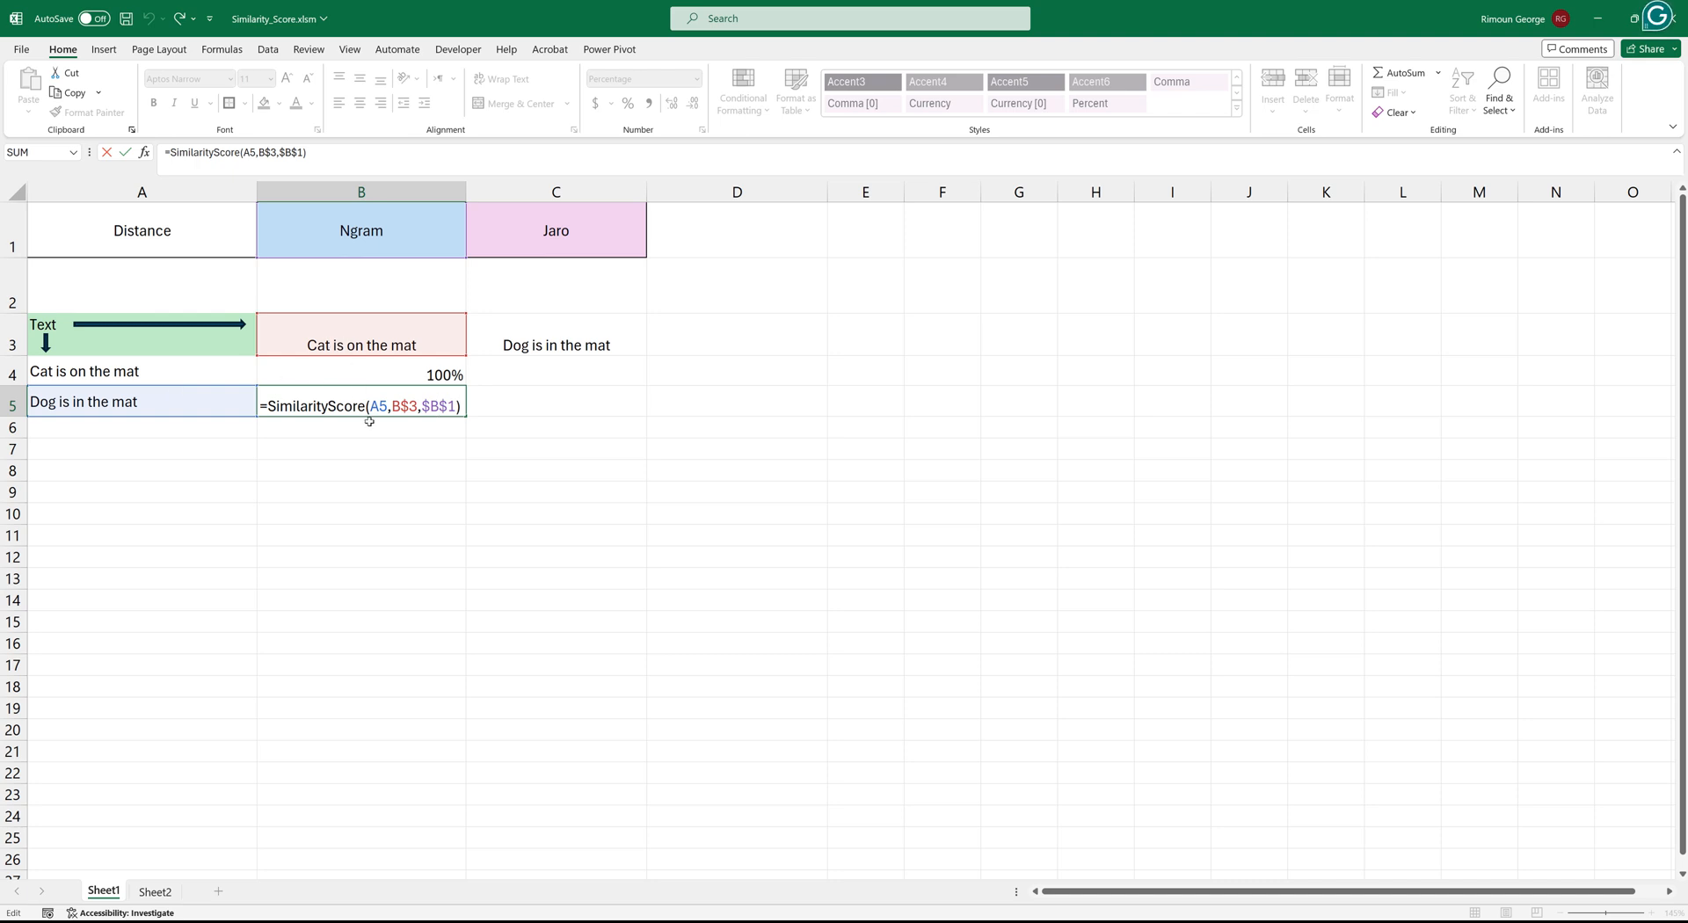
pyautogui.press('enter')
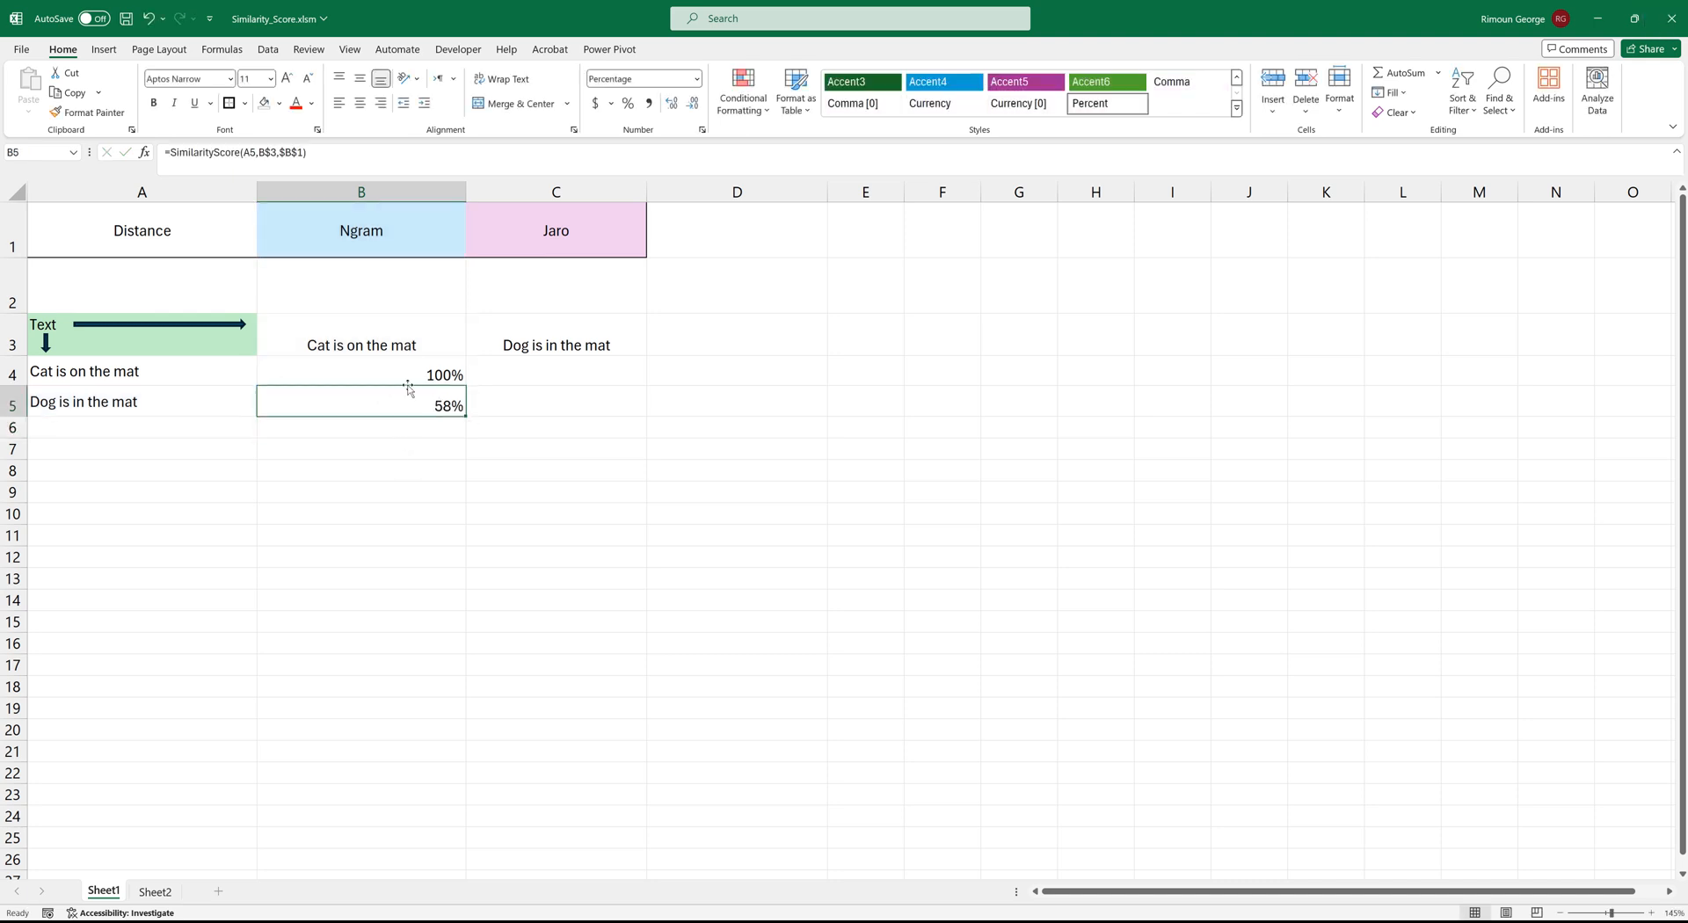
# Step: Switch the method in B1 to Jaro and check the sentences in A4 and A5
pyautogui.click(471, 250)
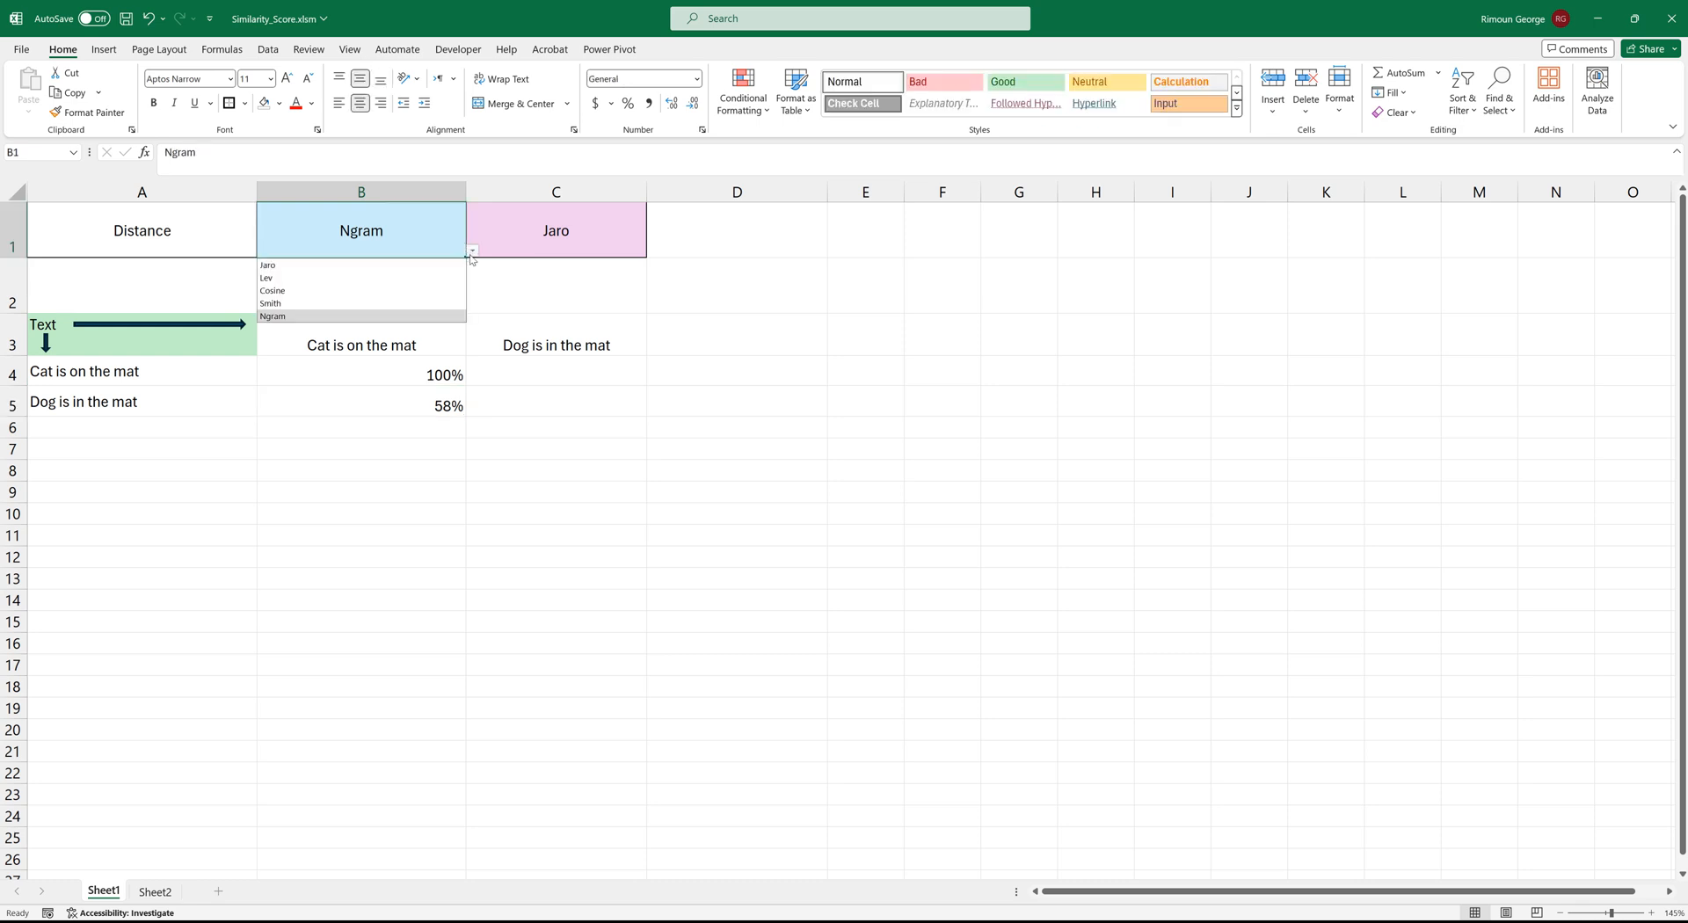
pyautogui.click(268, 266)
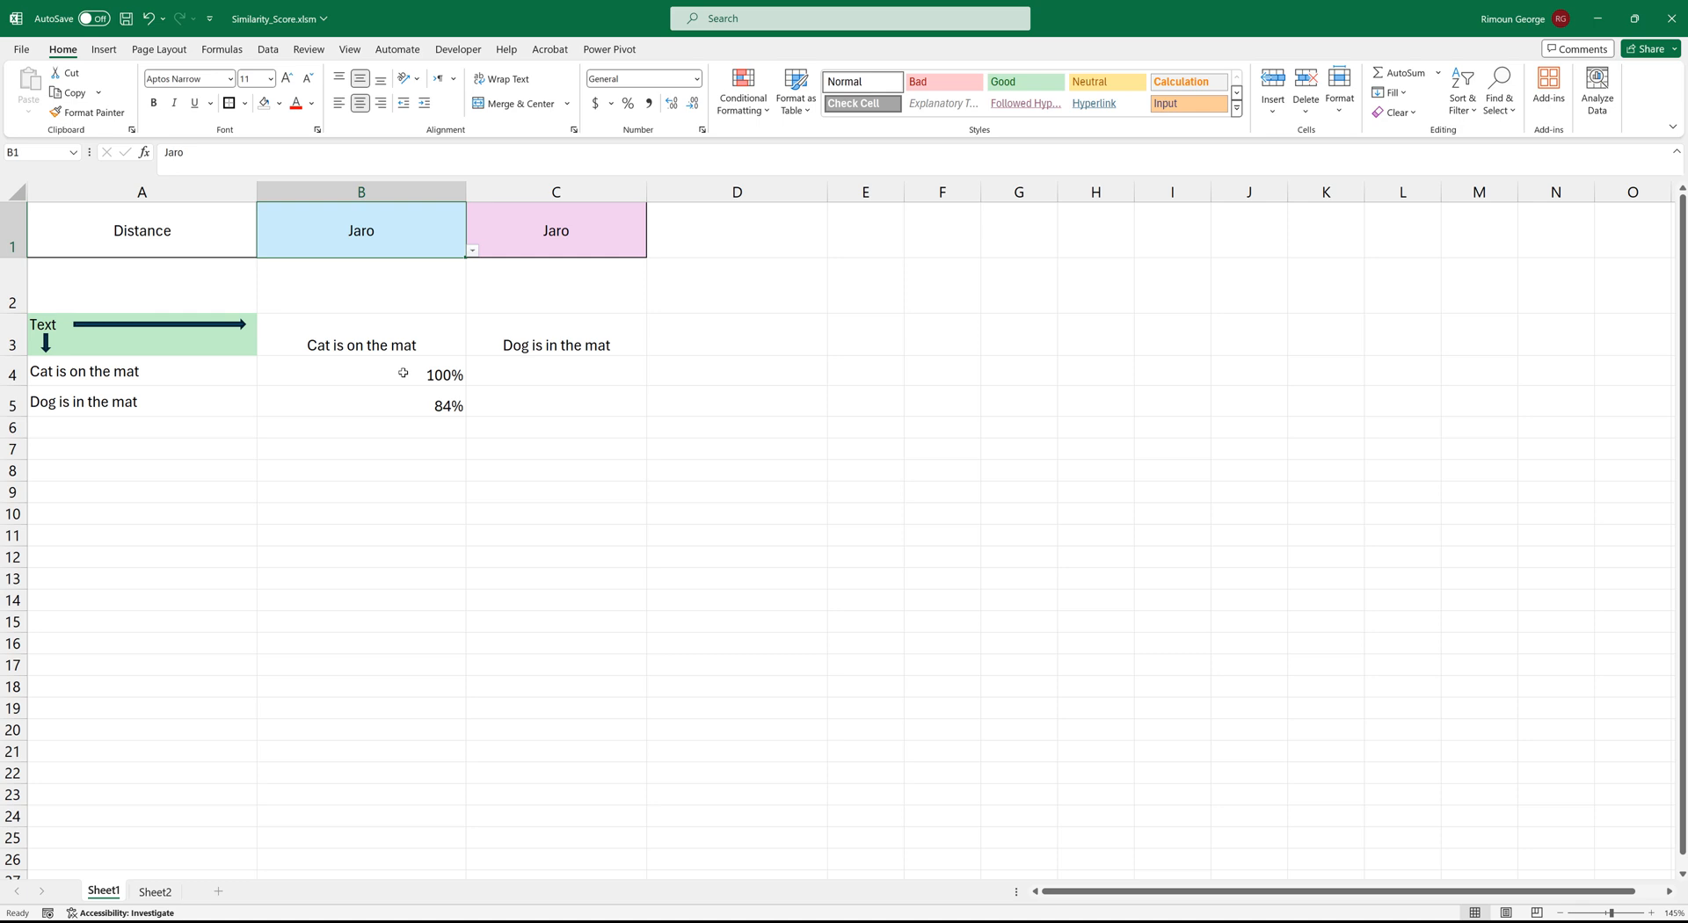
pyautogui.click(141, 371)
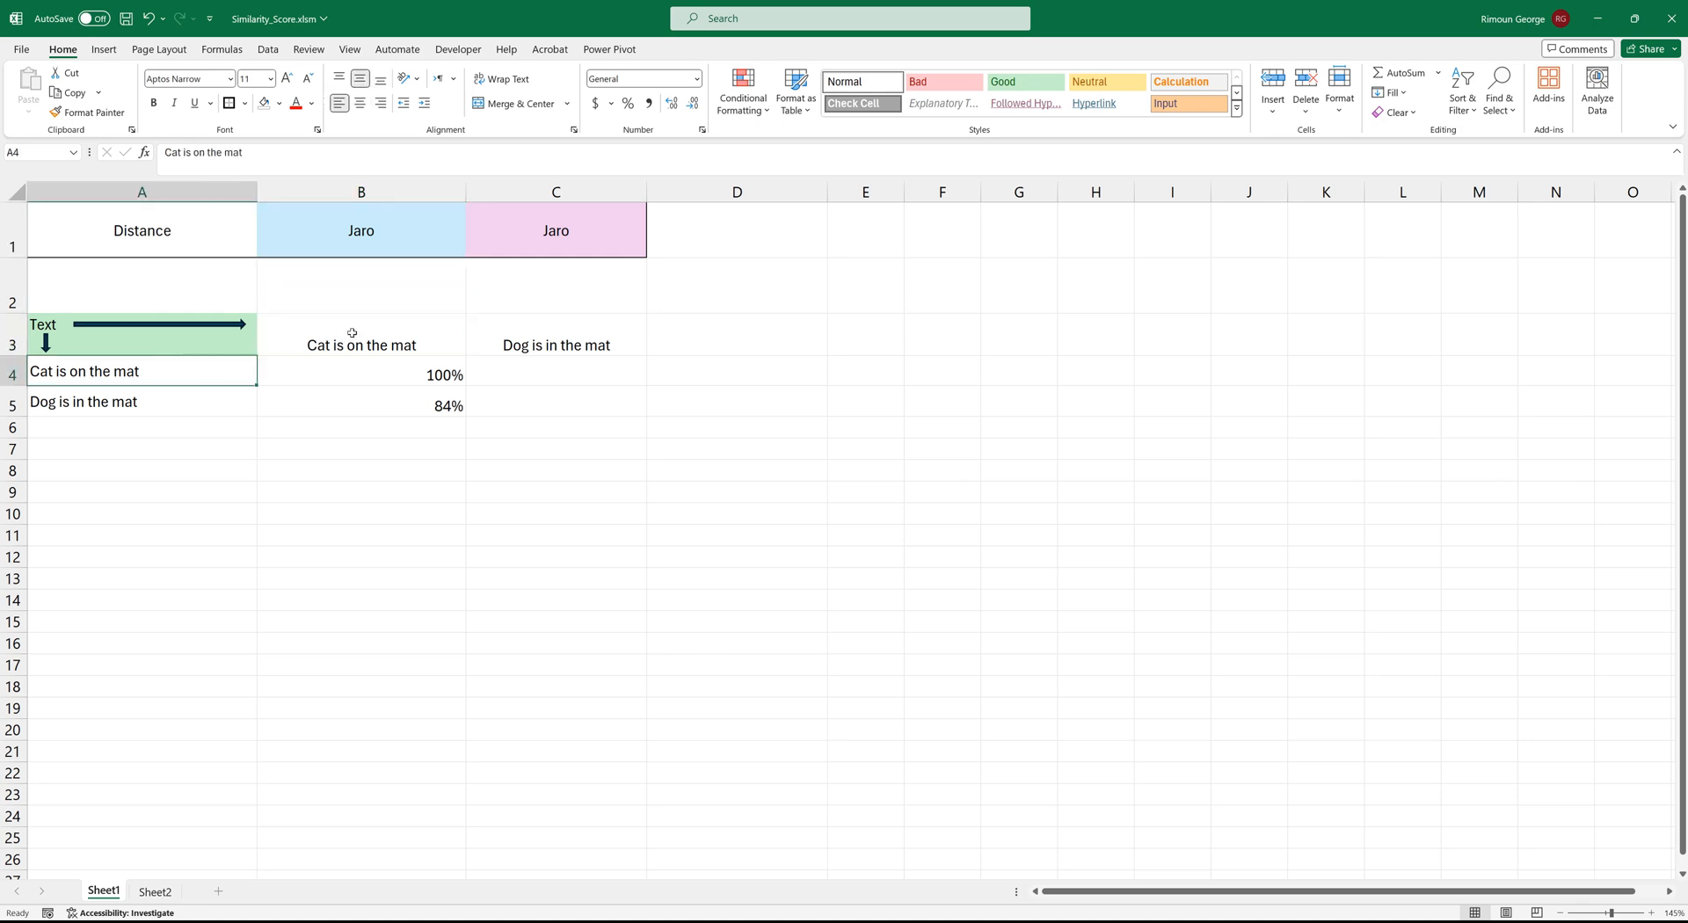
pyautogui.click(360, 345)
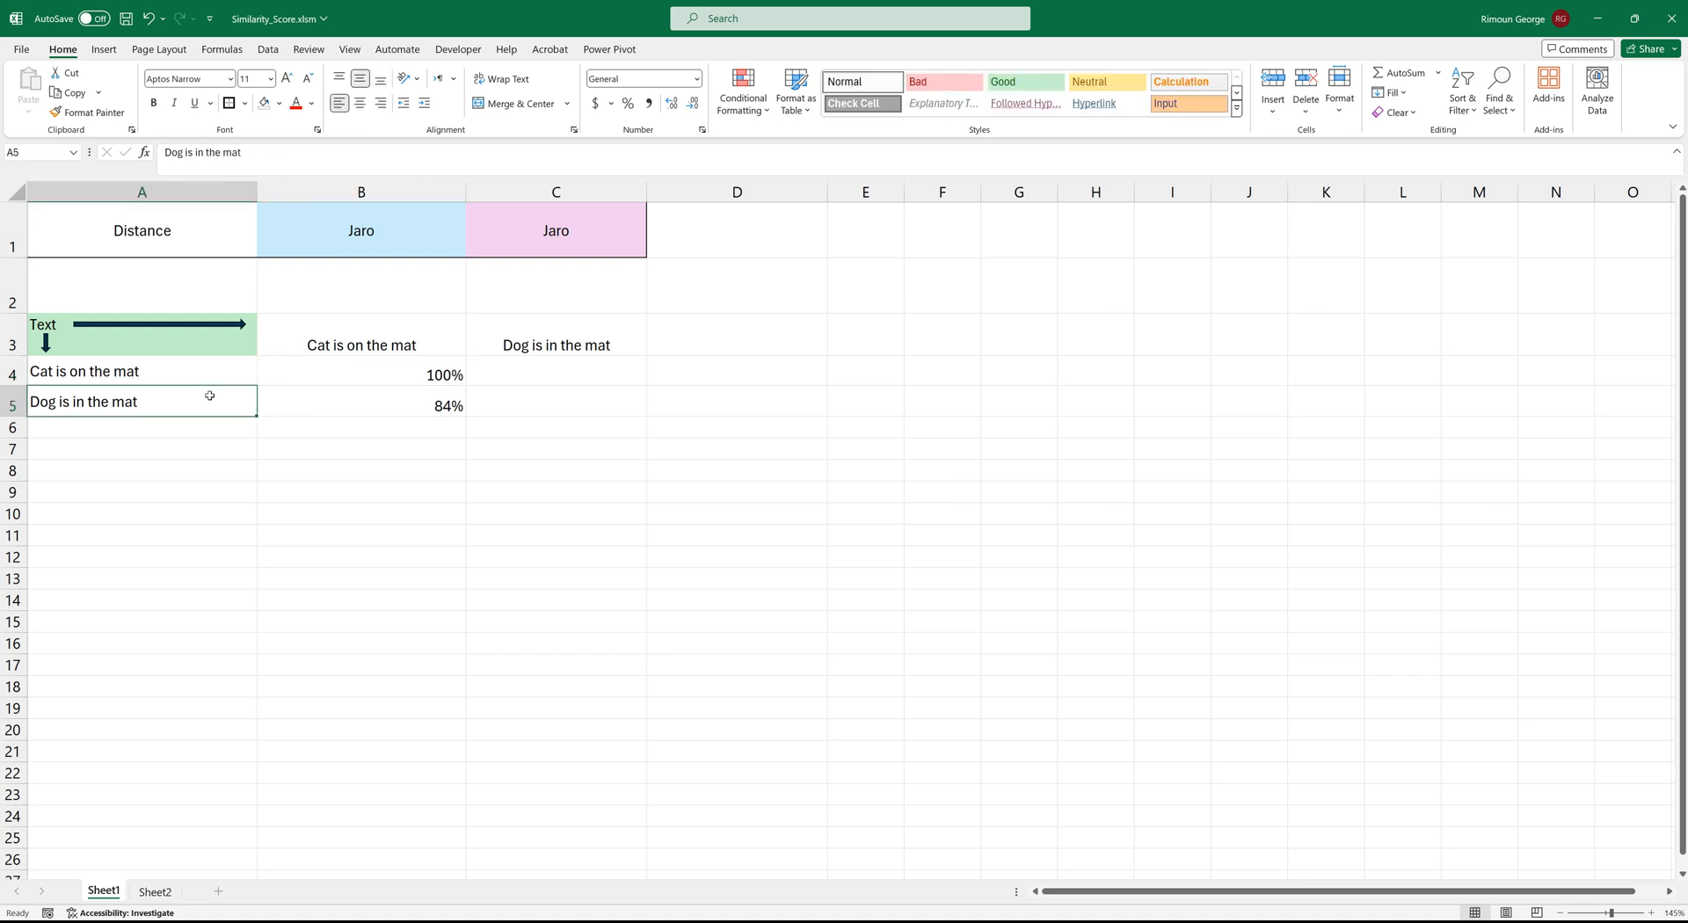
# Step: Switch B1's method to Smith, then to Cosine, rescoring the dog sentence at 60%
pyautogui.click(361, 344)
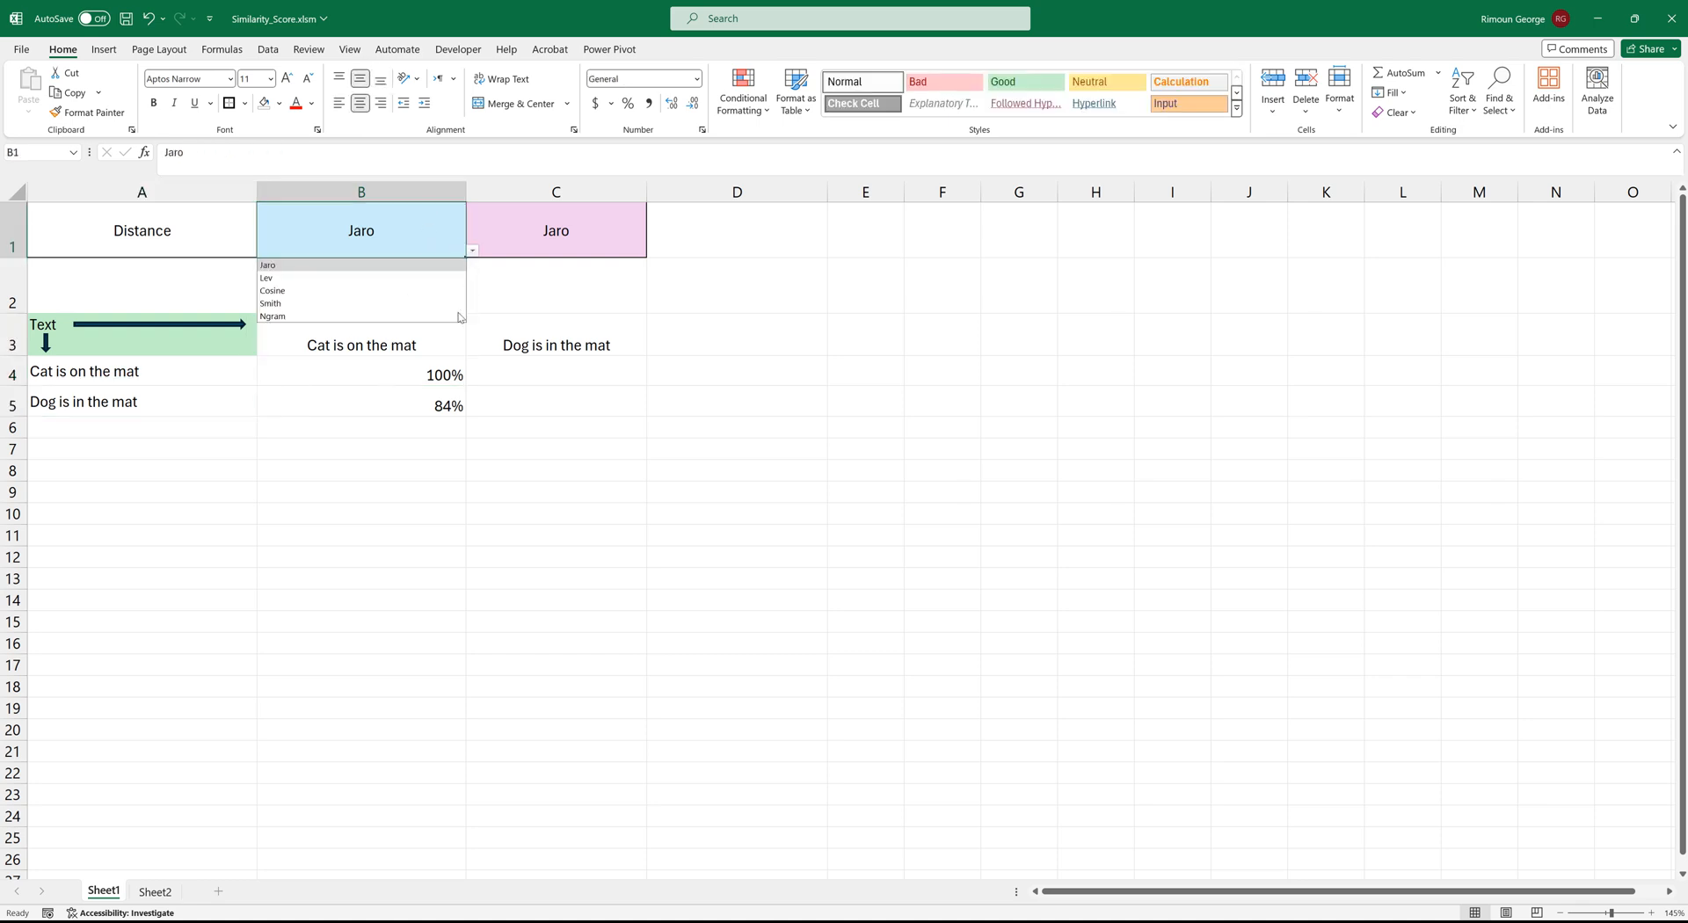
pyautogui.click(271, 302)
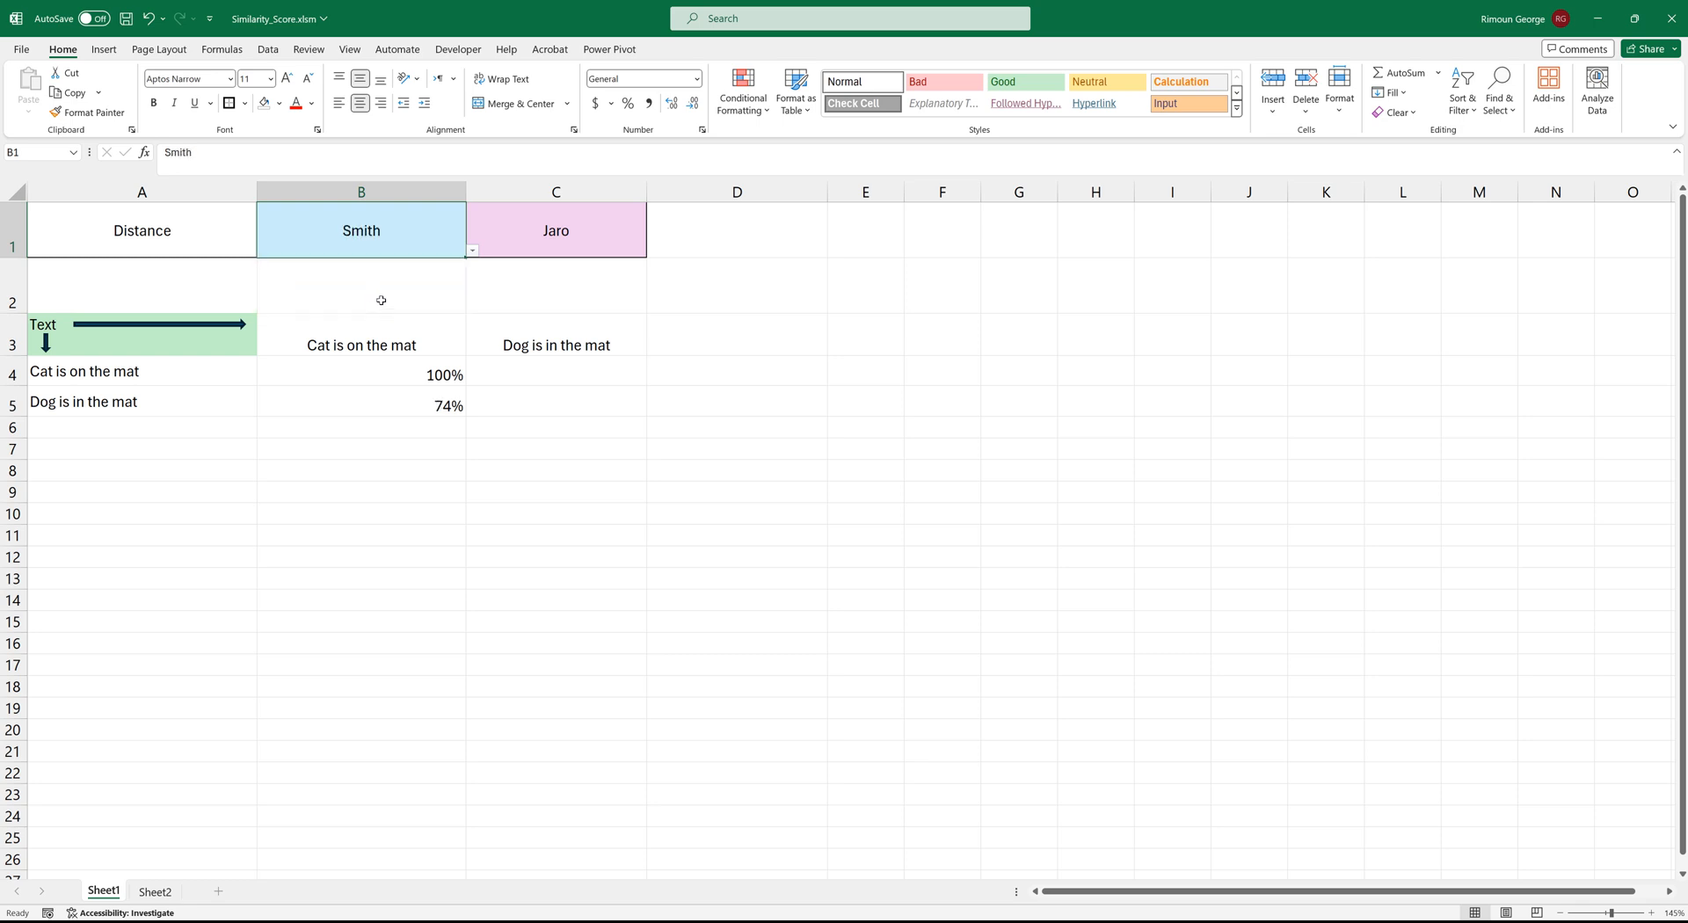
pyautogui.click(471, 250)
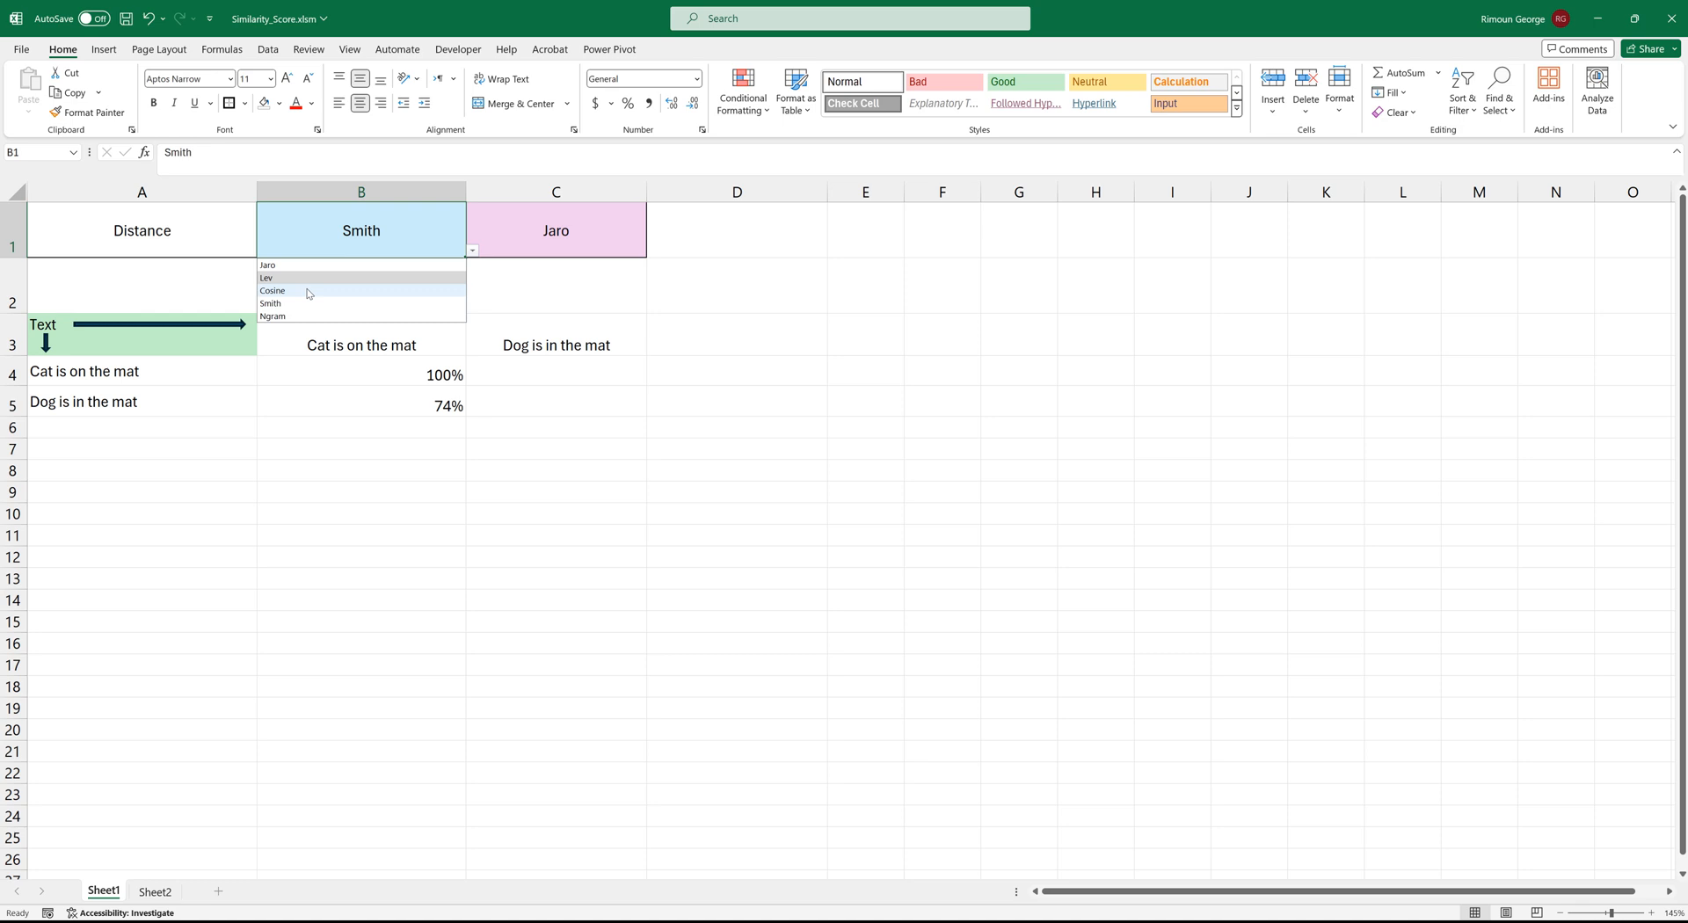
pyautogui.click(272, 290)
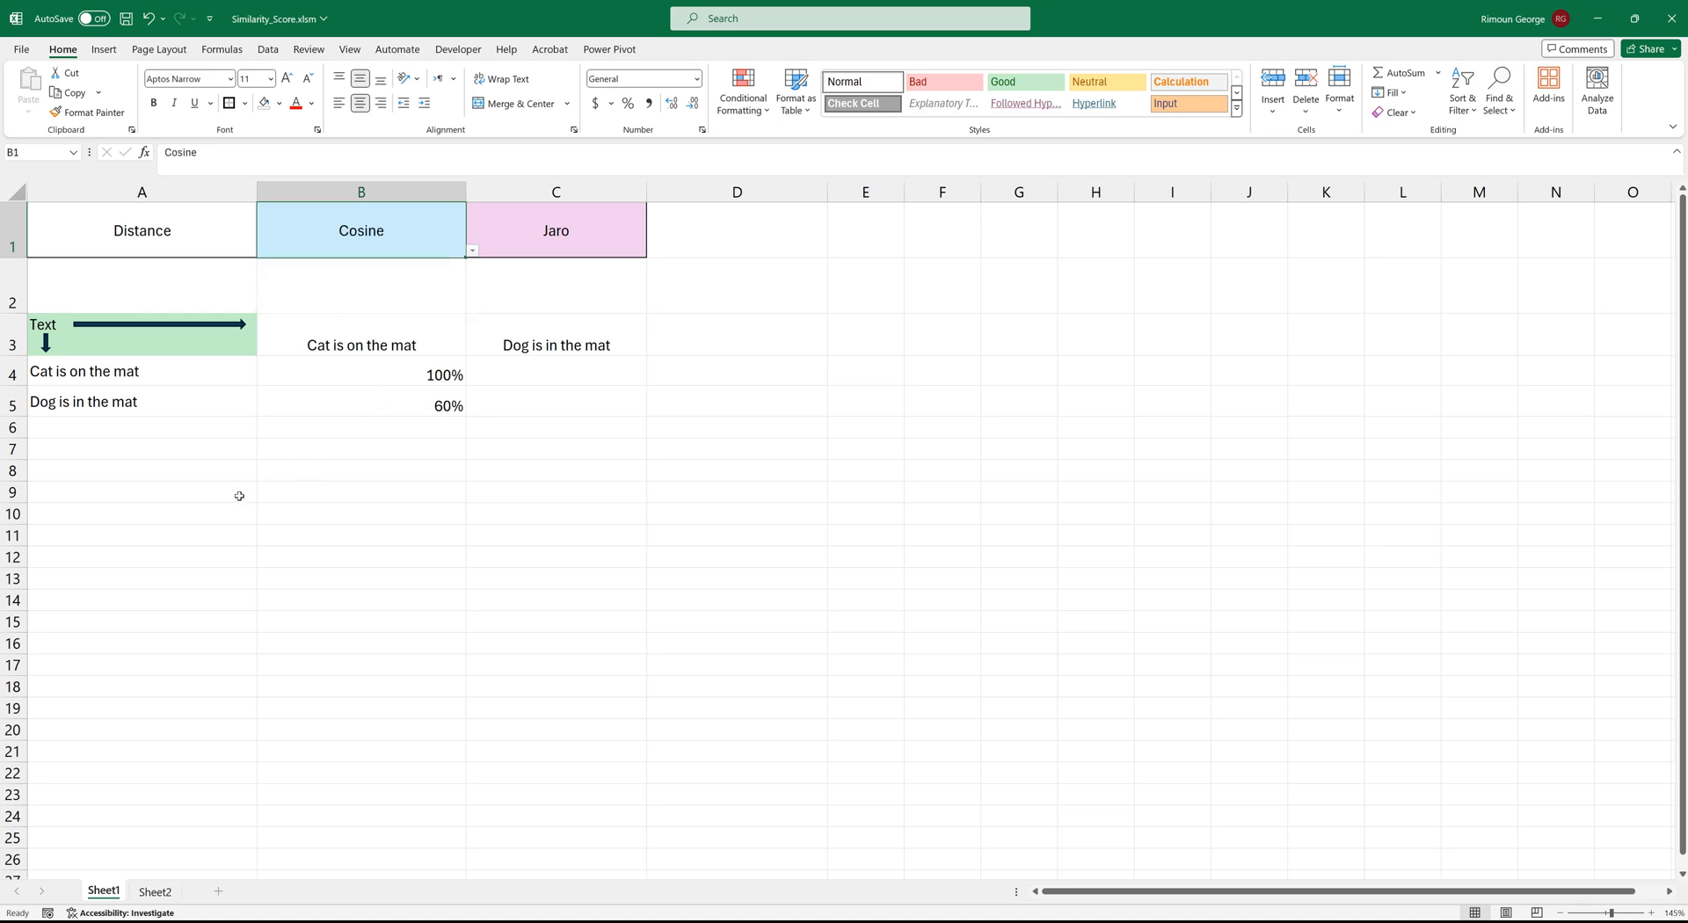
pyautogui.moveTo(622, 414)
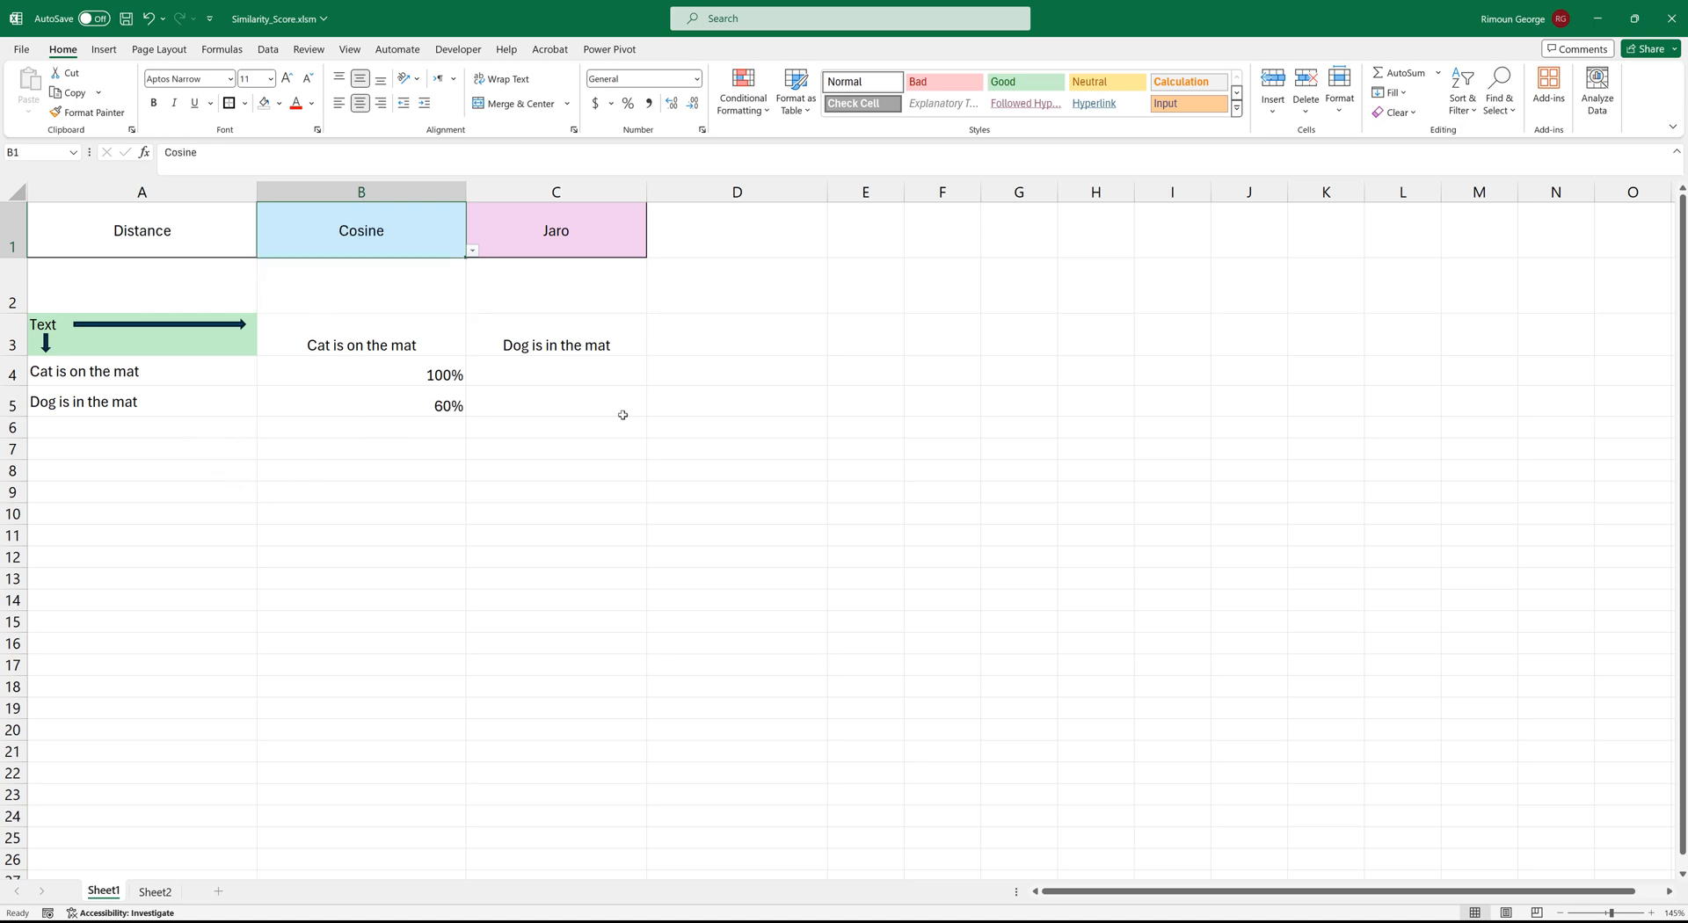
pyautogui.click(360, 374)
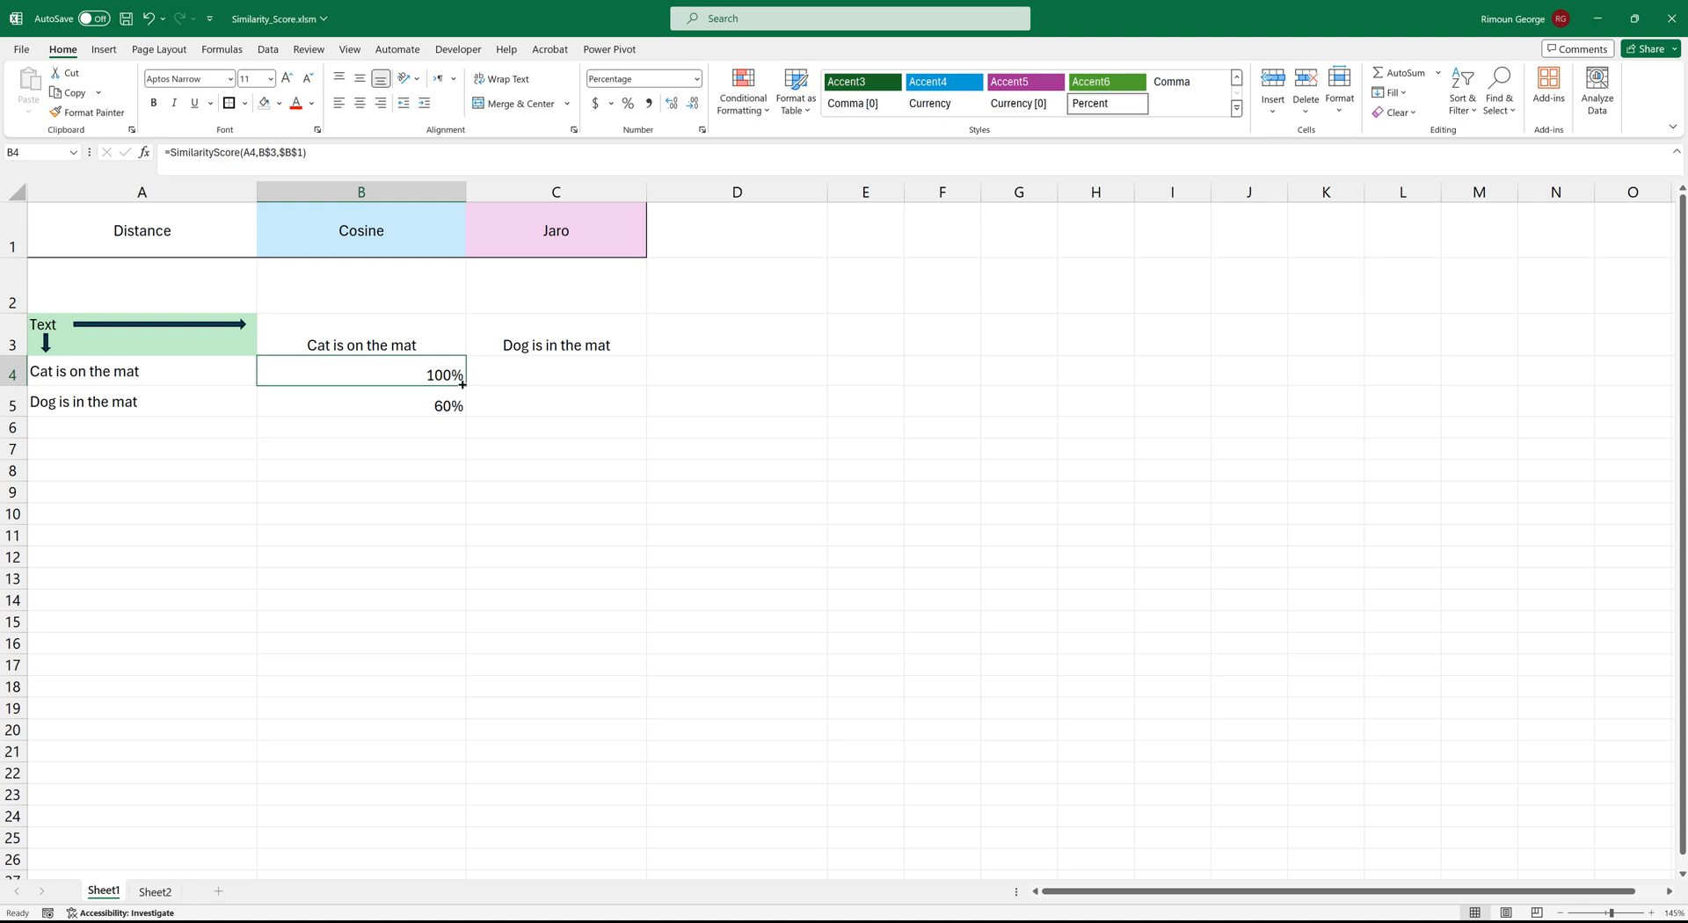
# Step: Anchor the formula refs as $A4, B$3, $B$1, correcting the copy in C4
pyautogui.doubleClick(360, 373)
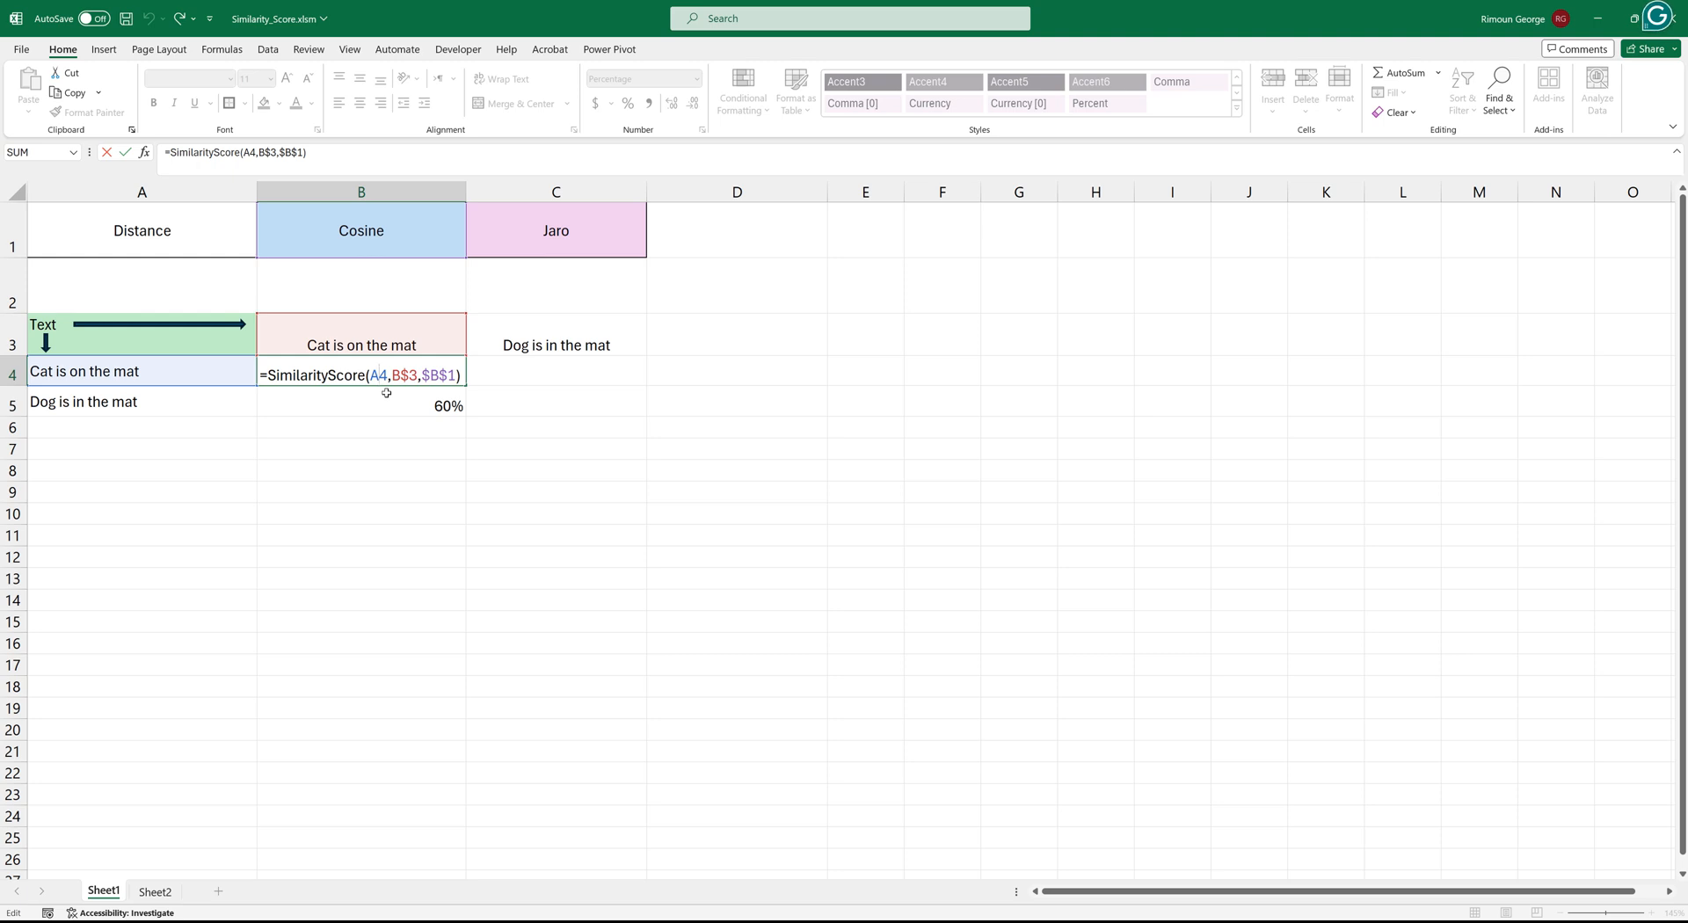
pyautogui.press('f4')
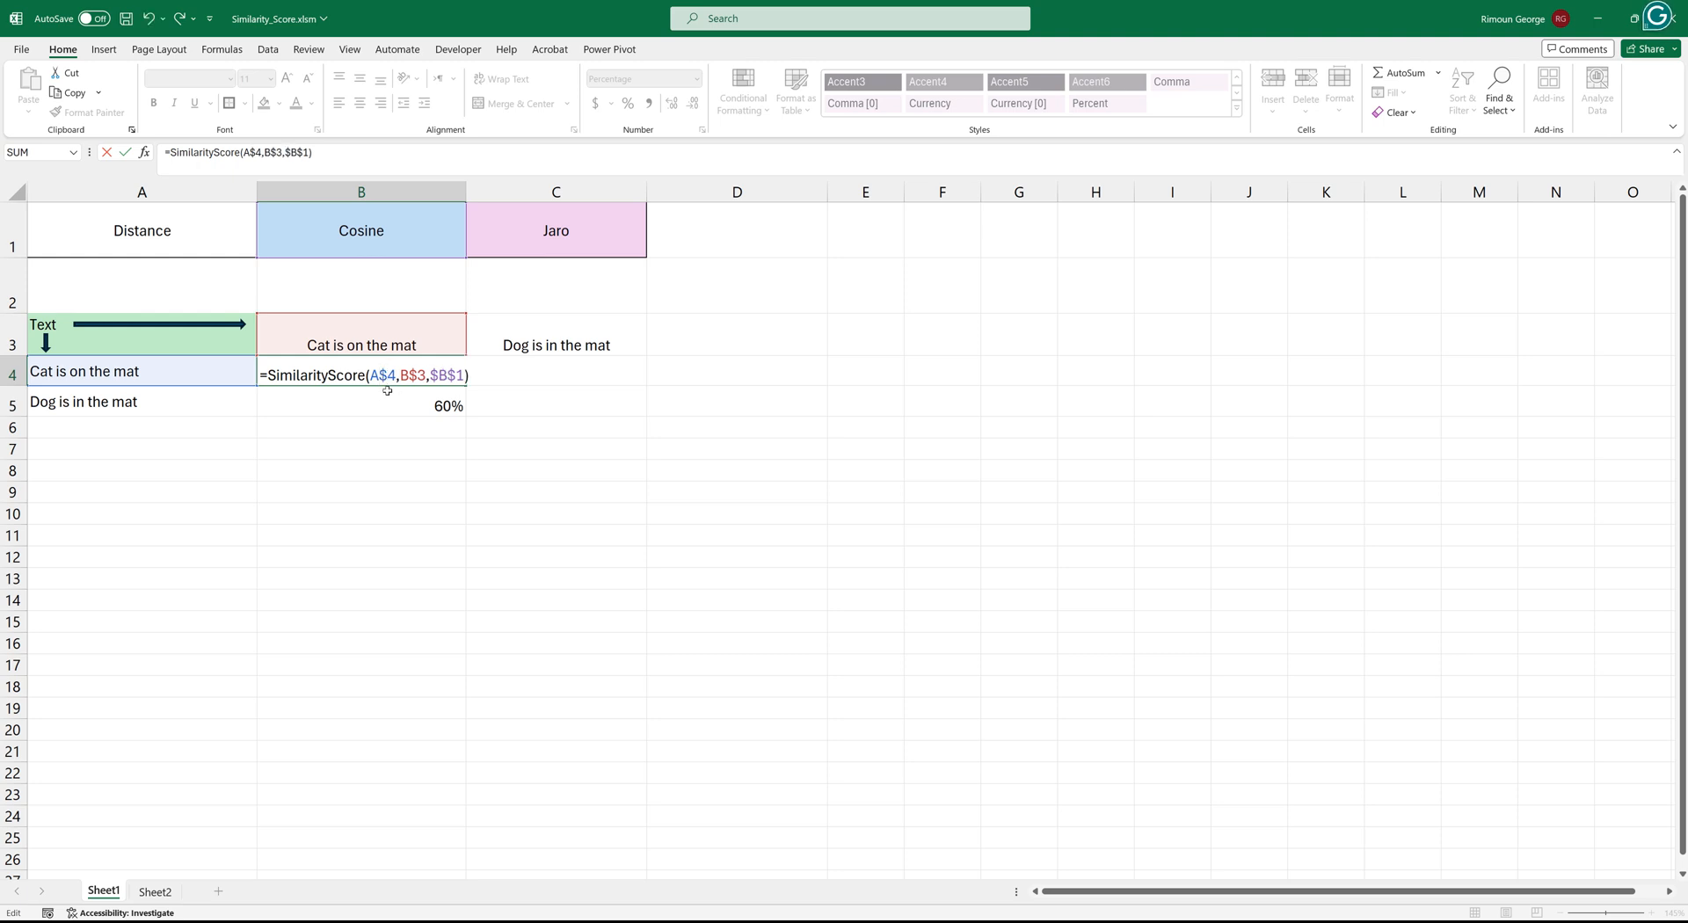
pyautogui.press('enter')
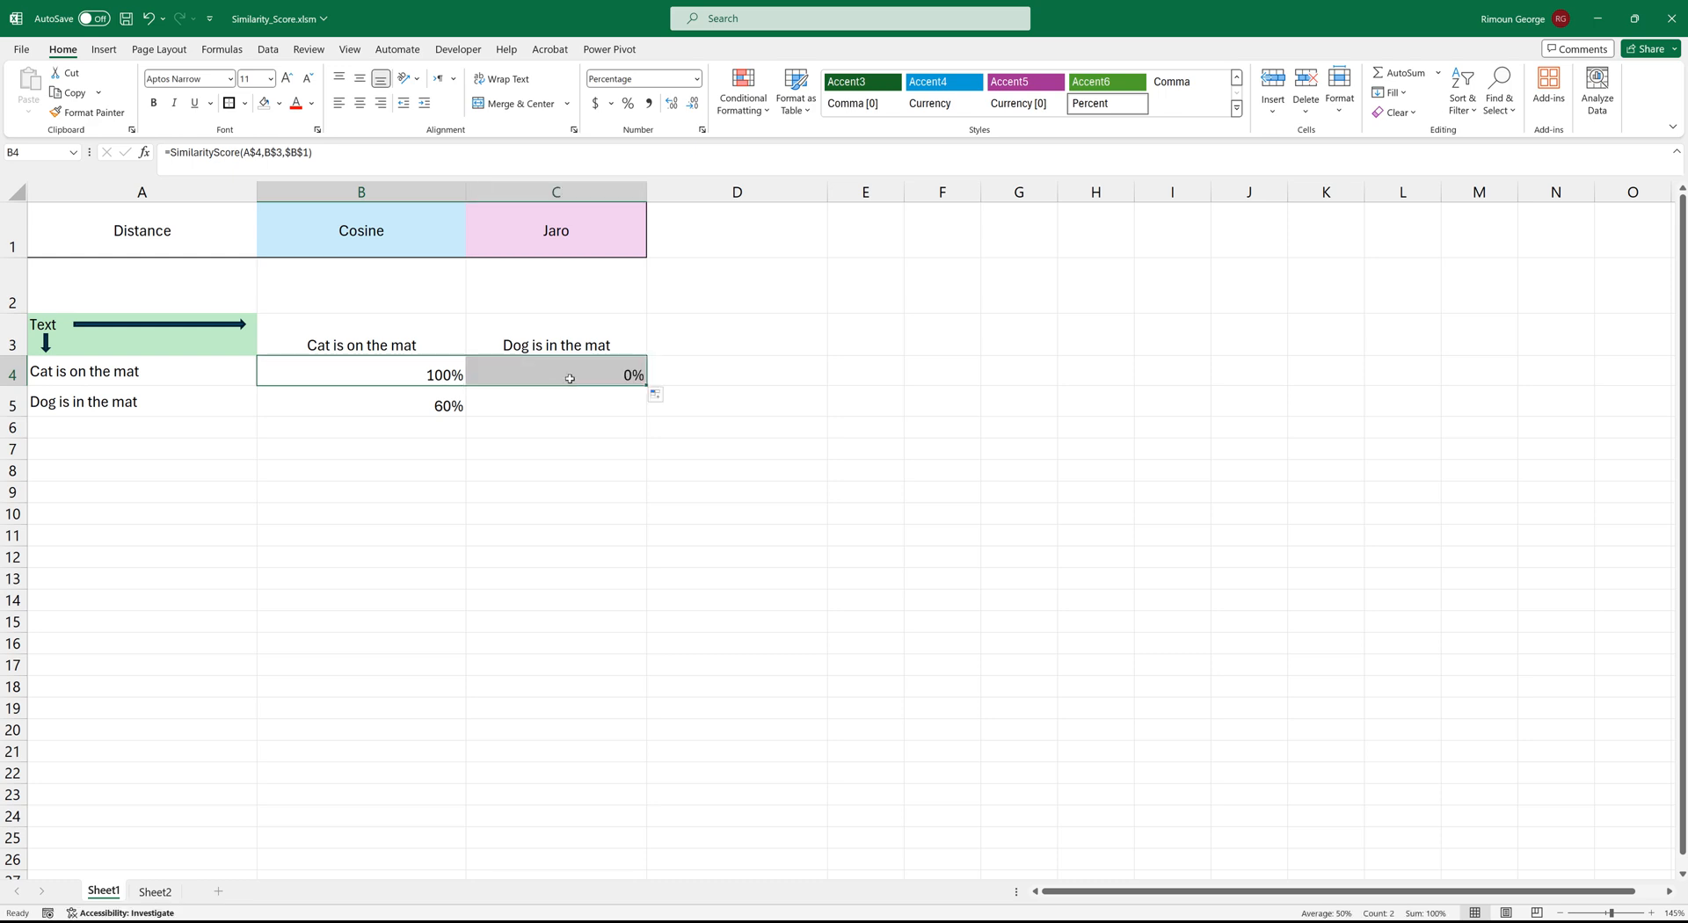
pyautogui.doubleClick(556, 374)
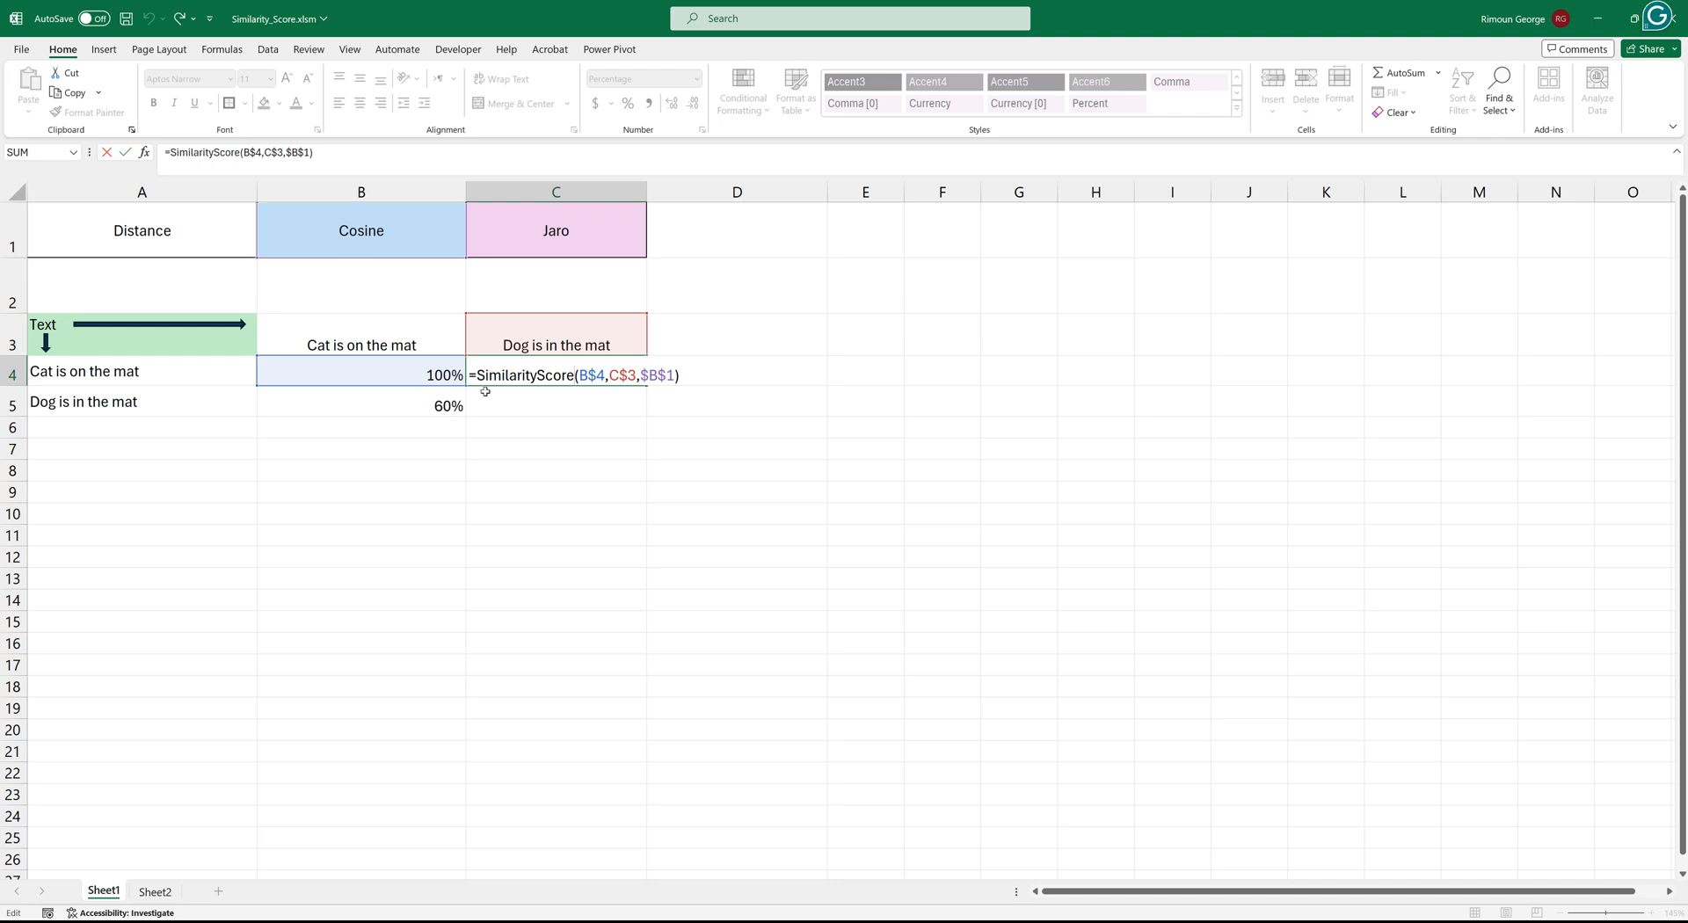
pyautogui.moveTo(489, 396)
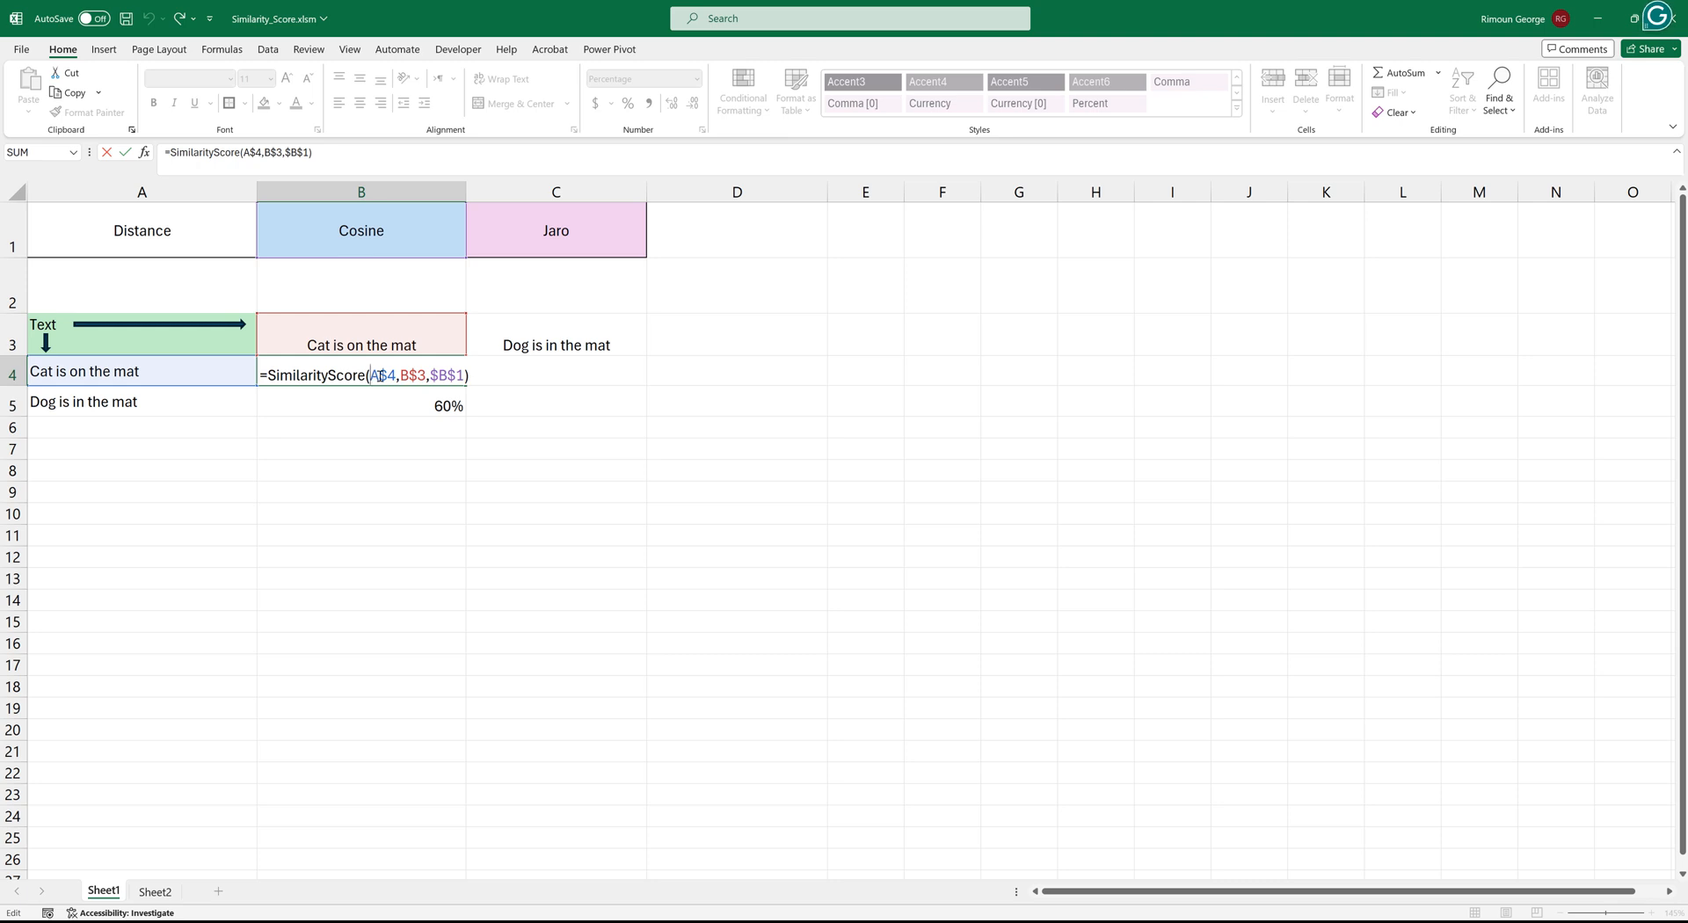
pyautogui.press('f4')
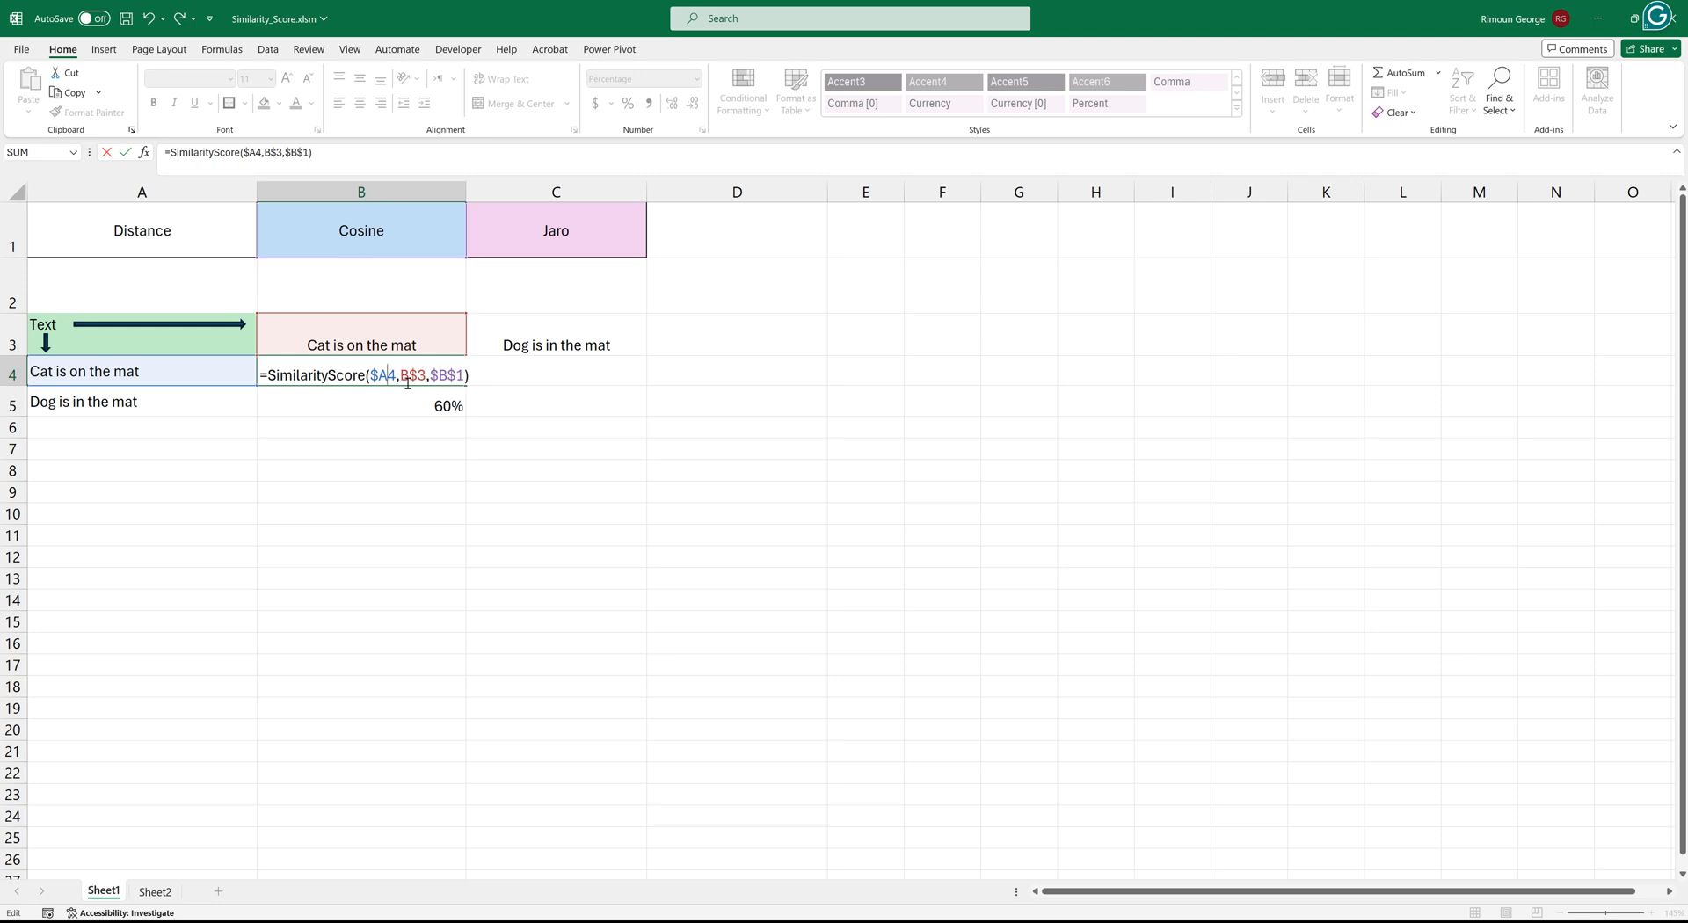
pyautogui.press('Enter')
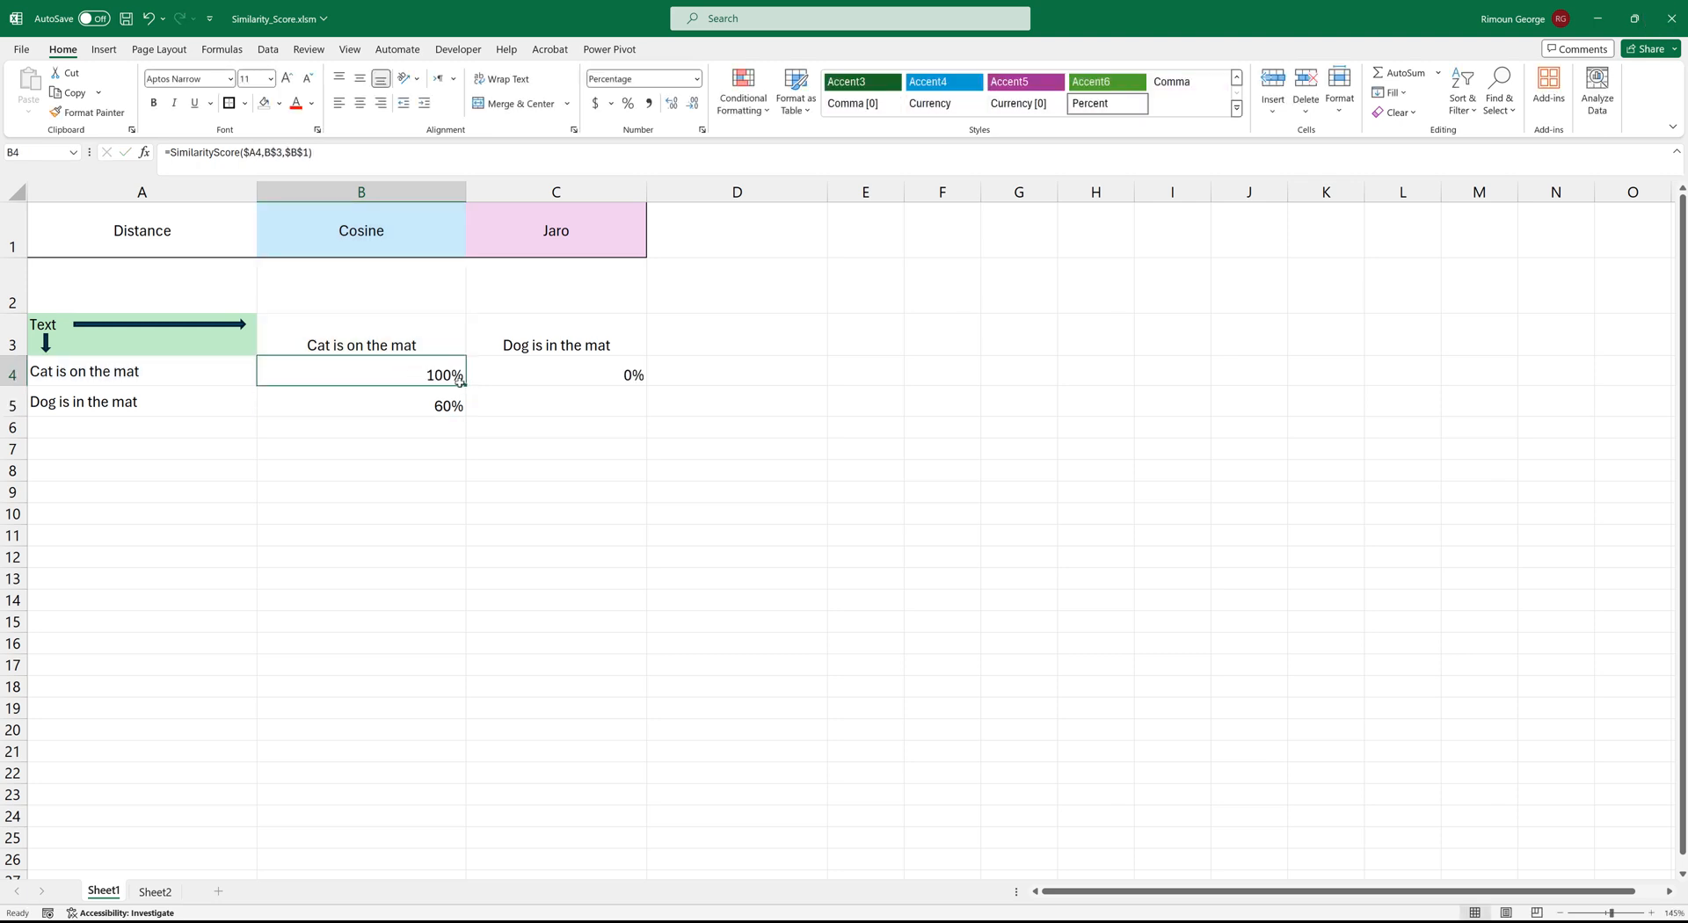
# Step: Fill the score formula across B4:C5 giving 100%, 60%, 60%, 100% and check C4's copy
pyautogui.click(360, 404)
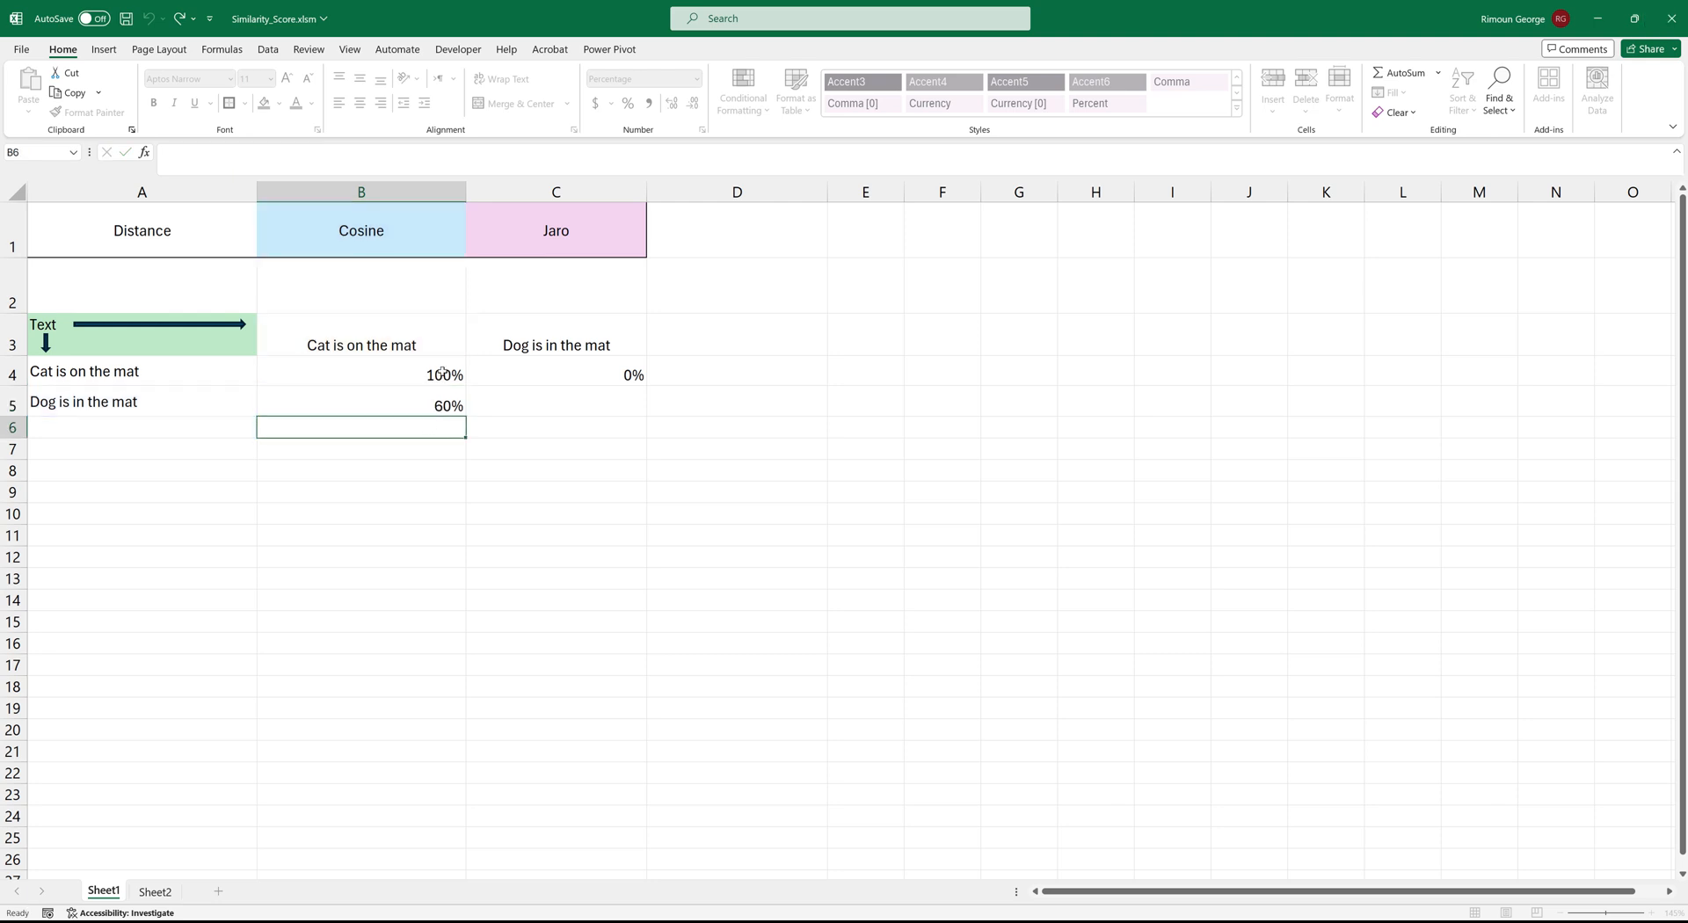
pyautogui.click(361, 374)
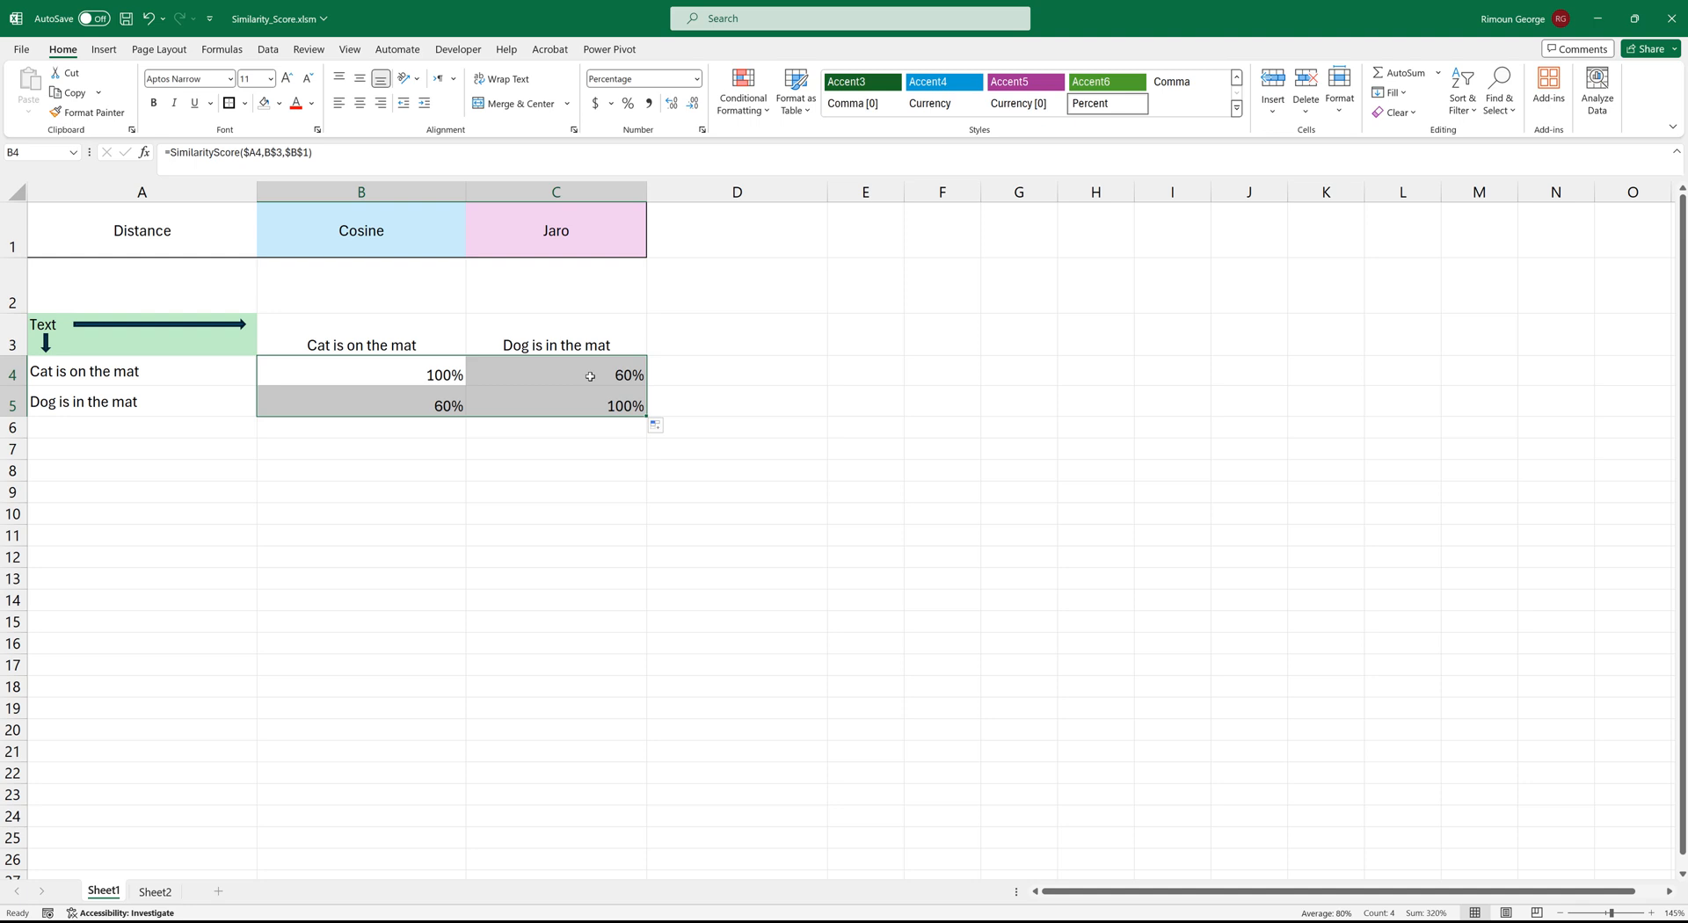
pyautogui.click(555, 374)
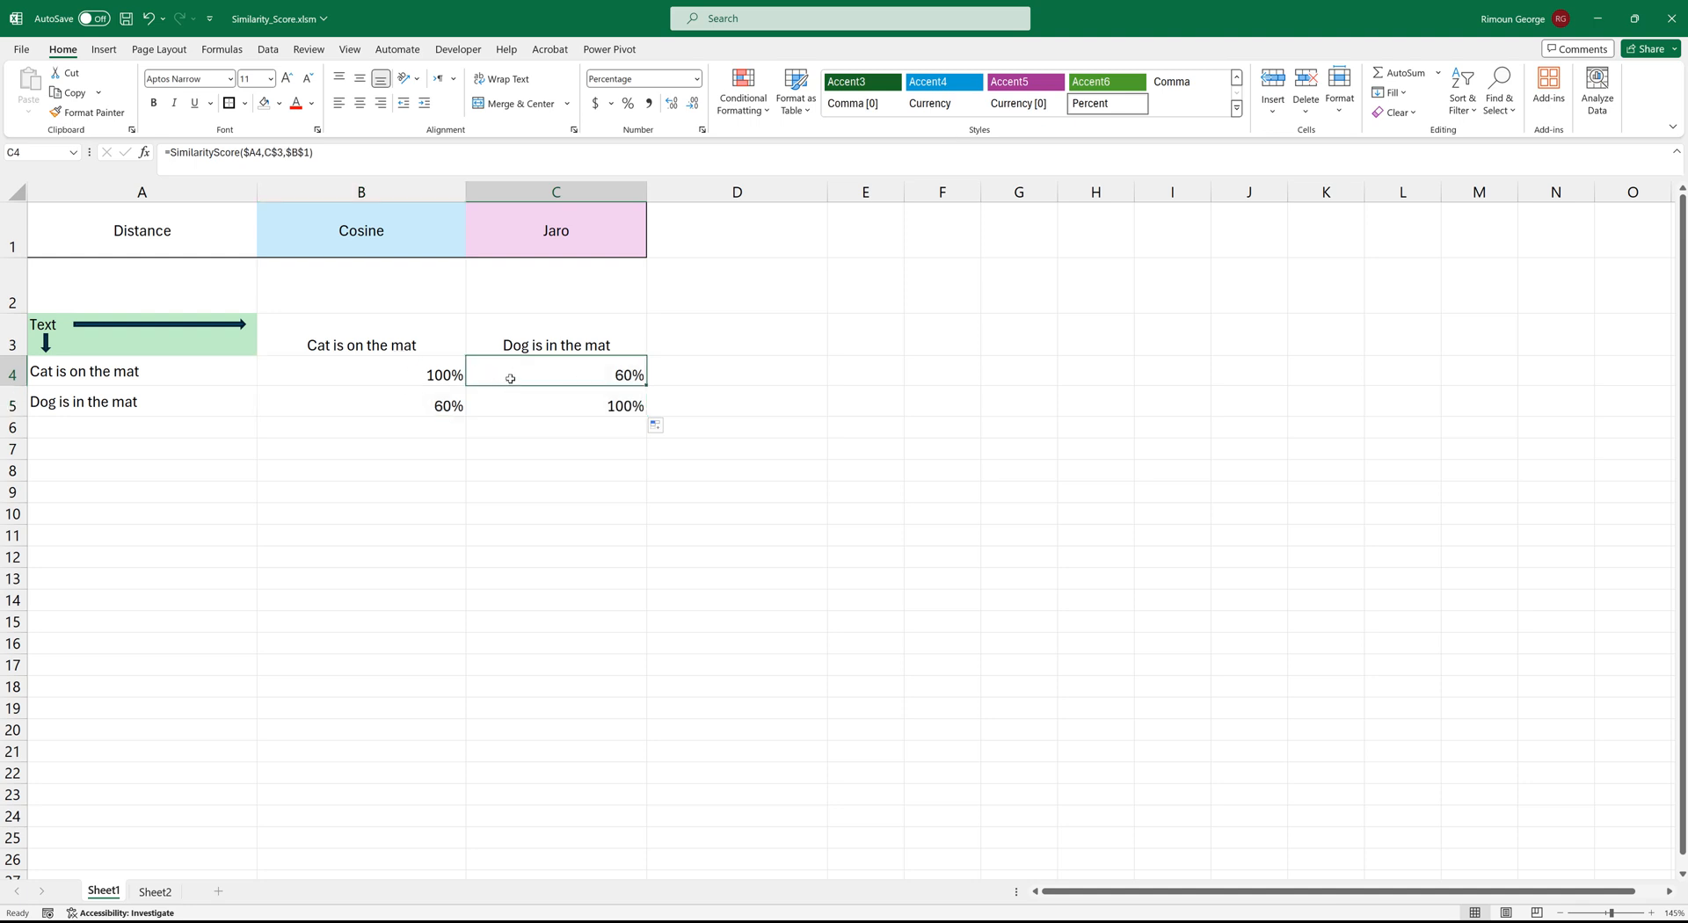
pyautogui.click(556, 345)
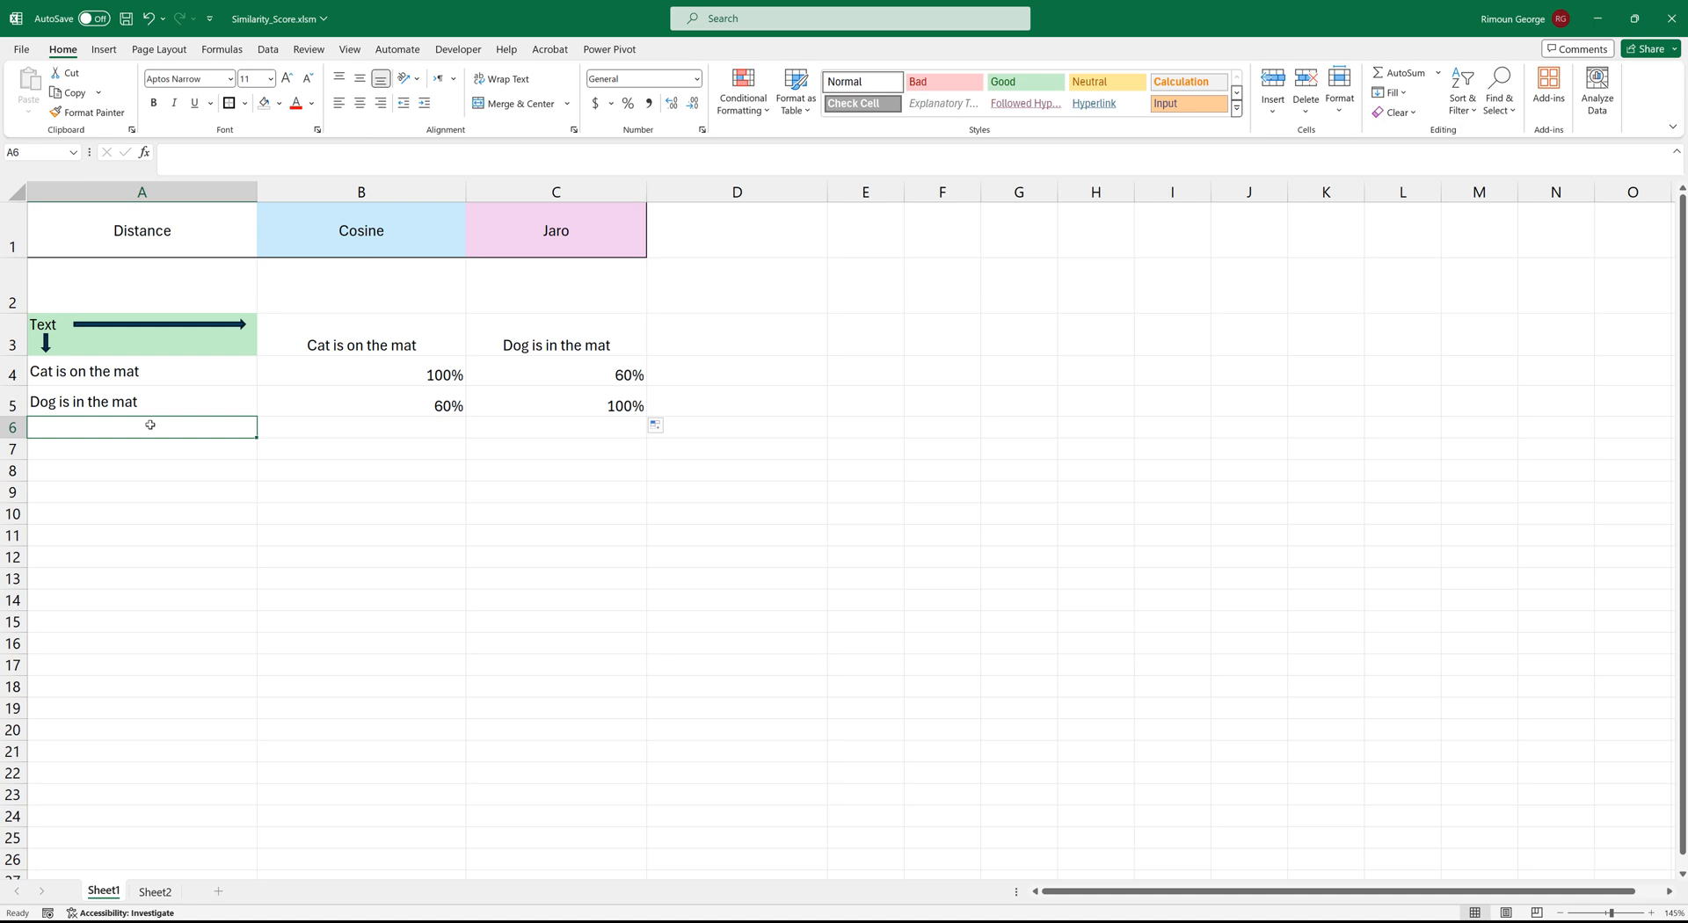
# Step: Add No Dogs or Cats as row 6 and column D, scoring 100% on itself and 0% elsewhere
pyautogui.write('No Dogs or Cats')
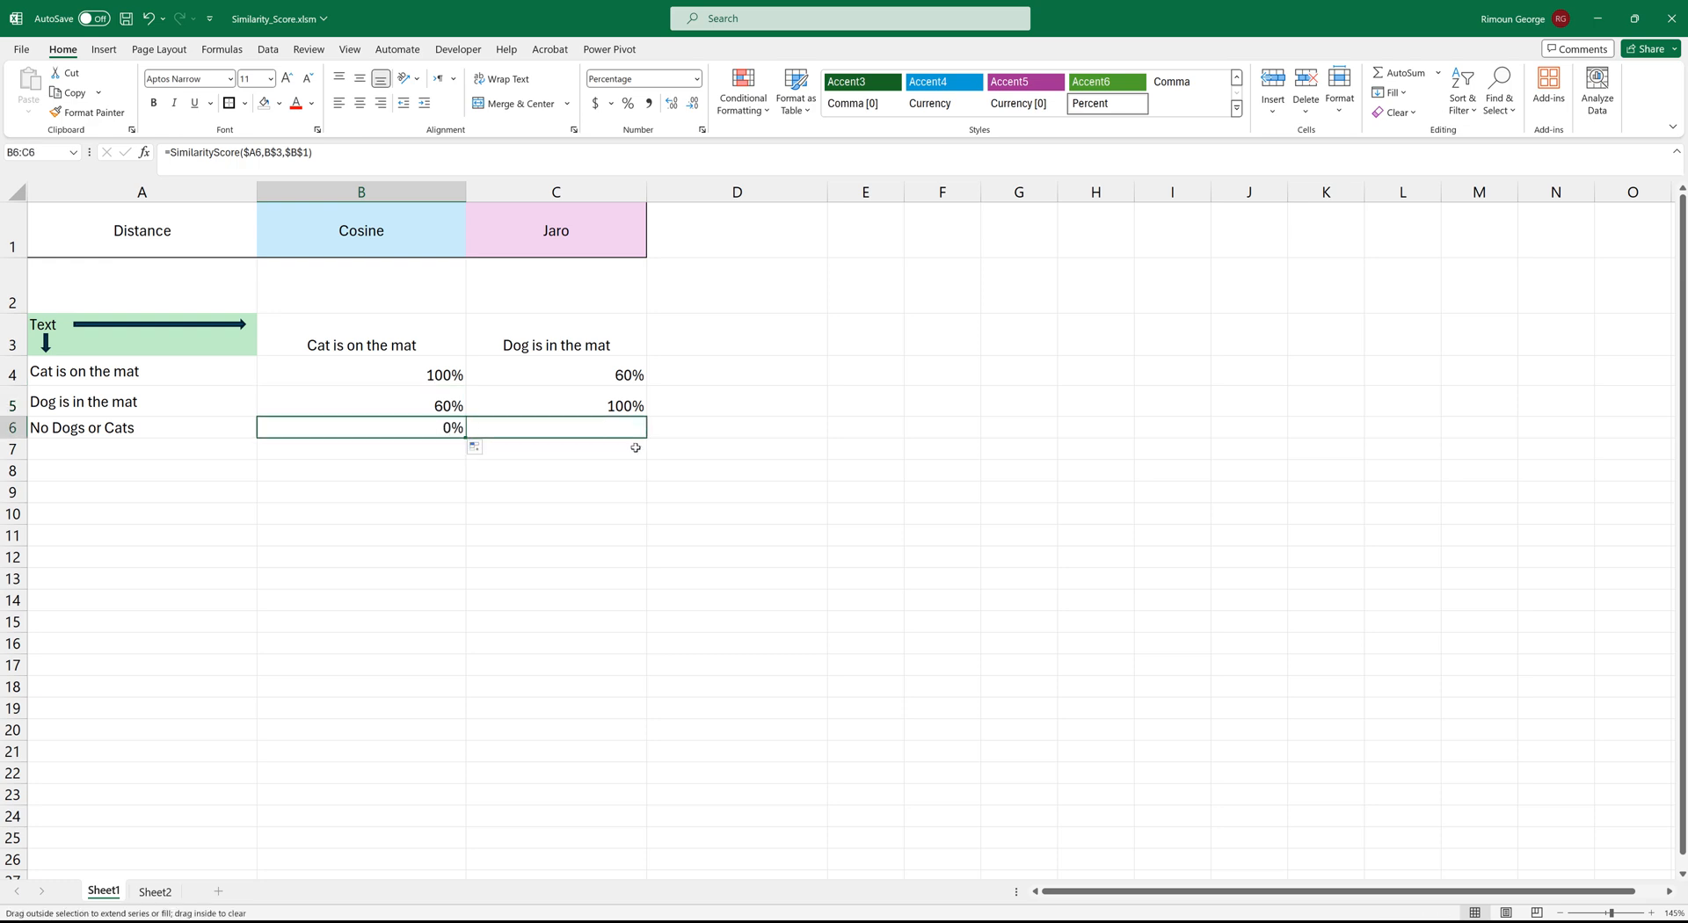
pyautogui.doubleClick(361, 427)
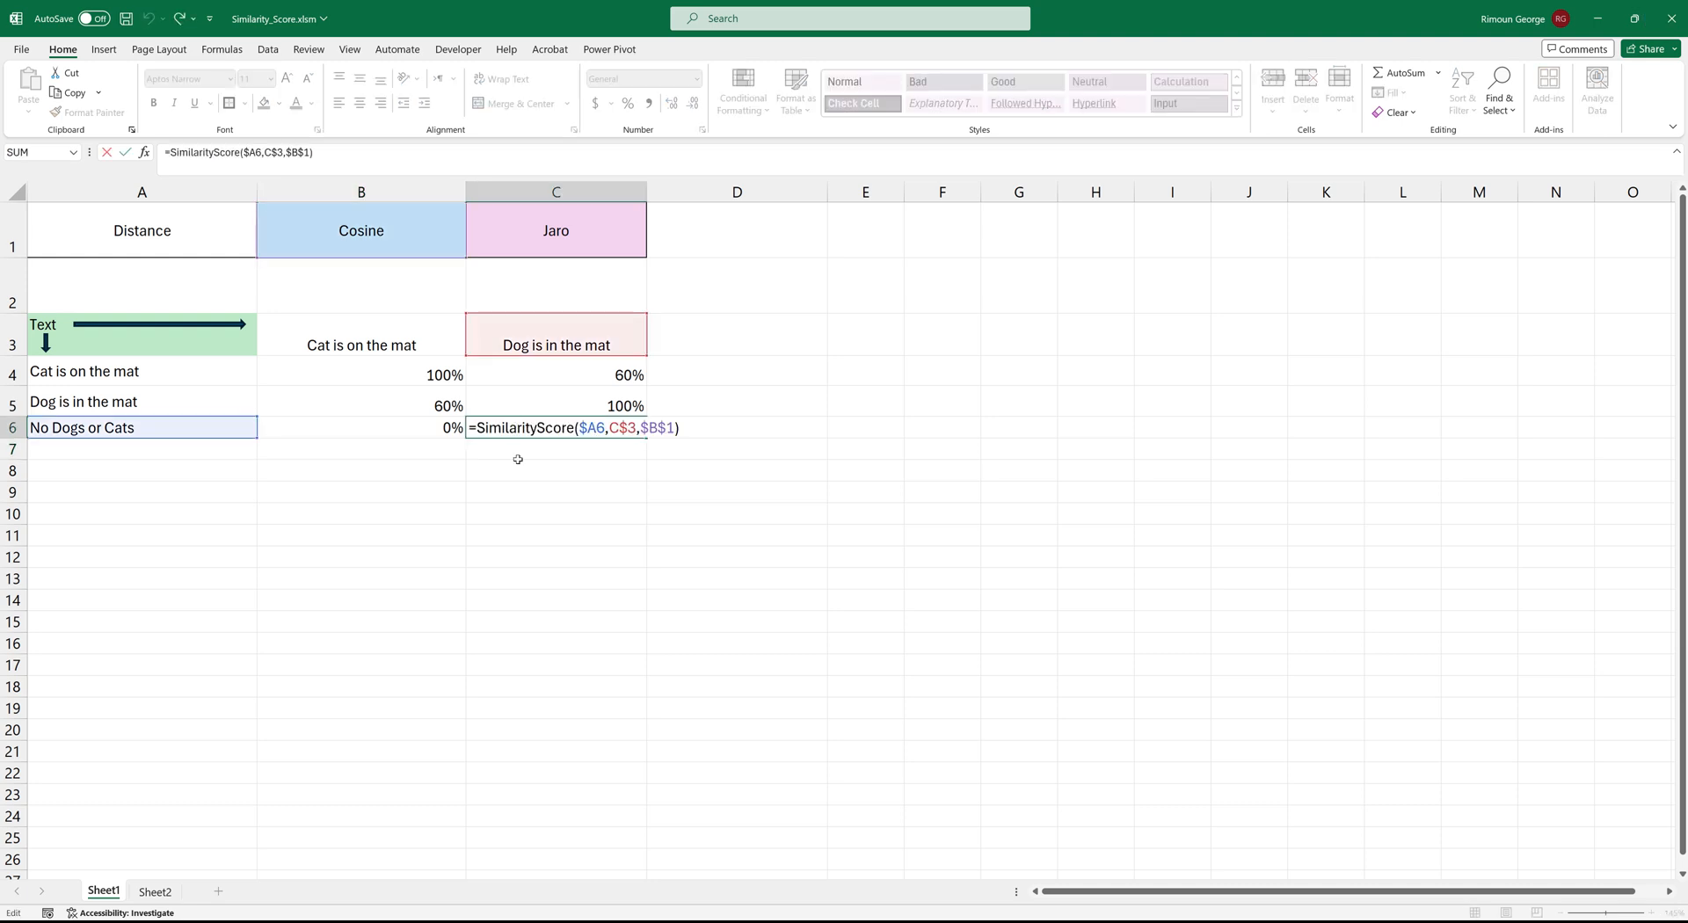
pyautogui.press('enter')
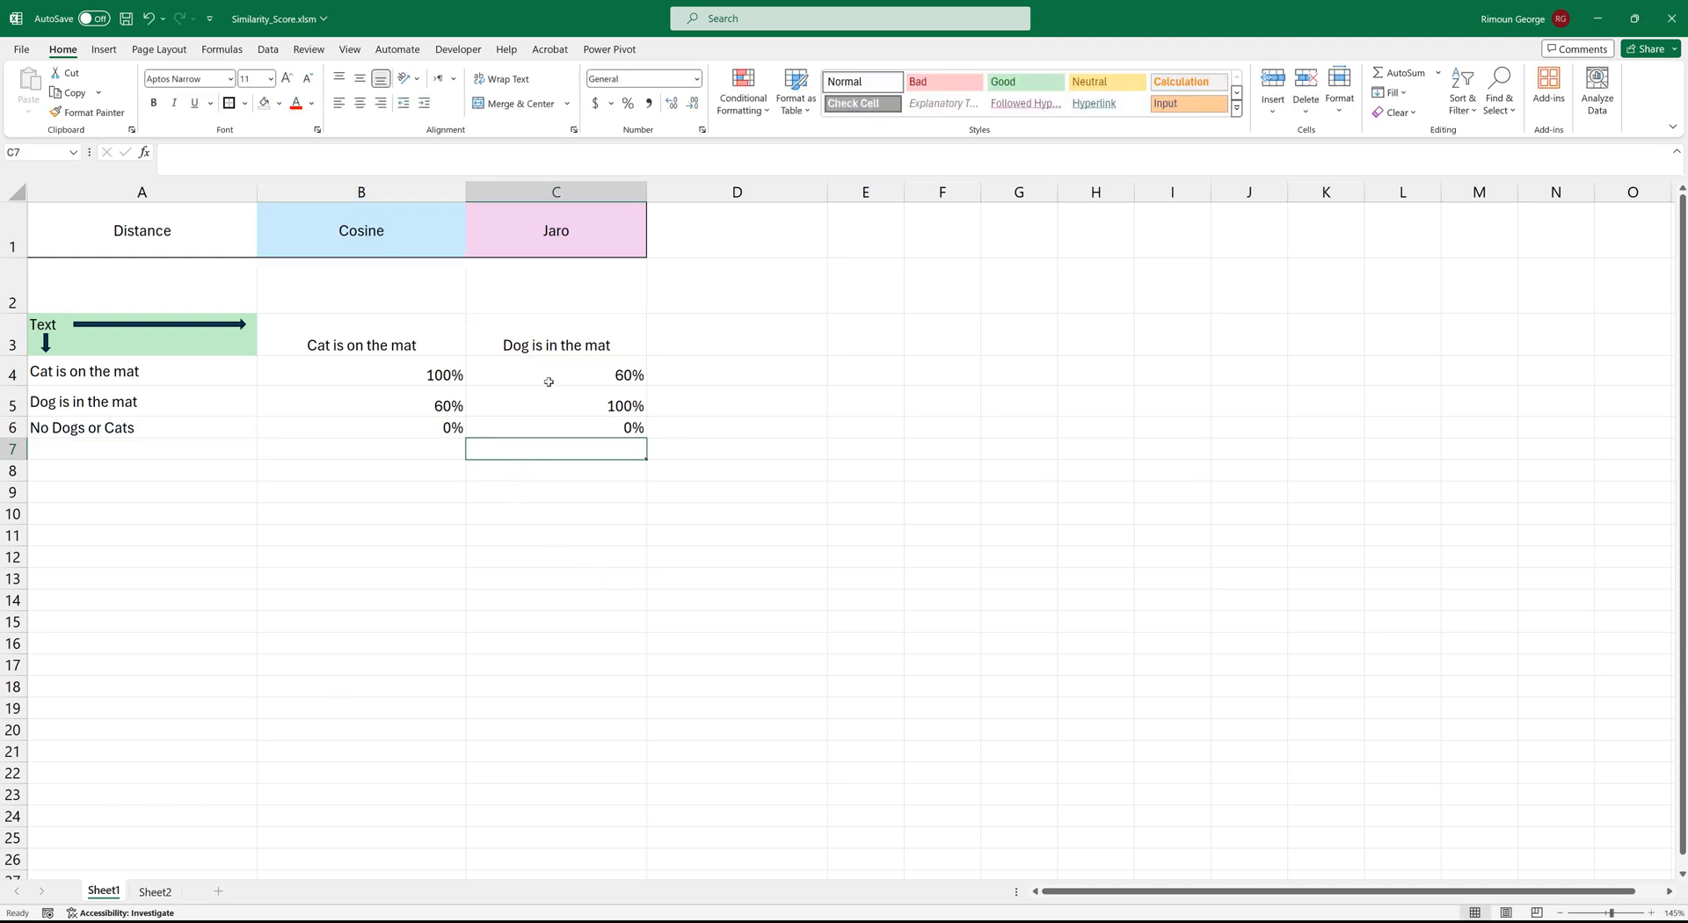
pyautogui.click(140, 427)
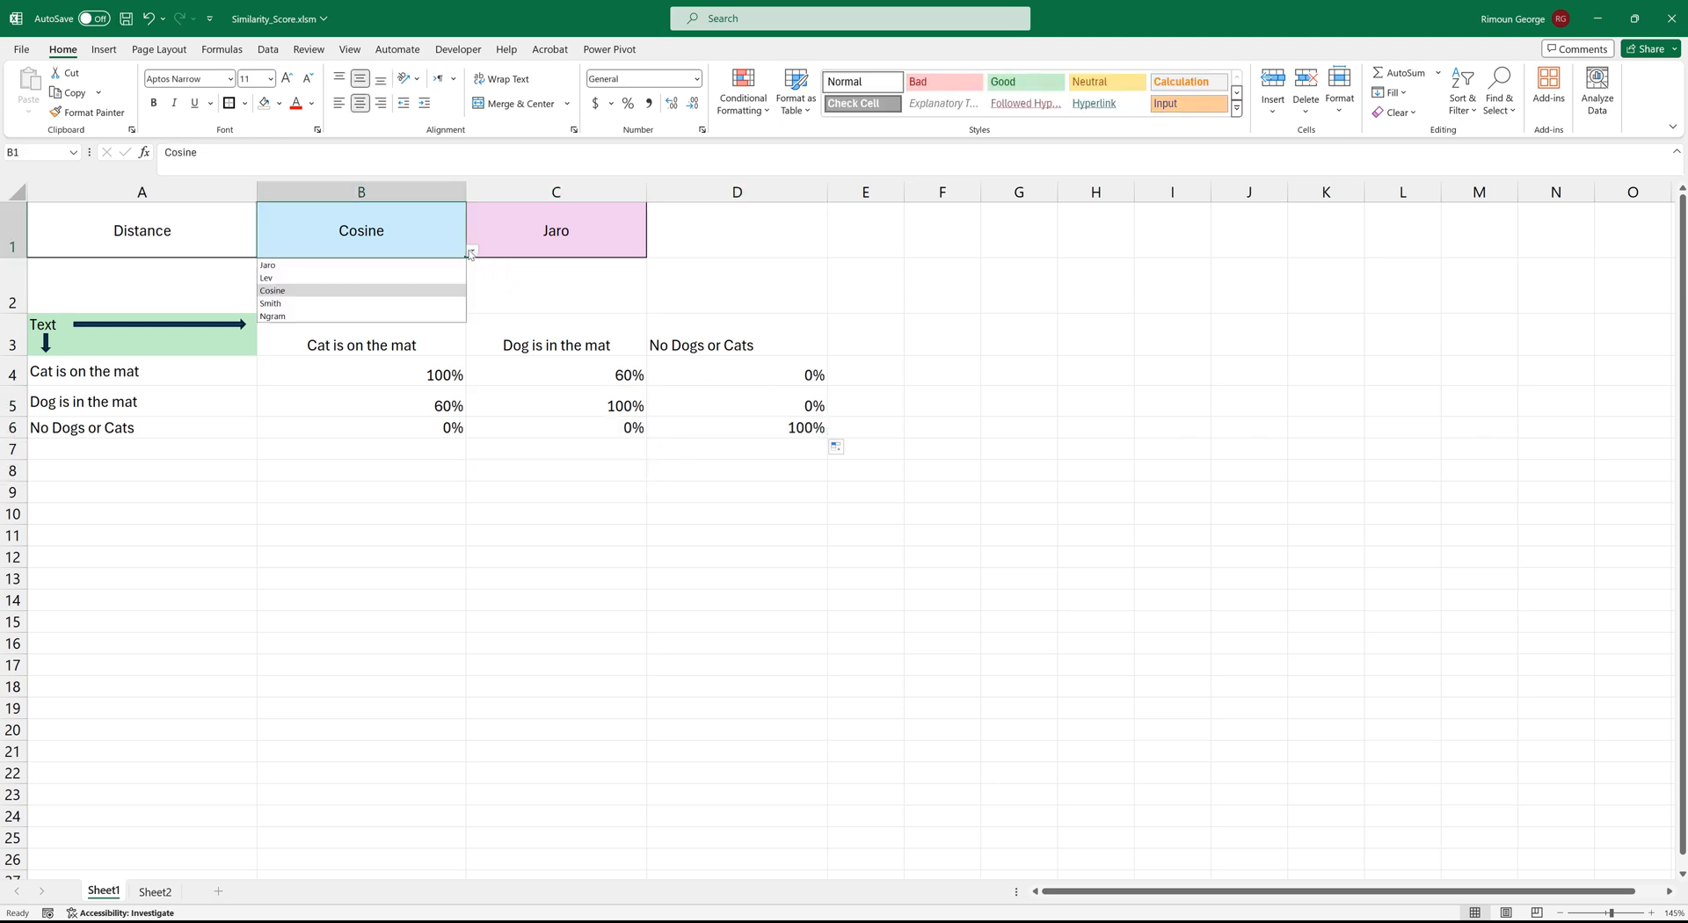
# Step: Set B1's method to Lev, rescoring the 3×3 grid to 76% and 24–29%
pyautogui.click(266, 278)
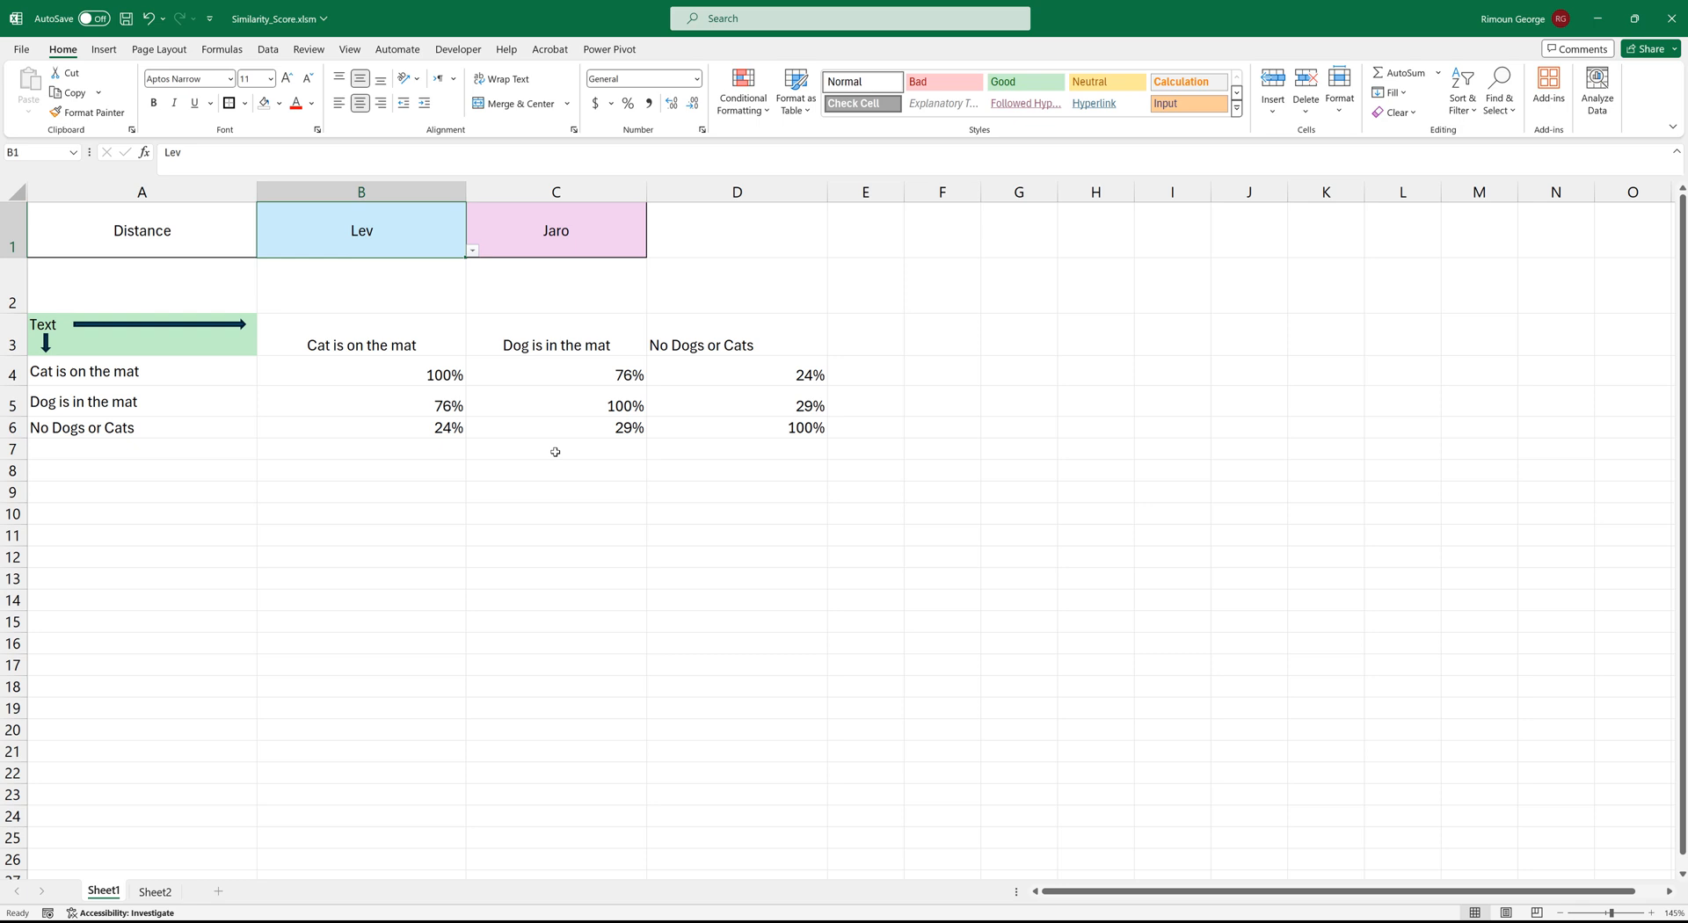
pyautogui.click(556, 448)
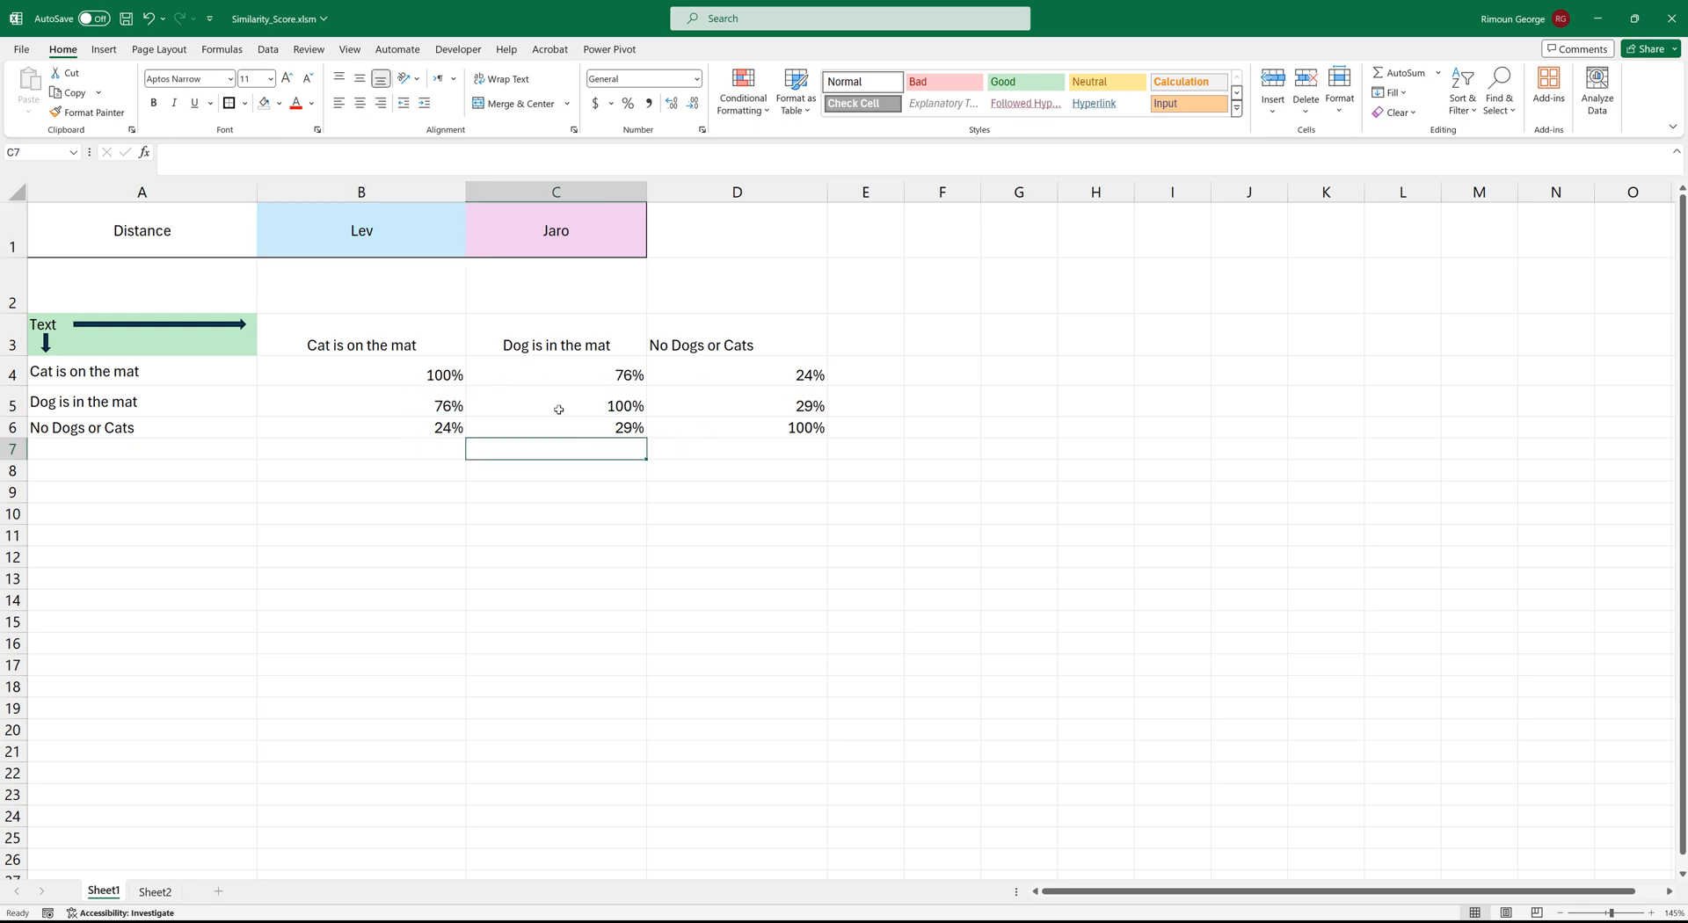
pyautogui.moveTo(527, 364)
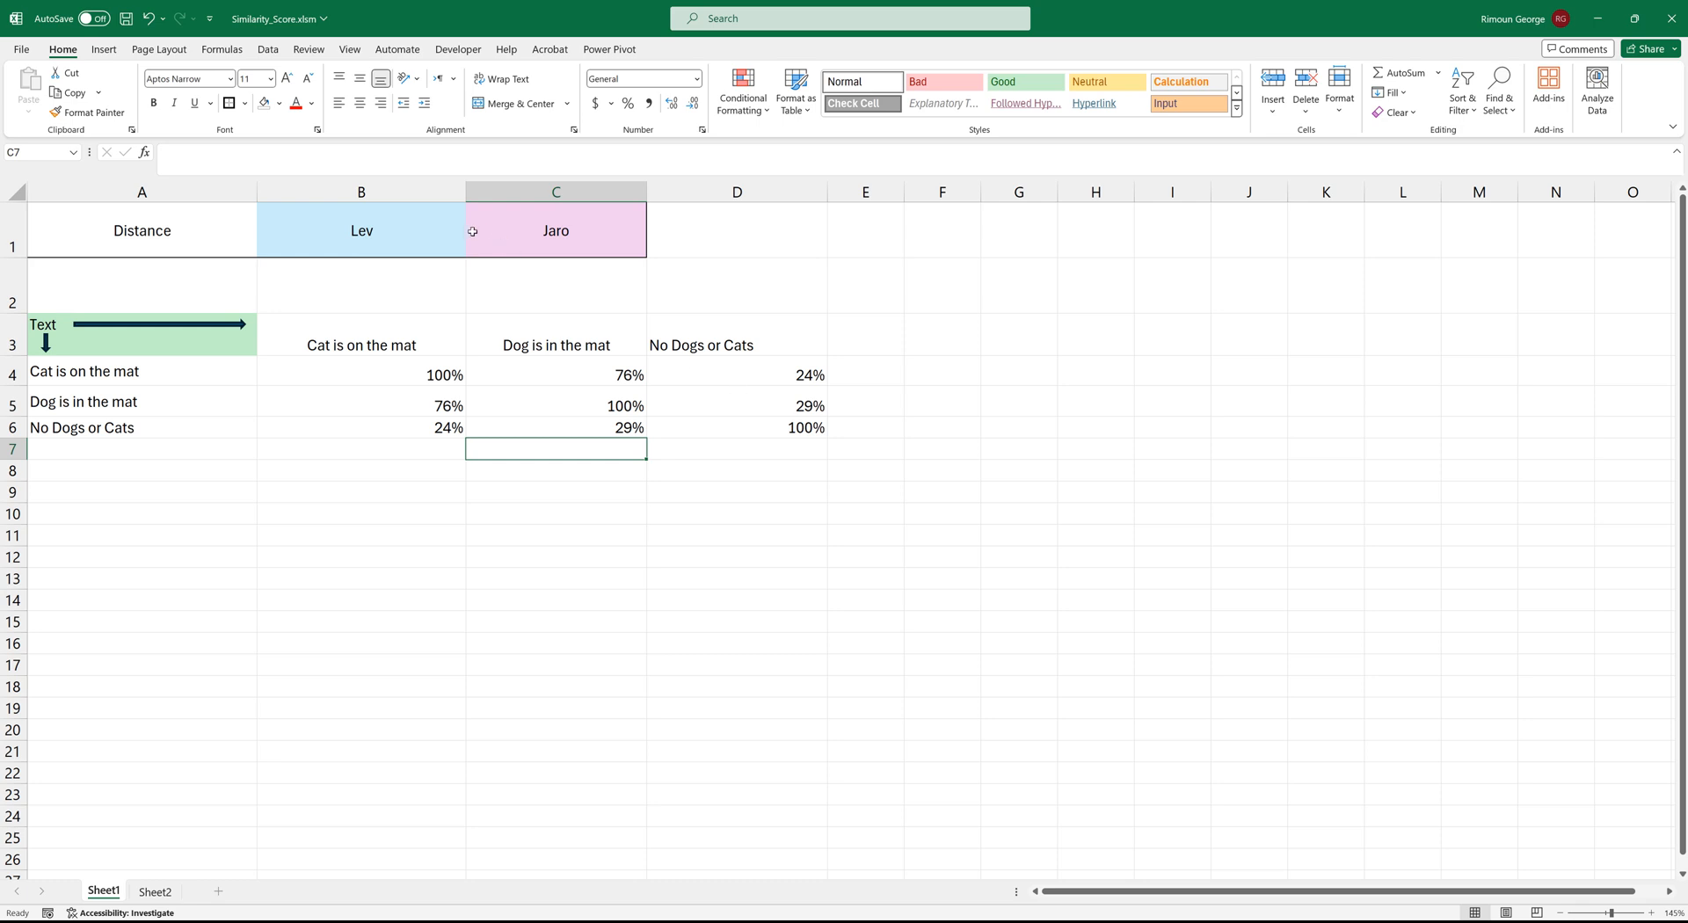
pyautogui.click(360, 228)
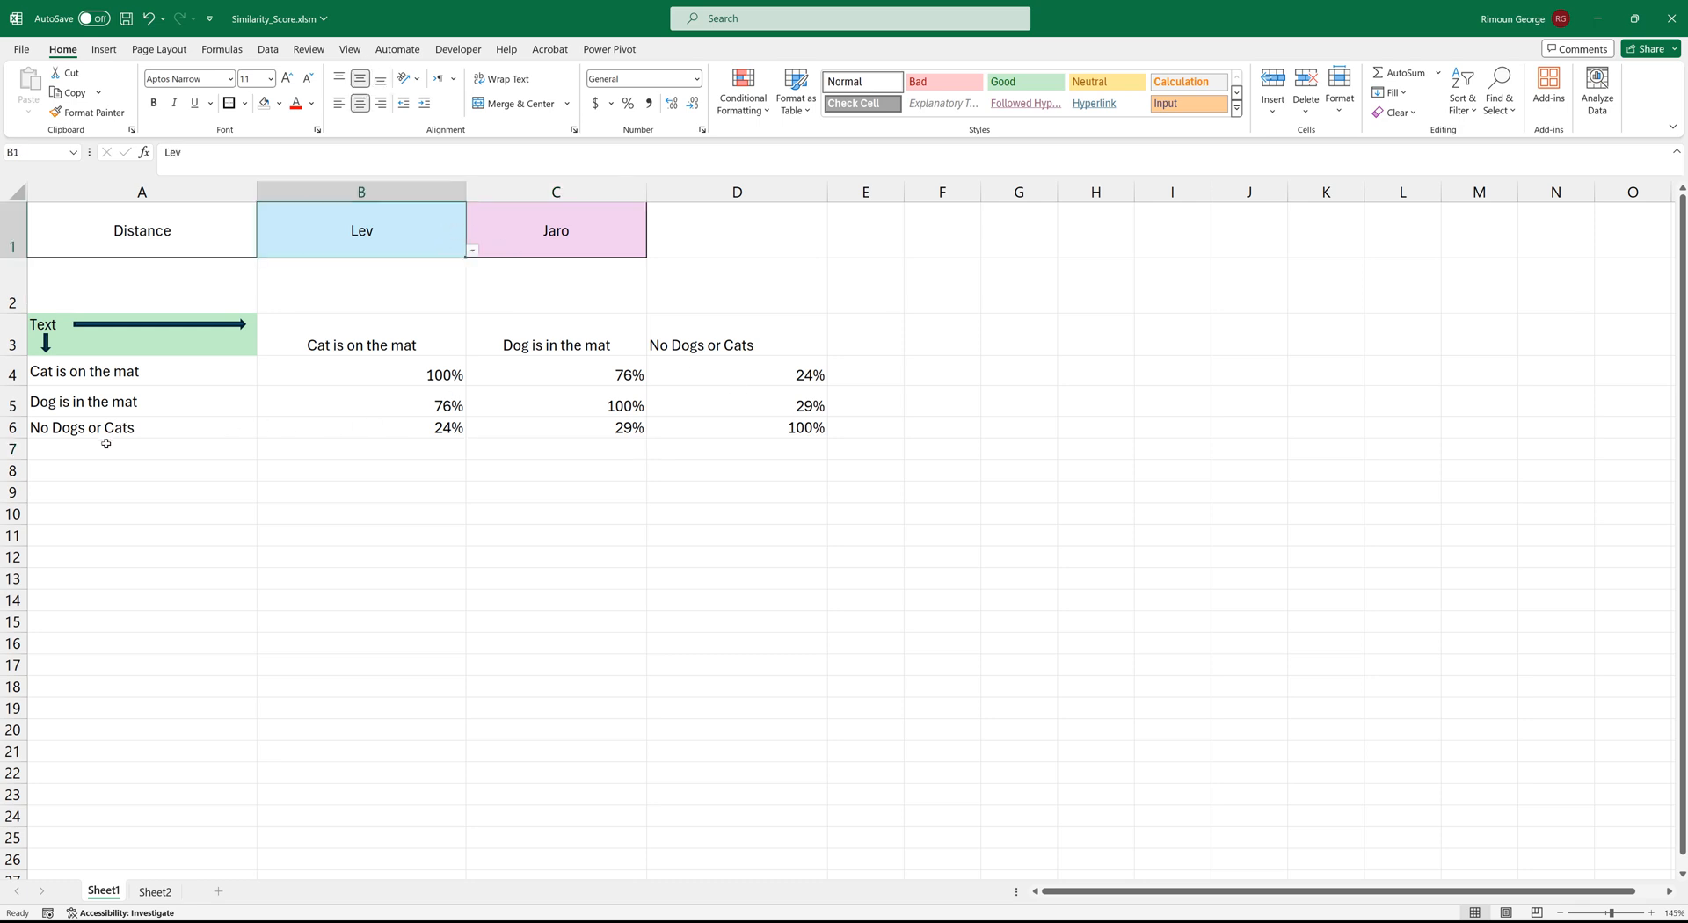
# Step: Insert CONCAT( before SimilarityScore in B4's formula
pyautogui.click(902, 334)
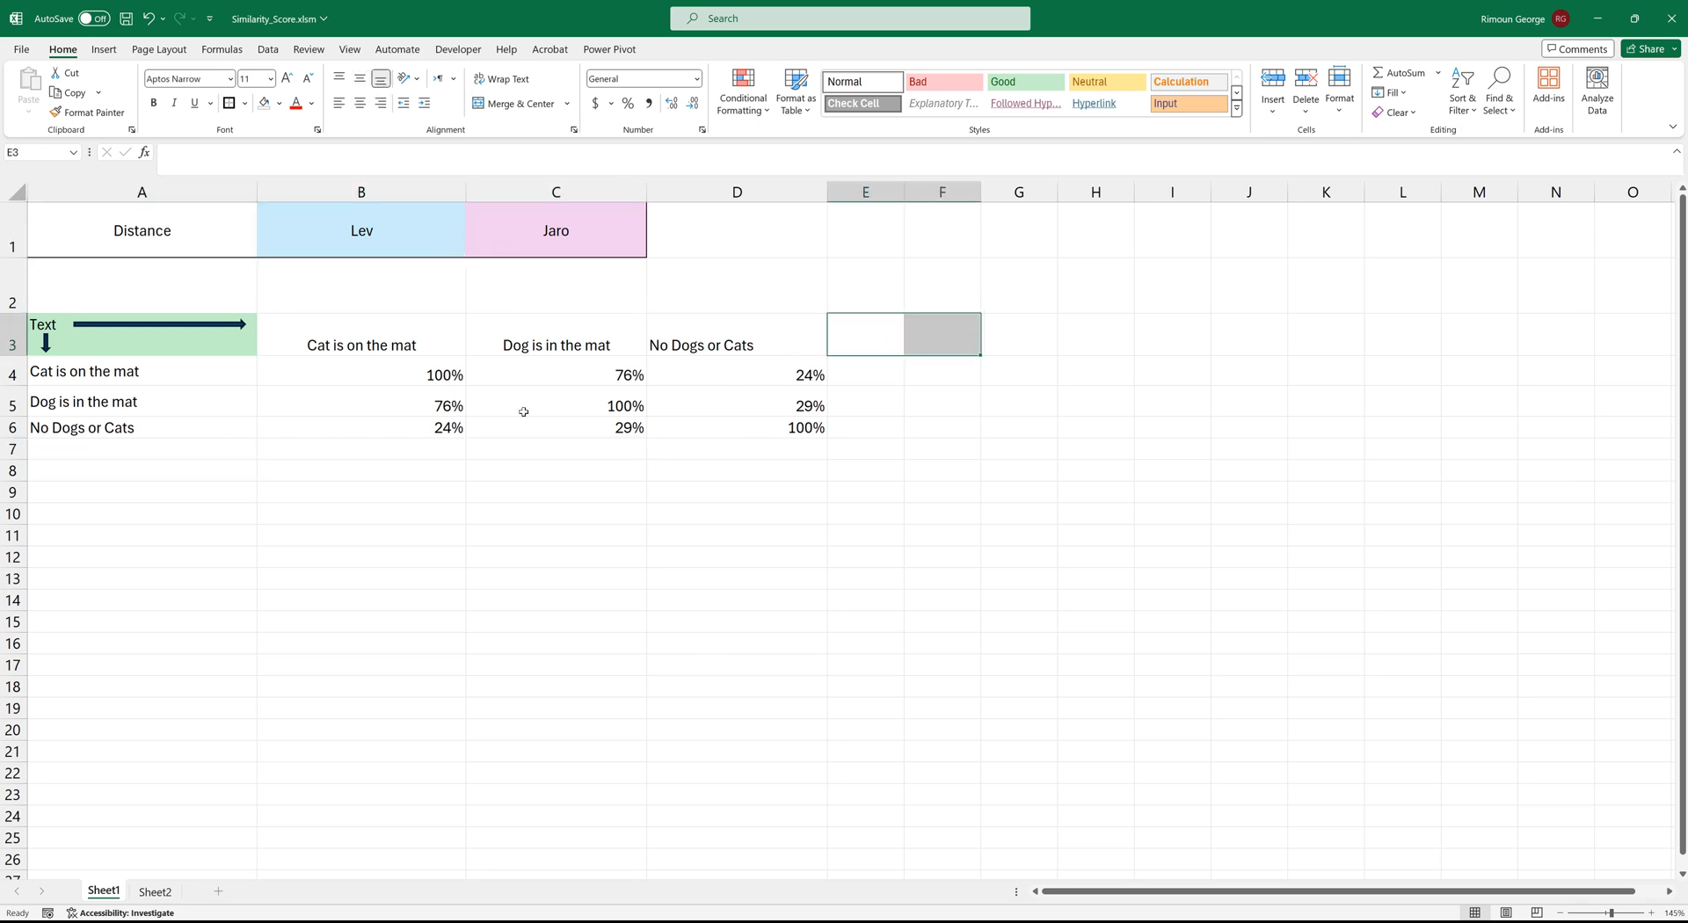
pyautogui.moveTo(435, 353)
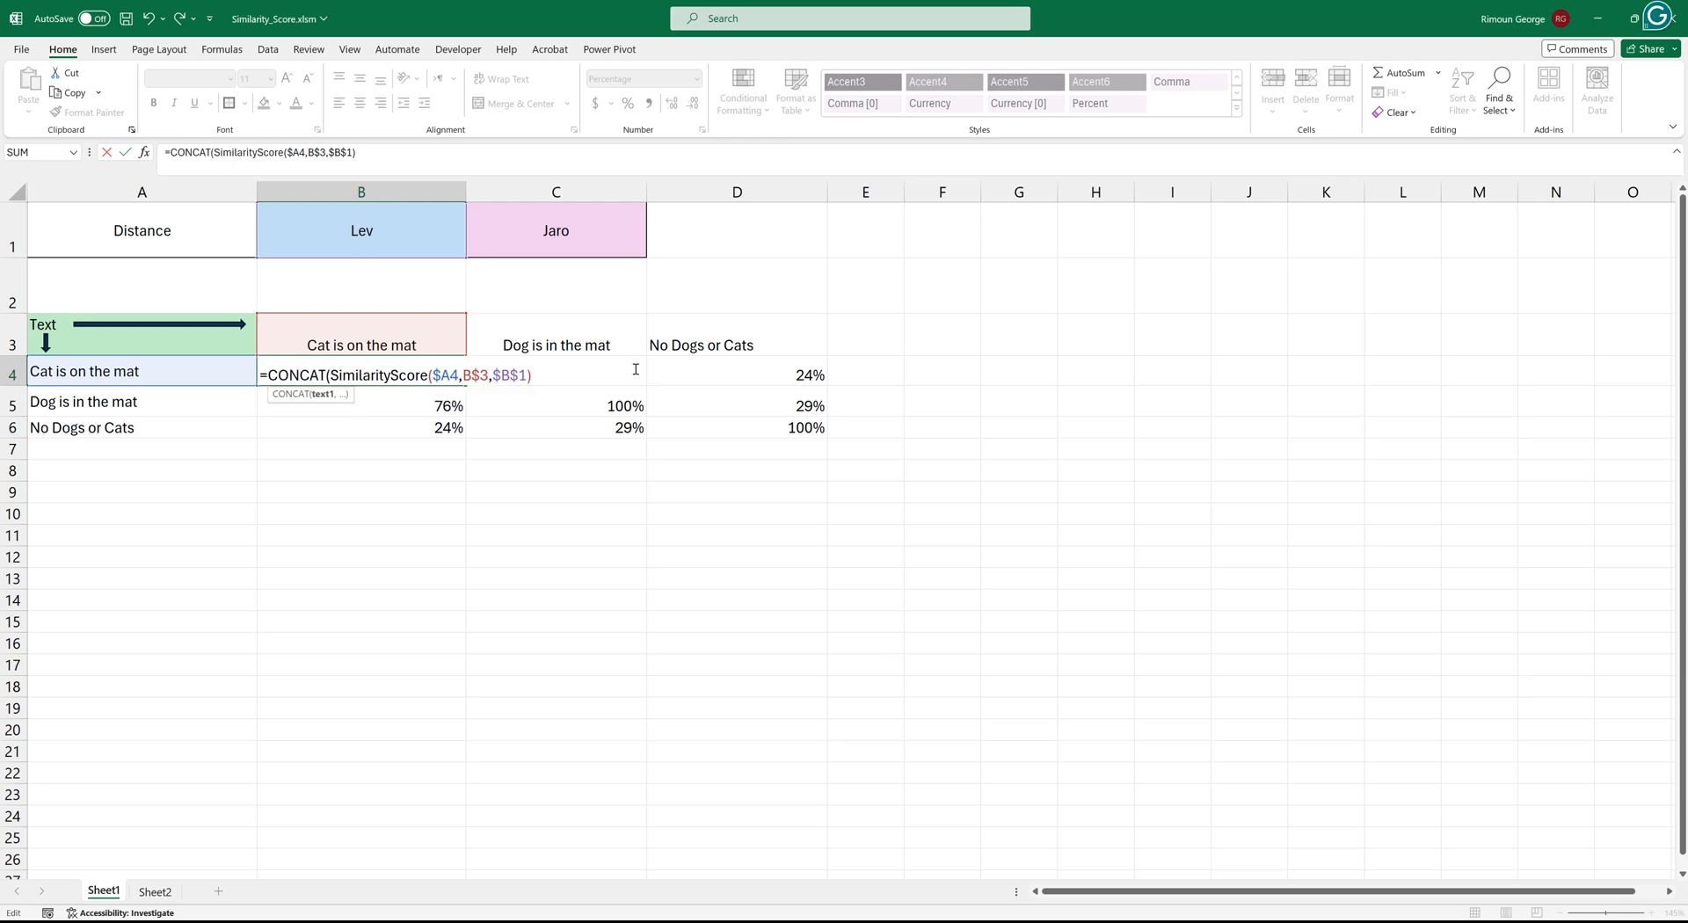
pyautogui.moveTo(432, 213)
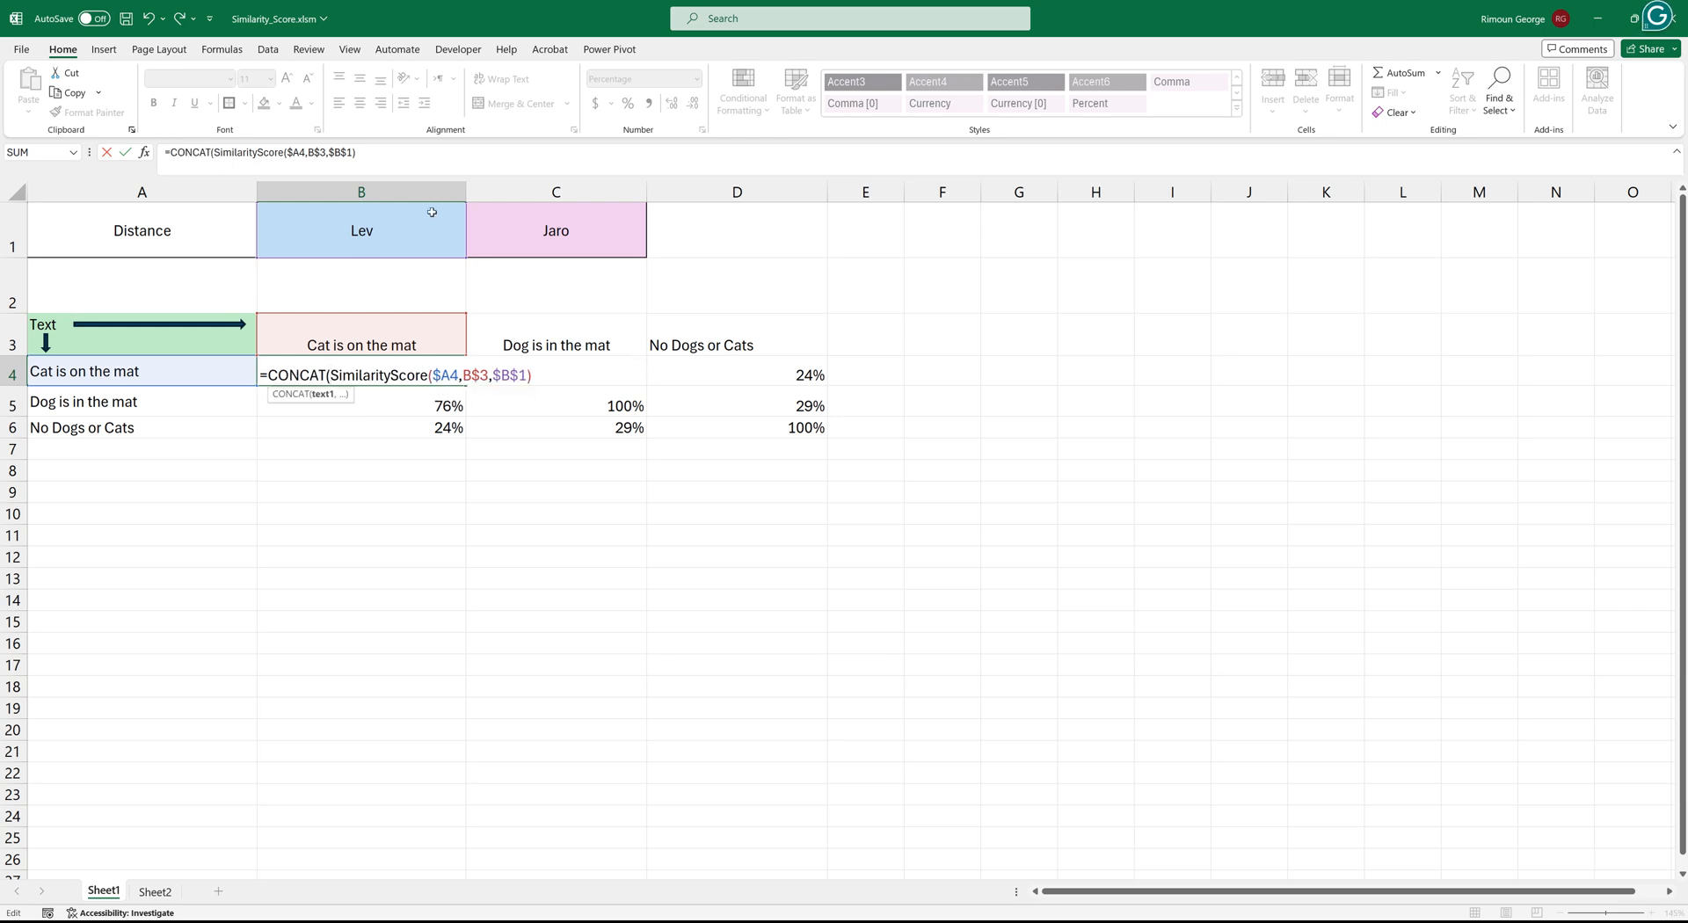
# Step: Build B4's CONCAT with the $B$1 method name, a colon separator and its SimilarityScore($A4,B$3,$B$1)
pyautogui.click(360, 228)
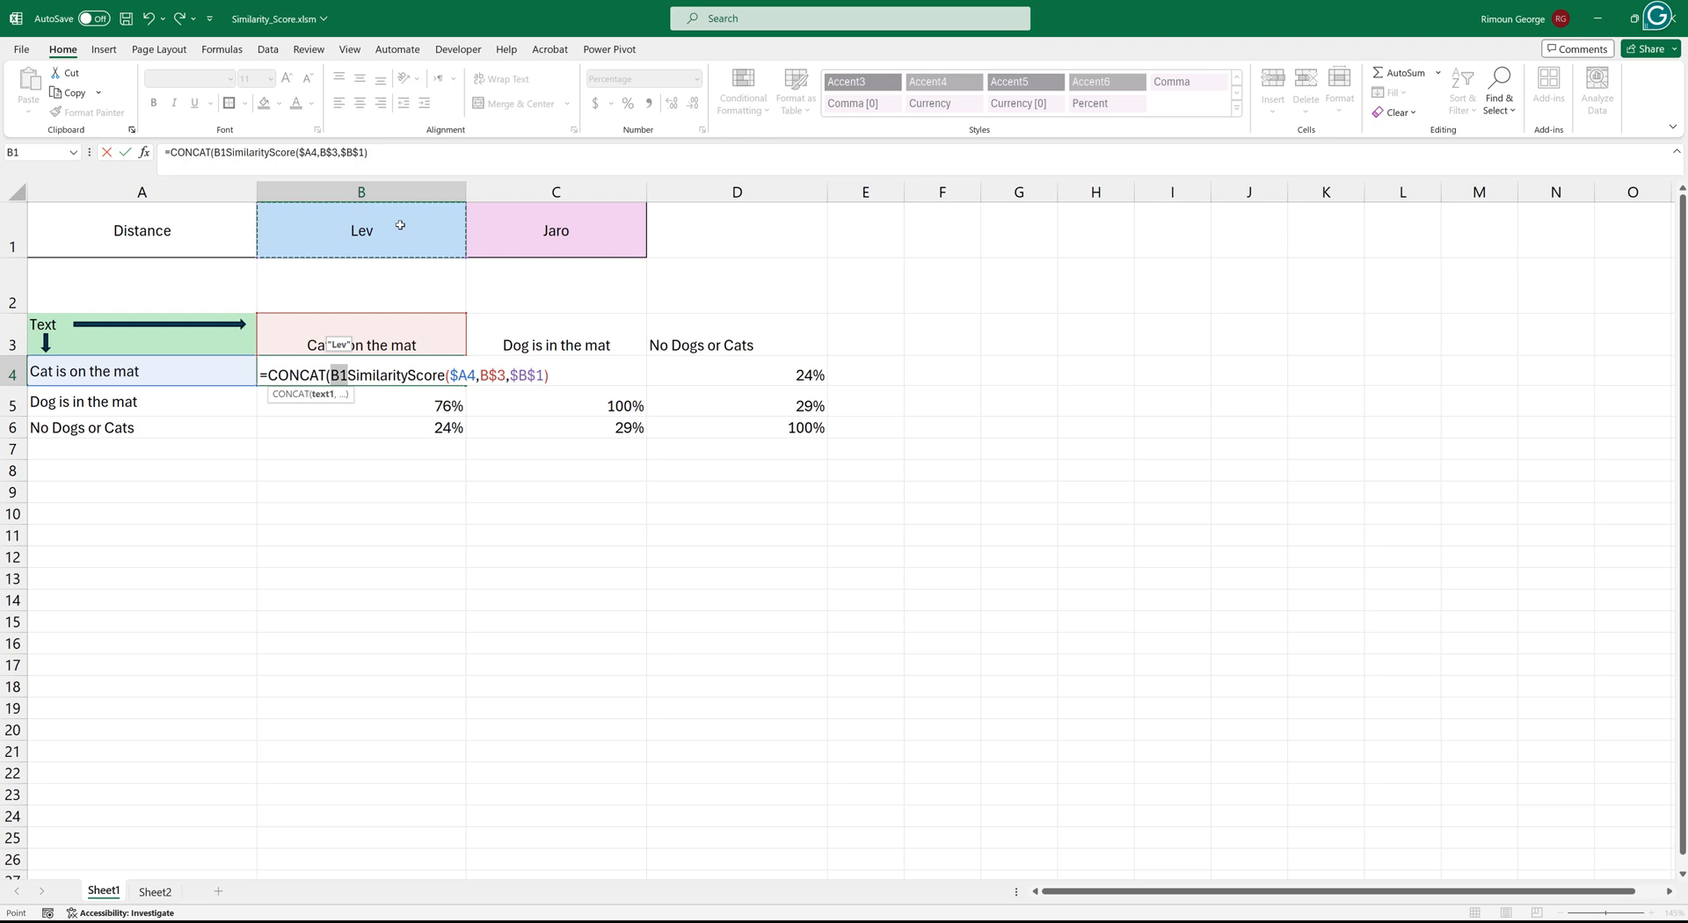
pyautogui.press('f4')
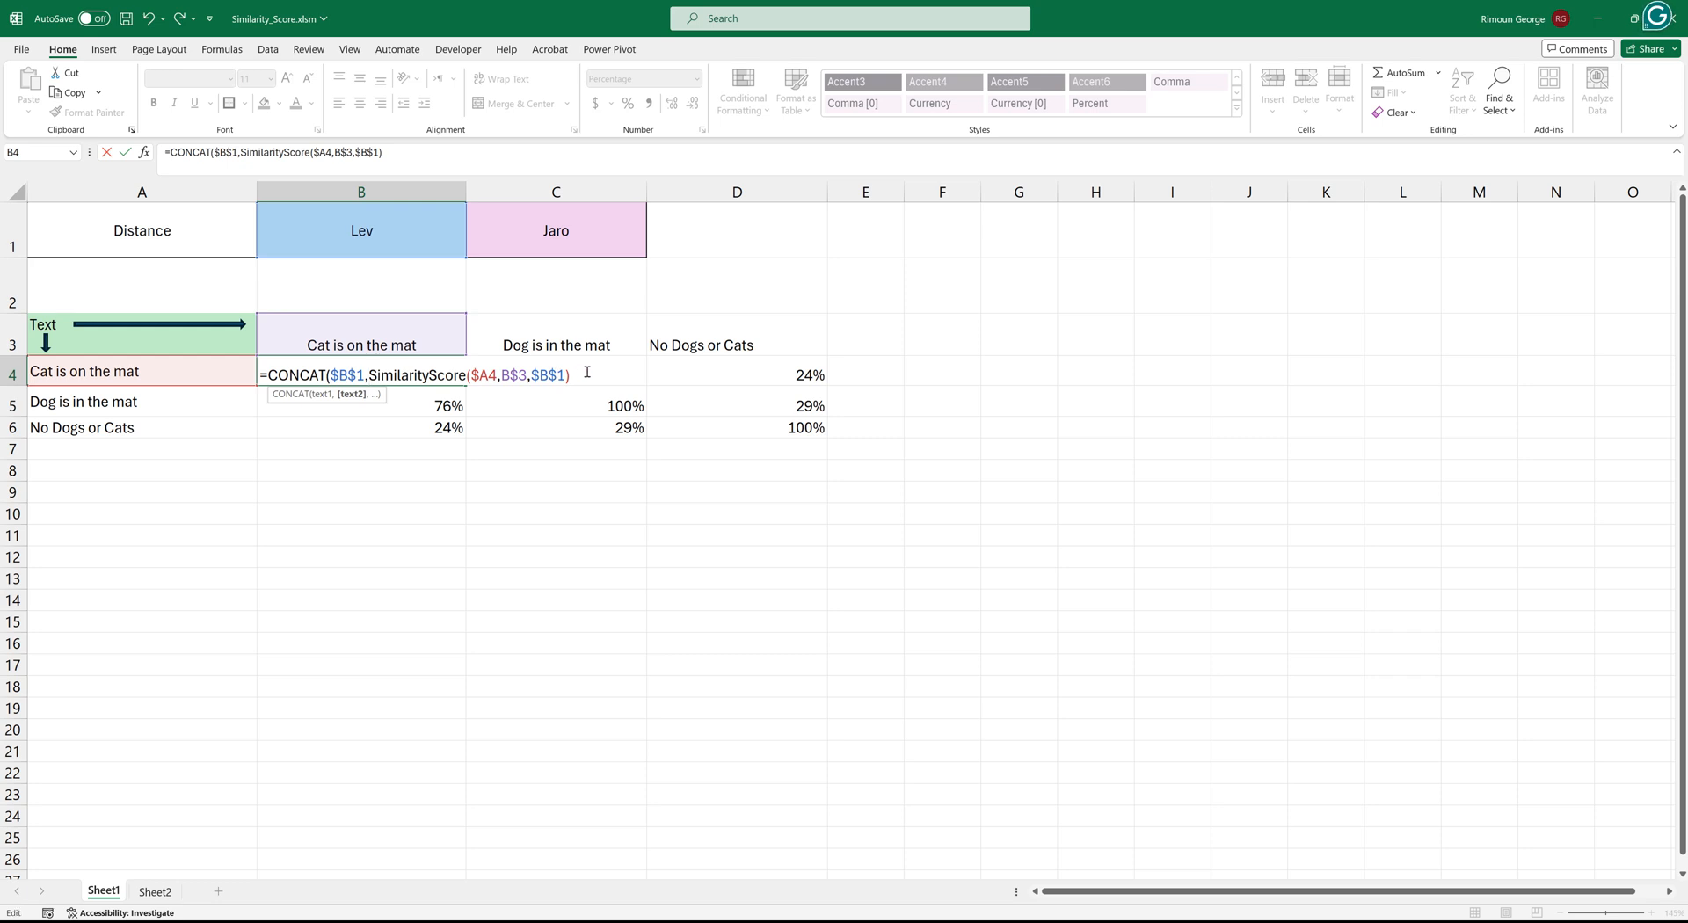
pyautogui.write('," -')
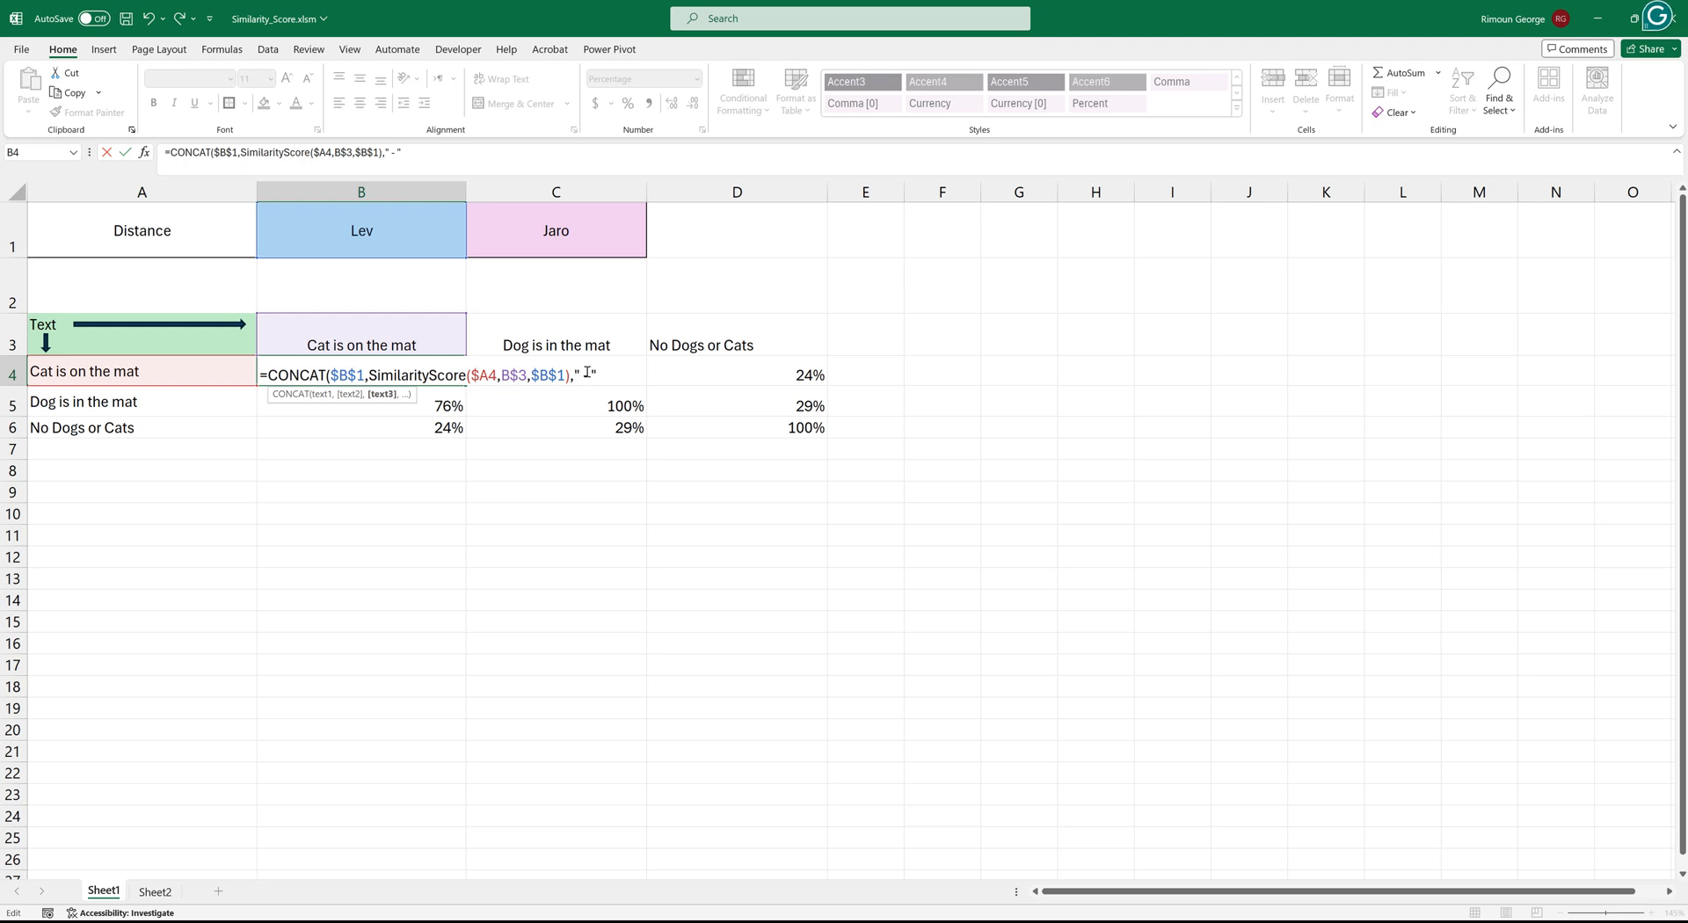
pyautogui.write(',')
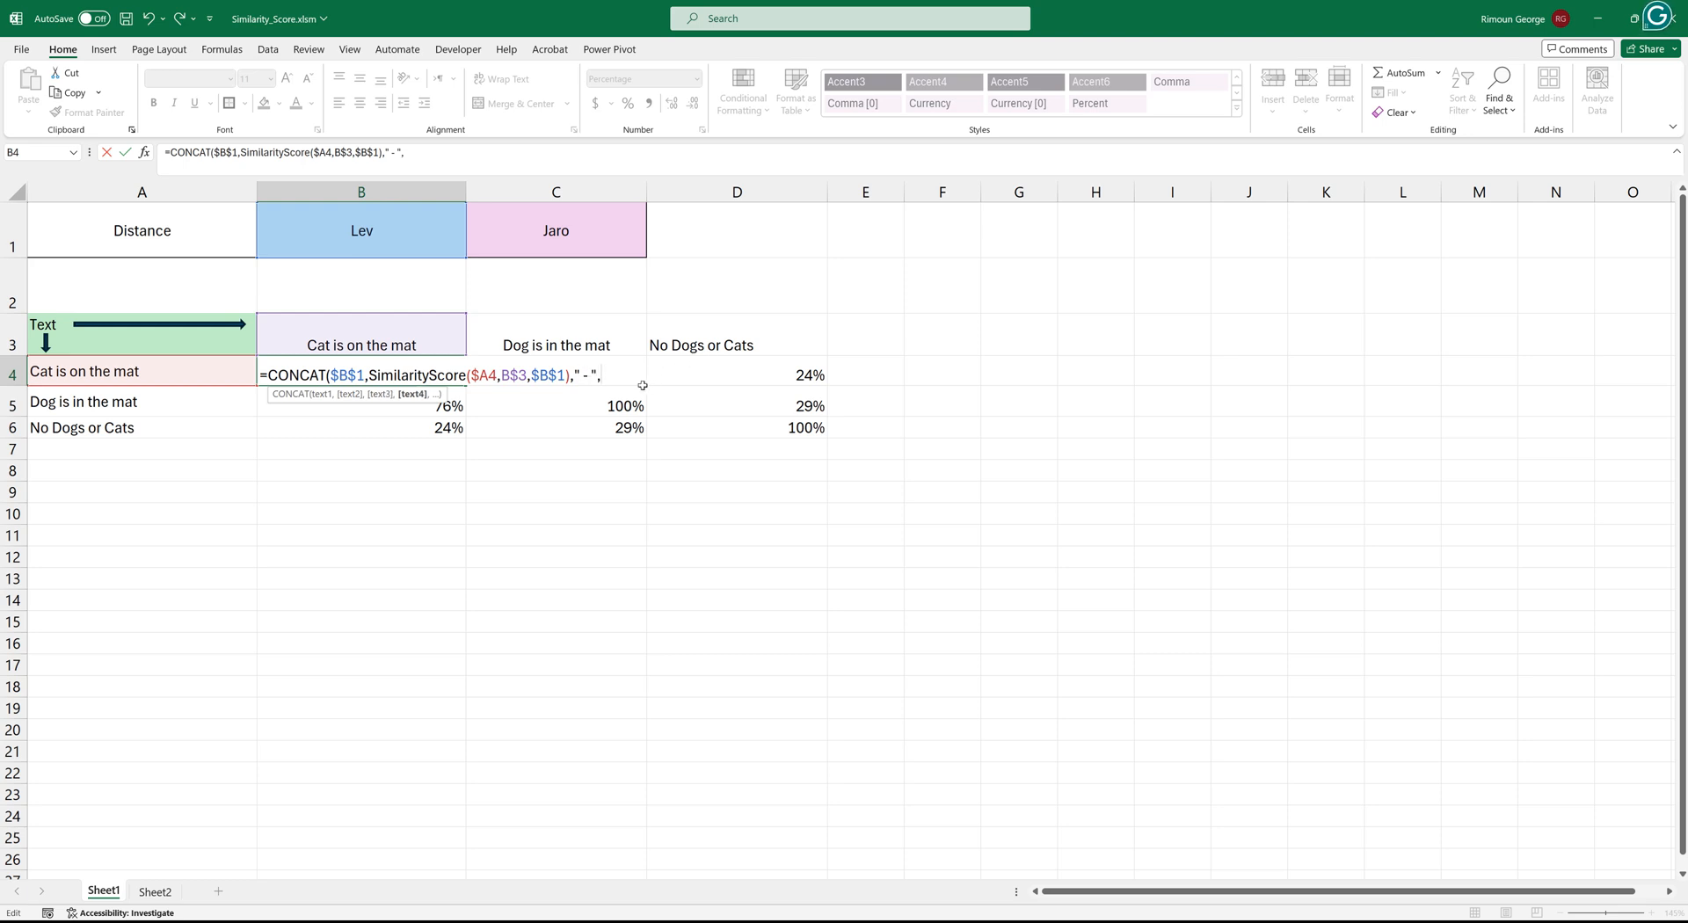
pyautogui.moveTo(422, 401)
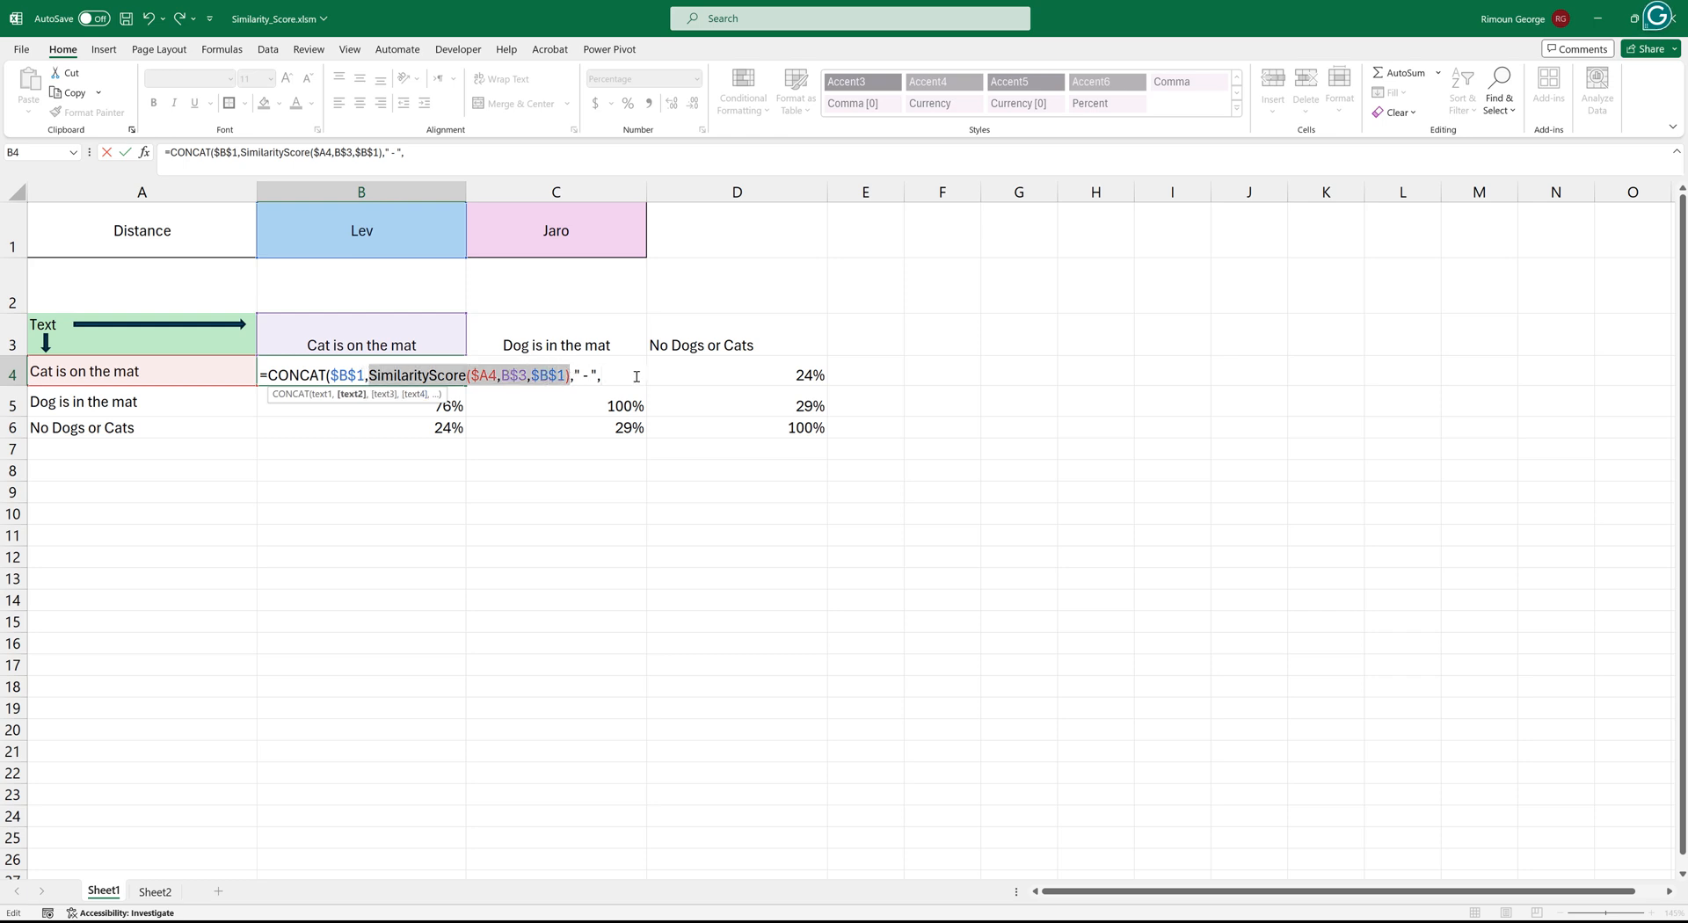
pyautogui.write('SimilarityScore($A4,B$3,$B$1)')
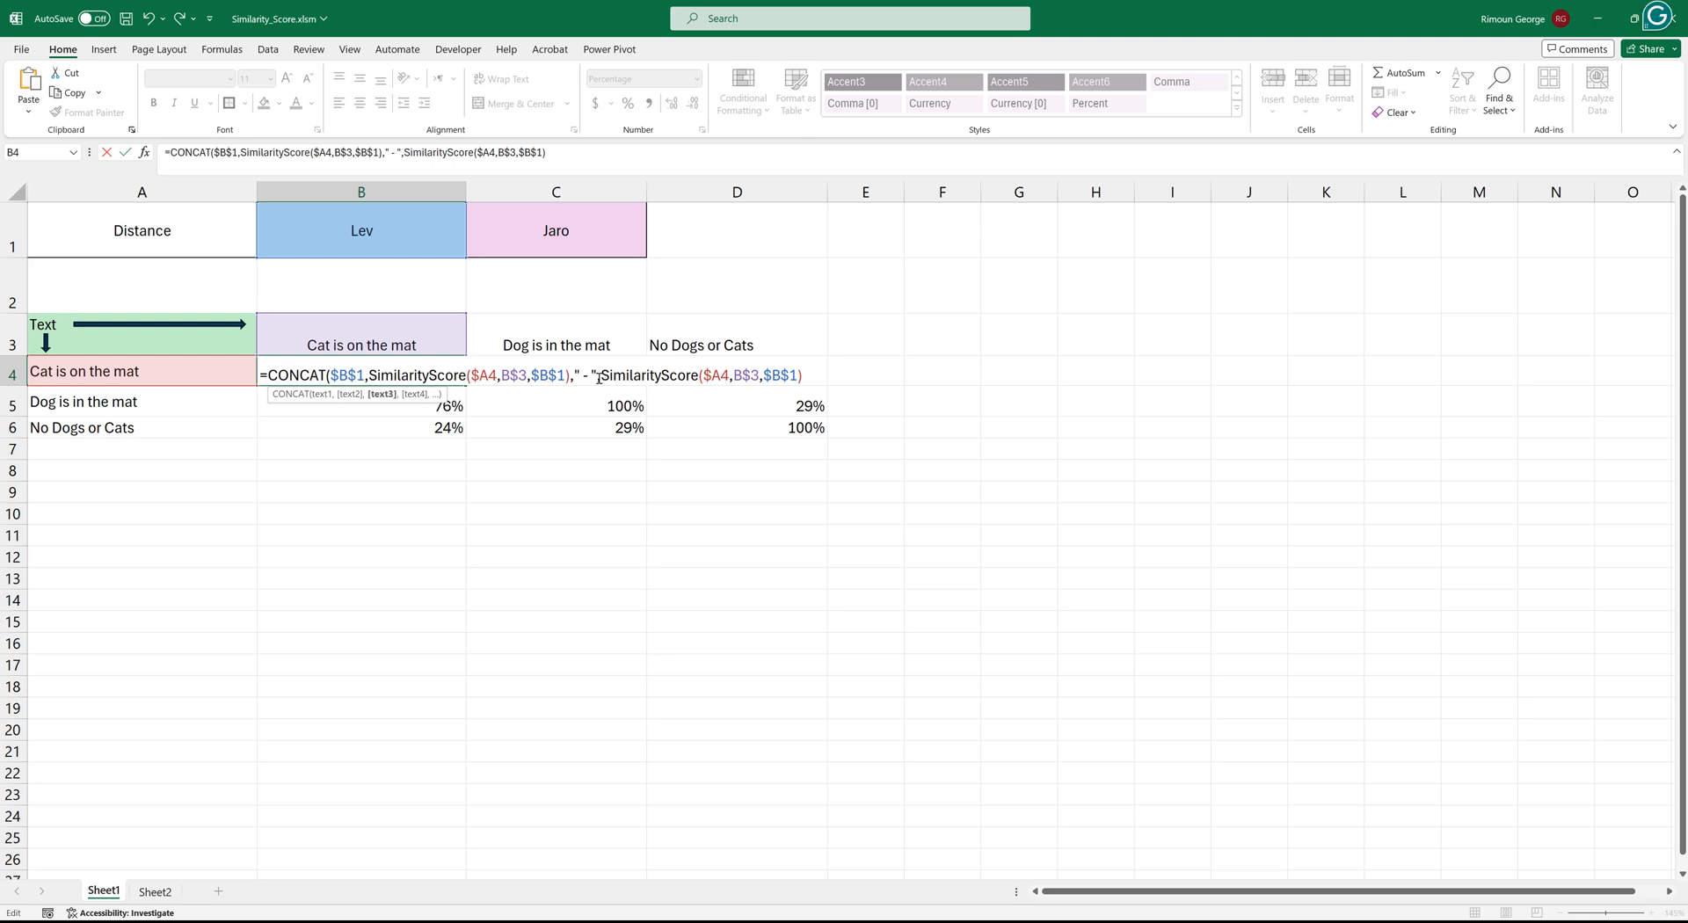
# Step: Append the C1 method name with a colon and a second score using absolute $C$1, then submit the formula
pyautogui.click(556, 229)
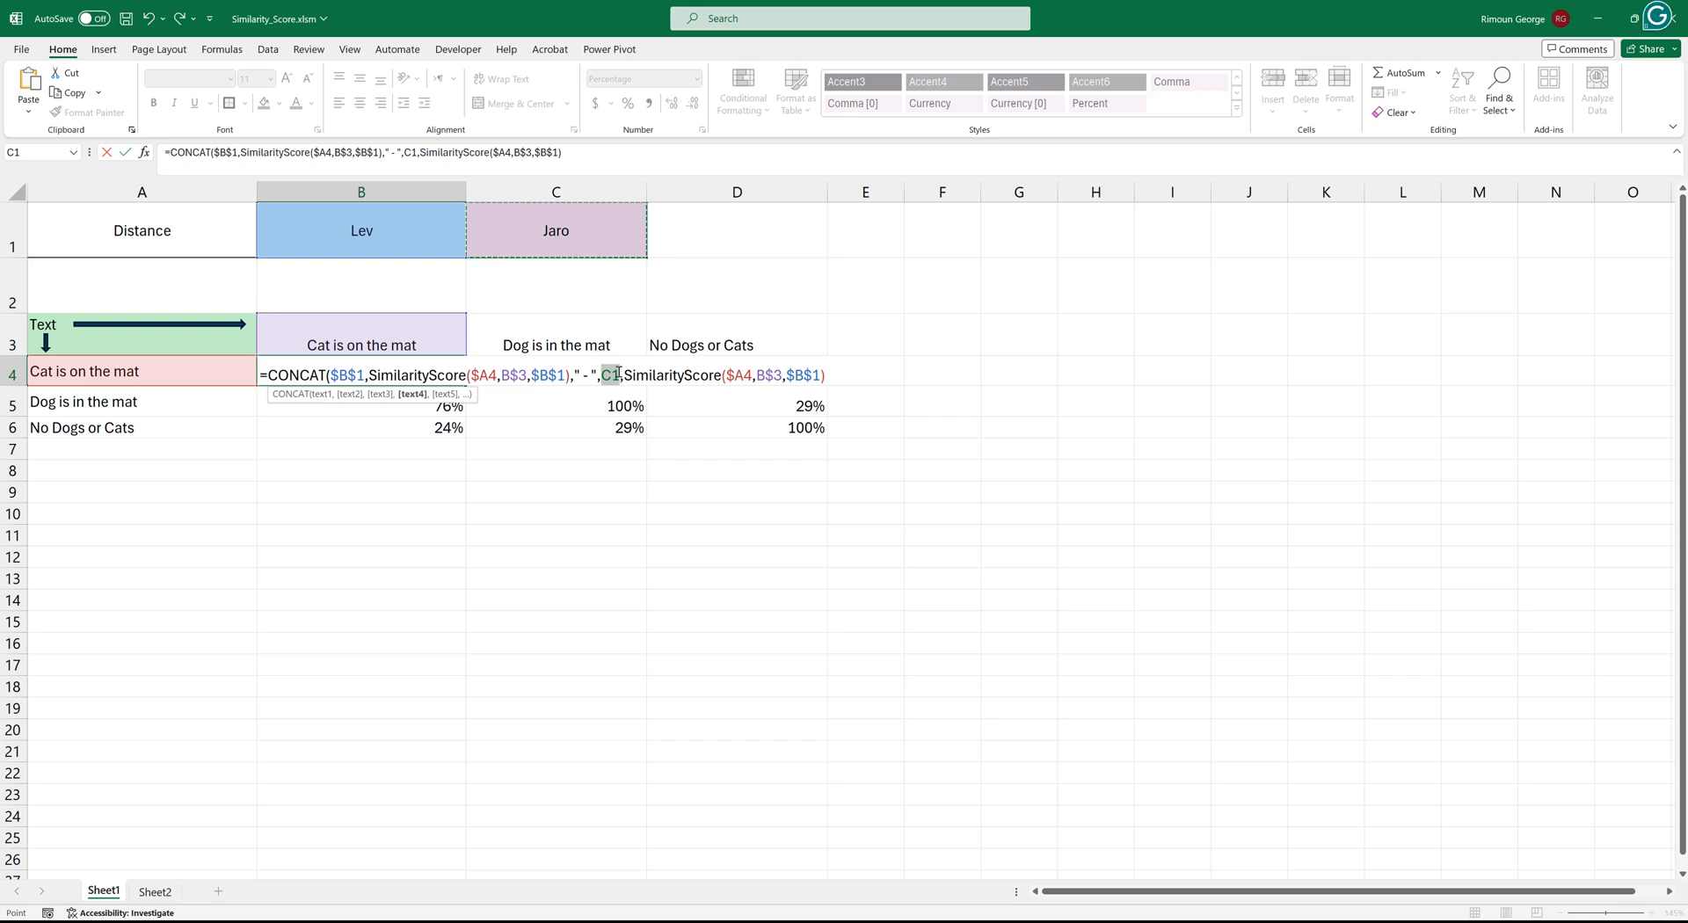
pyautogui.write(',')
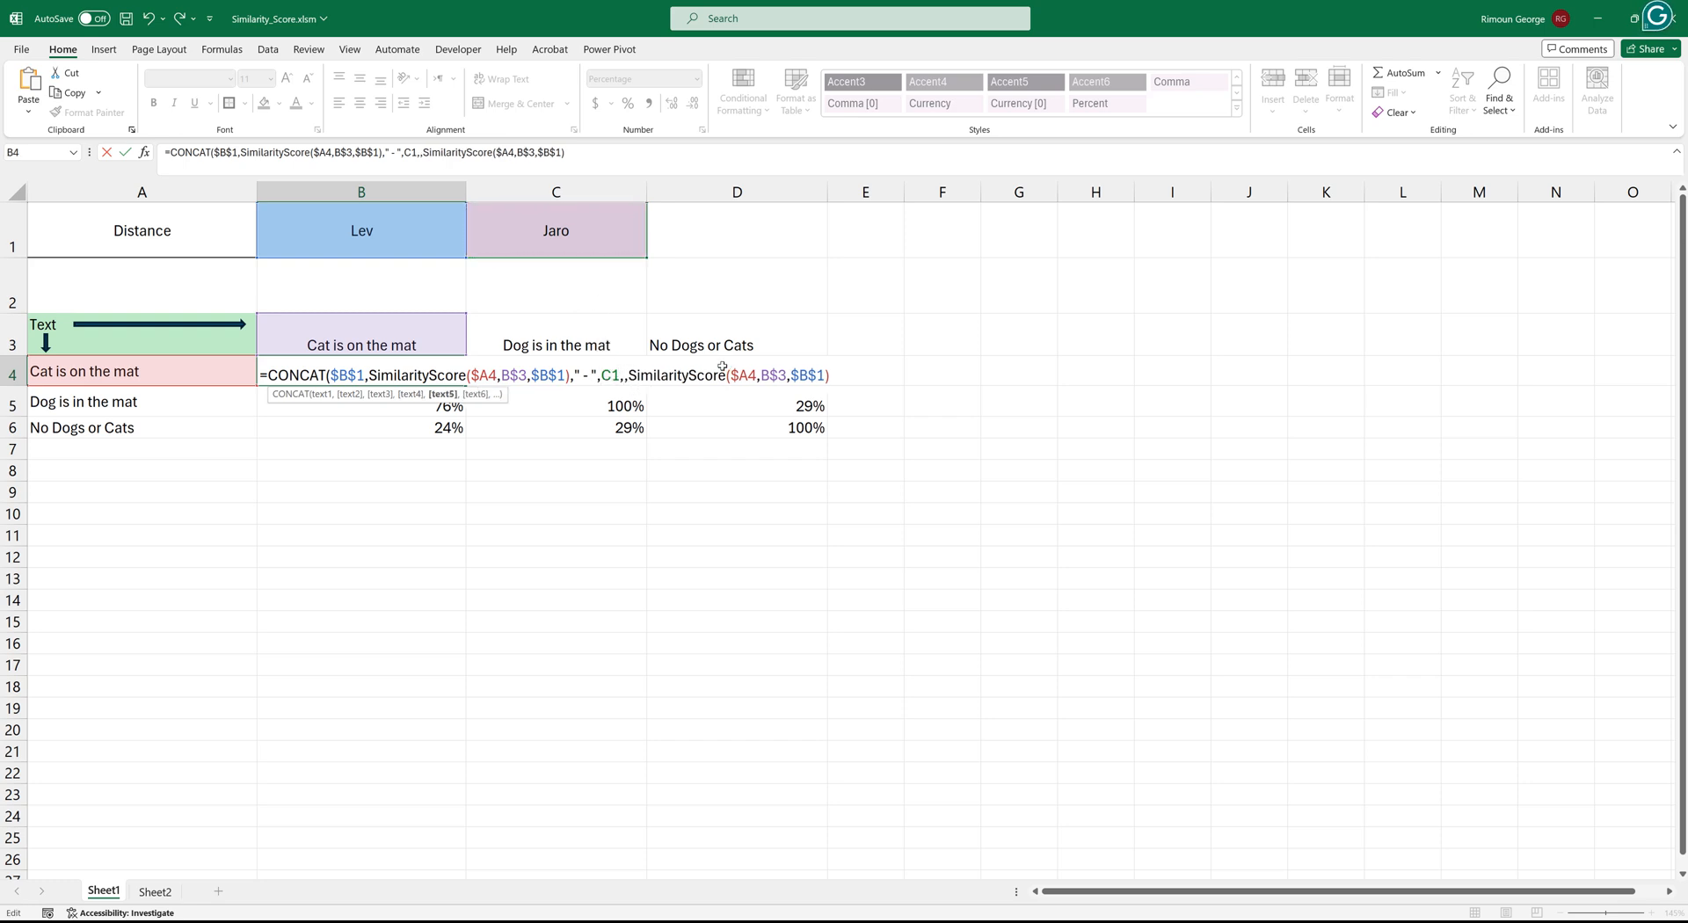
pyautogui.write('":')
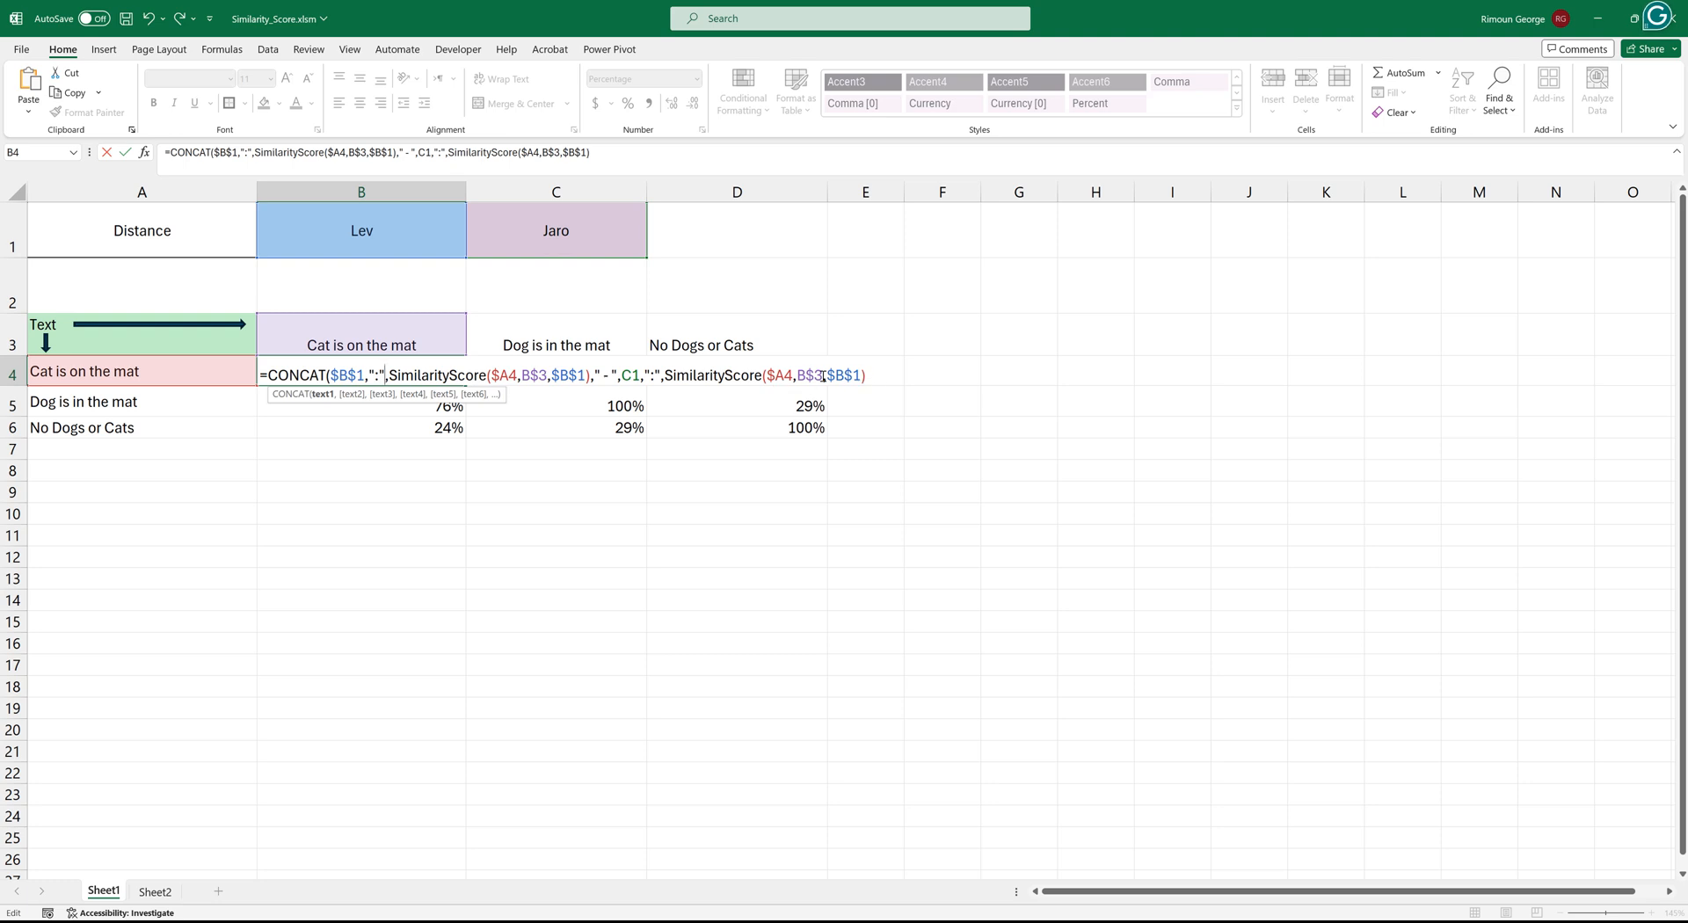
pyautogui.click(849, 374)
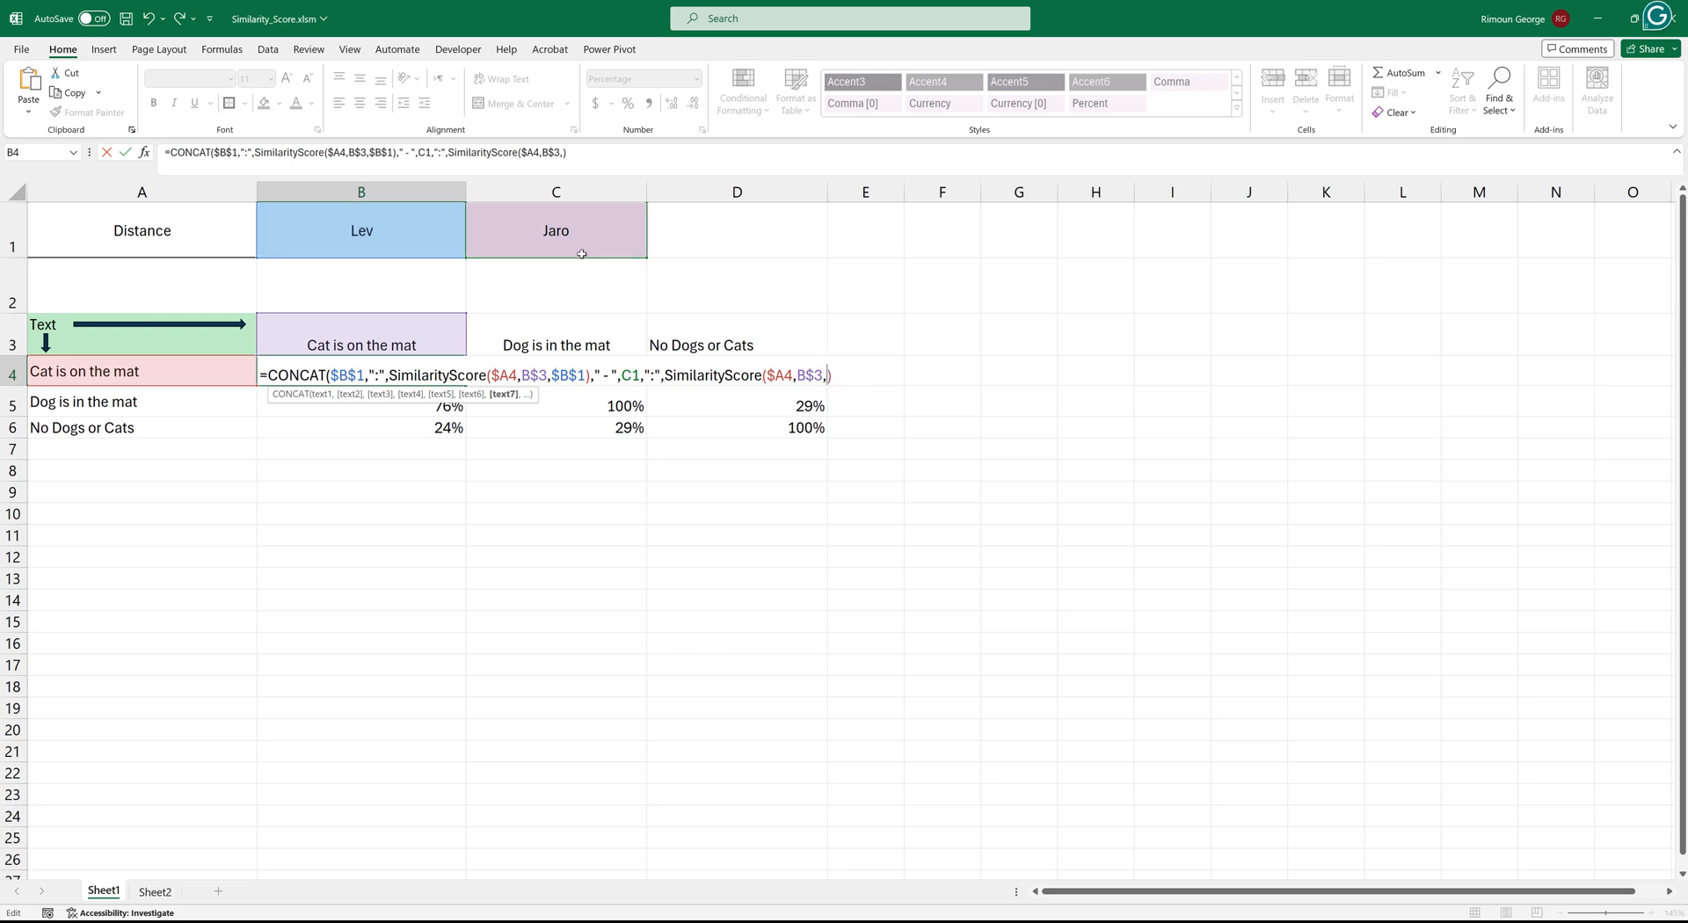
pyautogui.click(556, 230)
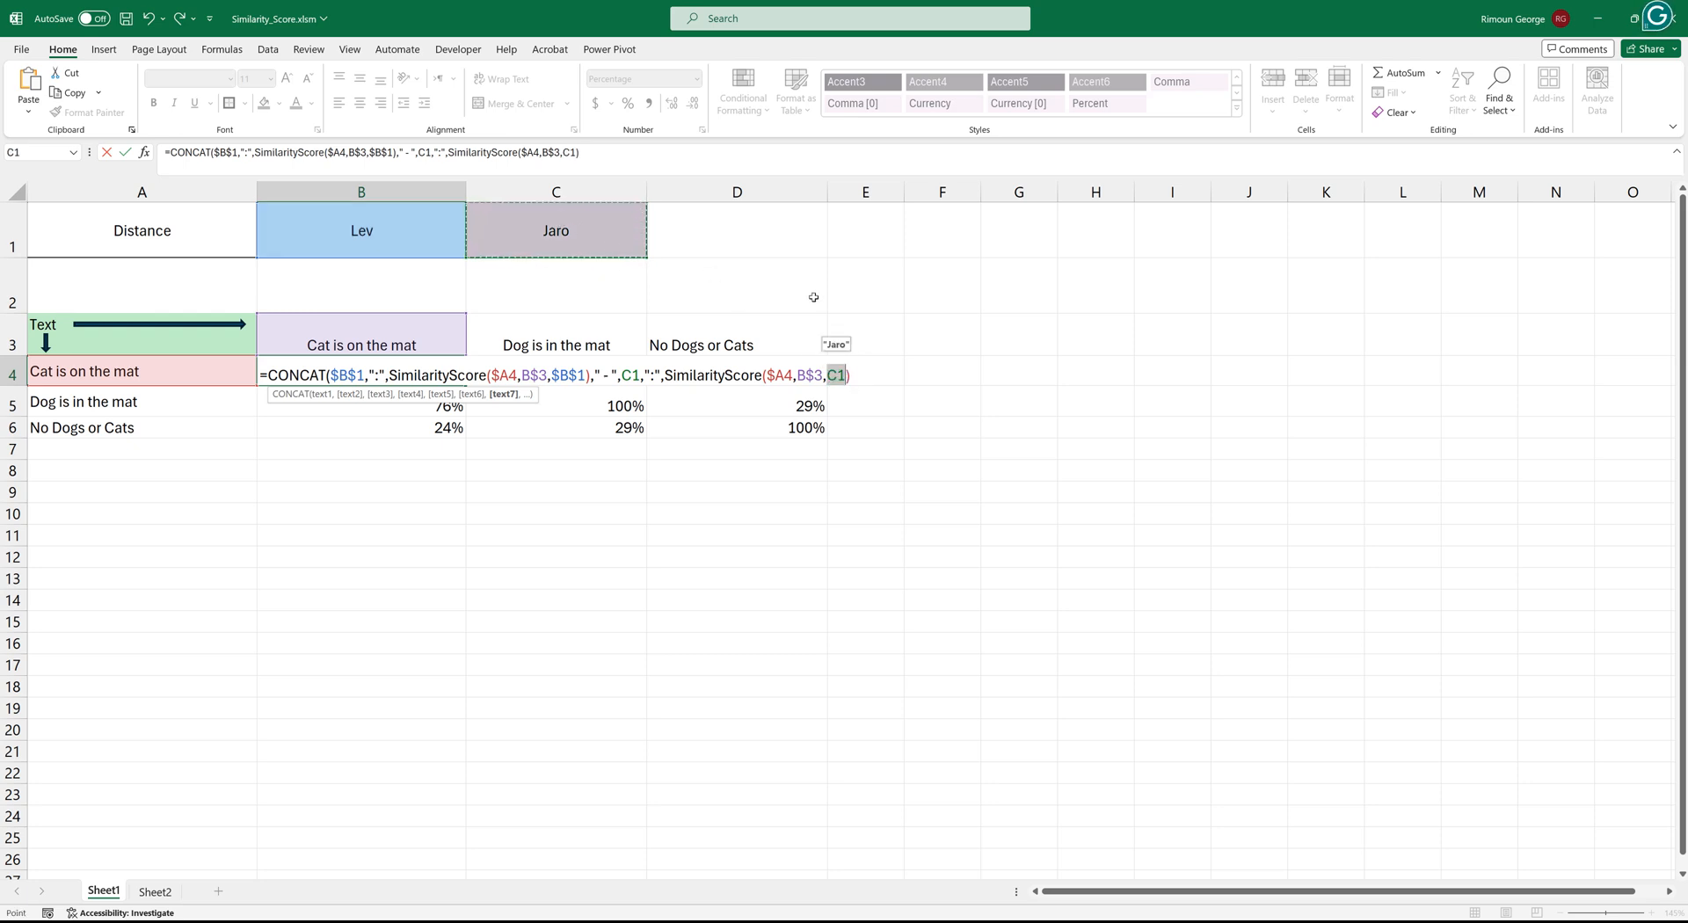
pyautogui.press('f4')
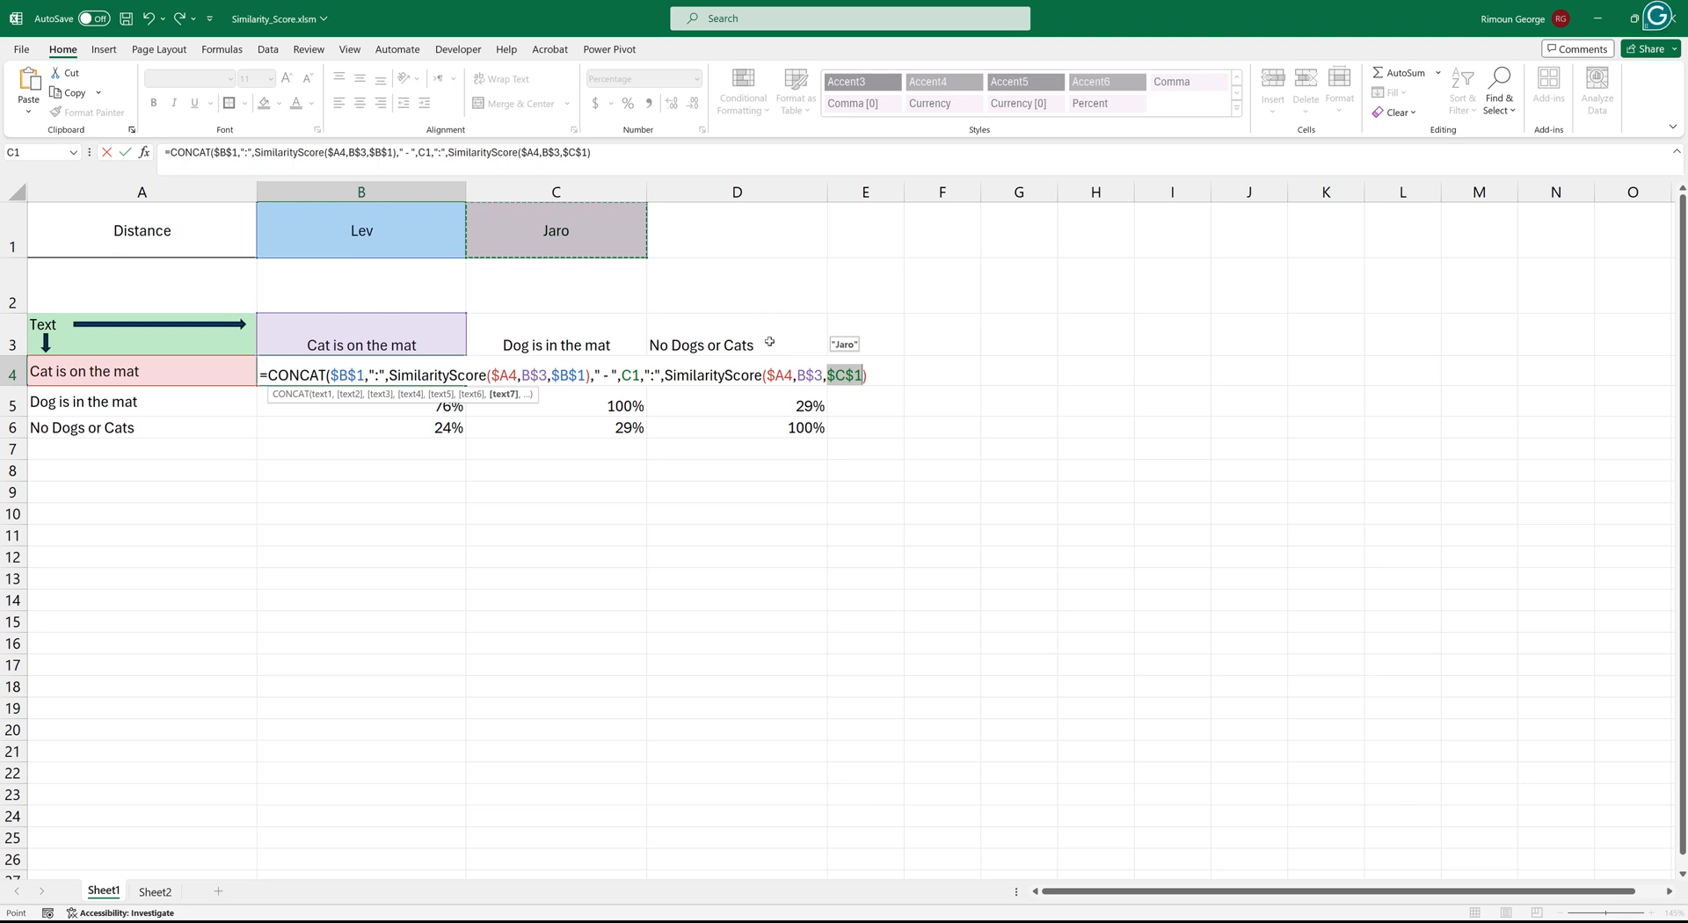
pyautogui.press('enter')
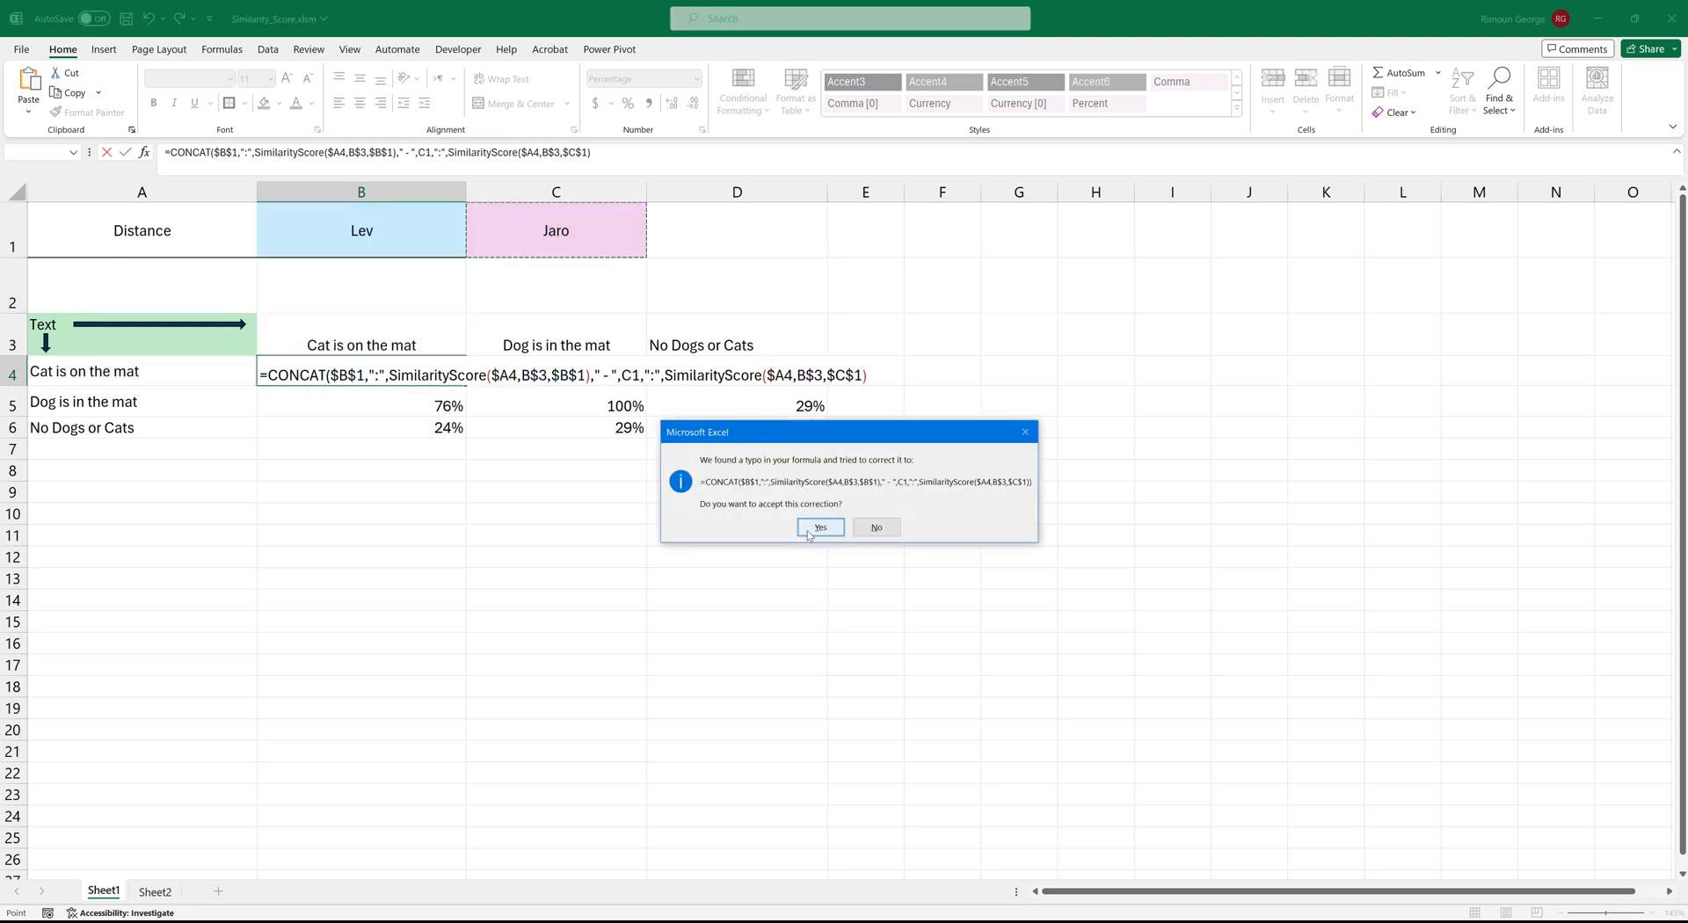
# Step: Accept the suggested correction so B4 shows Lev:1 - Jaro:1, and reopen B4 for editing
pyautogui.click(821, 527)
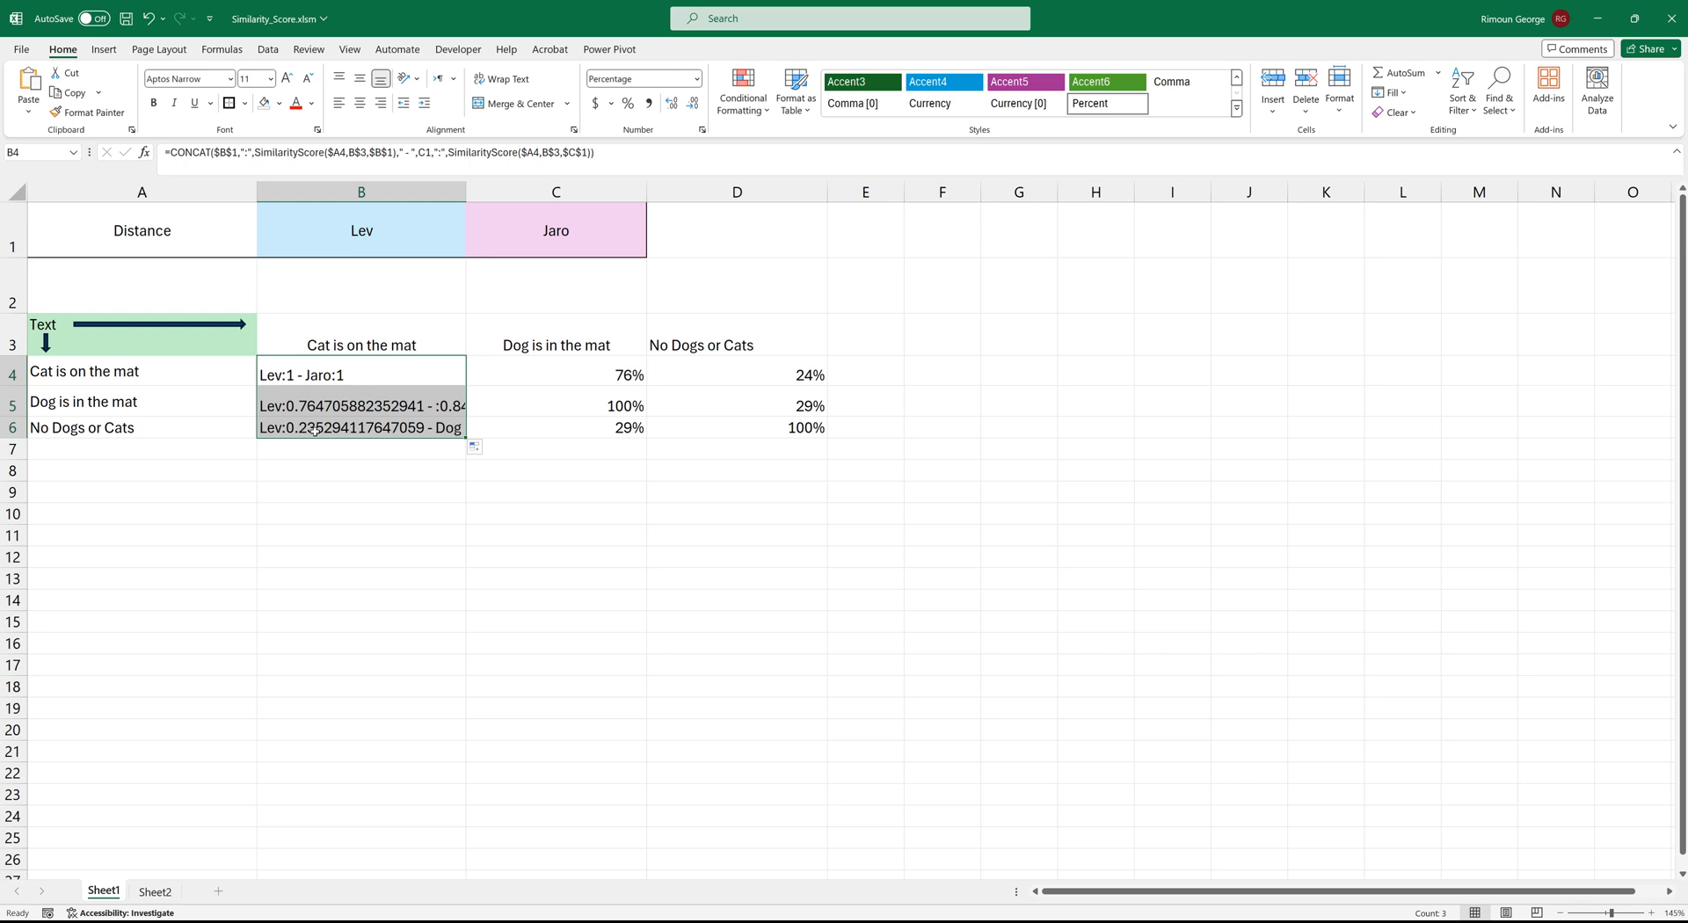
pyautogui.moveTo(352, 369)
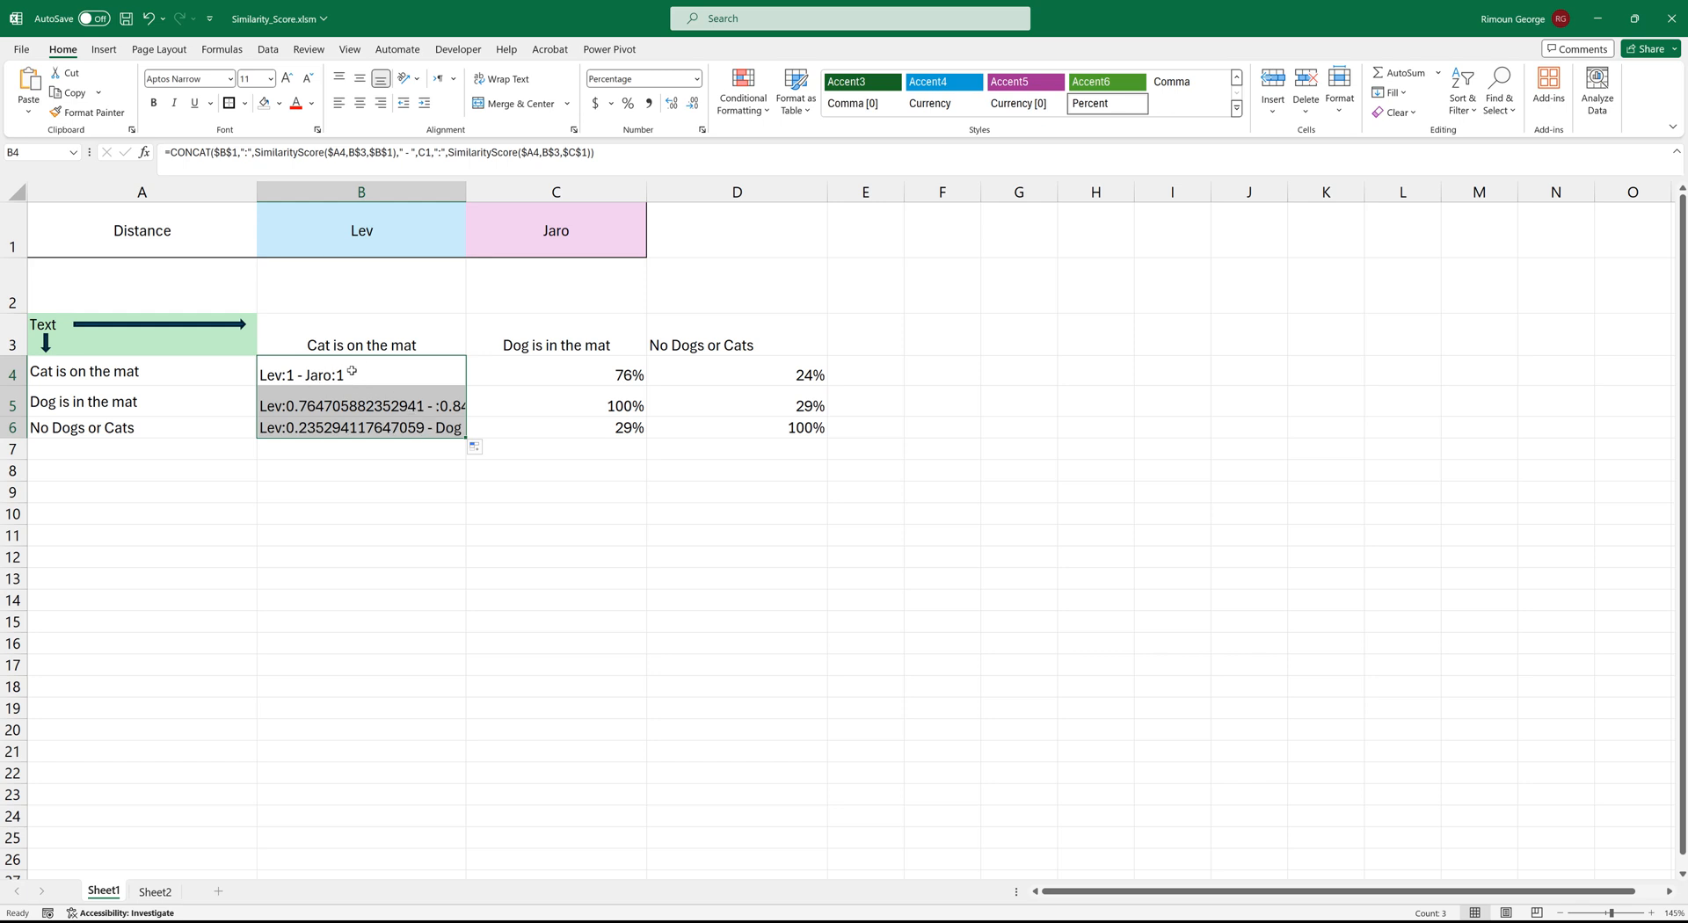
pyautogui.doubleClick(360, 374)
pyautogui.write('ROUND(')
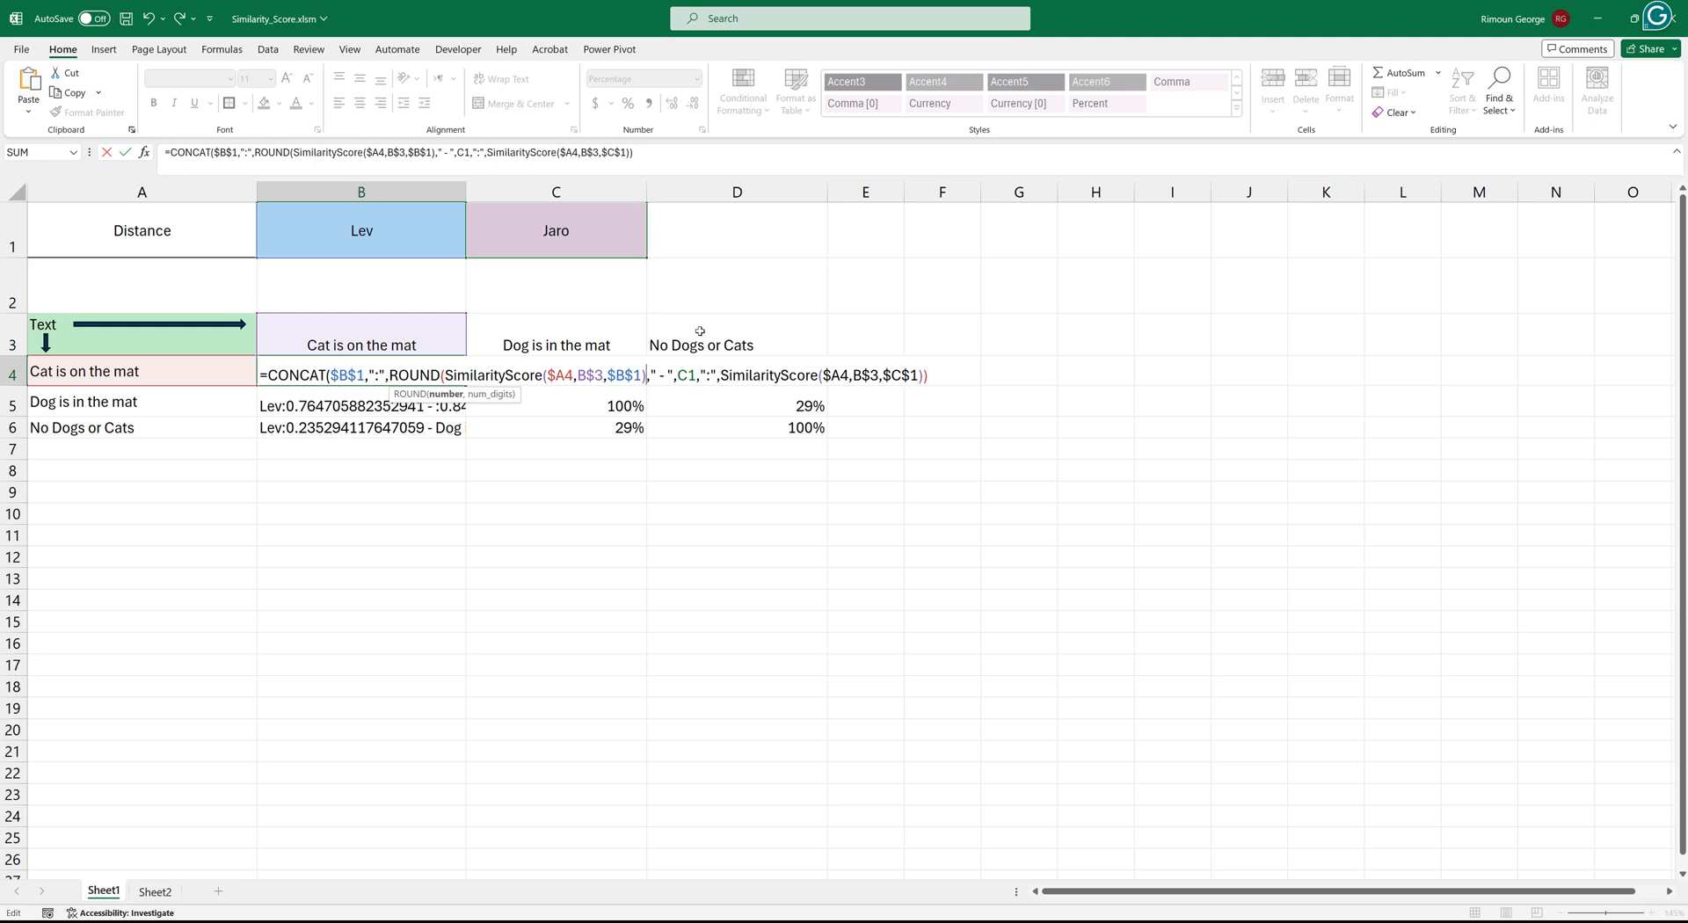
# Step: Wrap both SimilarityScore calls in ROUND(...,2) so B4 shows scores to two decimals
pyautogui.write('2),')
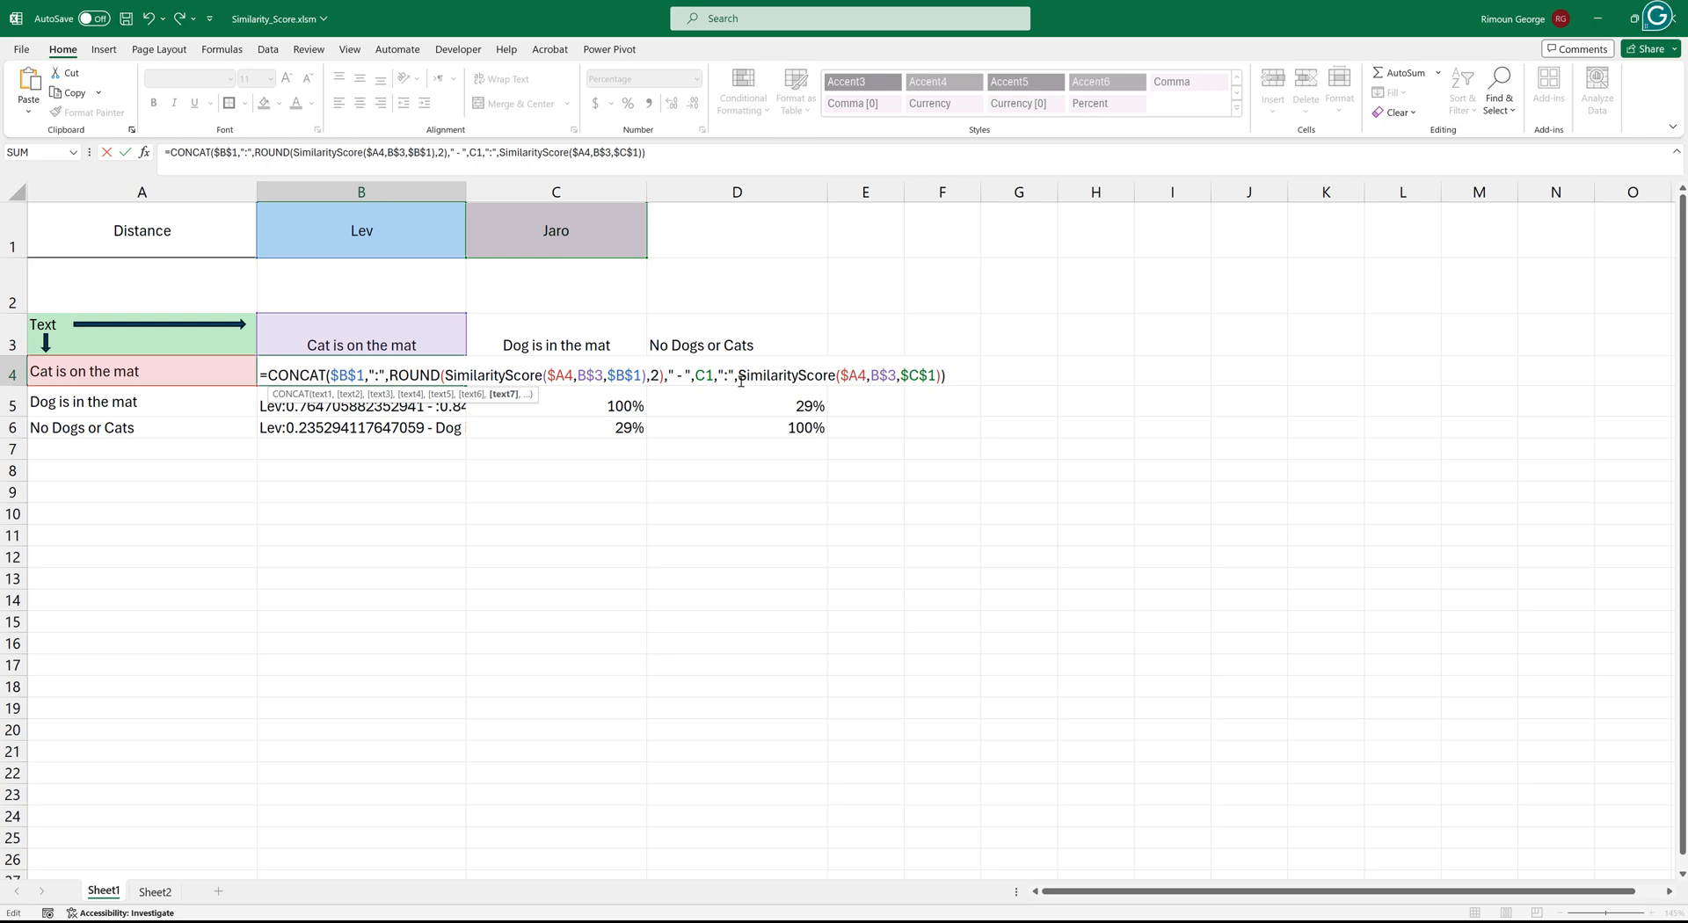
pyautogui.write('Round')
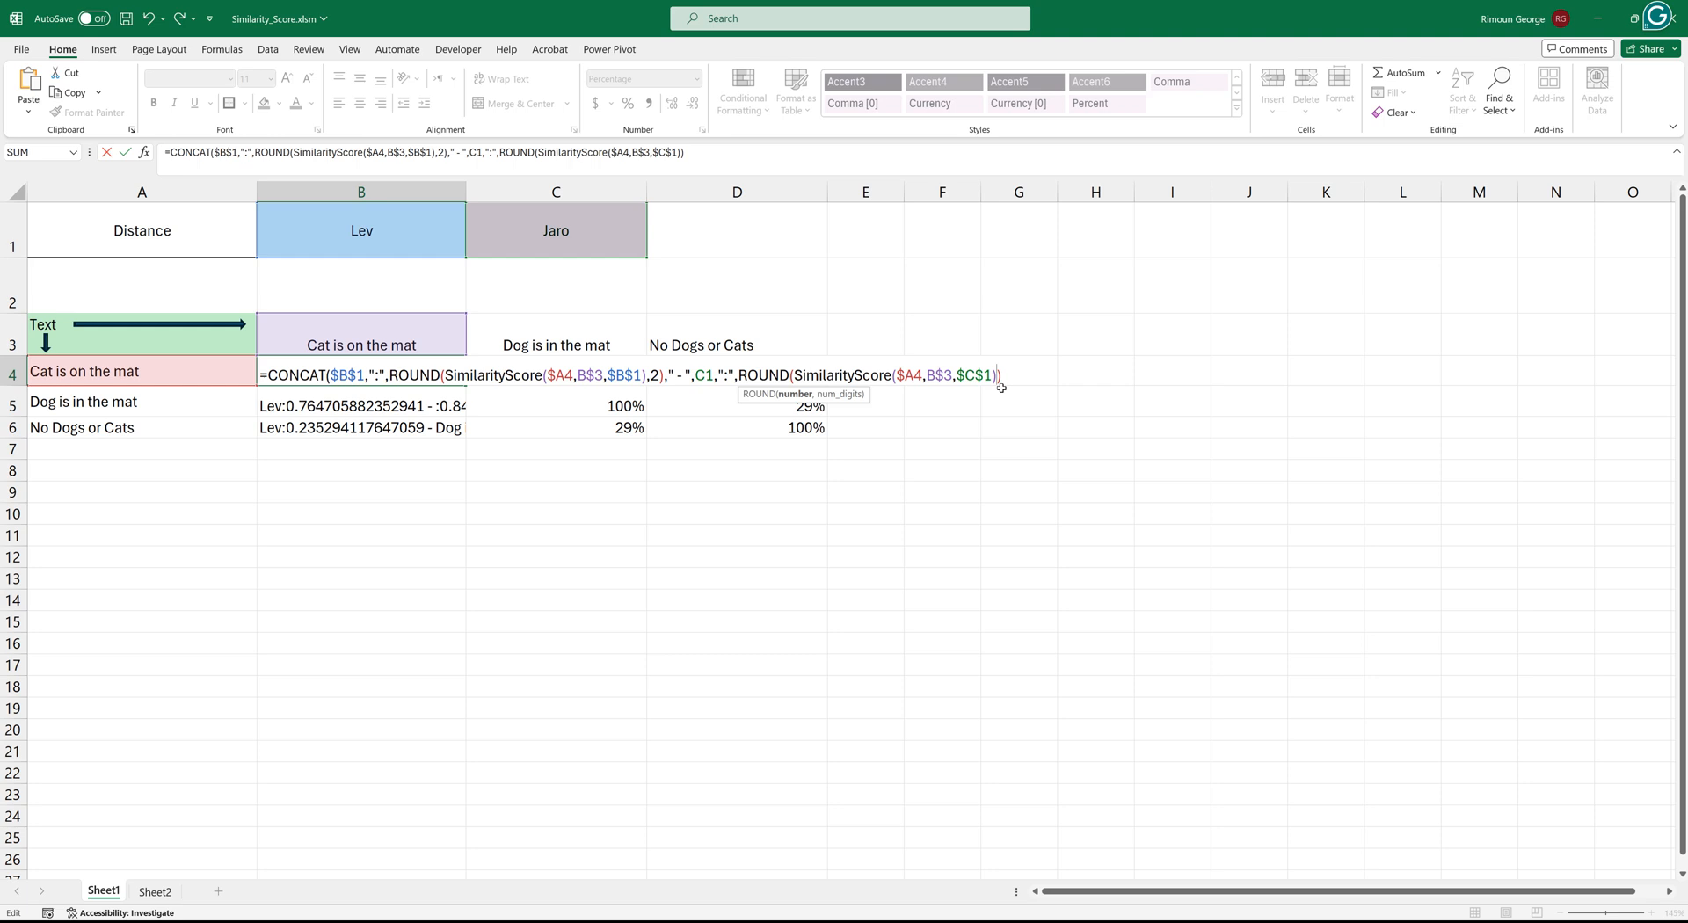
pyautogui.write(',2')
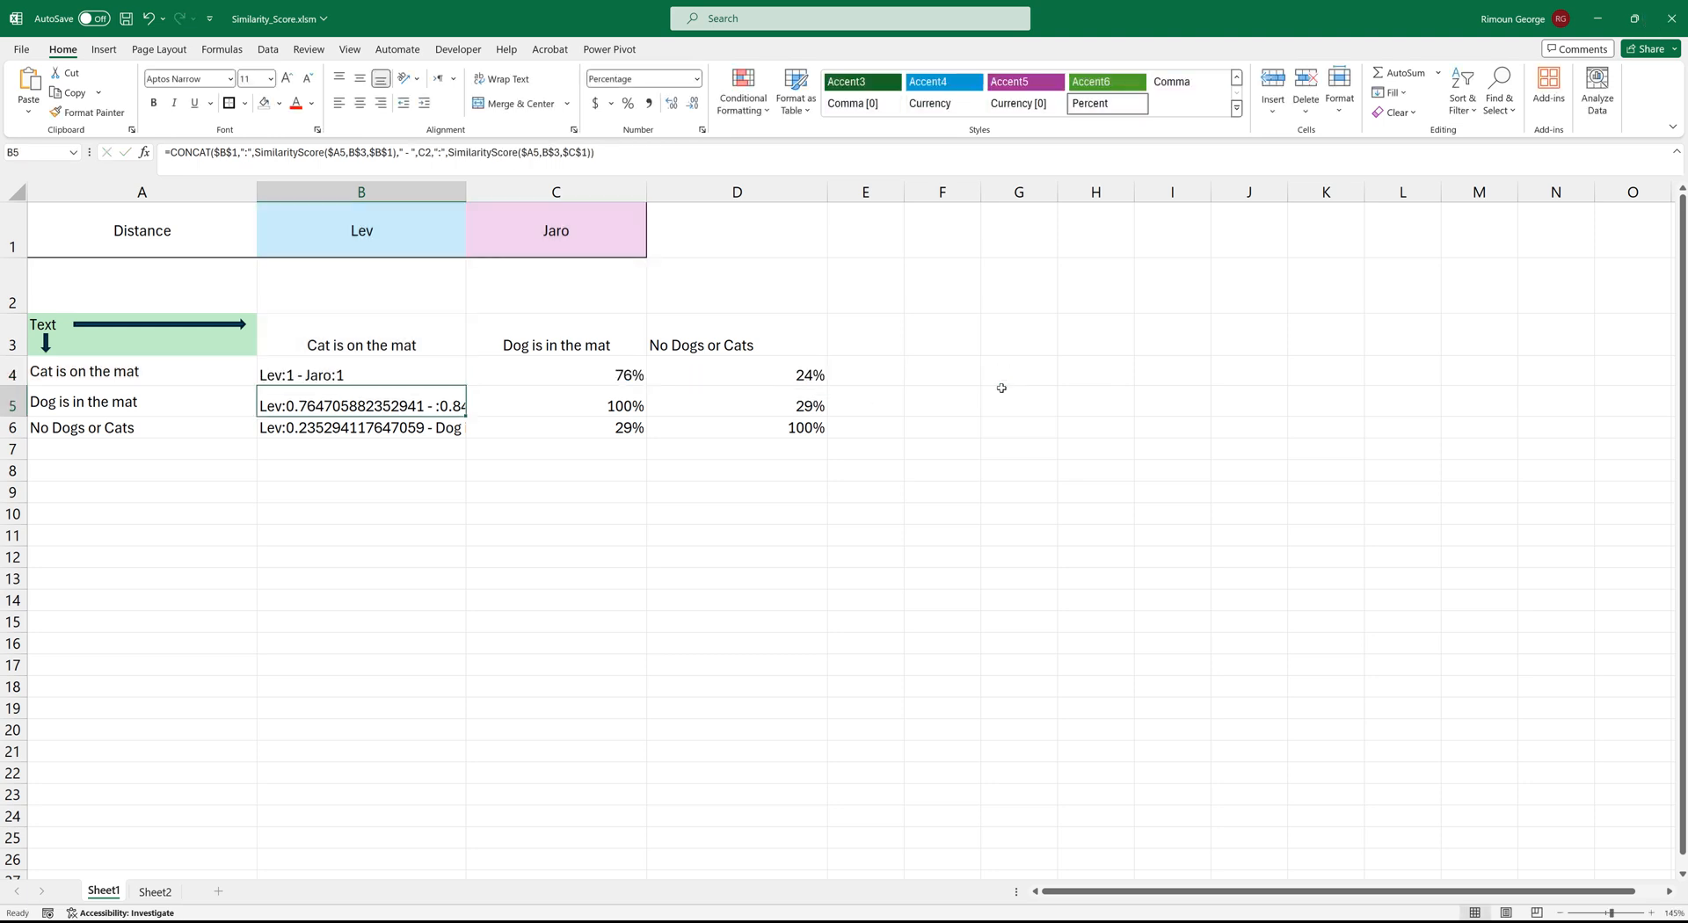
pyautogui.click(360, 375)
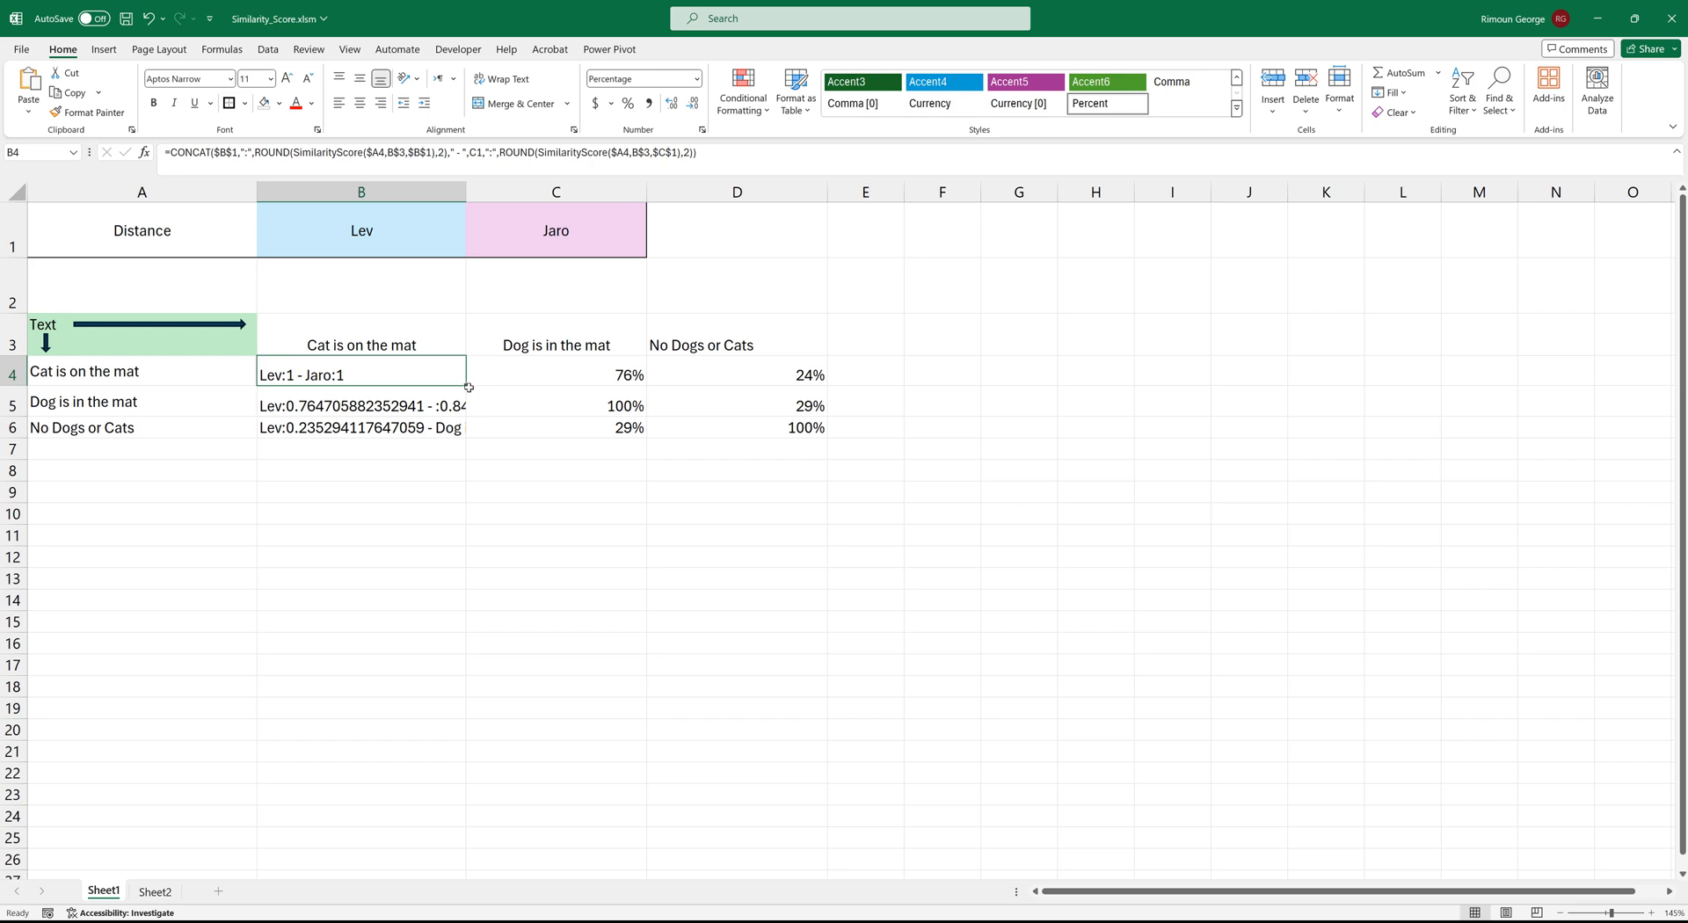
# Step: Fill B4 down to B6, fix C1 as $C$1, then fill across so B4:D6 shows pairs like Lev:0.76 - Jaro:0.84
pyautogui.moveTo(468, 387); pyautogui.dragTo(467, 427)
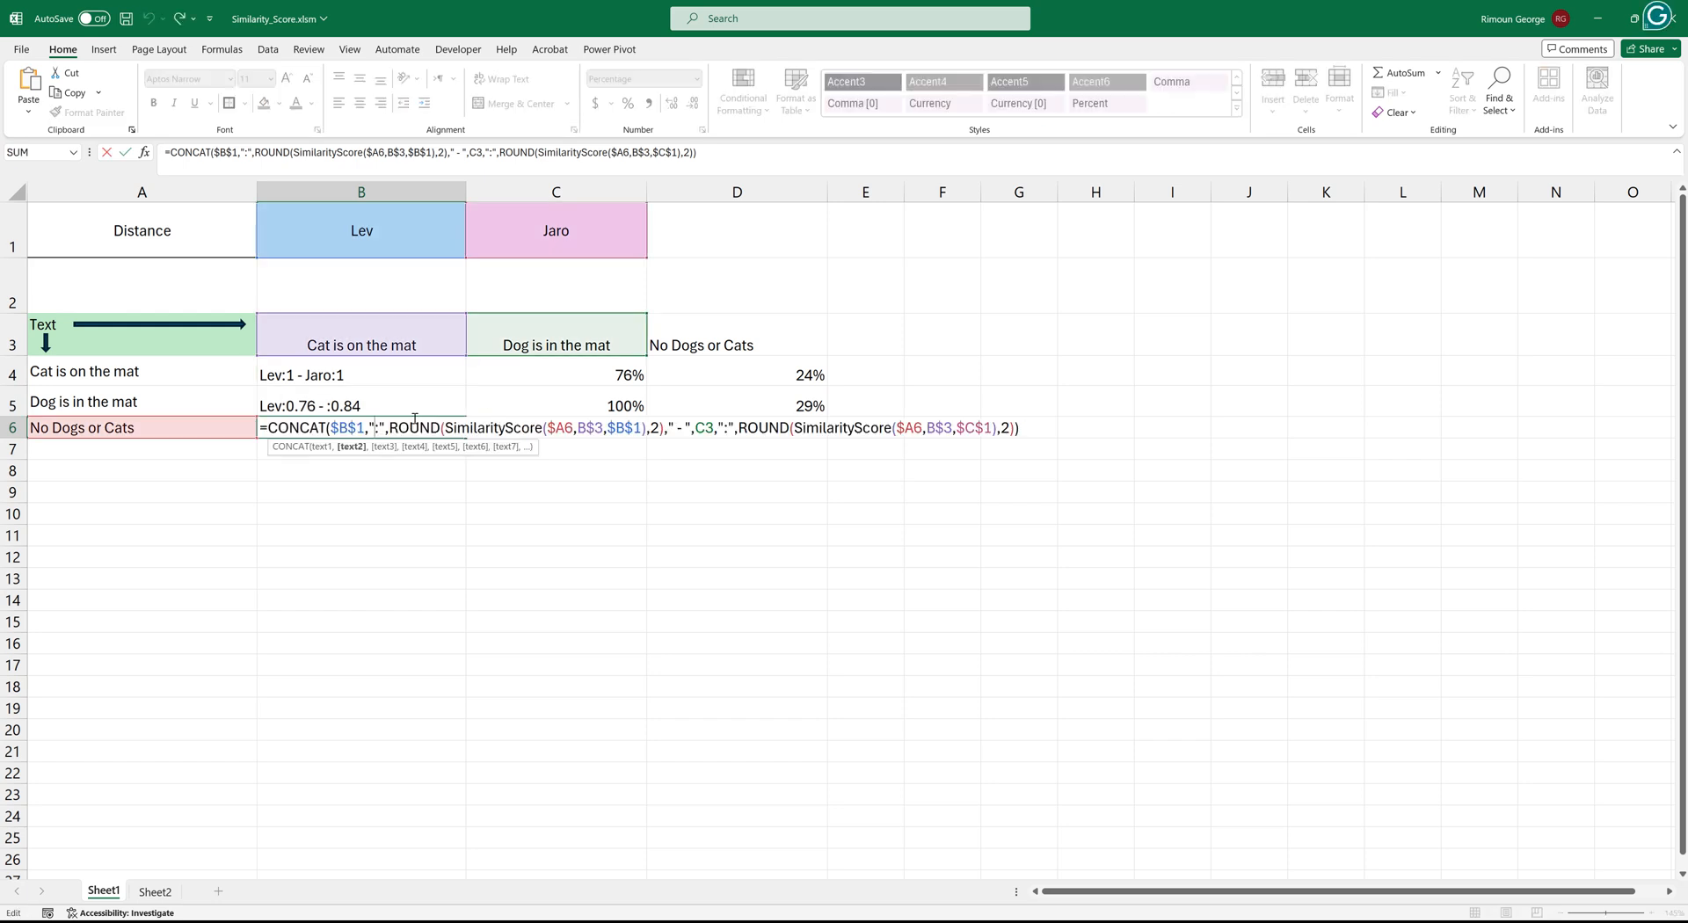
pyautogui.moveTo(487, 391)
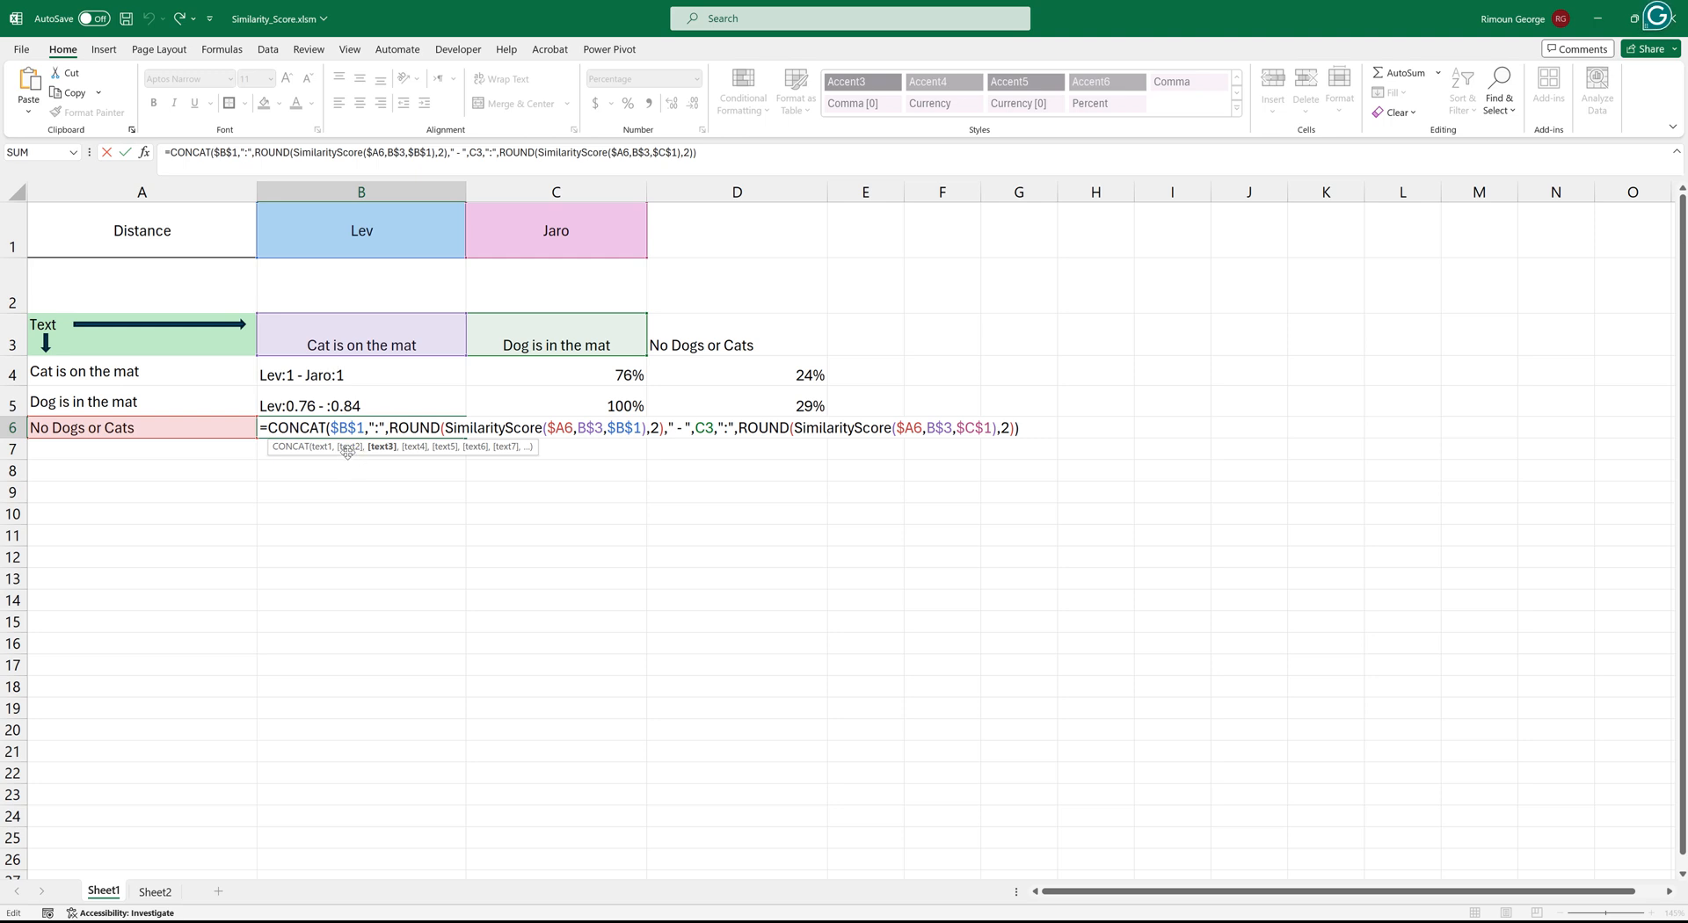
pyautogui.moveTo(737, 475)
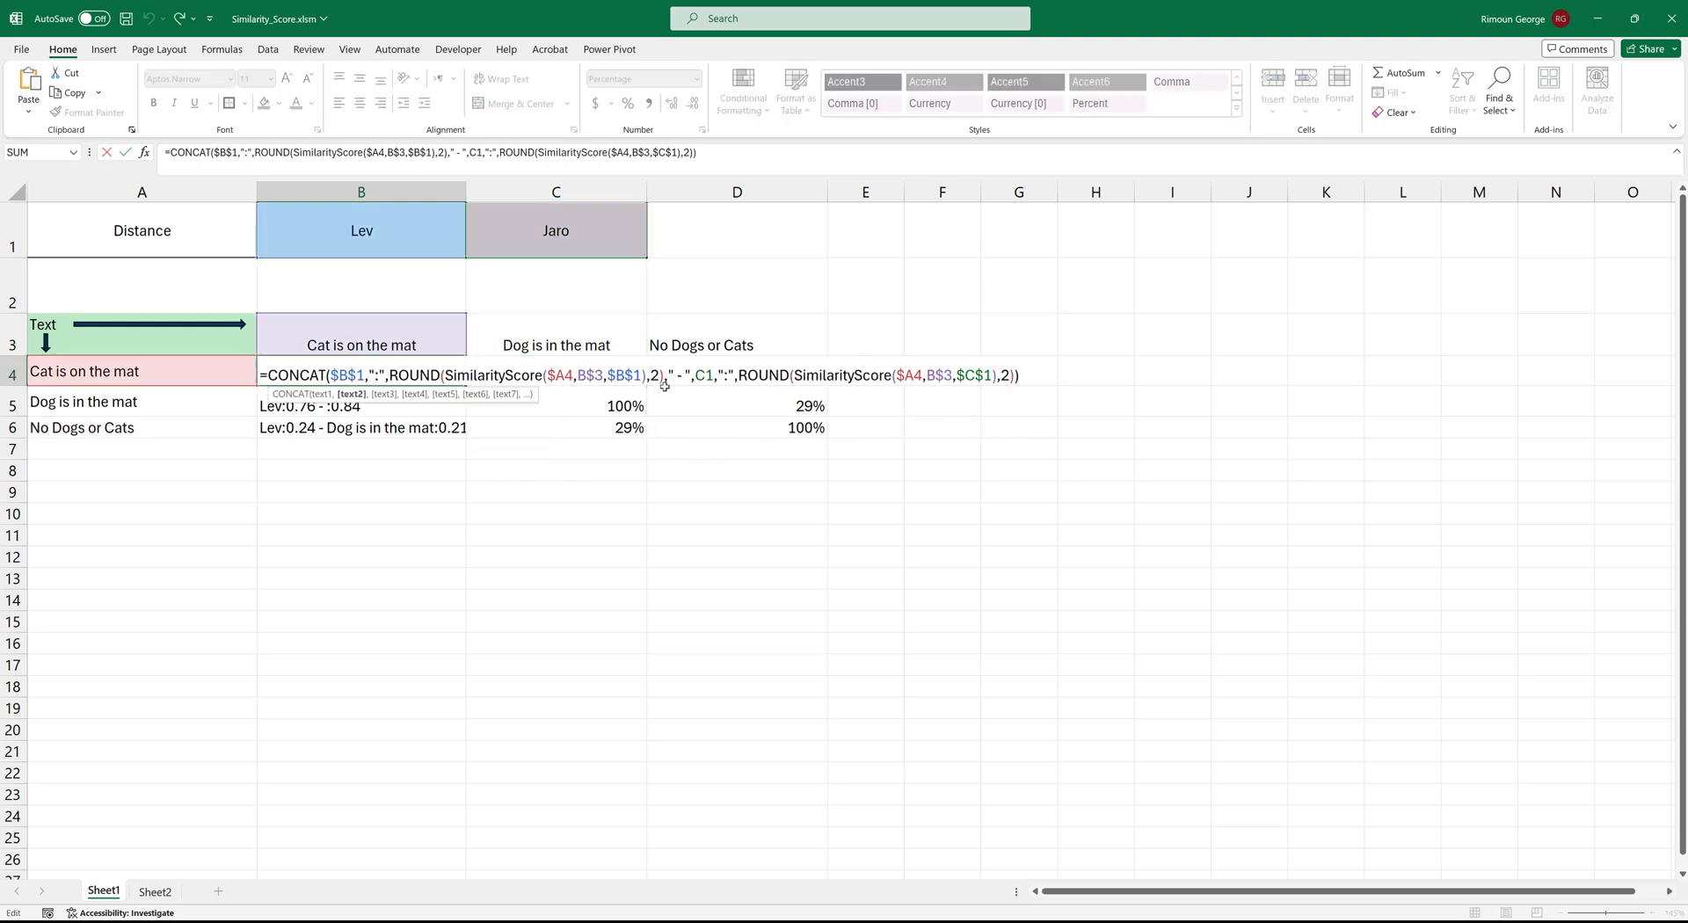
pyautogui.click(705, 374)
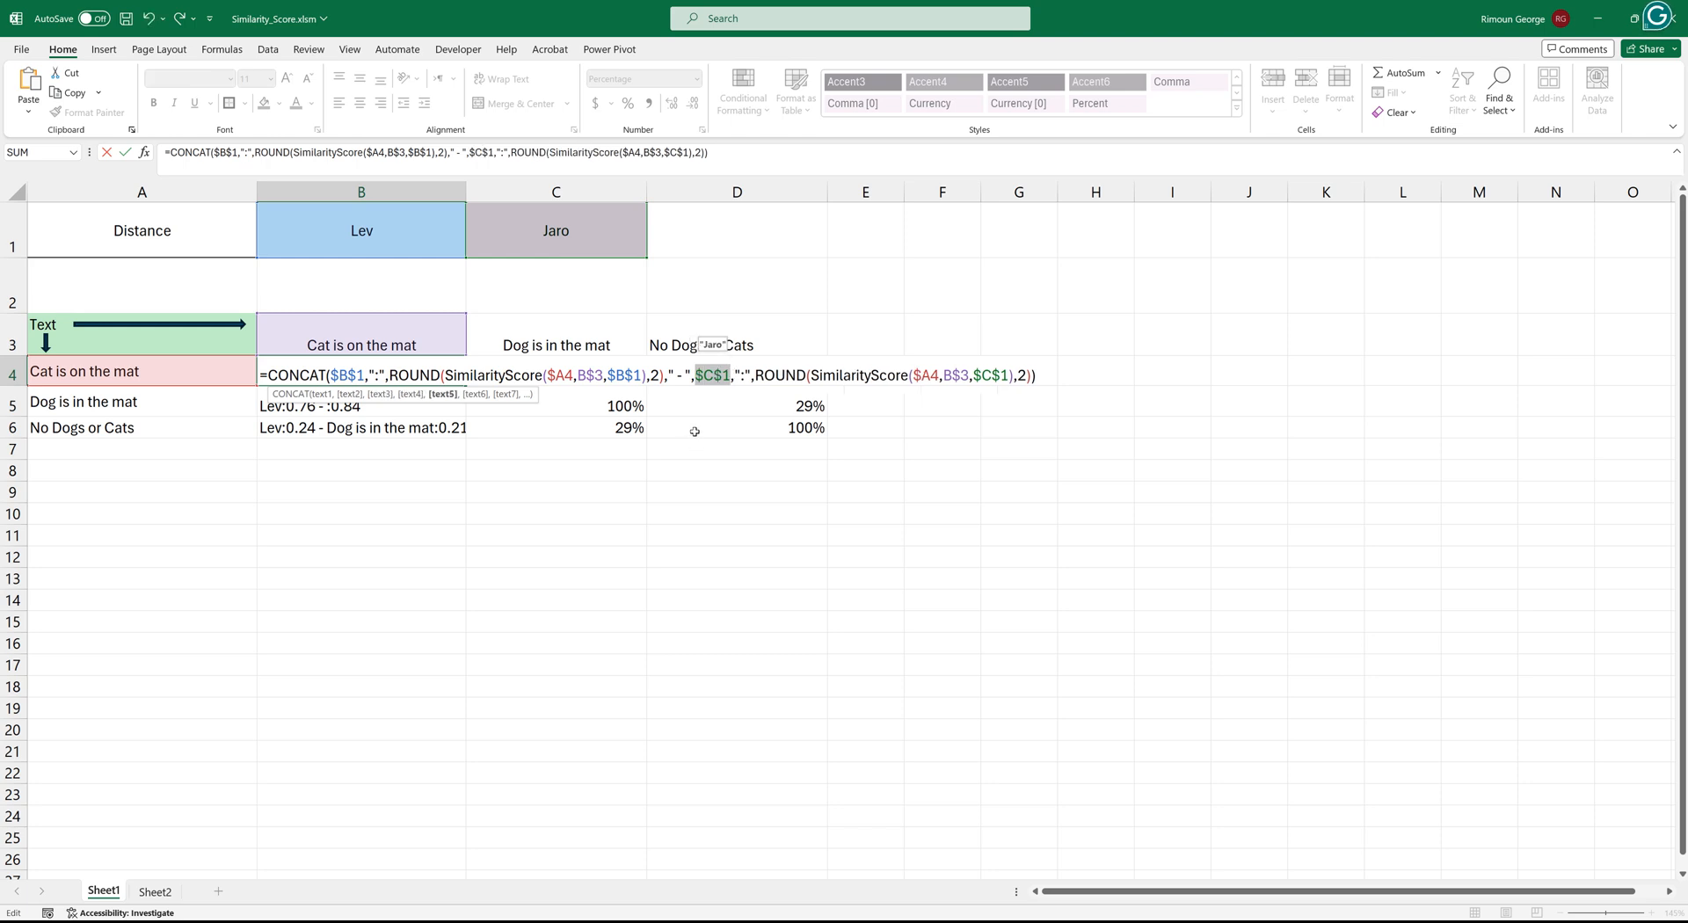
pyautogui.moveTo(520, 473)
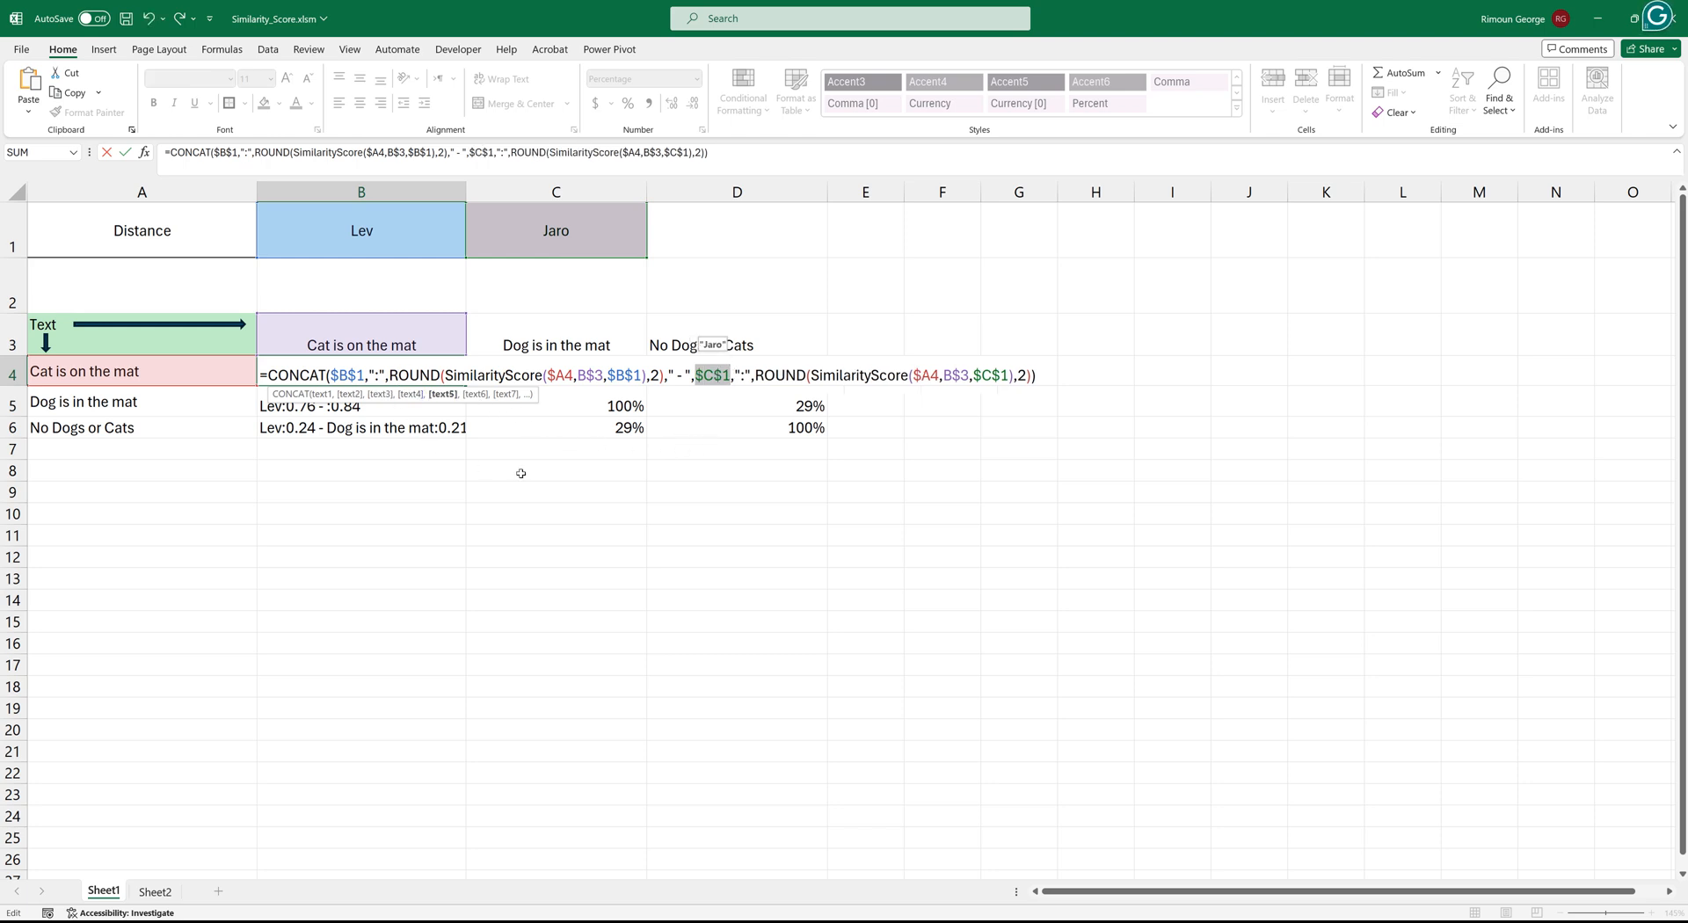
pyautogui.press('Enter')
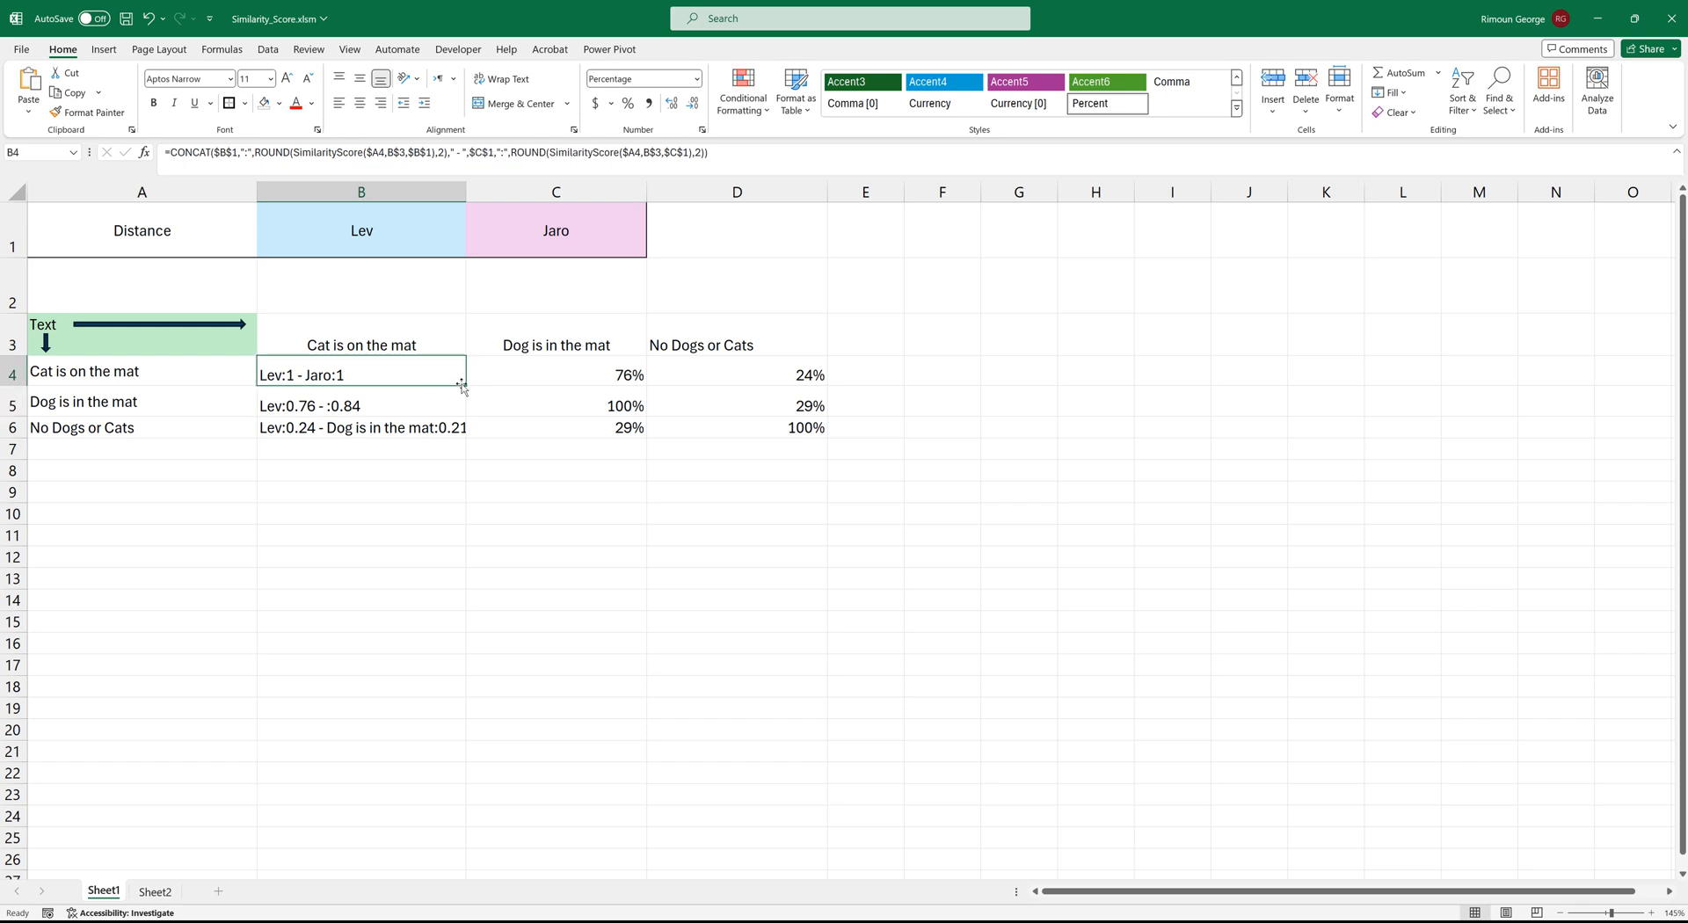
pyautogui.moveTo(463, 385); pyautogui.dragTo(452, 431)
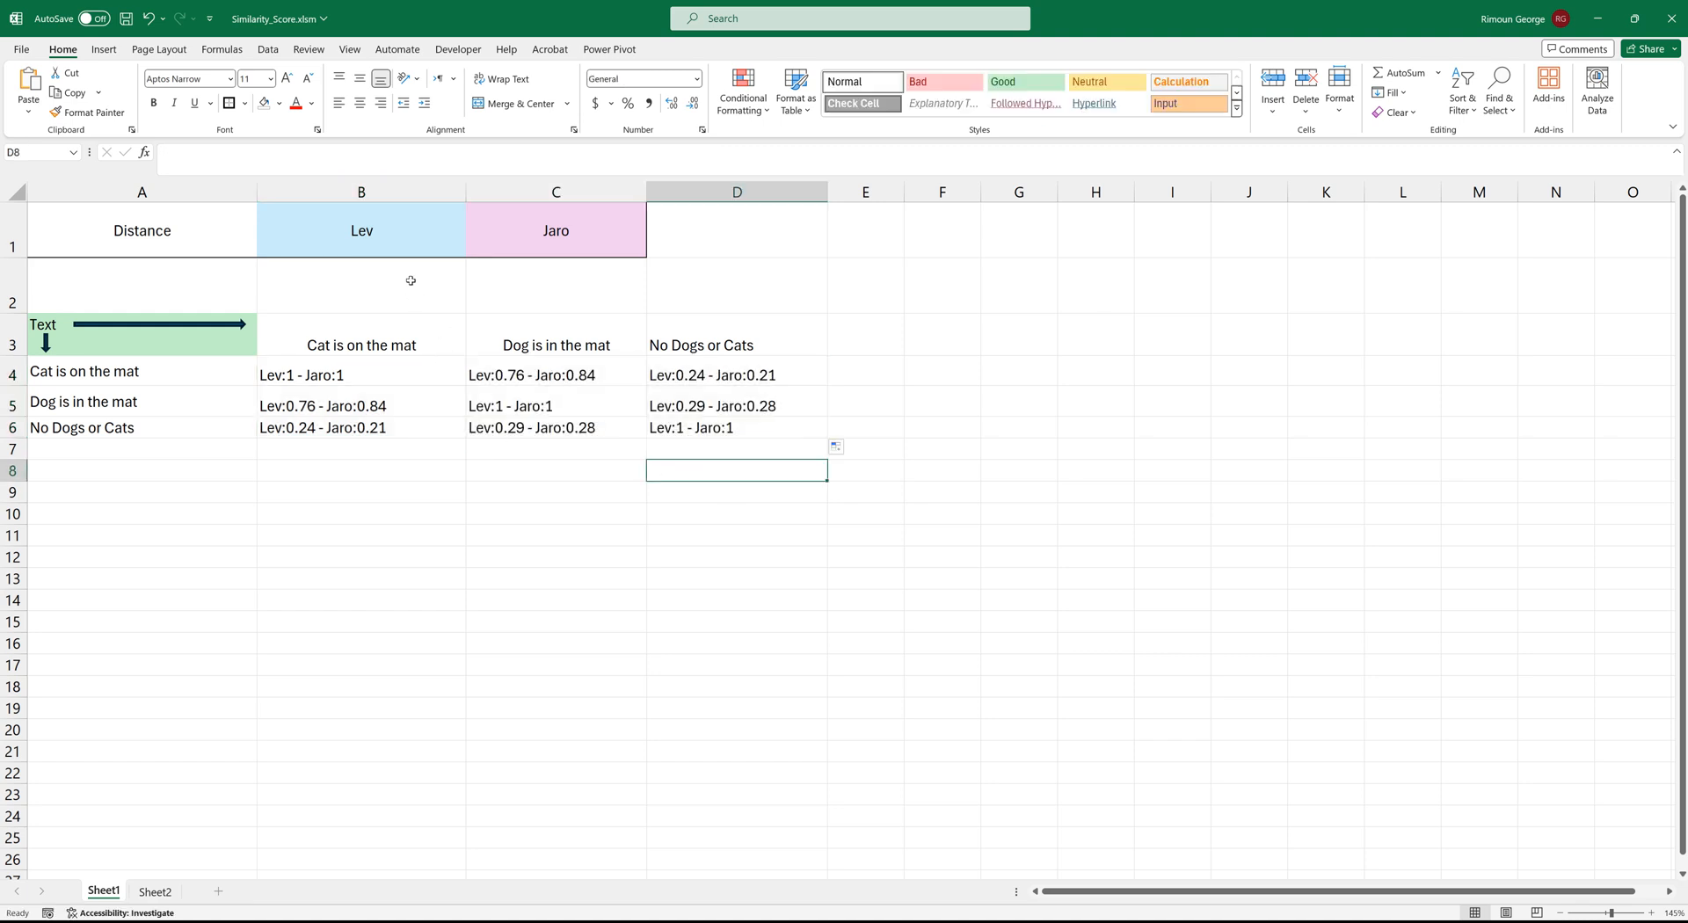
# Step: Choose Smith in B1's dropdown and Lev in C1's so the grid shows Smith:0.74 - Lev:0.76
pyautogui.click(471, 250)
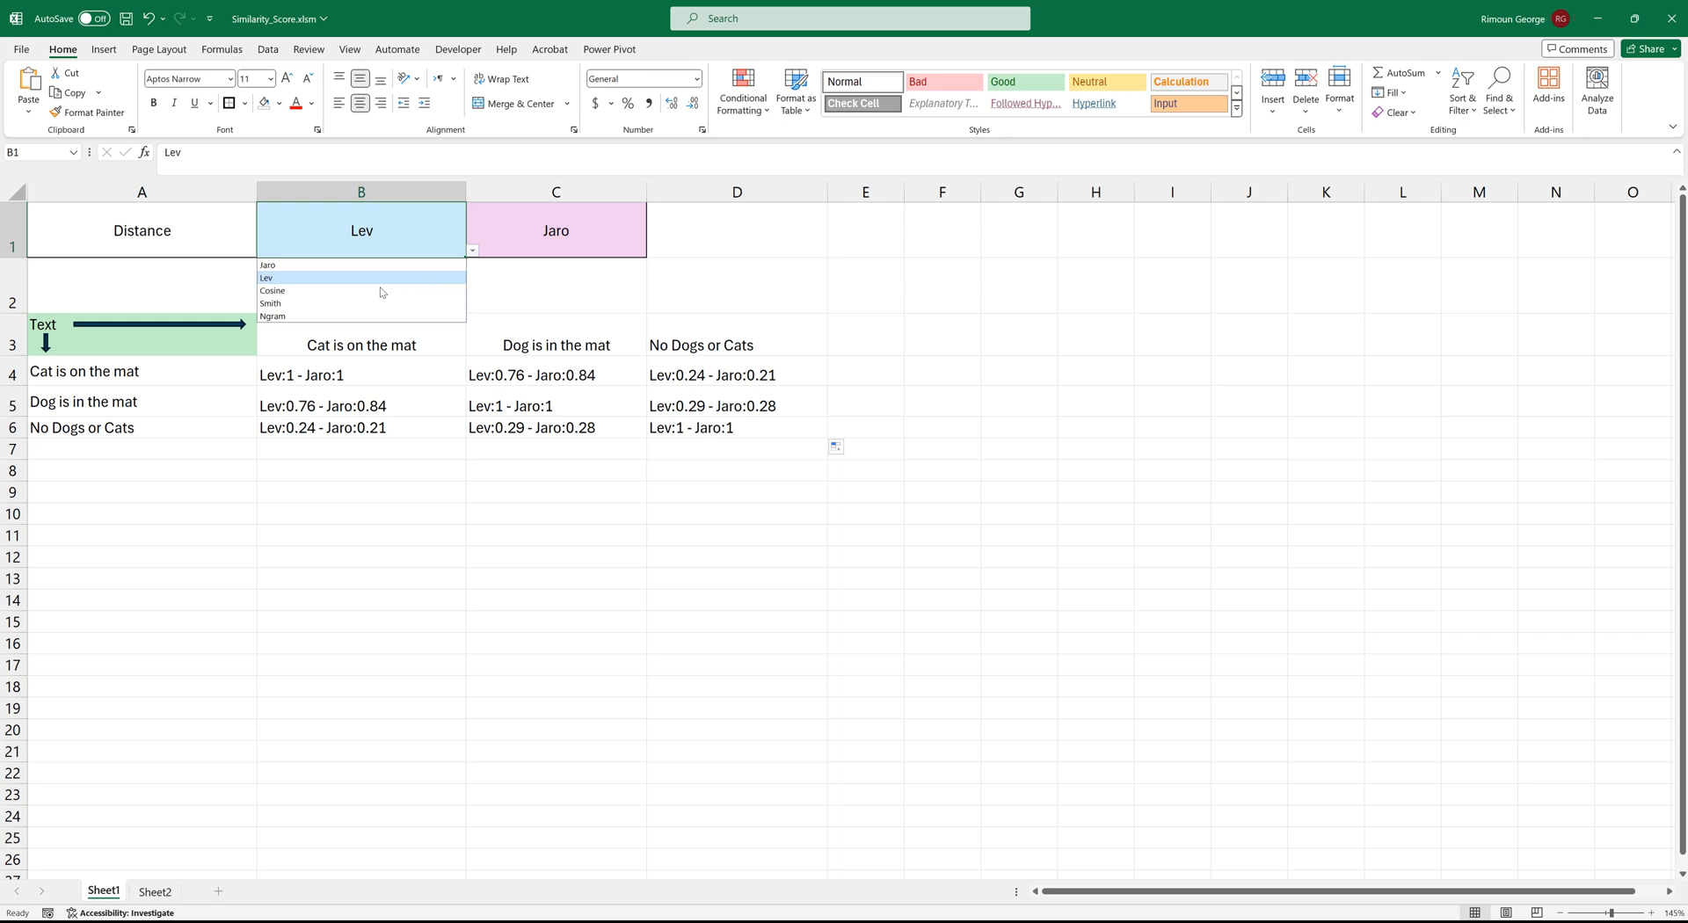
pyautogui.click(271, 304)
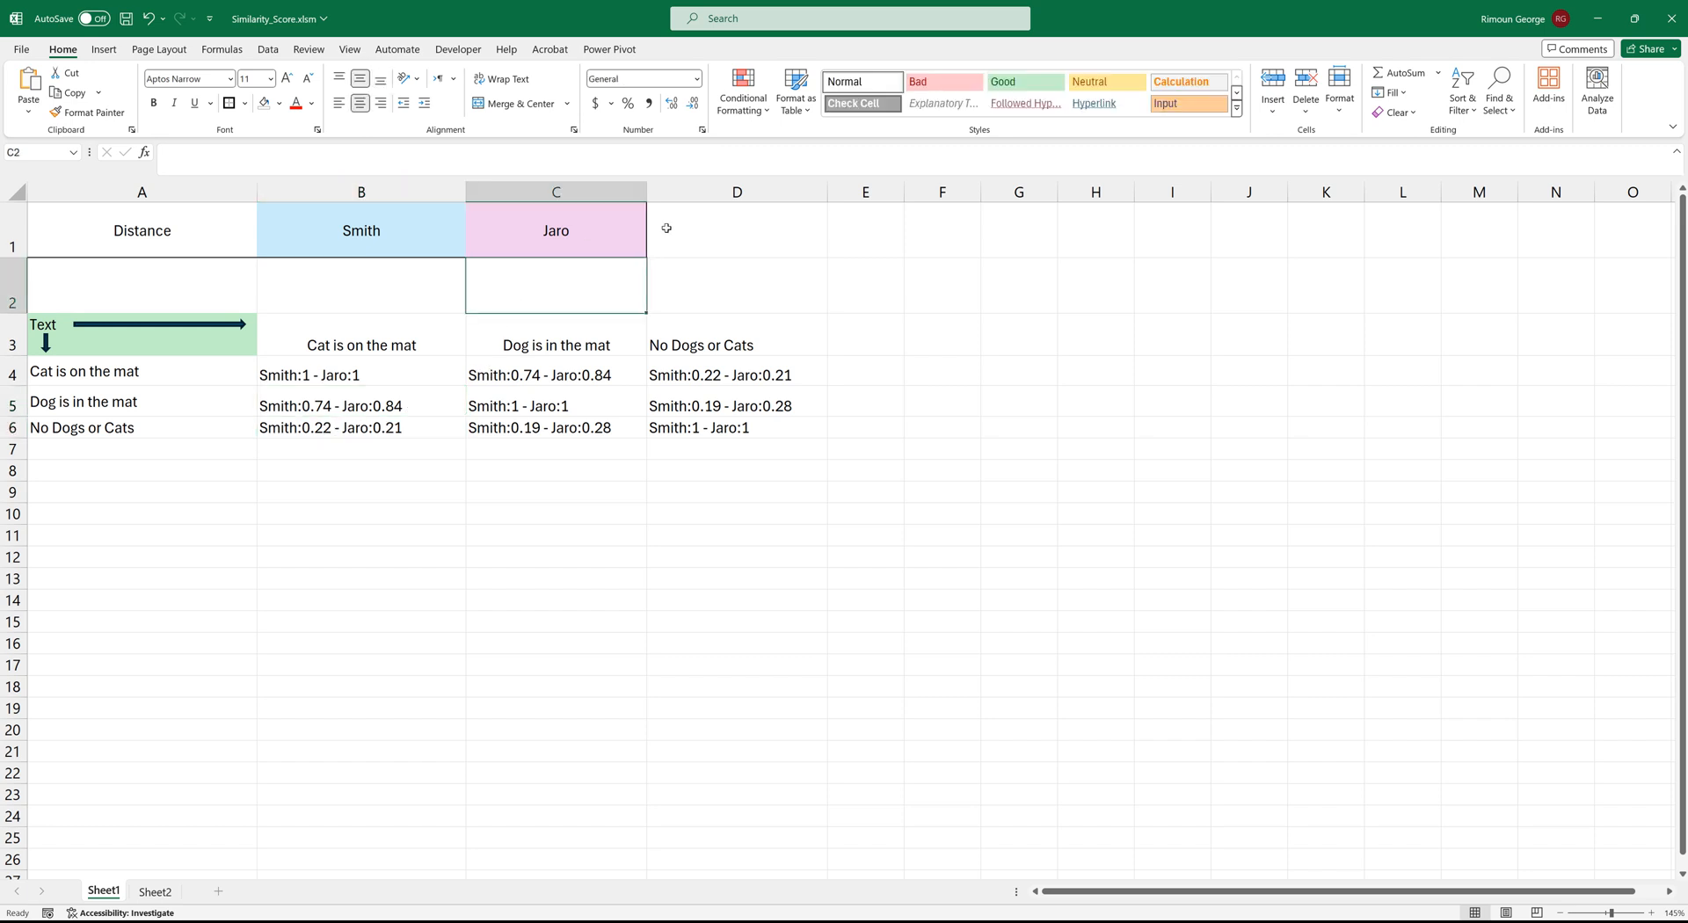
pyautogui.click(652, 250)
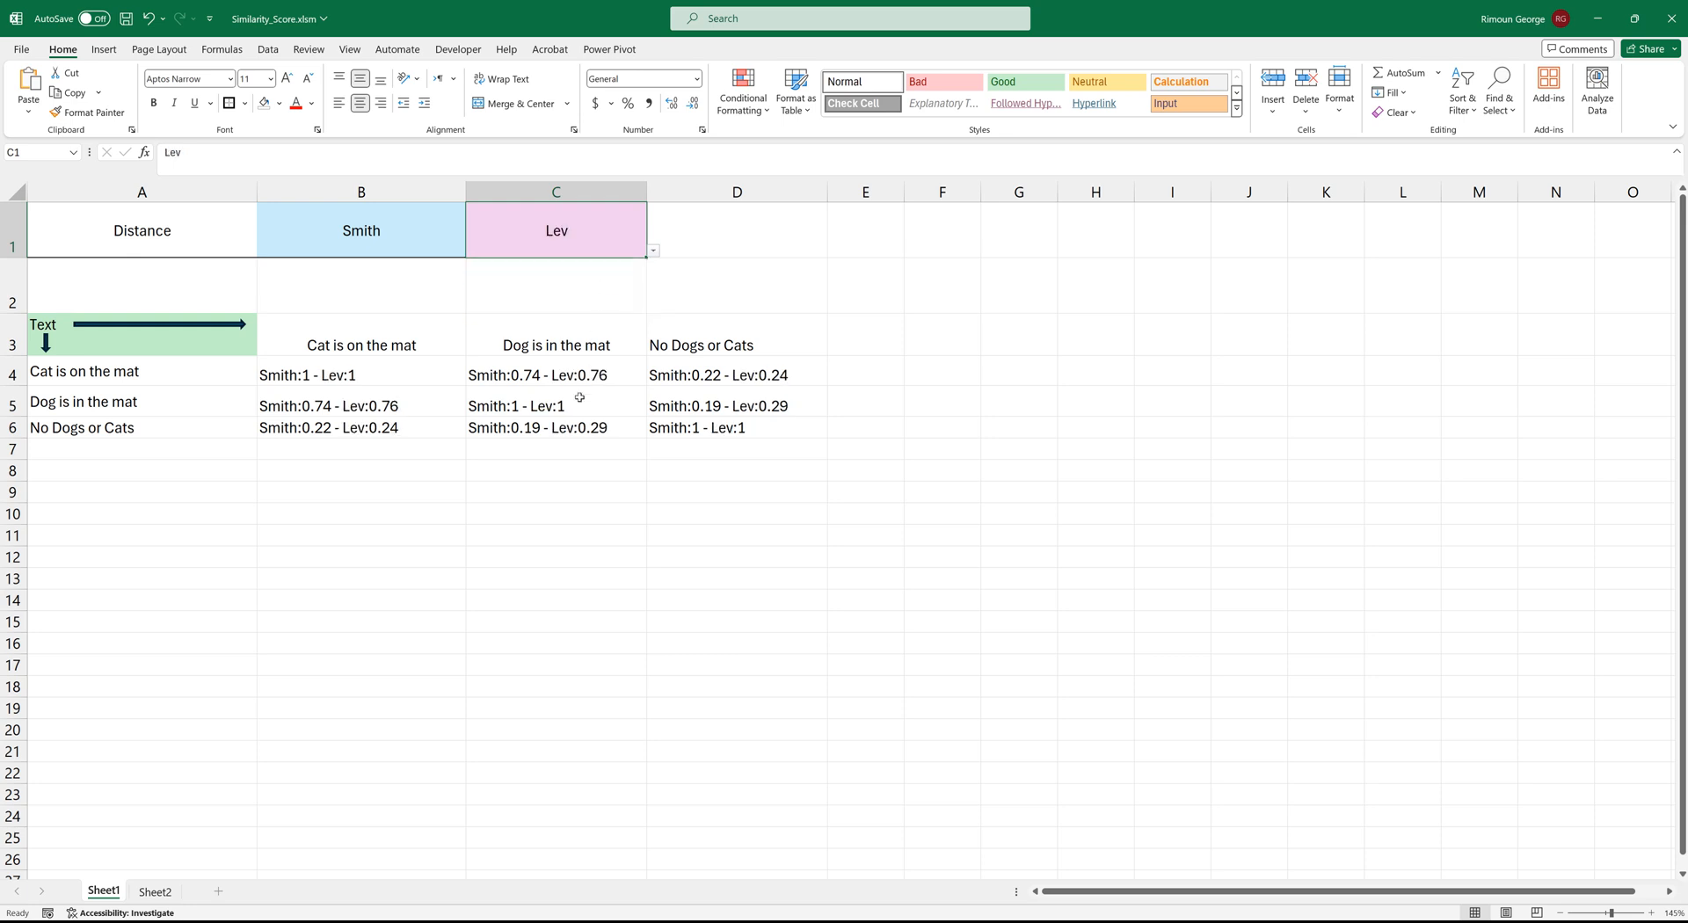
pyautogui.click(555, 427)
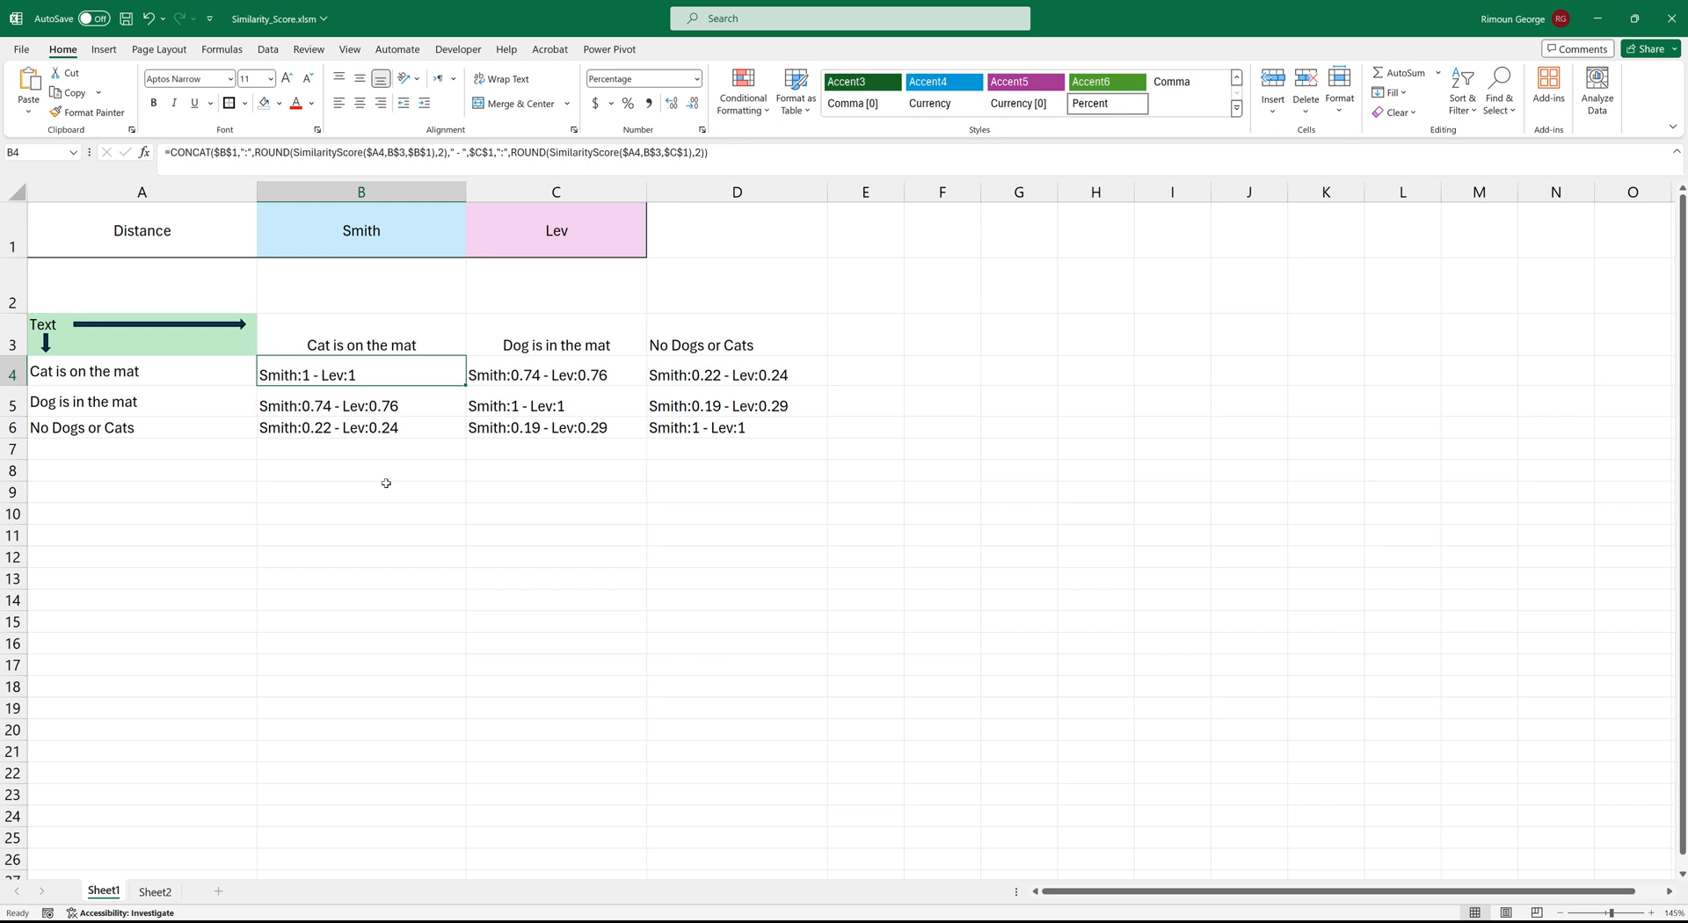
pyautogui.moveTo(359, 485)
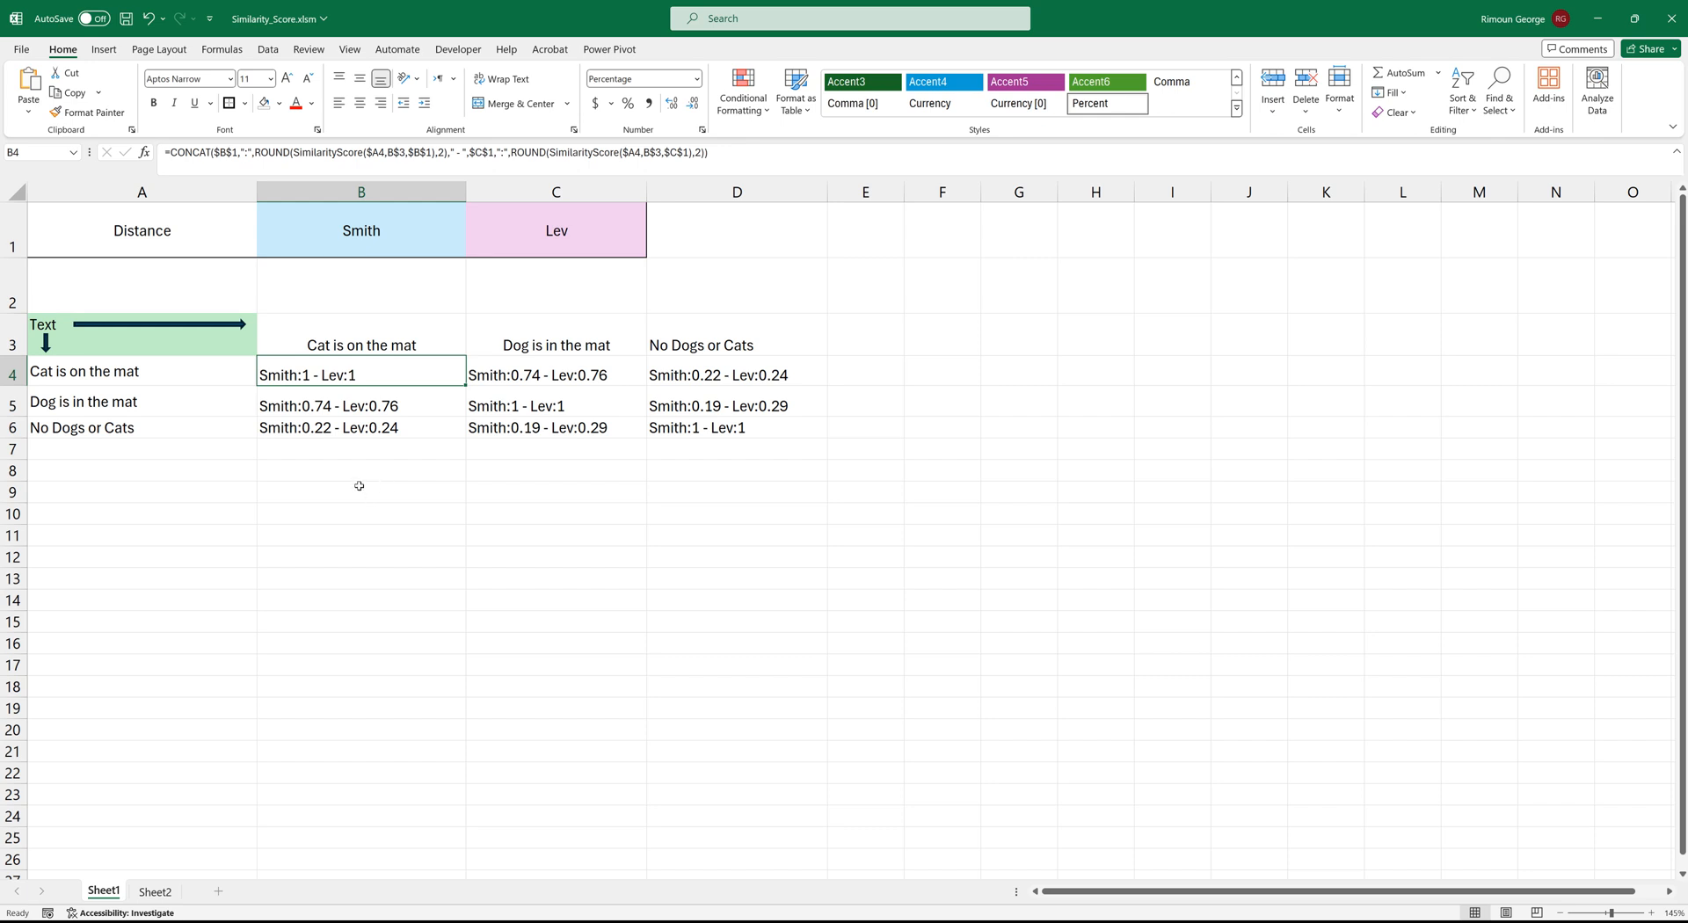
pyautogui.moveTo(344, 512)
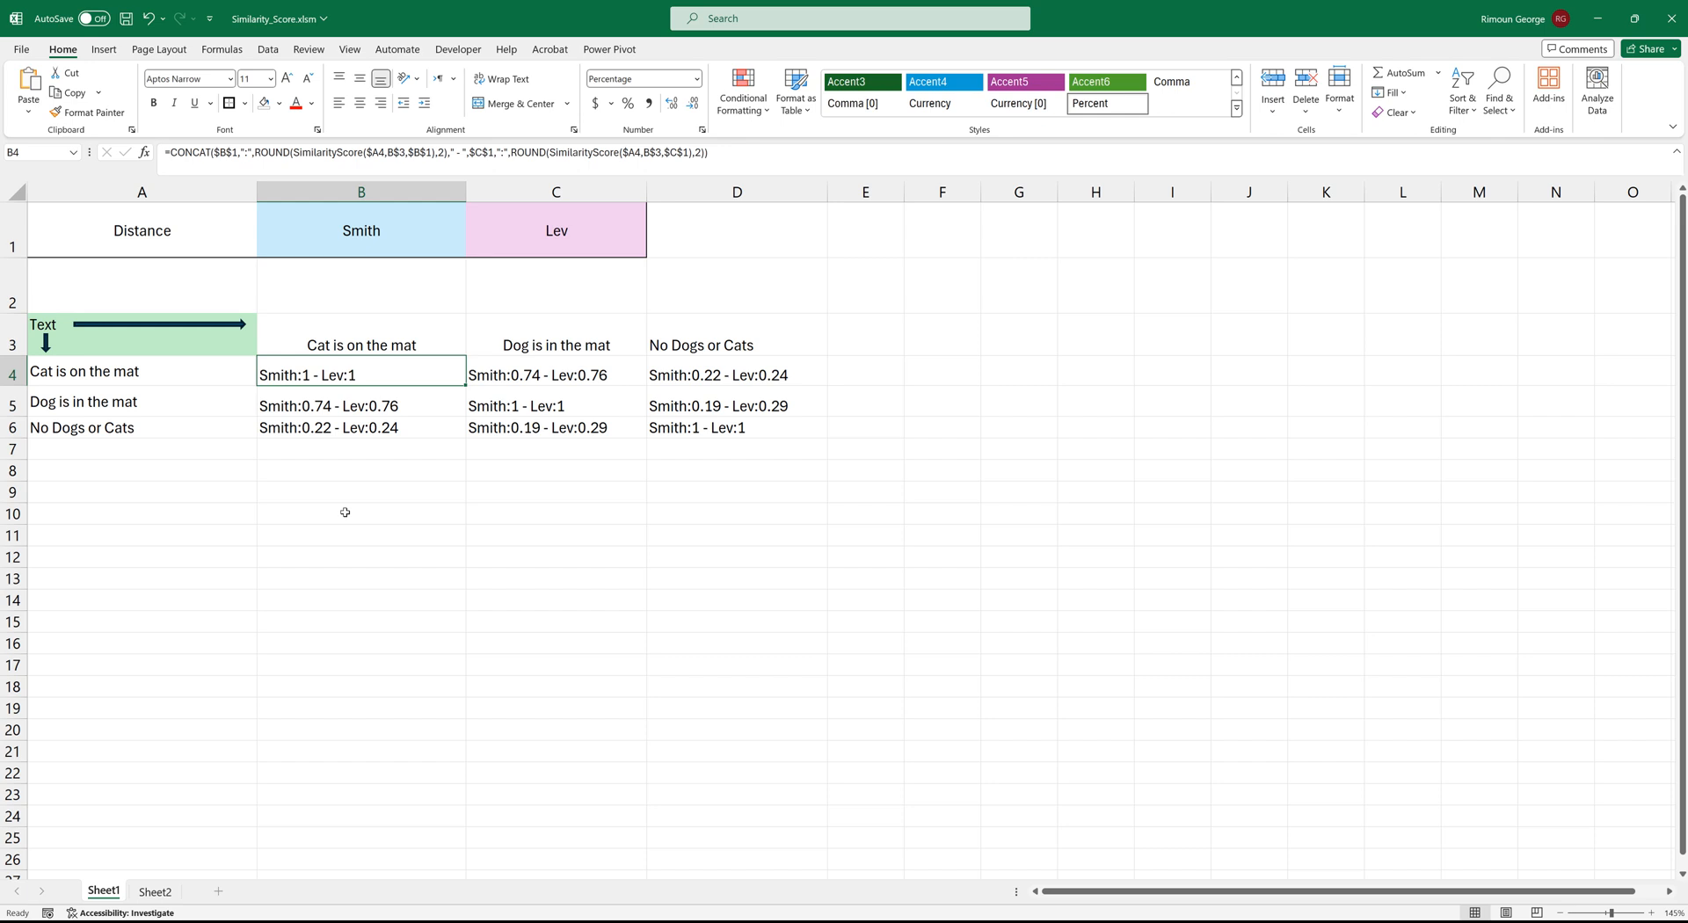
pyautogui.moveTo(637, 502)
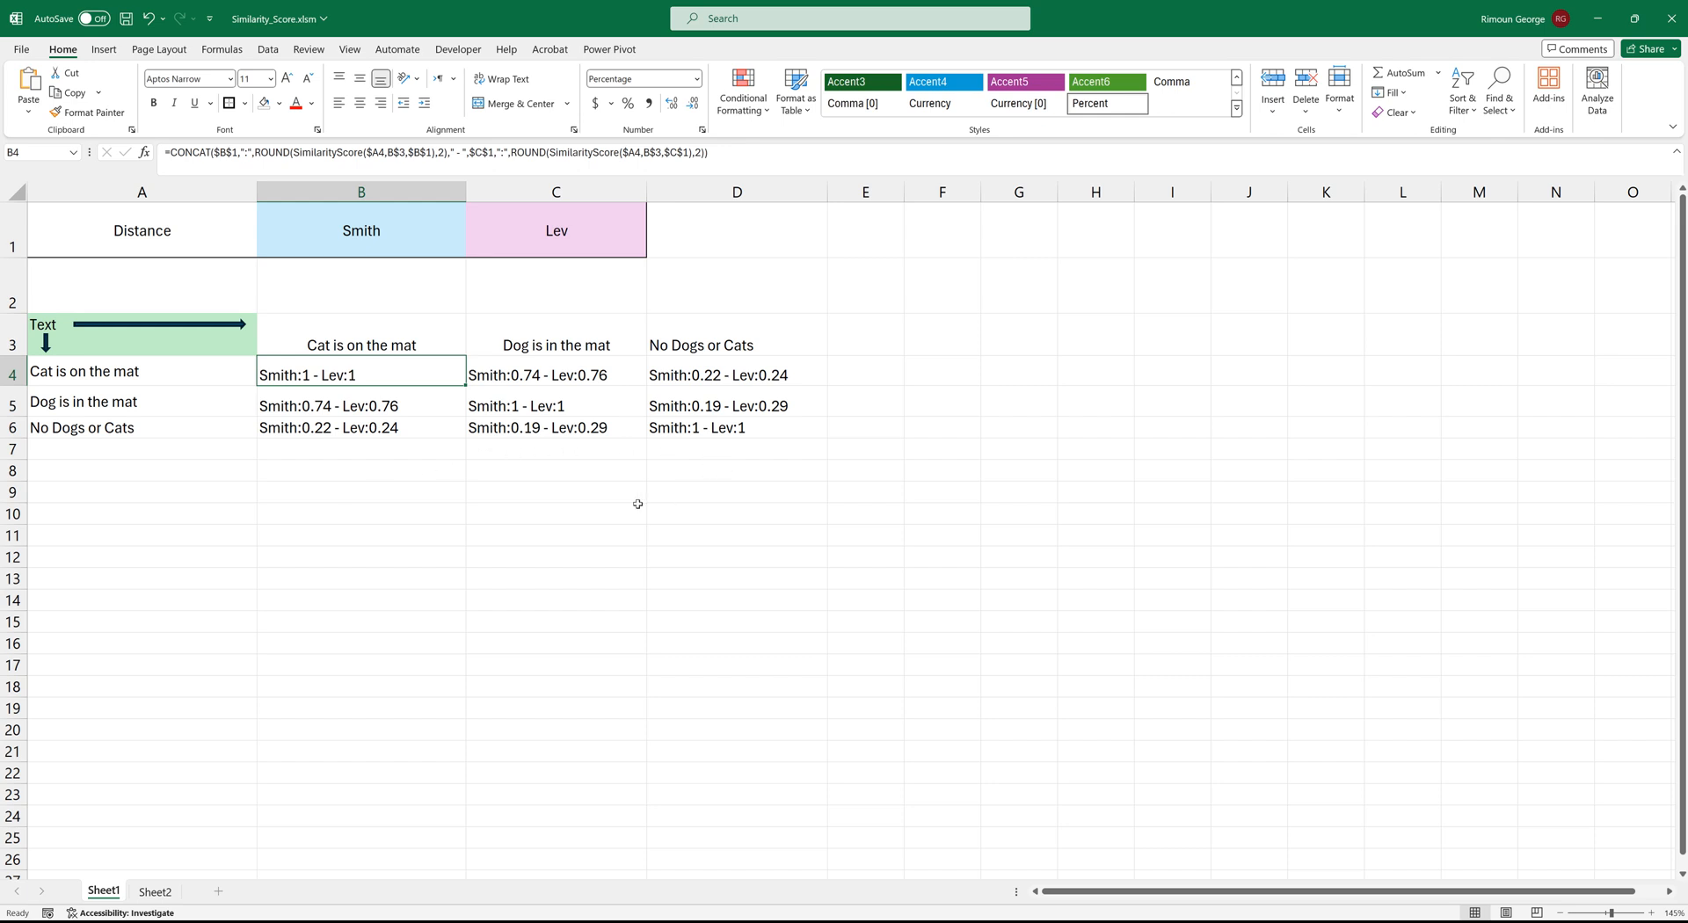
pyautogui.moveTo(612, 500)
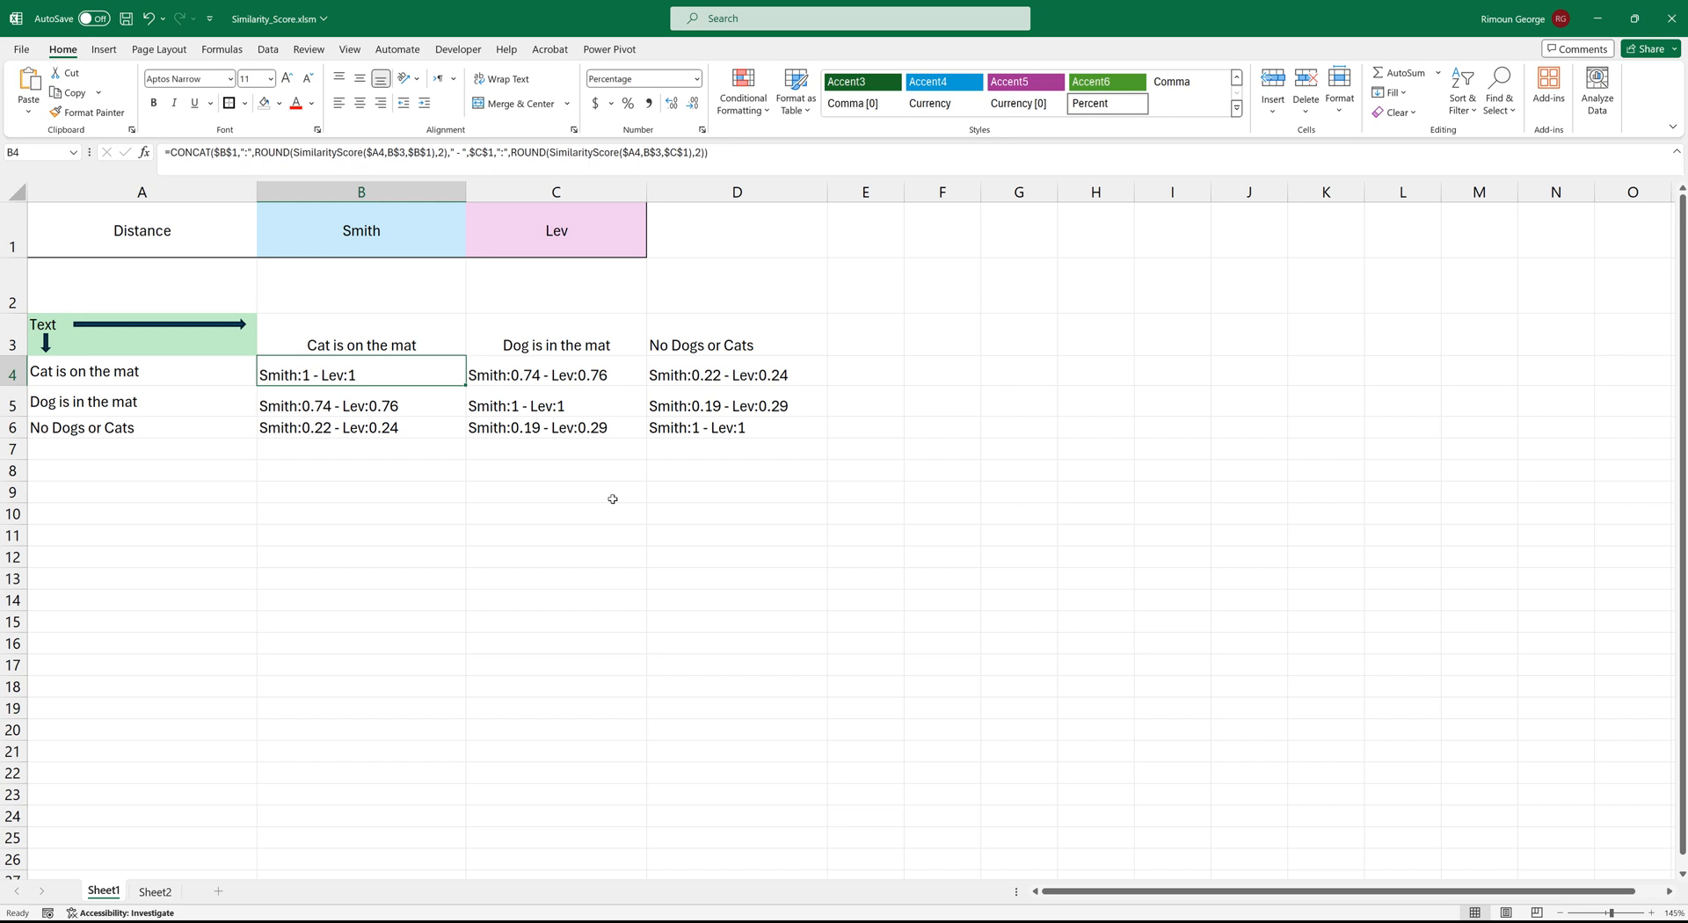
pyautogui.moveTo(553, 476)
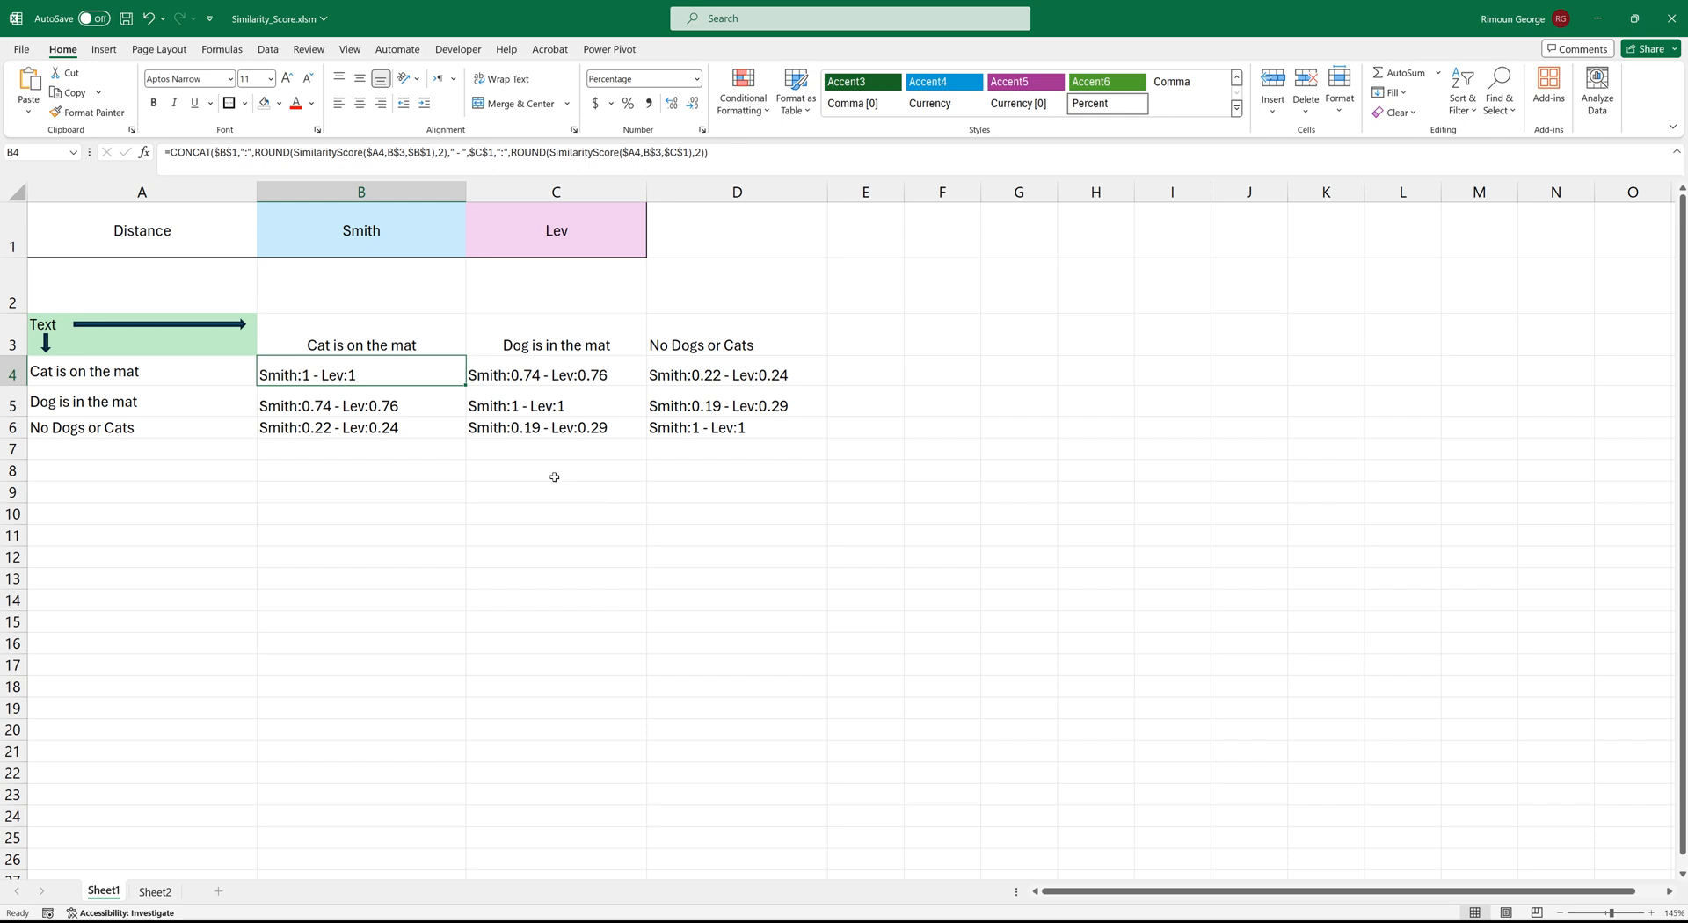